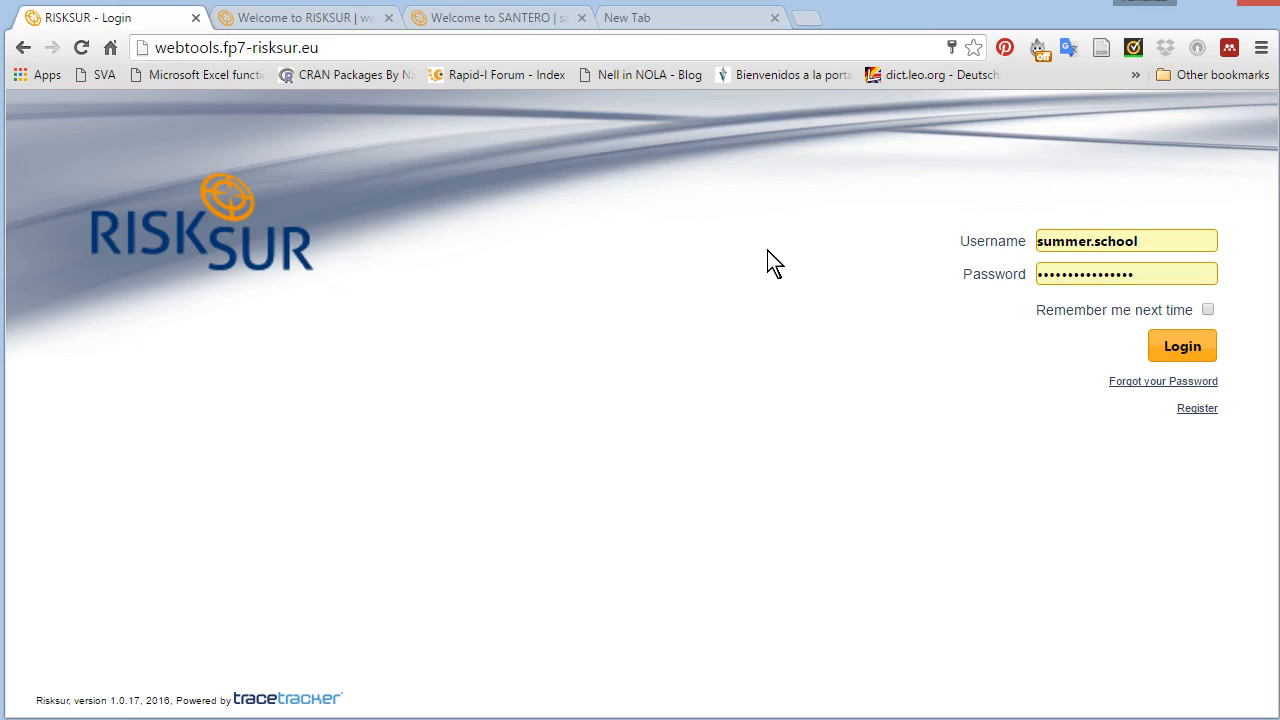
pyautogui.moveTo(160, 47)
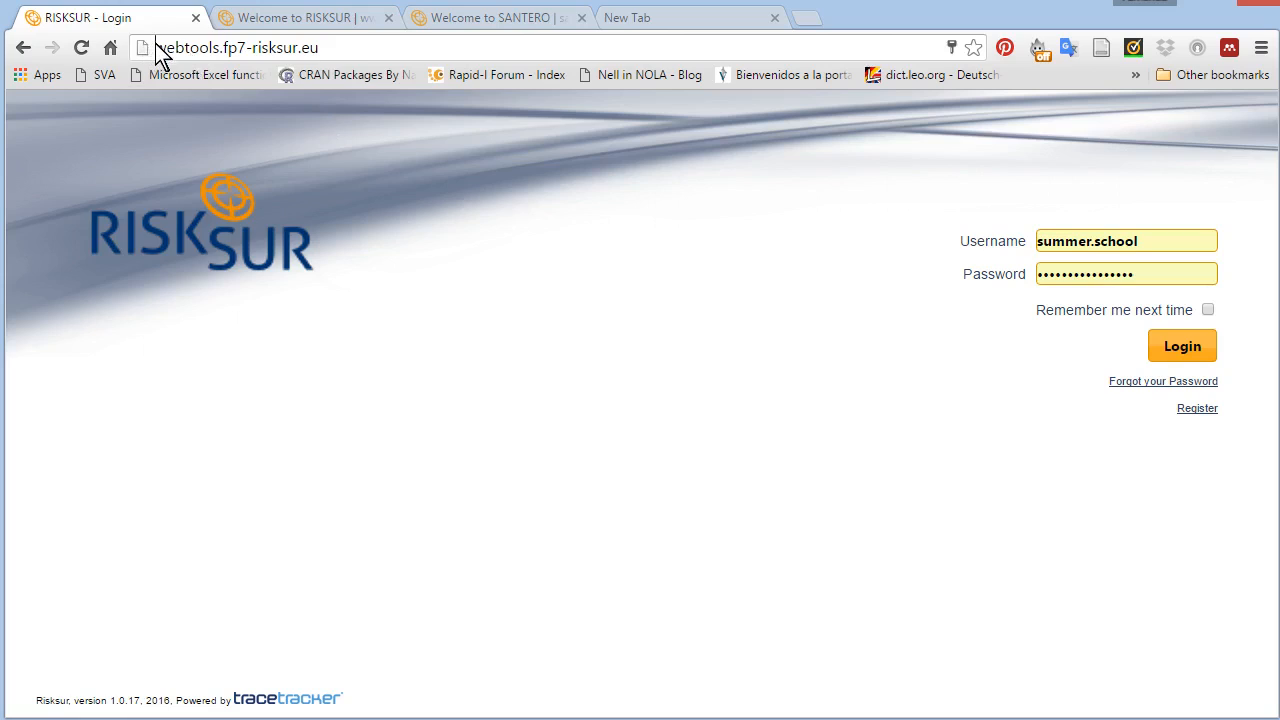
# - Select the web tool address, switch to the SANTERO site, and open a blank search tab
pyautogui.click(237, 47)
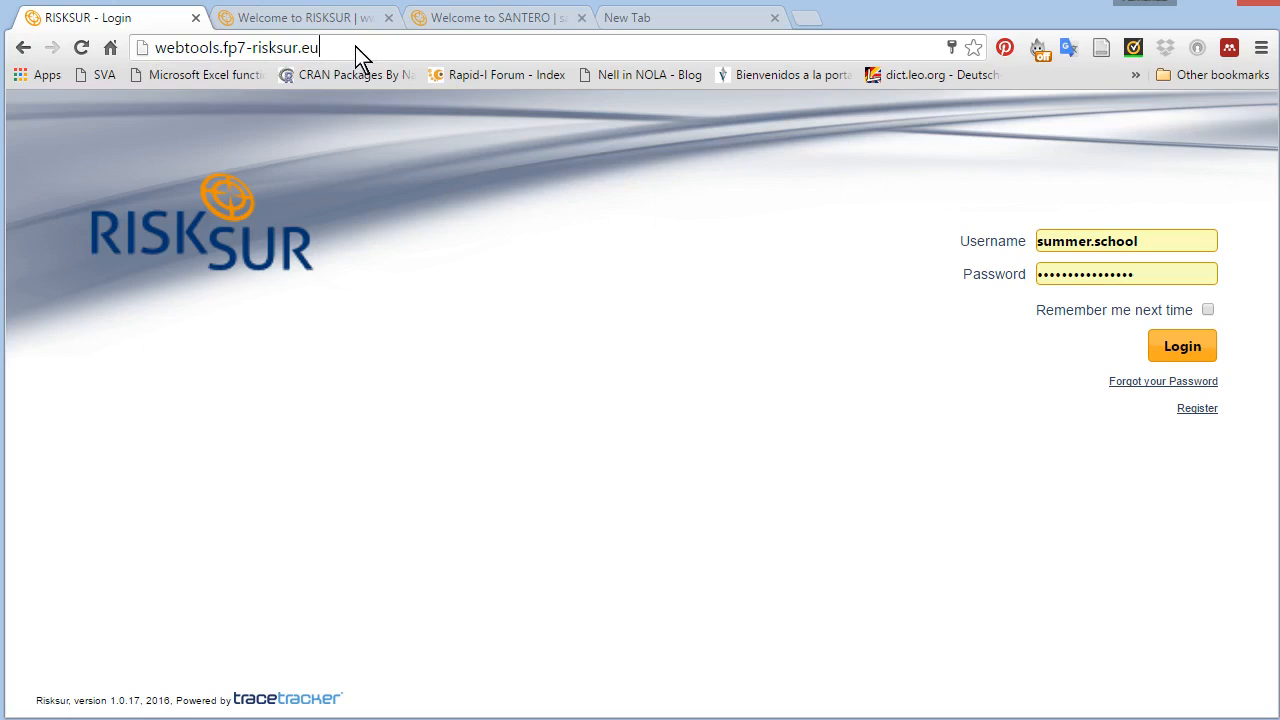
pyautogui.moveTo(305, 17)
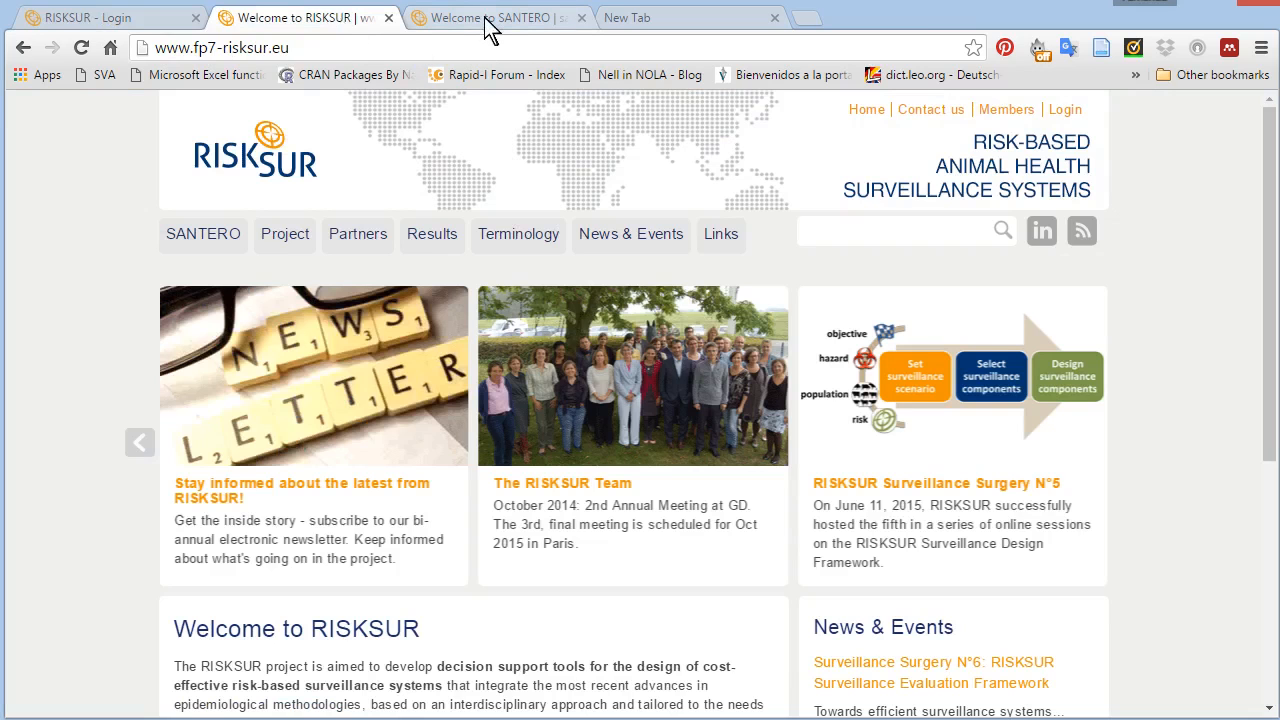
pyautogui.click(490, 17)
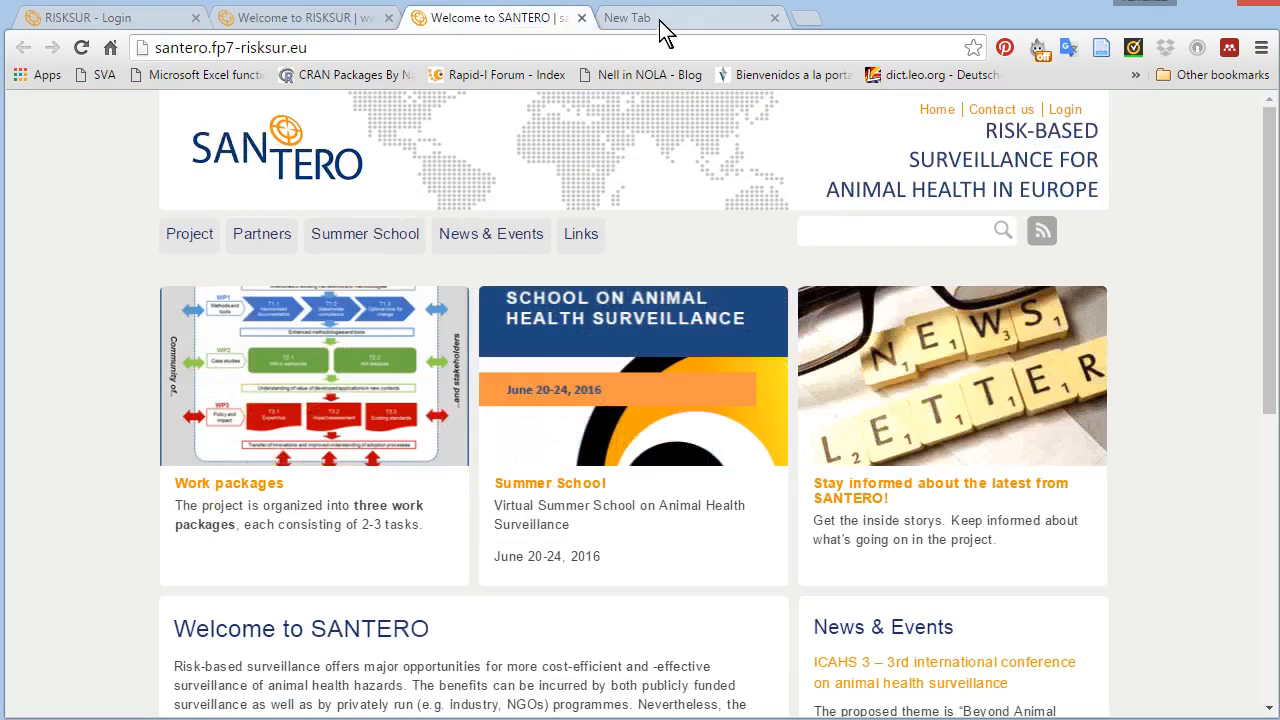
pyautogui.click(627, 17)
pyautogui.write('surveillance design framework')
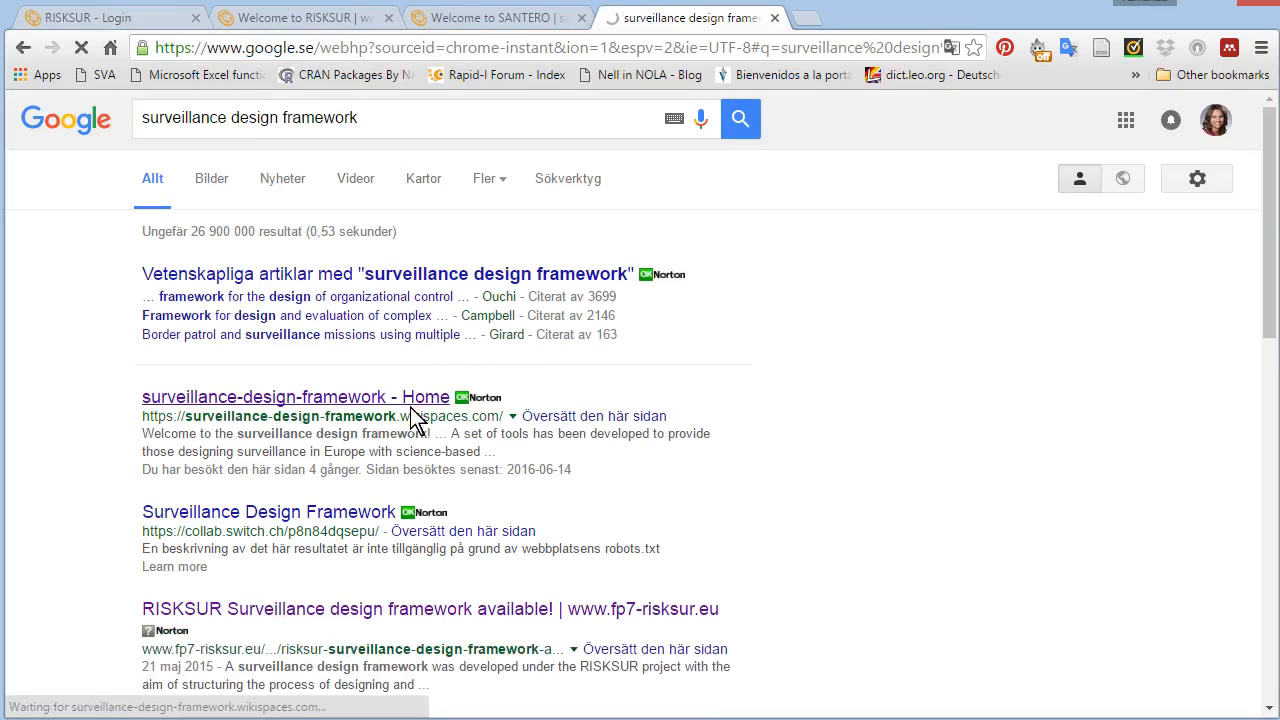
# - Open the surveillance-design-framework wiki home and follow its link to the RISKSUR web tool
pyautogui.click(295, 397)
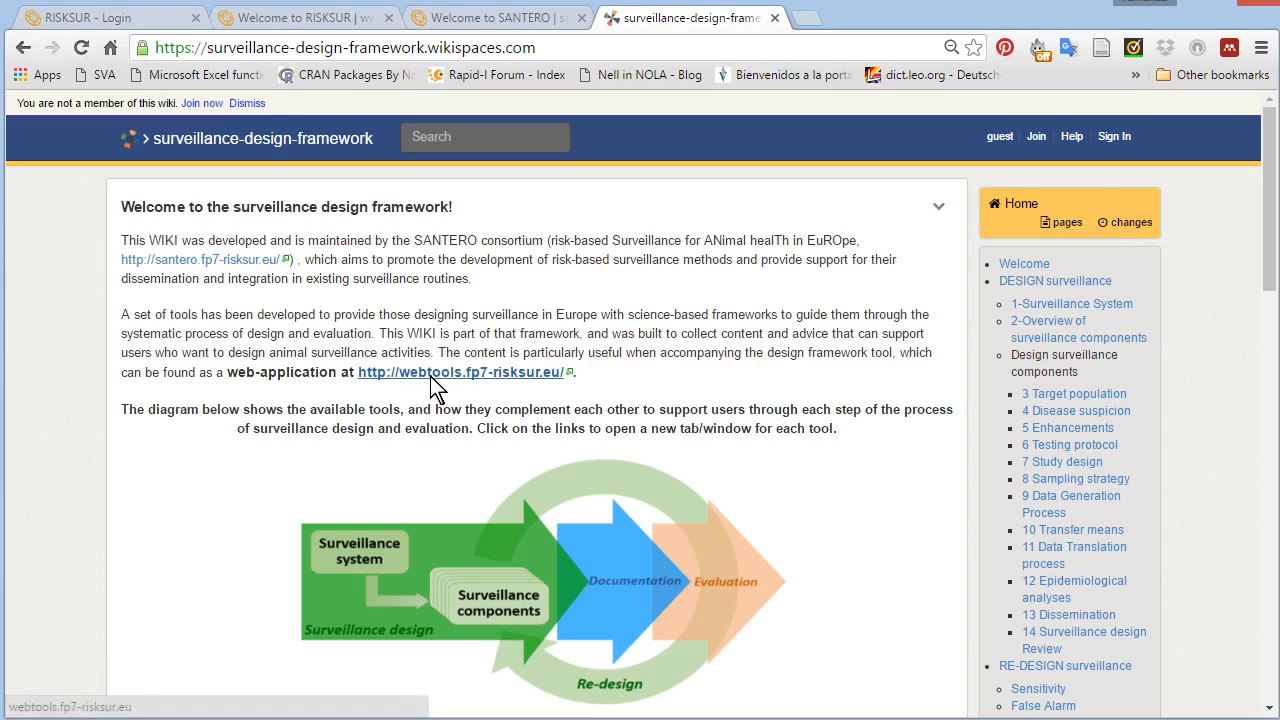
pyautogui.click(462, 372)
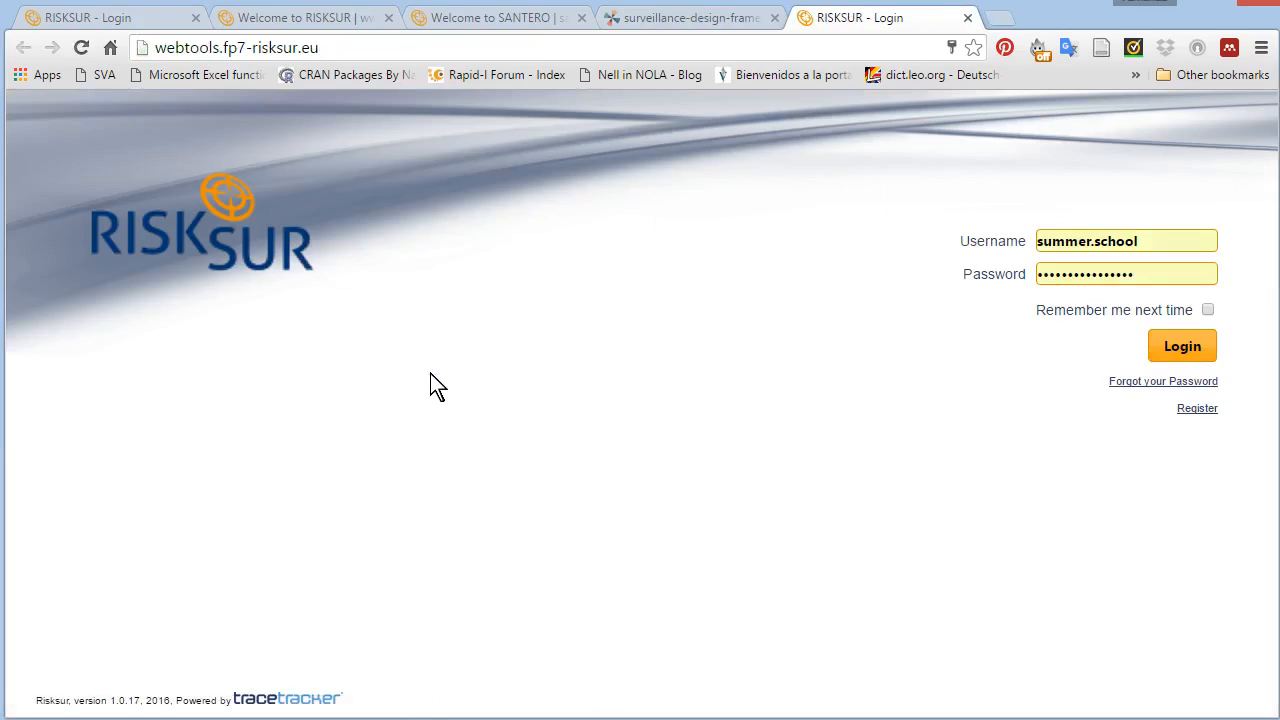
pyautogui.moveTo(818, 413)
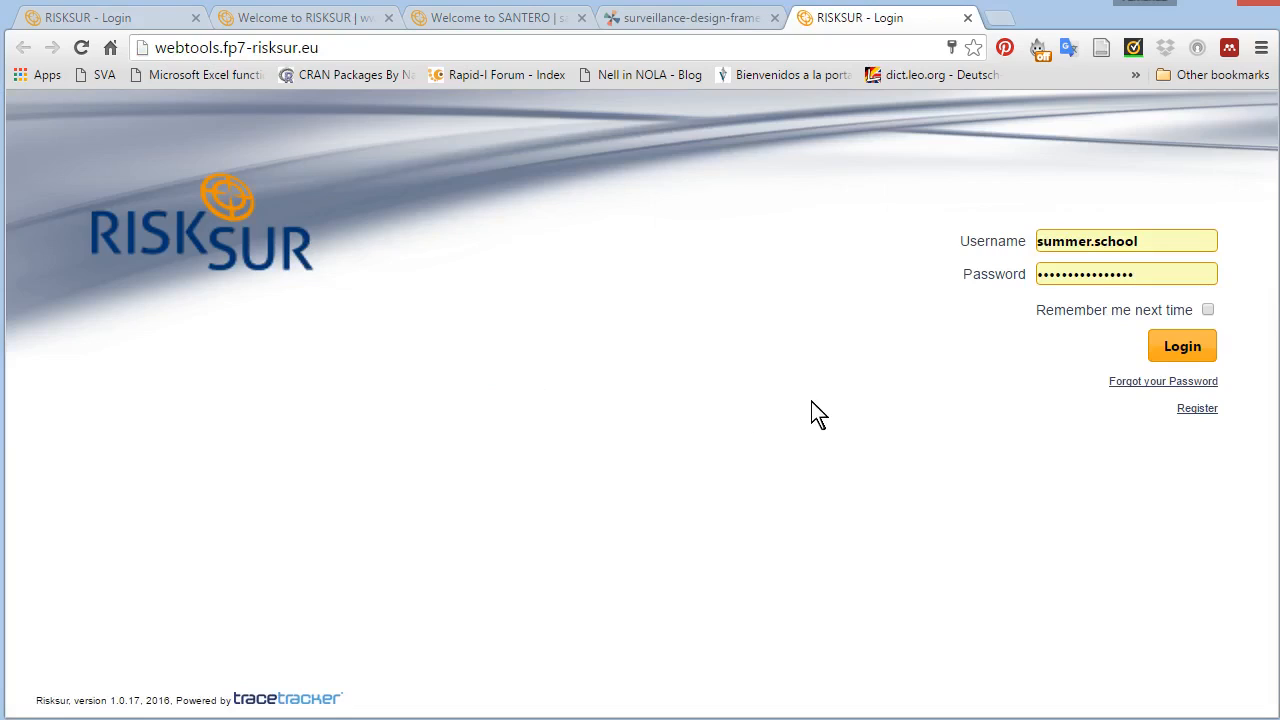
pyautogui.moveTo(1197, 408)
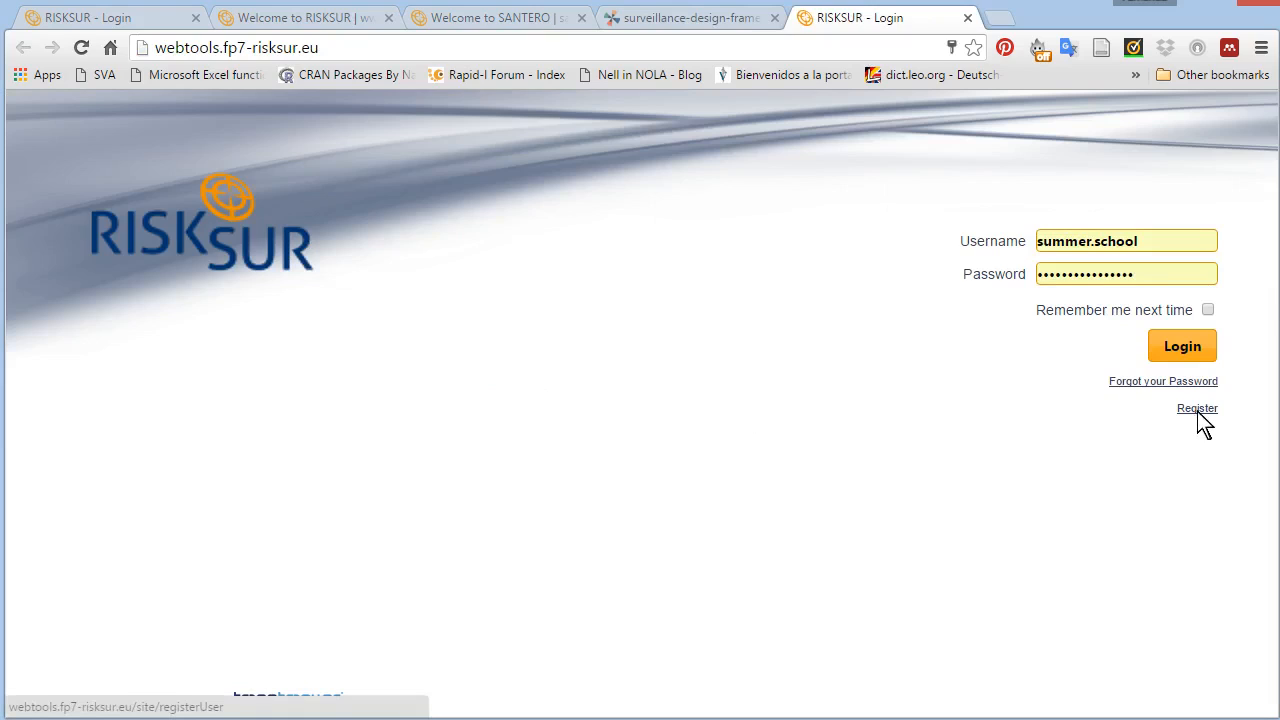
pyautogui.click(1197, 408)
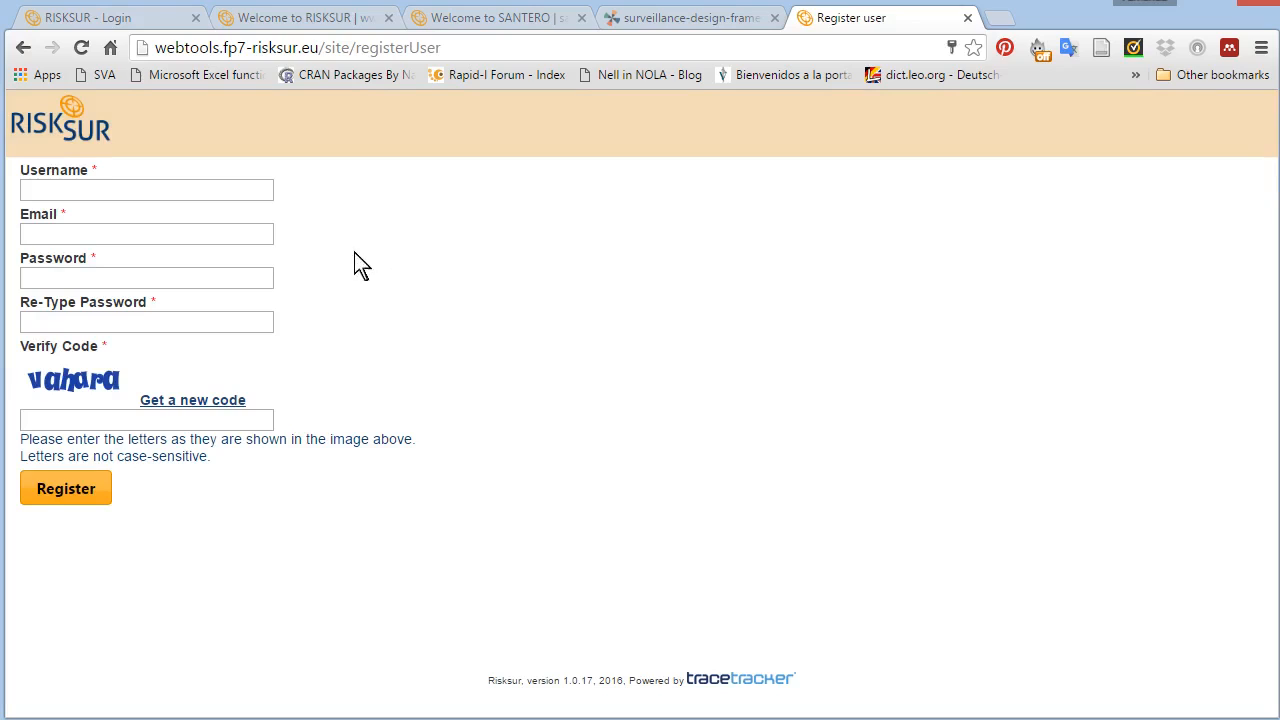
pyautogui.moveTo(290, 318)
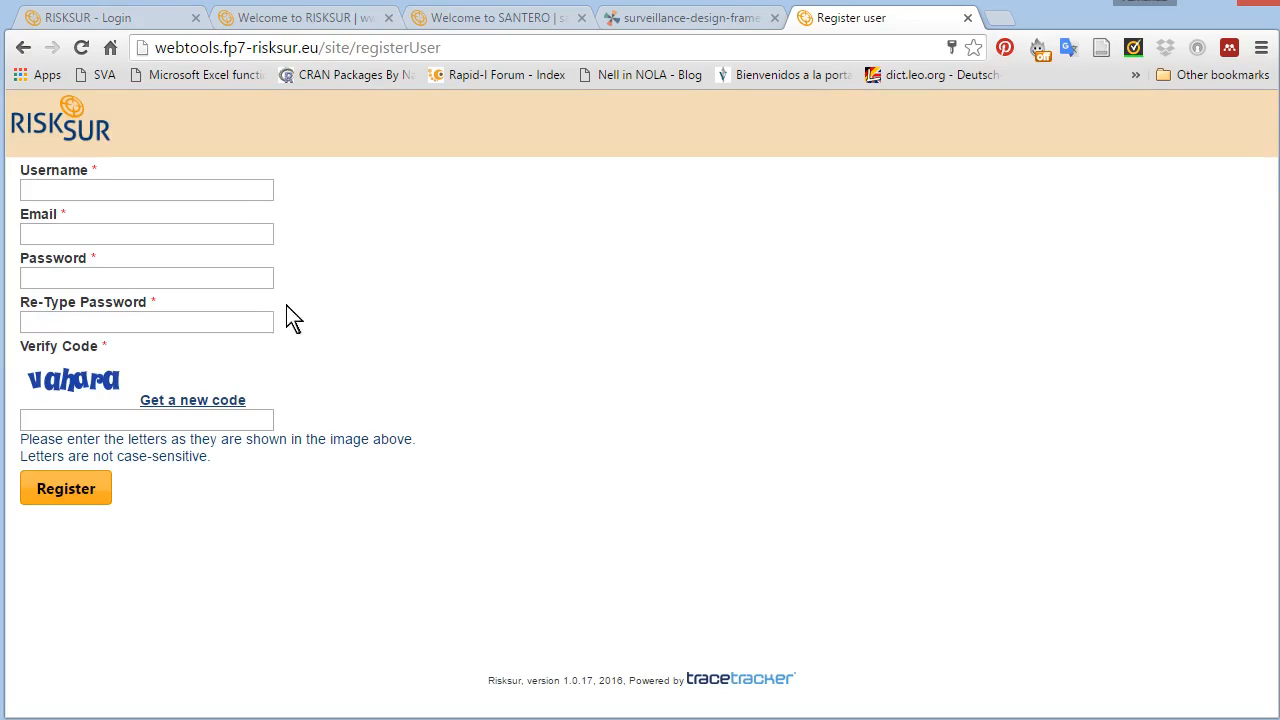
pyautogui.moveTo(387, 408)
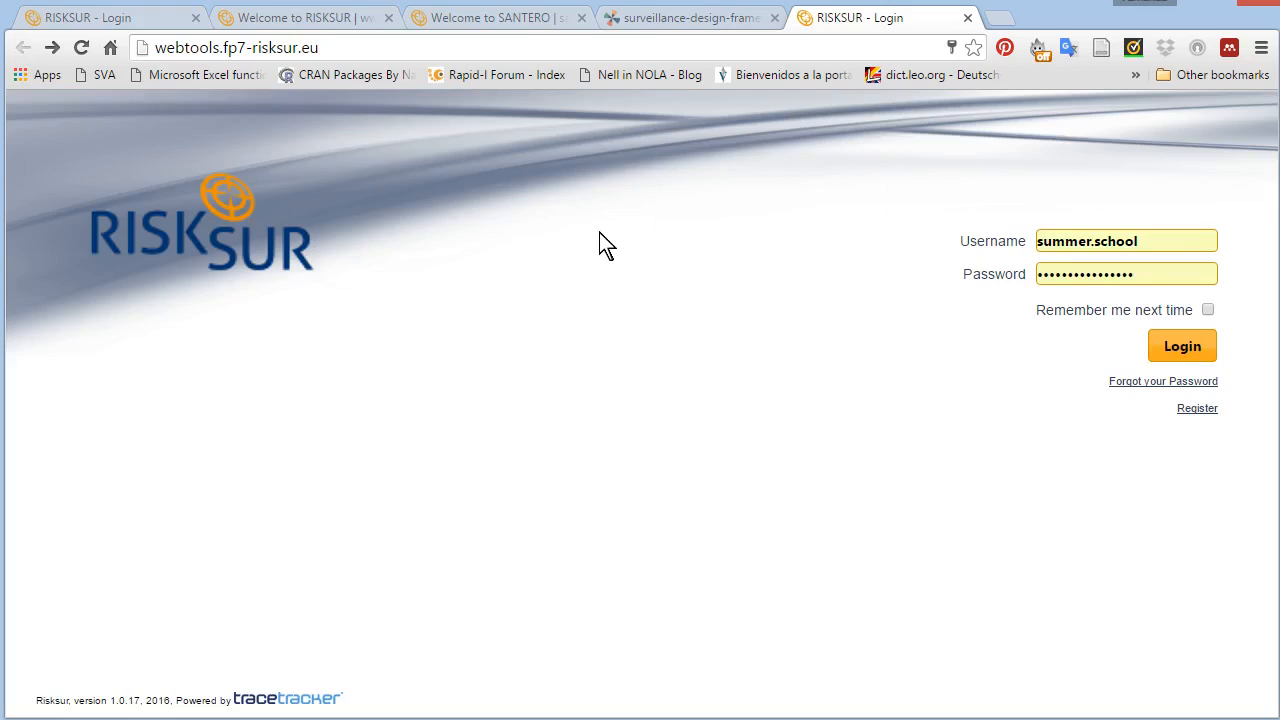
pyautogui.moveTo(1168, 298)
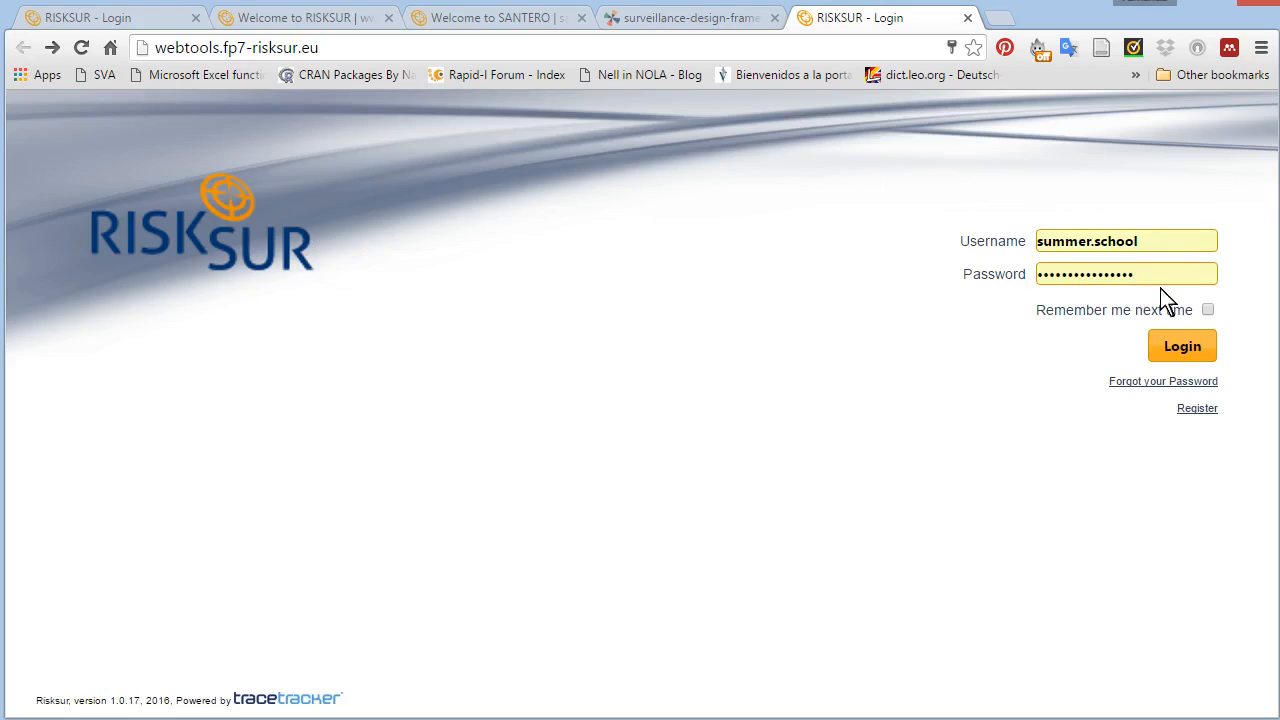
pyautogui.moveTo(1185, 338)
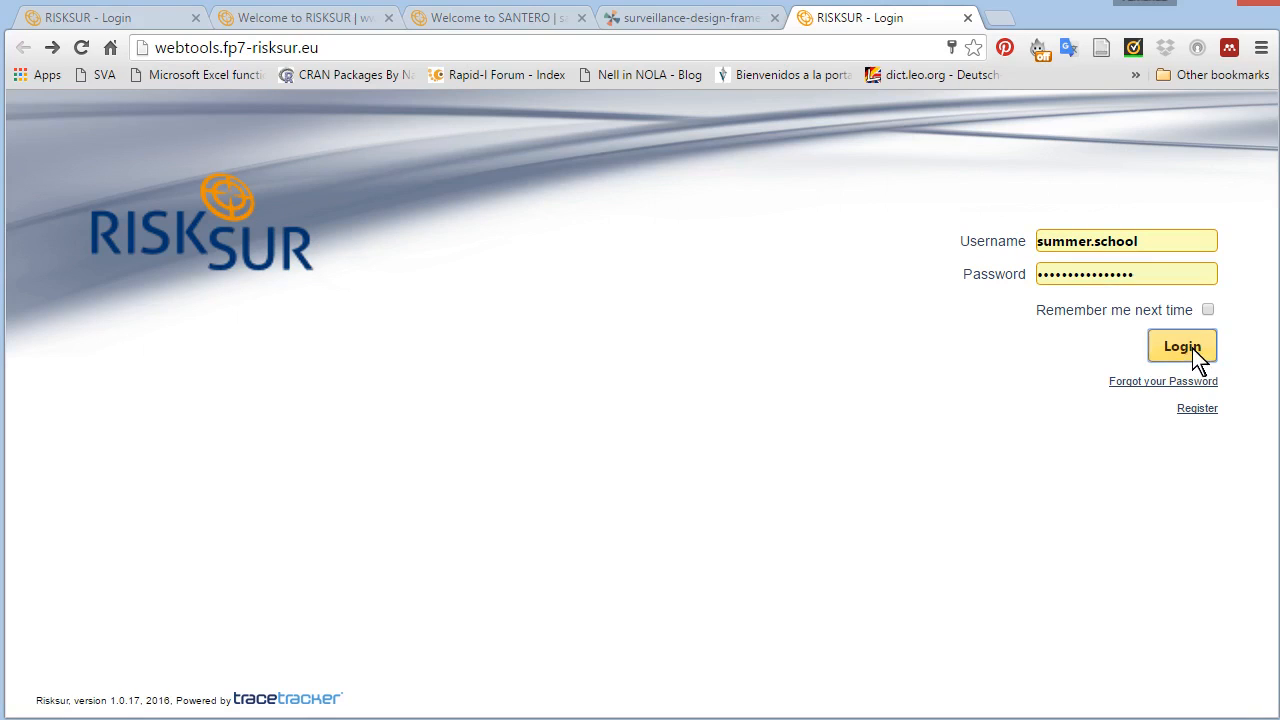
# - Log in to the RISKSUR web tool to reach the Introduction home page
pyautogui.click(1181, 345)
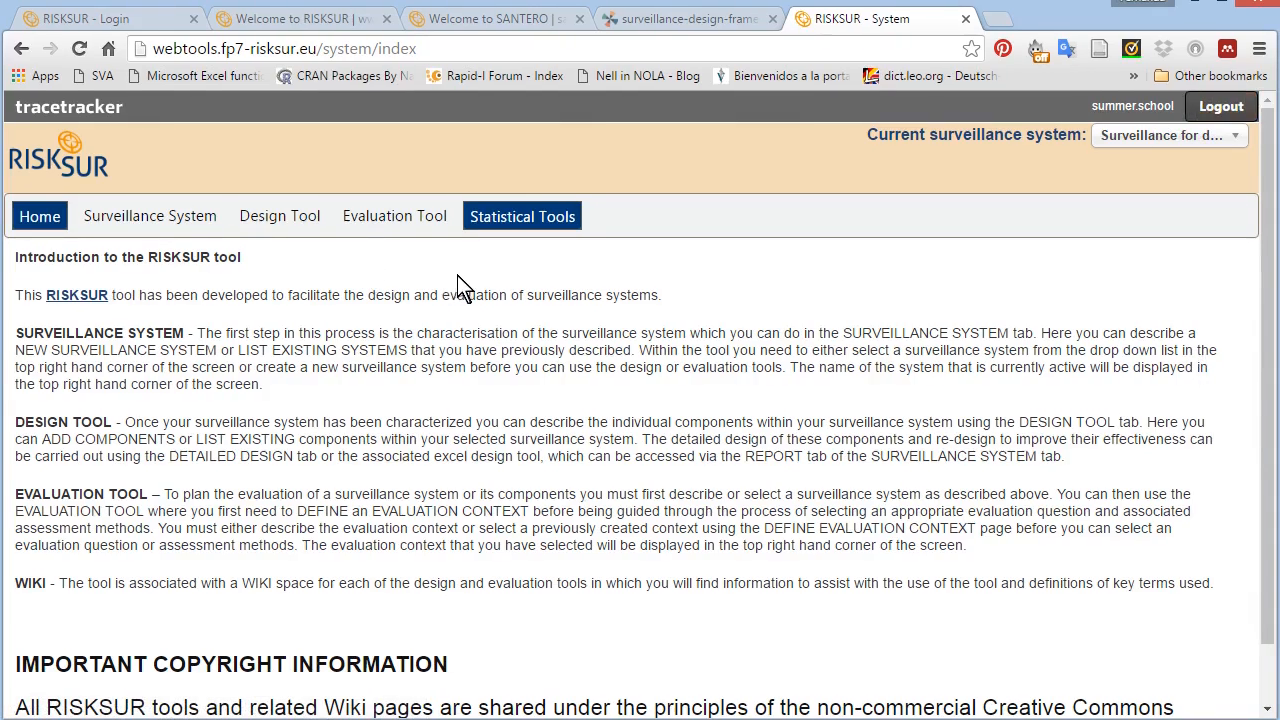
pyautogui.moveTo(280, 215)
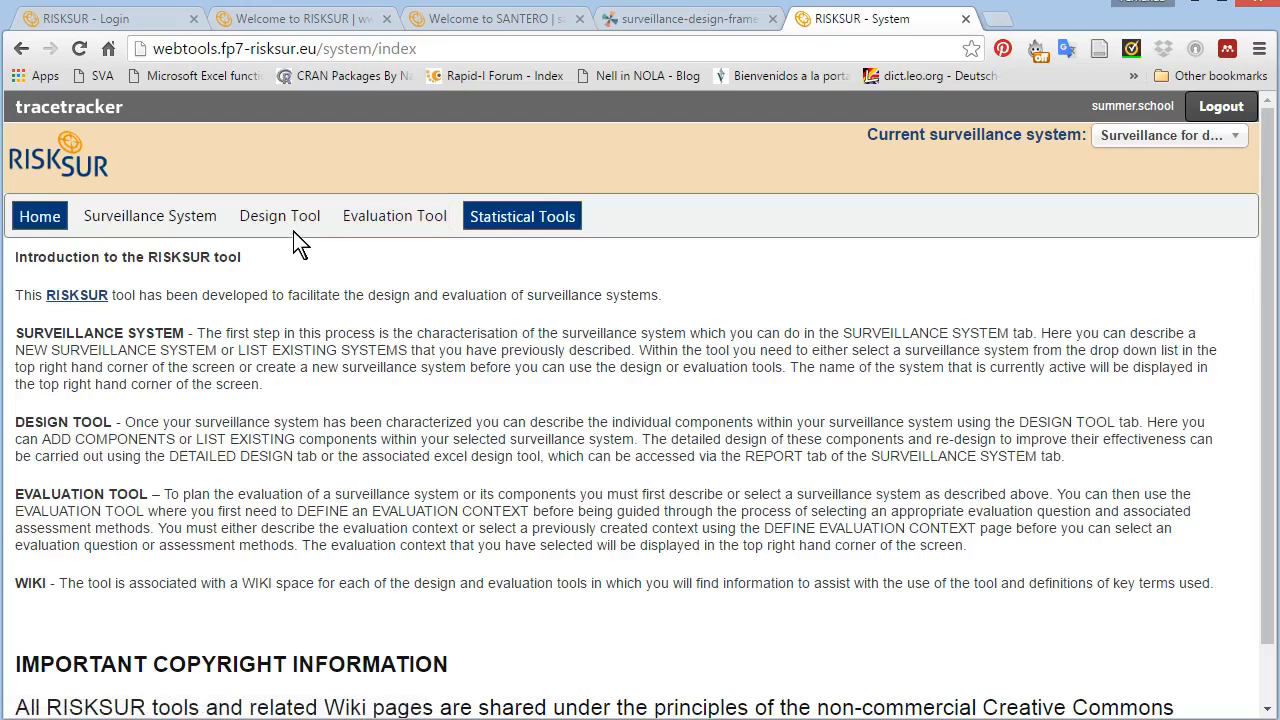
pyautogui.moveTo(150, 215)
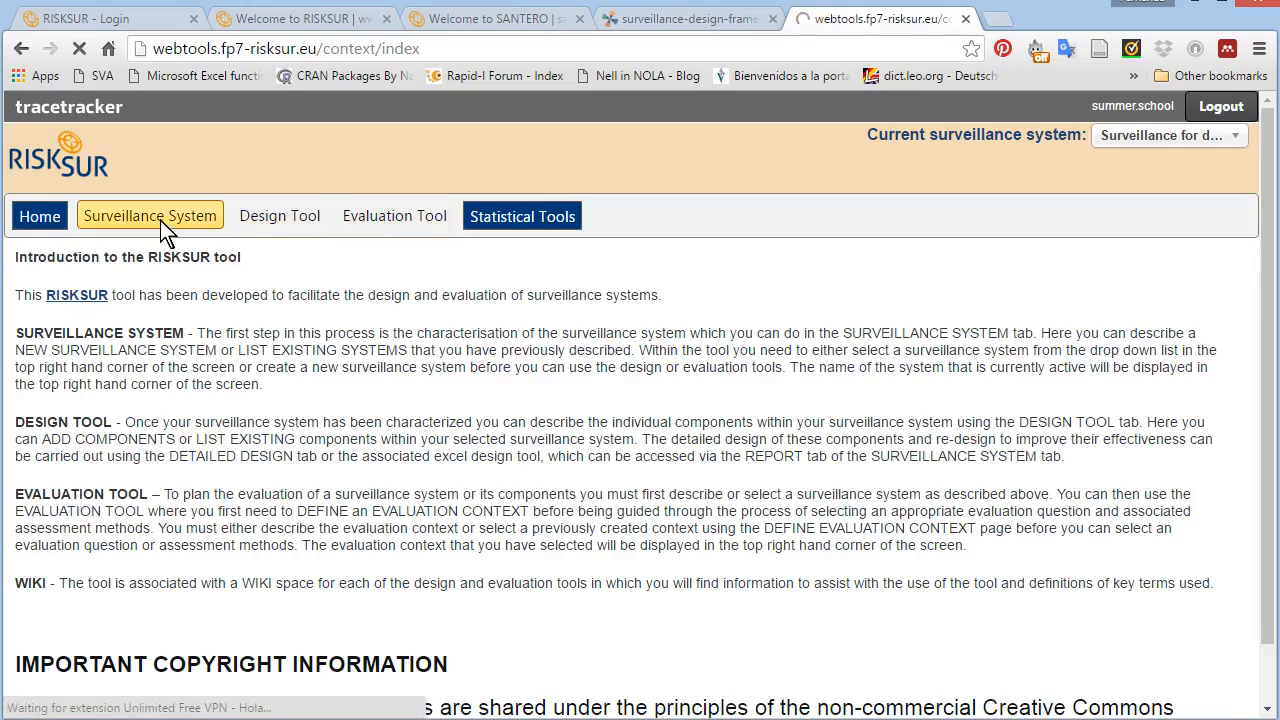
# - Open Surveillance System > New Surveillance System to reach the empty Hazard step
pyautogui.click(150, 215)
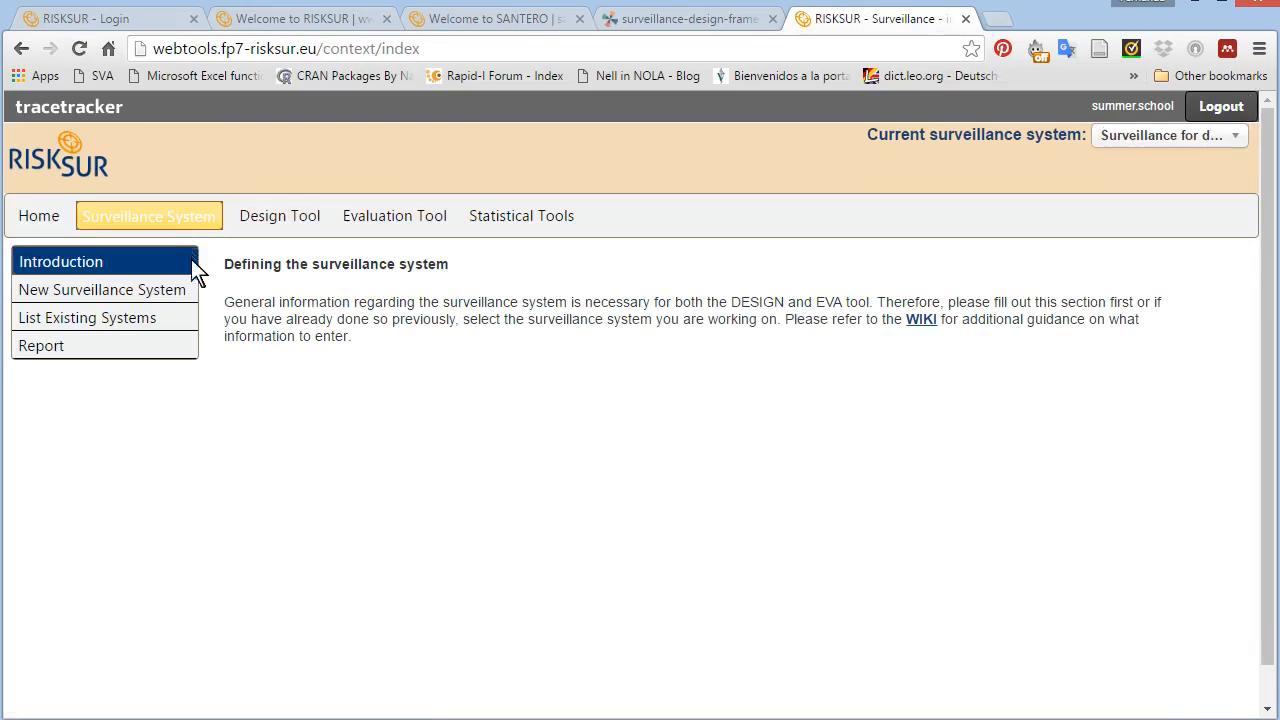
pyautogui.click(101, 289)
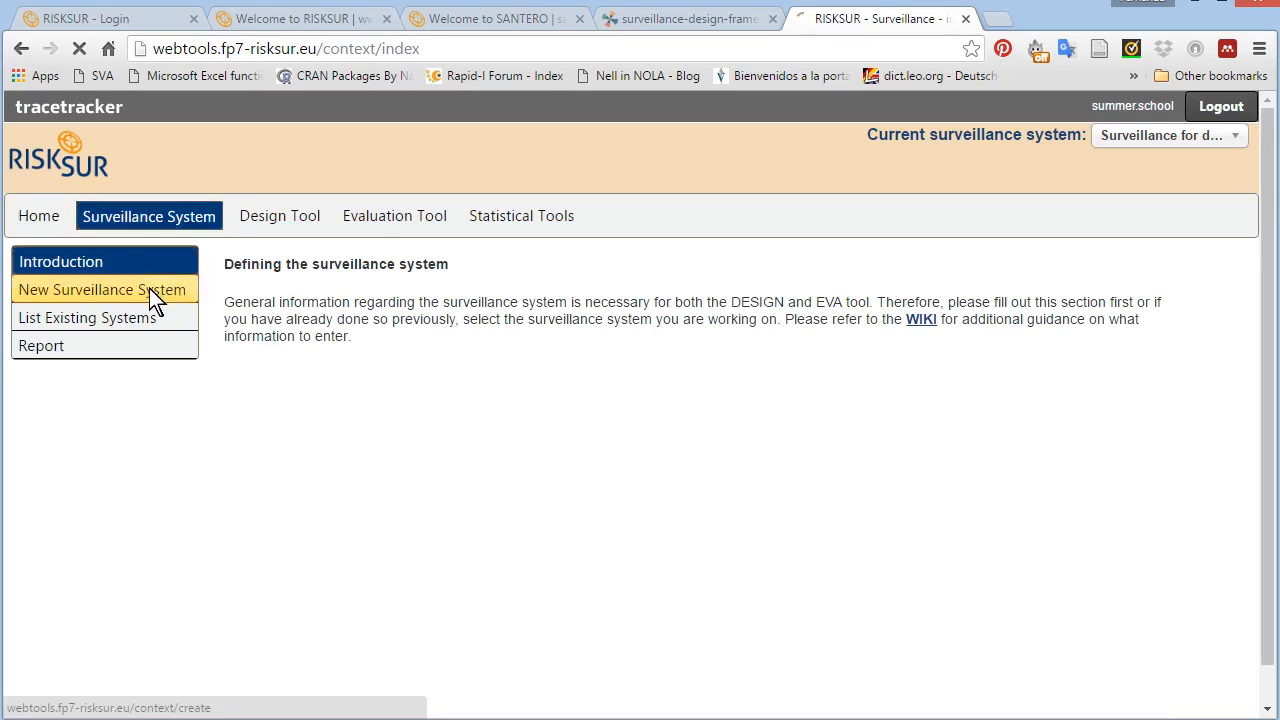
pyautogui.click(102, 289)
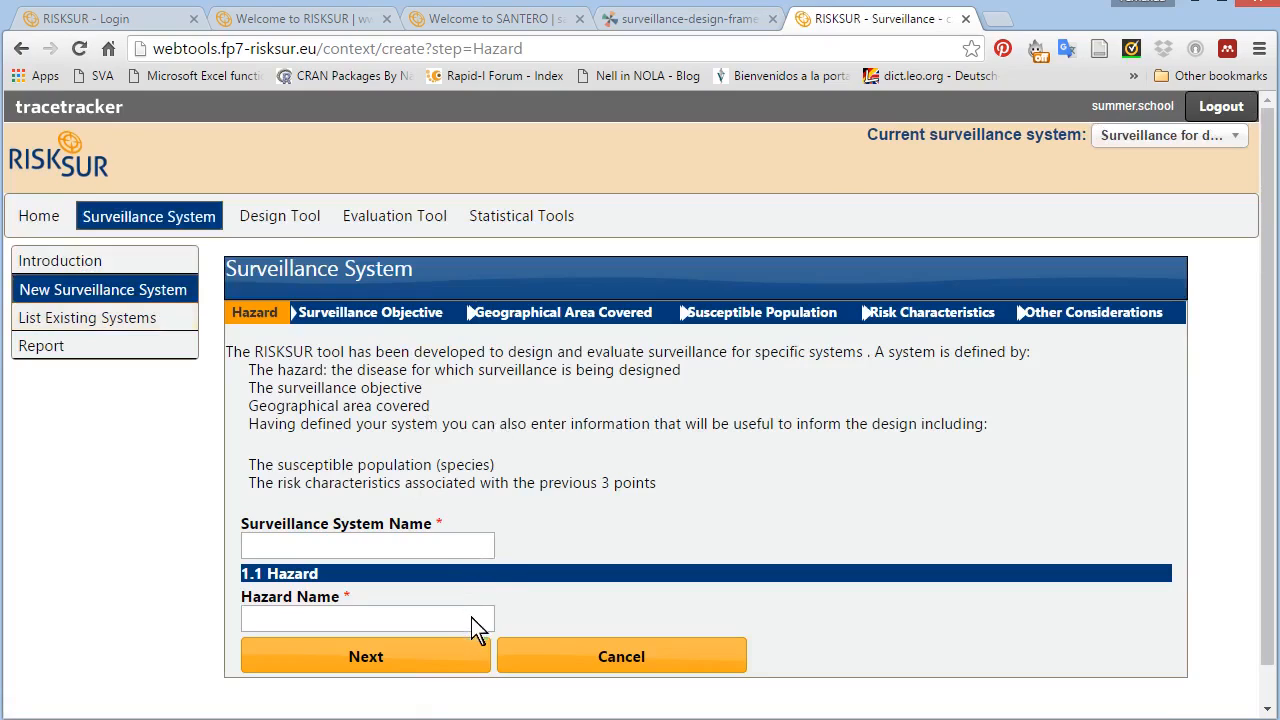
pyautogui.moveTo(483, 640)
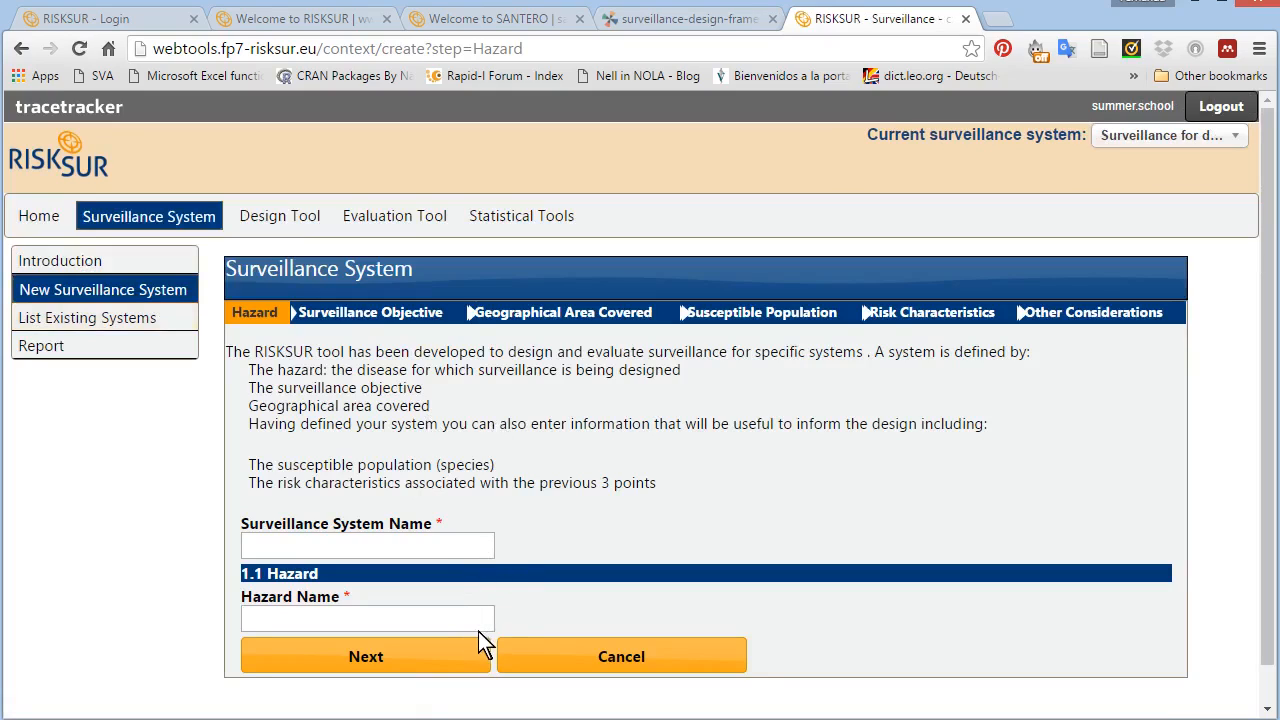
pyautogui.moveTo(437, 342)
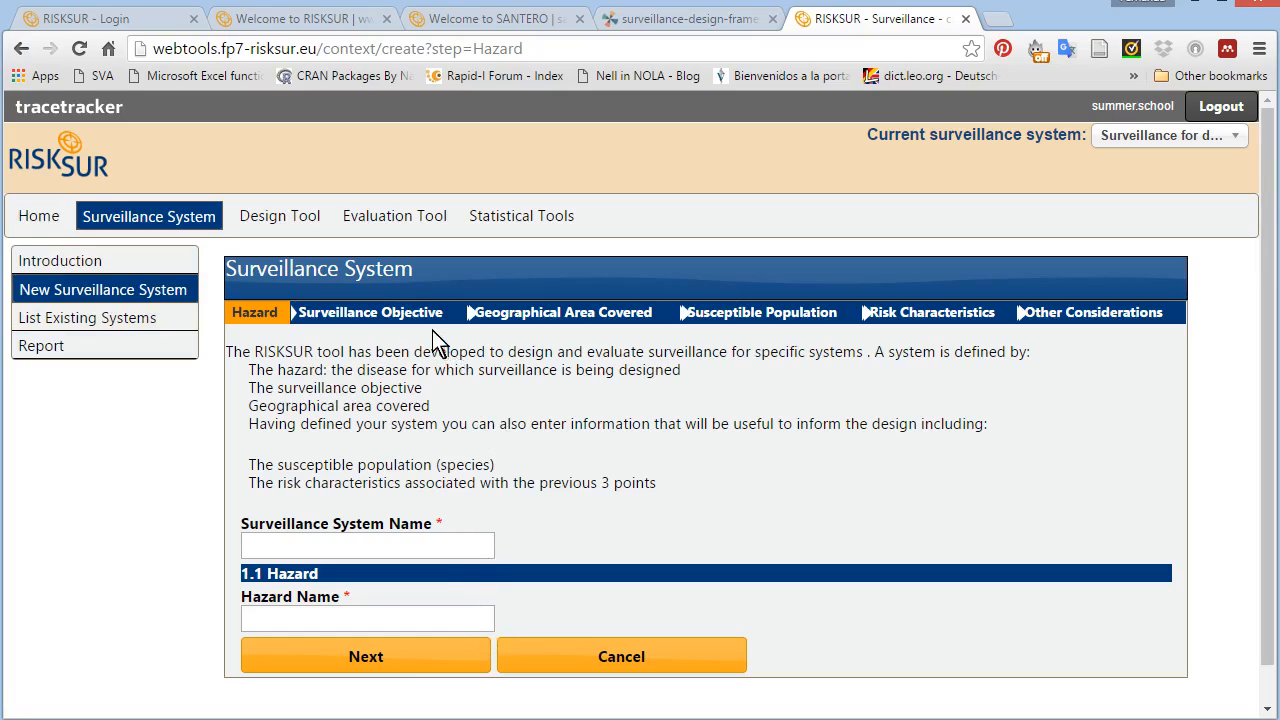
pyautogui.moveTo(580, 330)
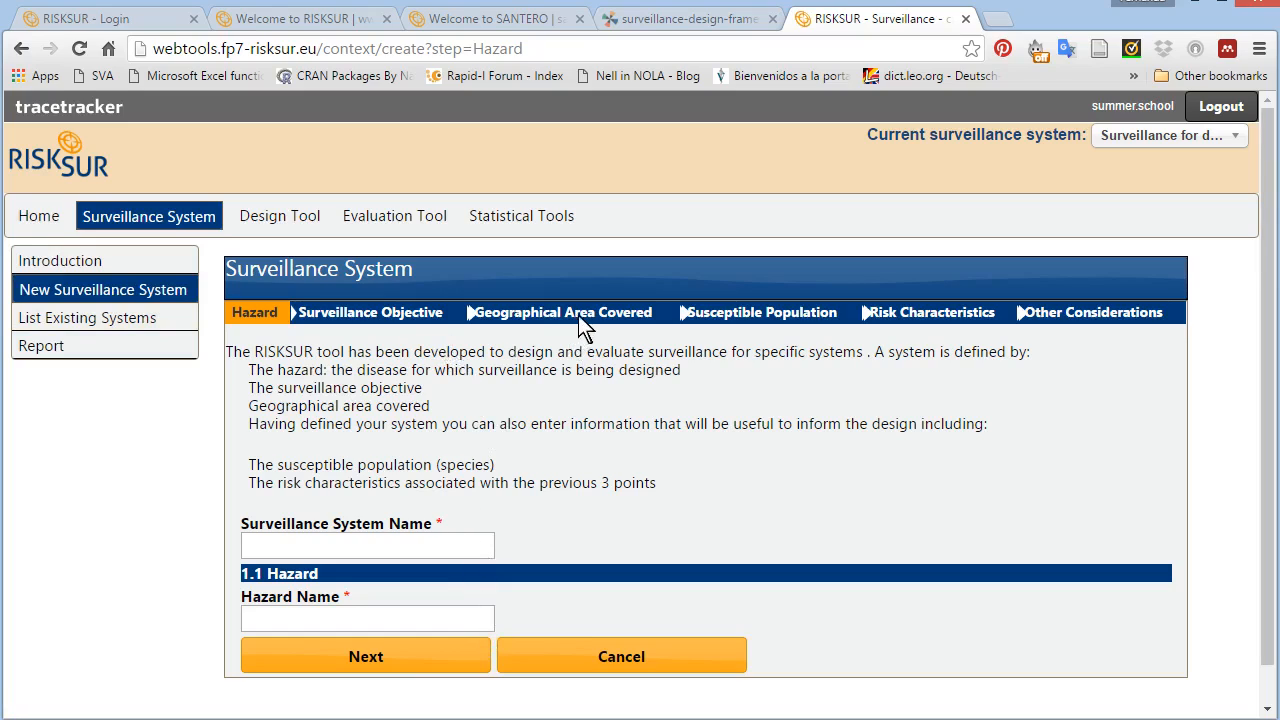
pyautogui.moveTo(965, 340)
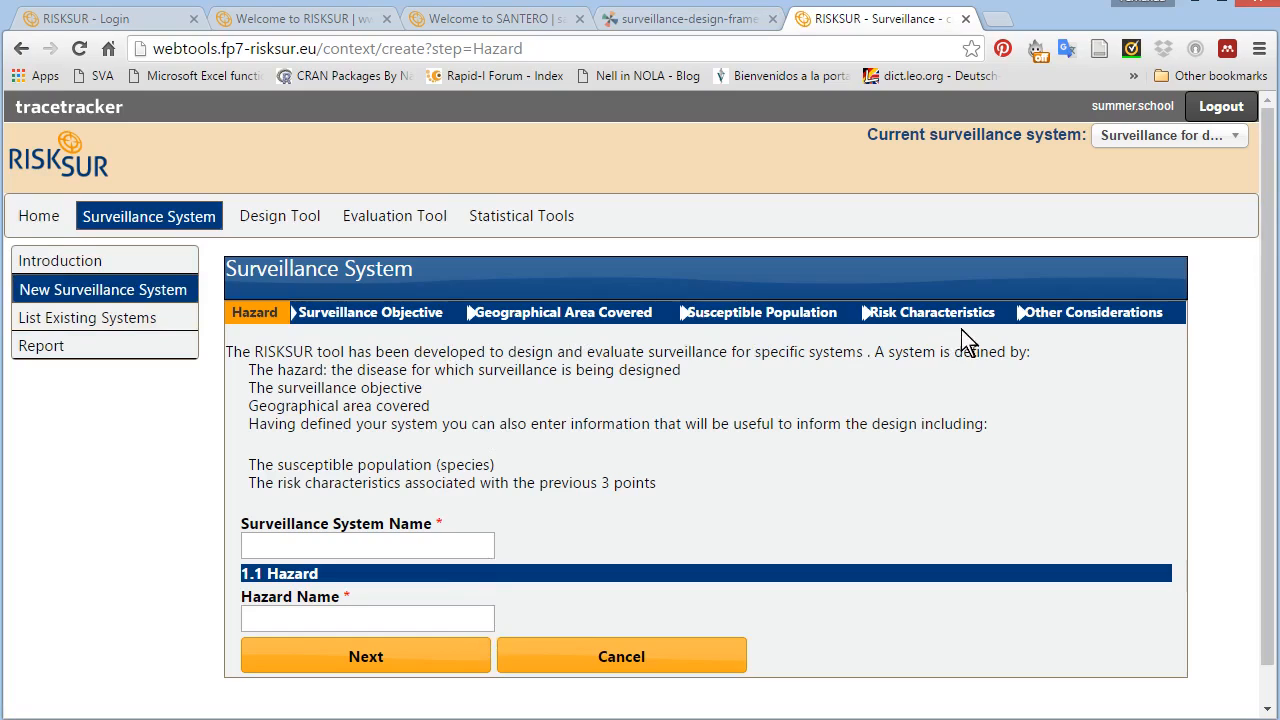
pyautogui.moveTo(968, 340)
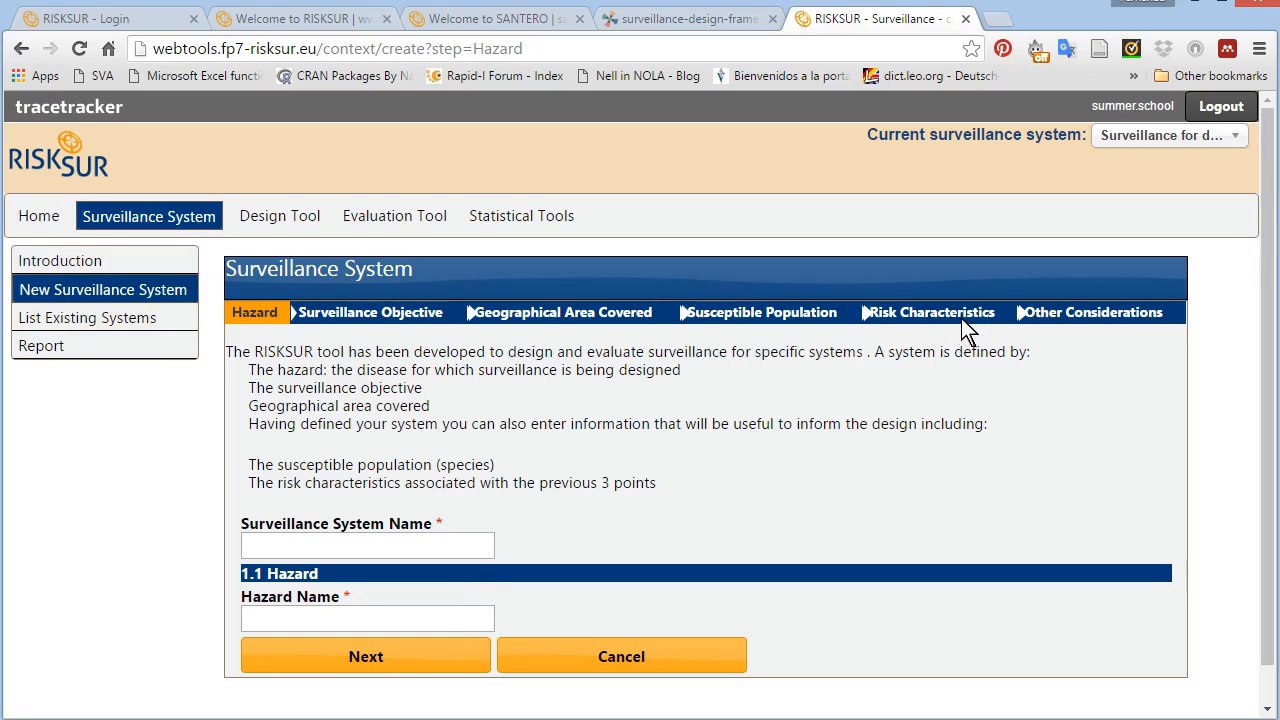
pyautogui.moveTo(958, 408)
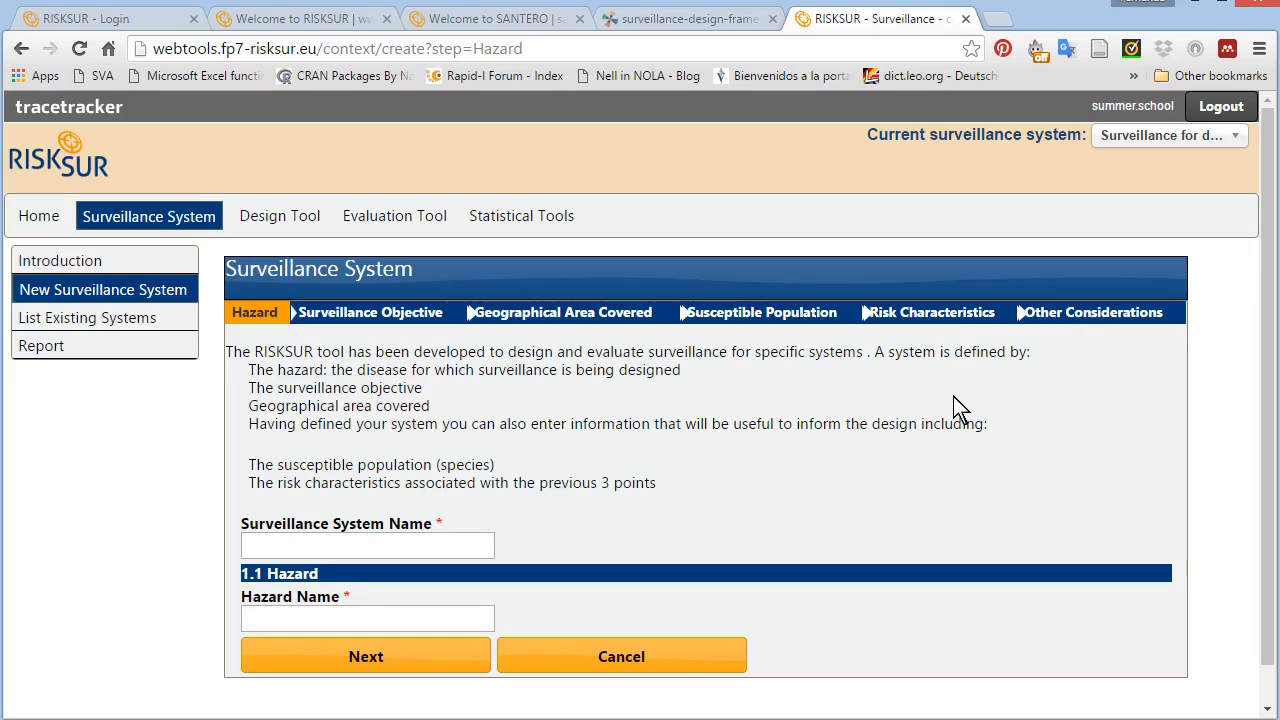
pyautogui.moveTo(960, 400)
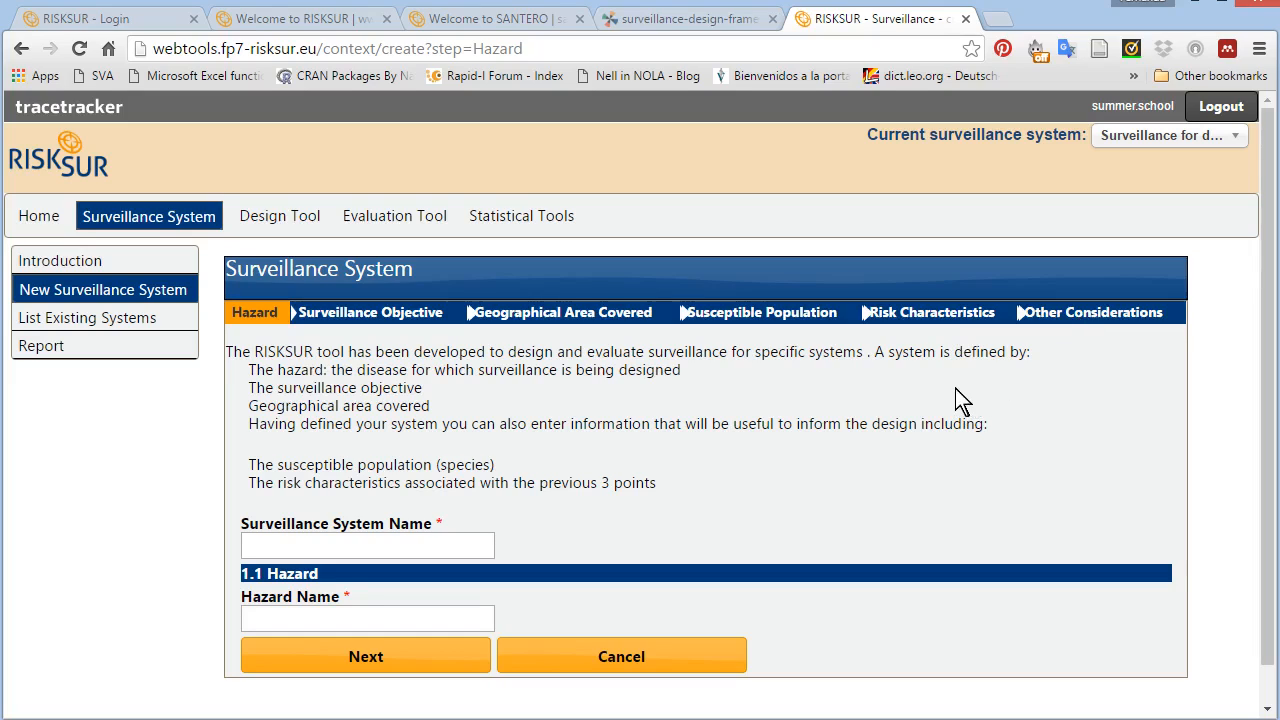
pyautogui.moveTo(452, 418)
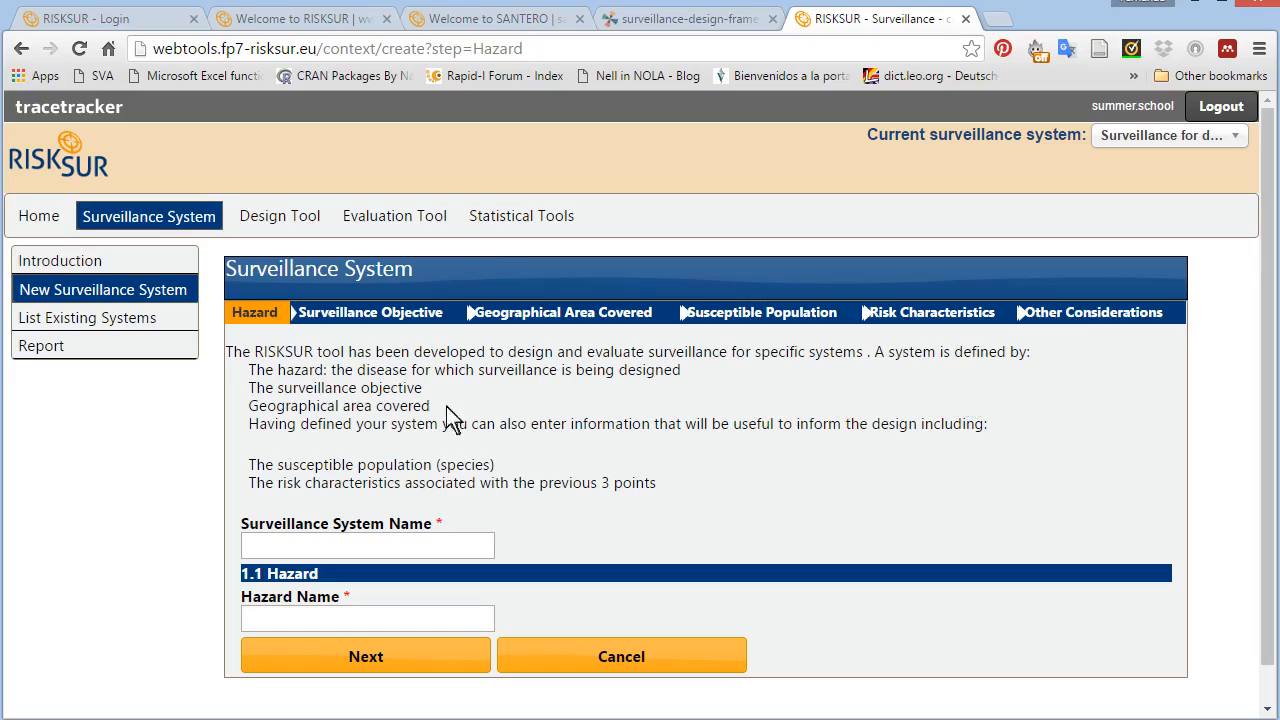
pyautogui.moveTo(665, 430)
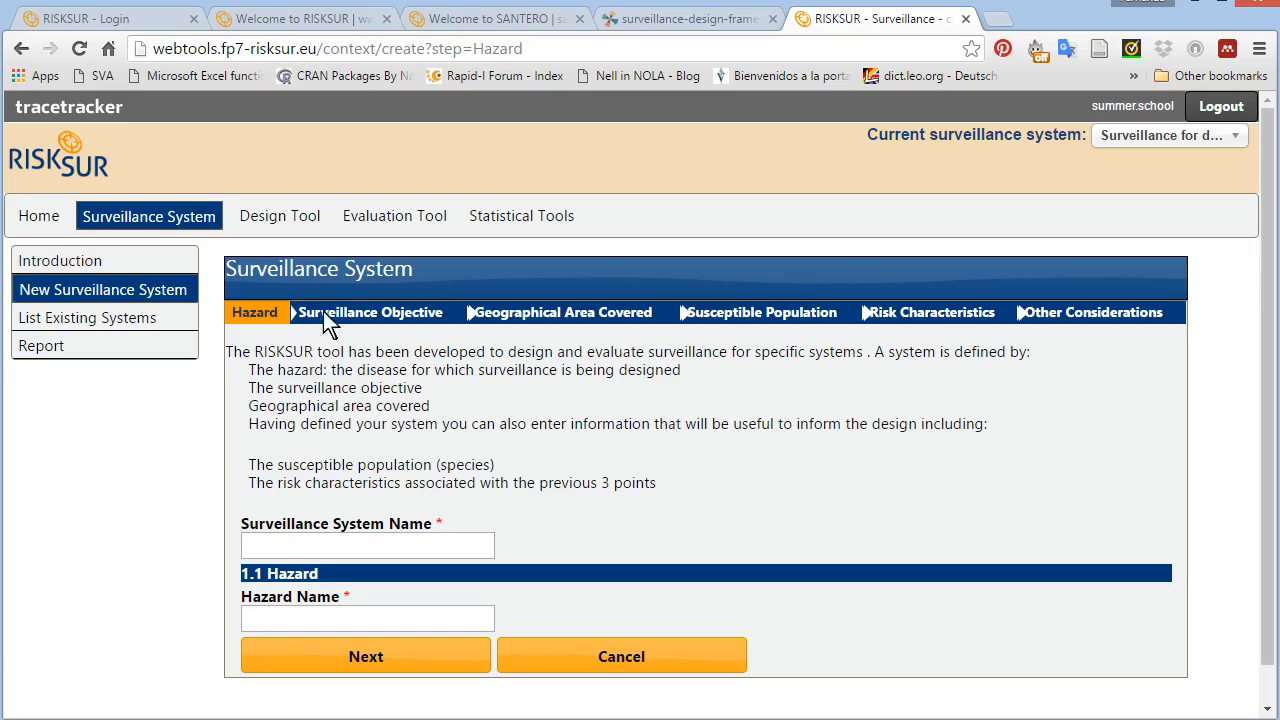
pyautogui.moveTo(355, 378)
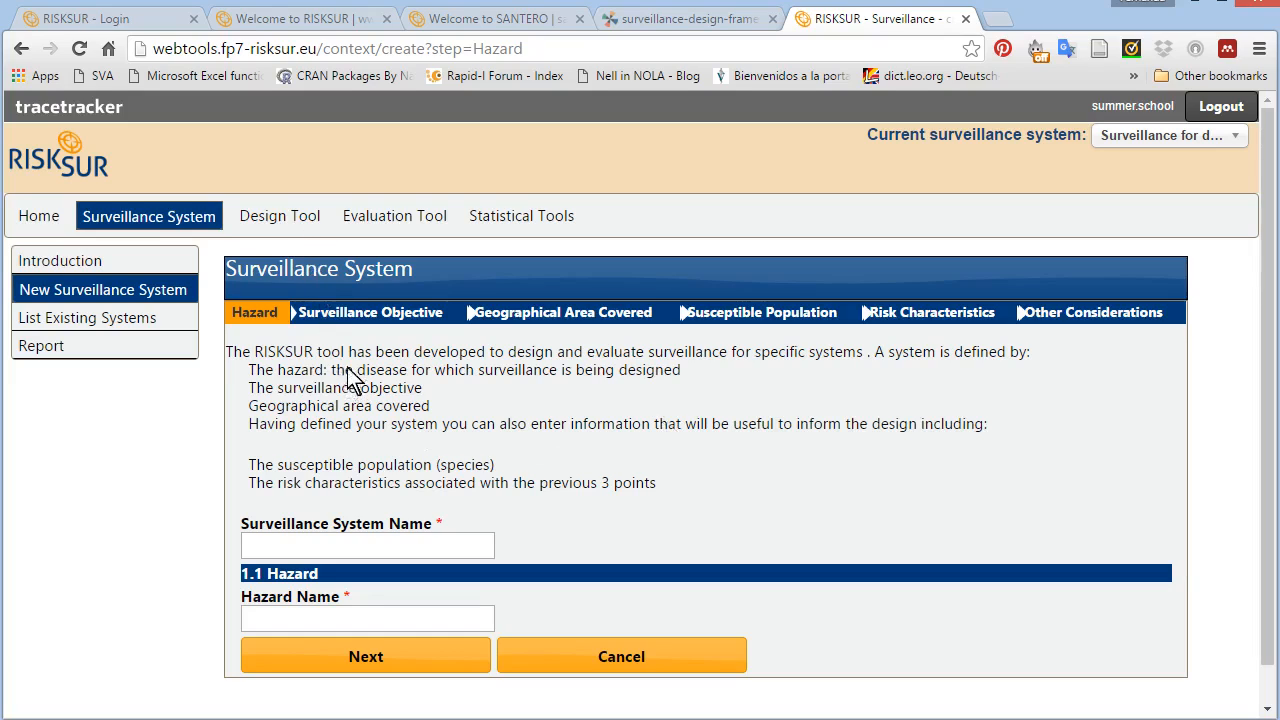
pyautogui.moveTo(352, 383)
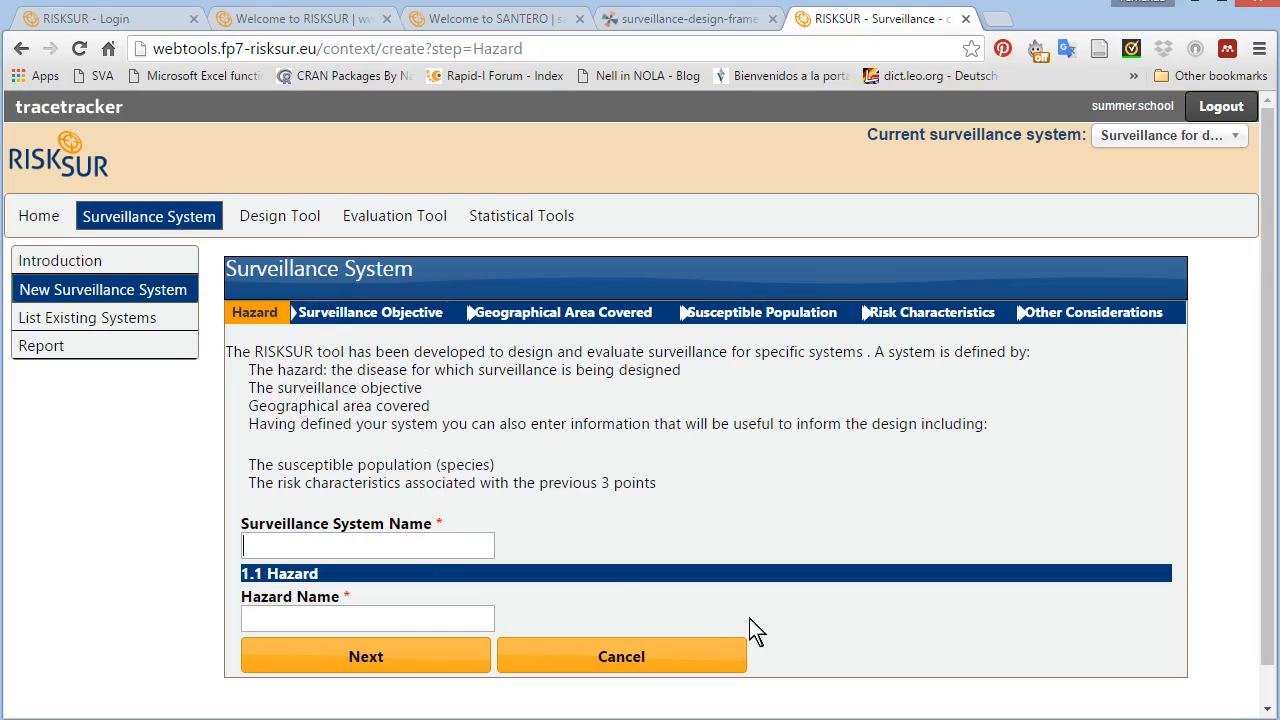
pyautogui.moveTo(755, 630)
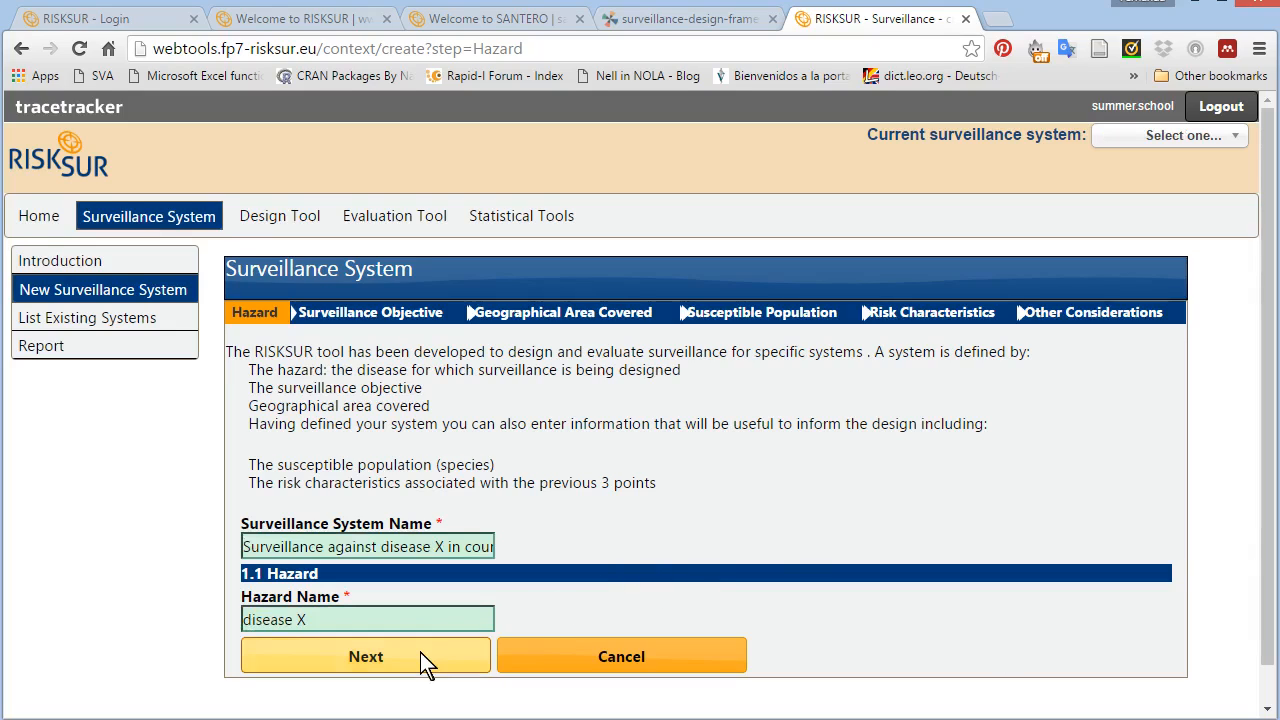
pyautogui.moveTo(430, 665)
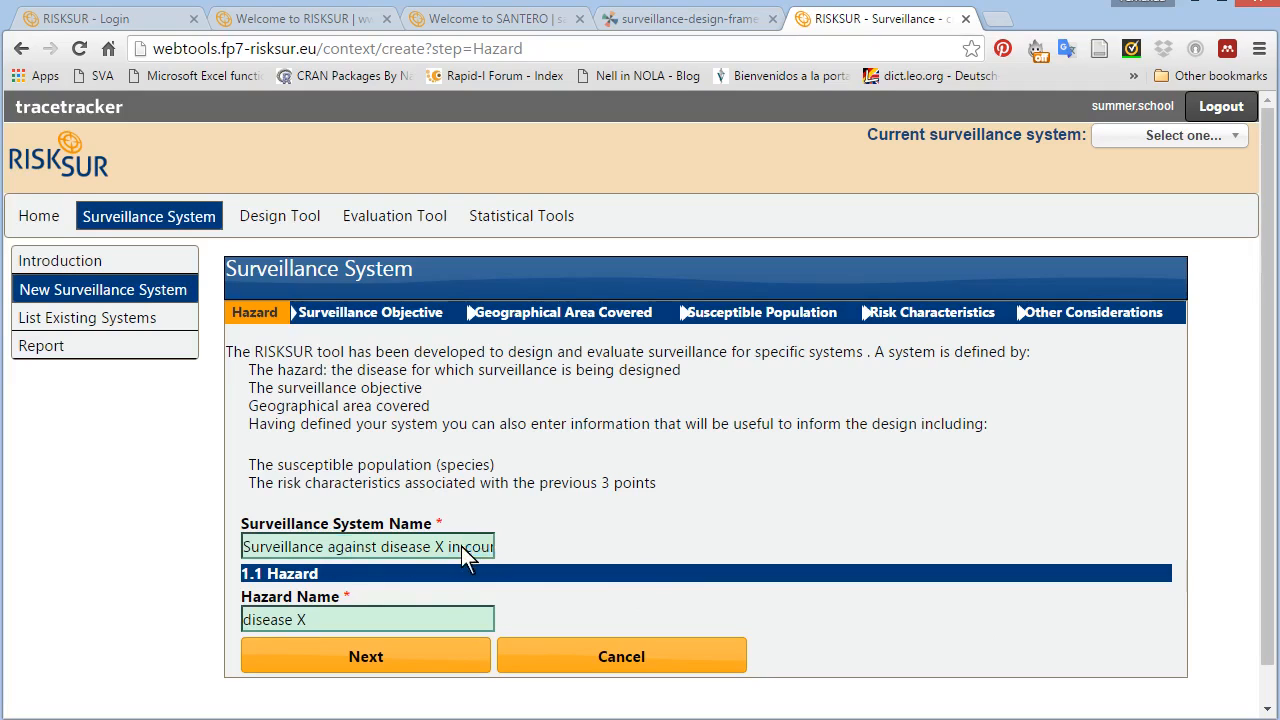
# - Submit the system name and hazard 'disease X' to move to Surveillance Objective
pyautogui.click(365, 656)
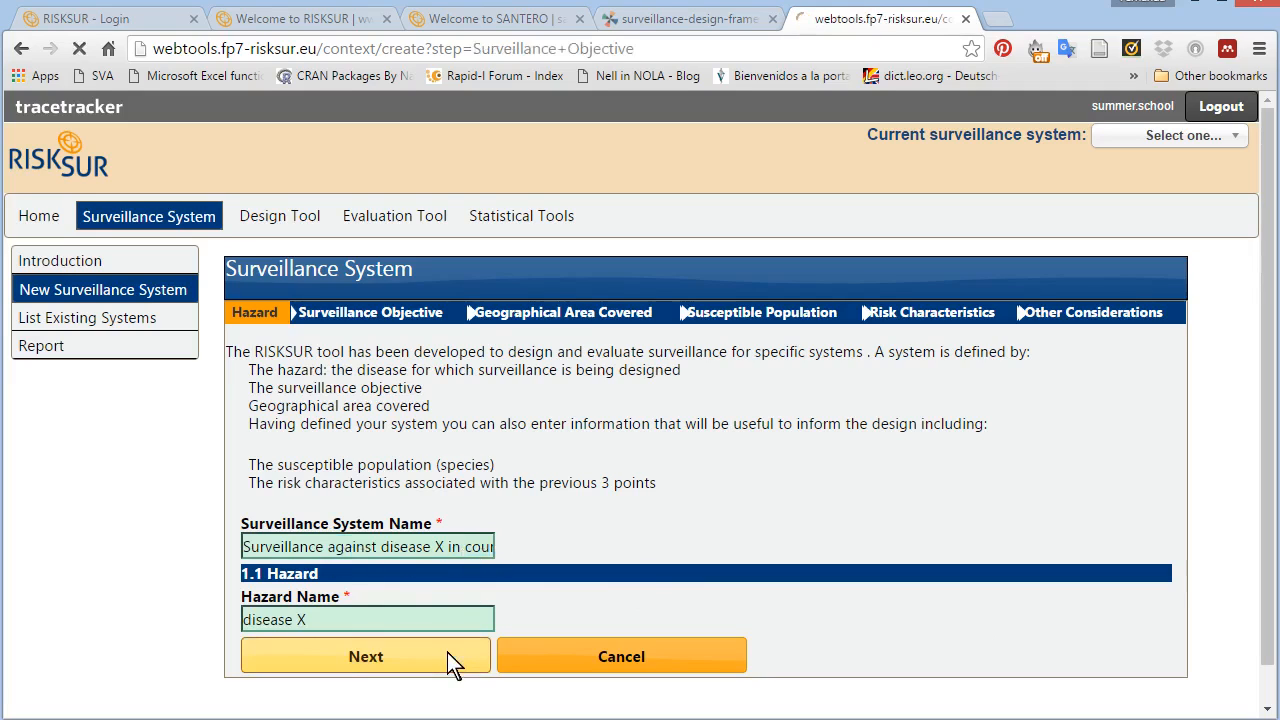
# - Mark disease X as believed absent with early detection as objective, and submit
pyautogui.click(365, 656)
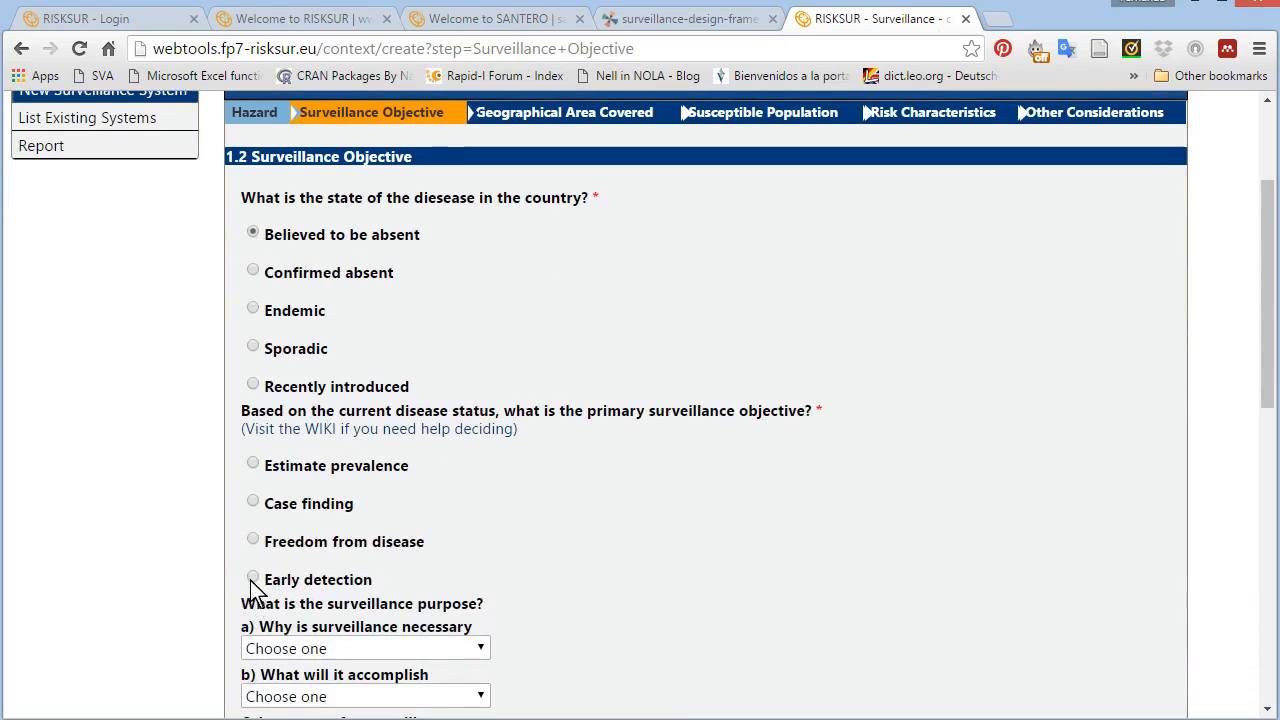
pyautogui.click(253, 576)
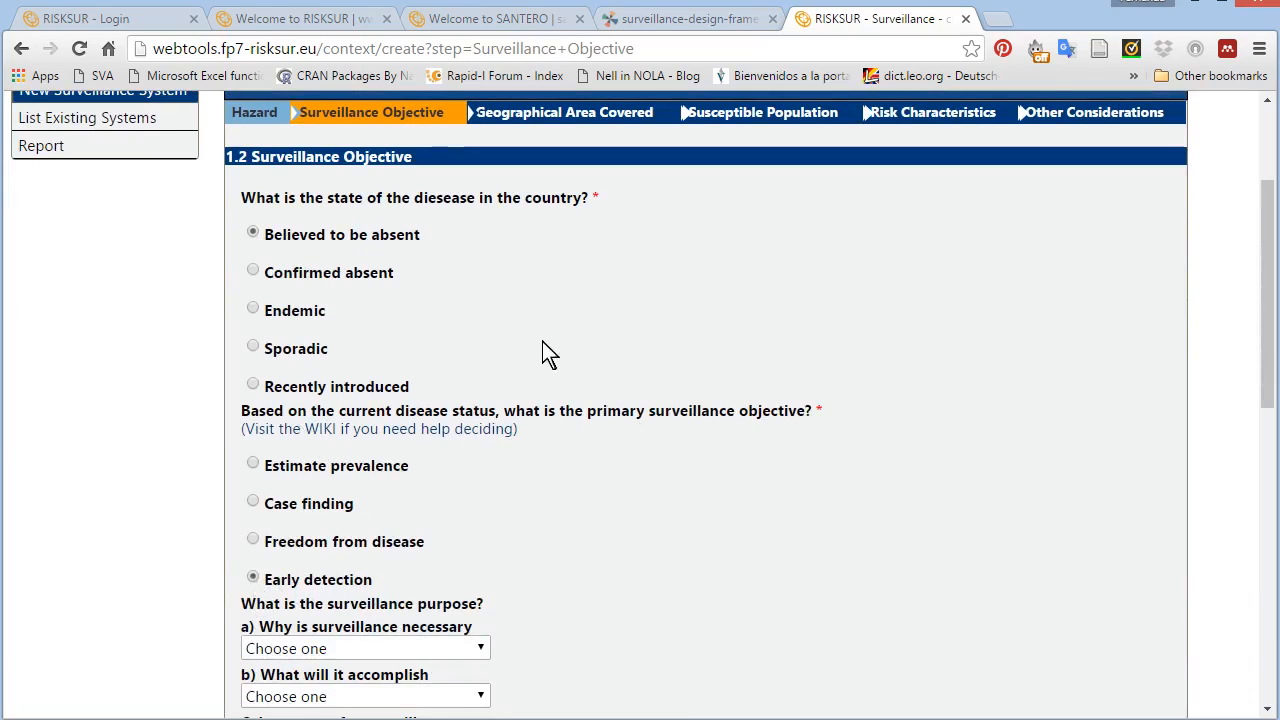
pyautogui.moveTo(420, 457)
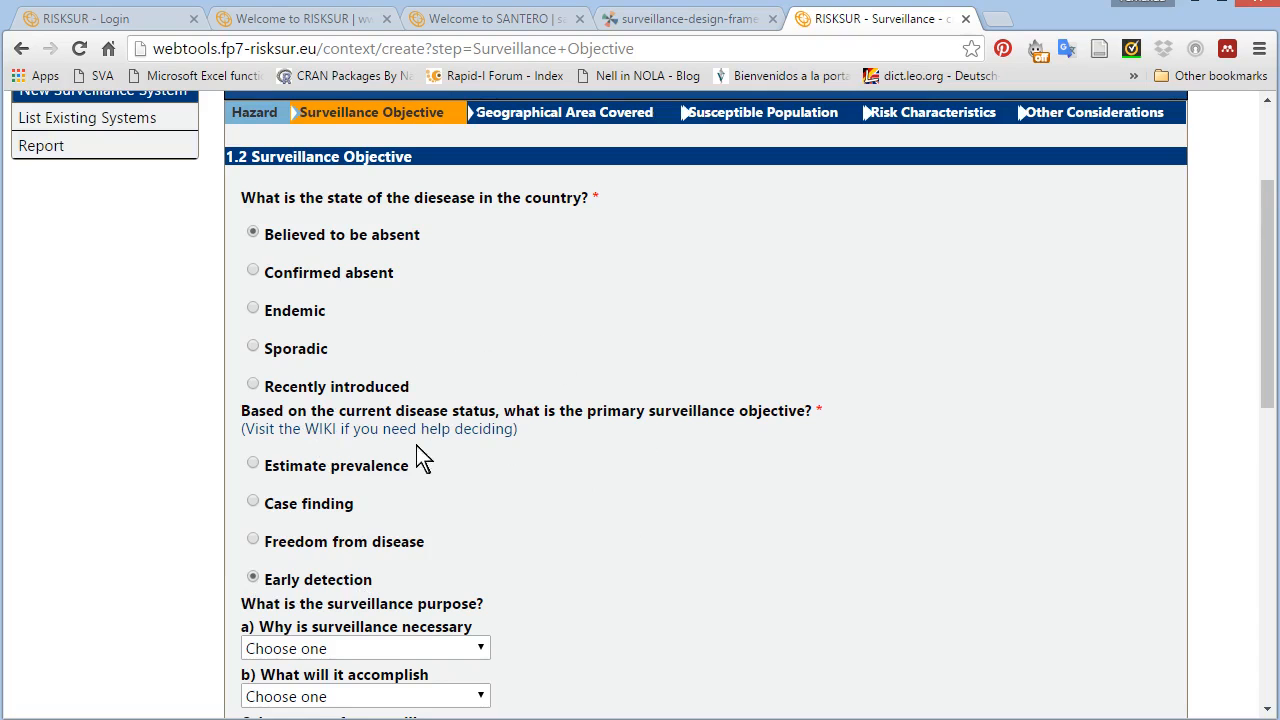
pyautogui.scroll(-3)
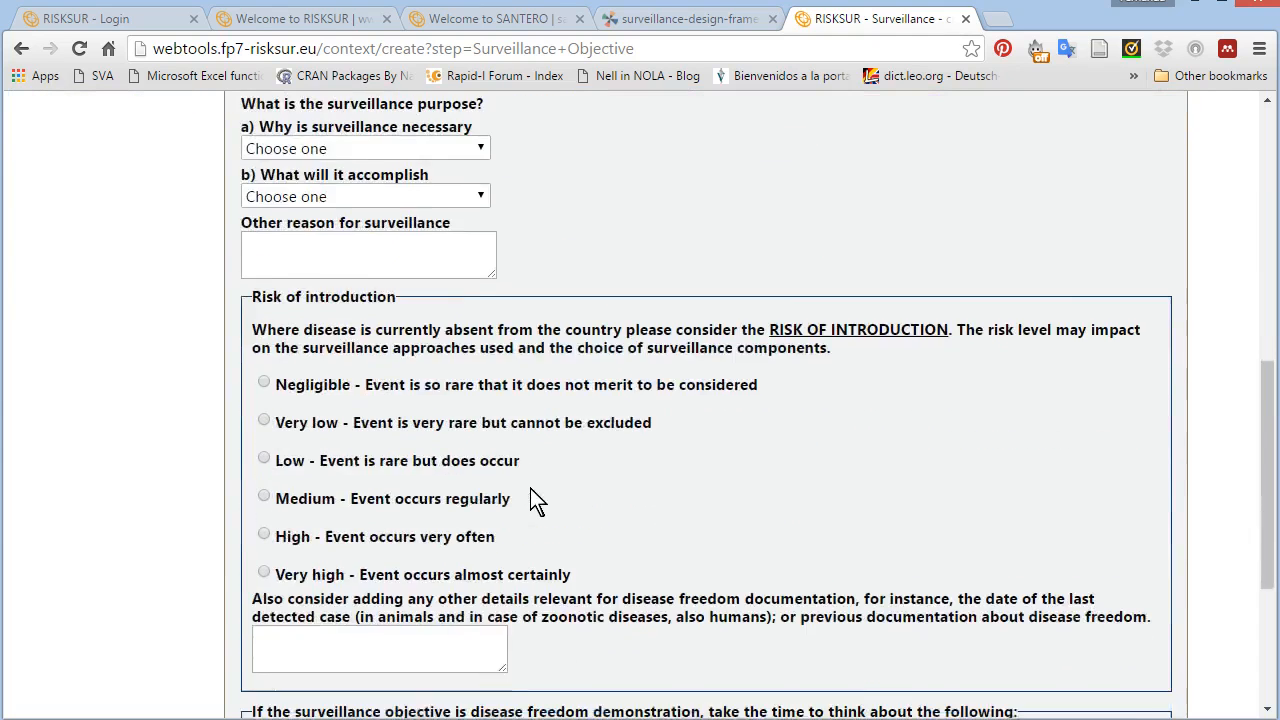
pyautogui.scroll(-3)
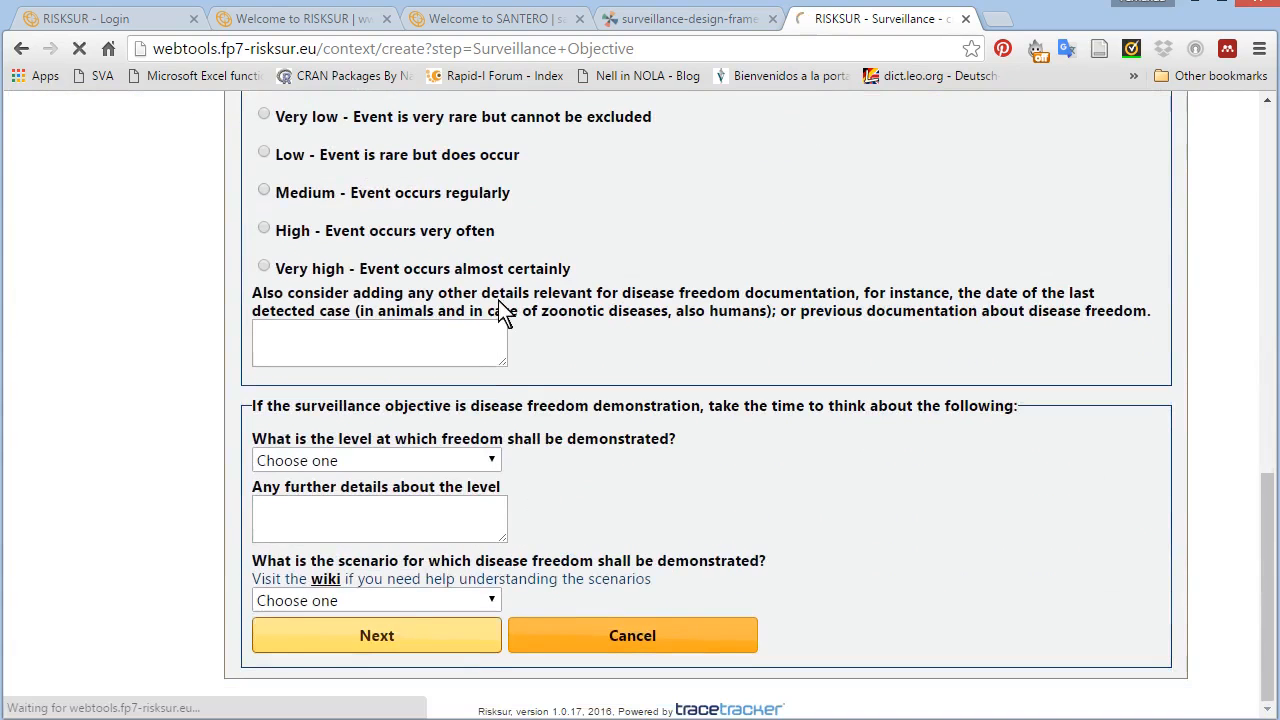
pyautogui.click(376, 635)
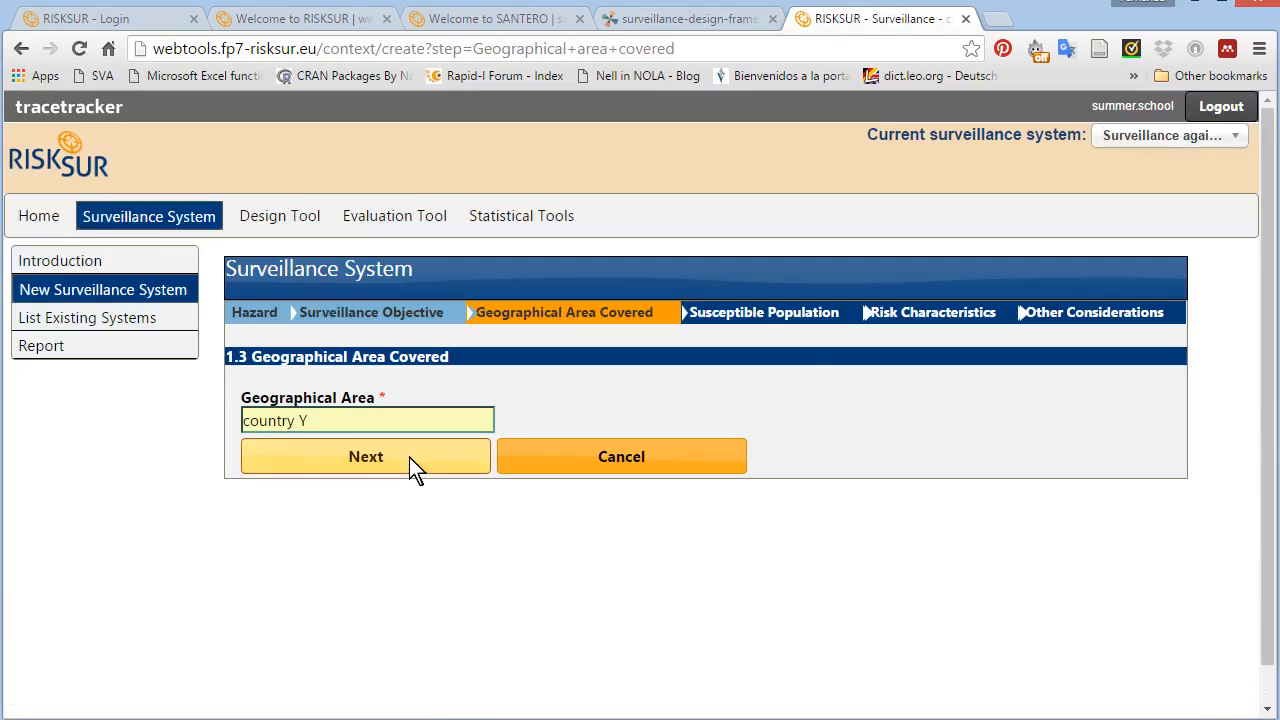
# - Submit country Y and mark cattle, sheep, goats and other ruminants as susceptible population
pyautogui.click(365, 456)
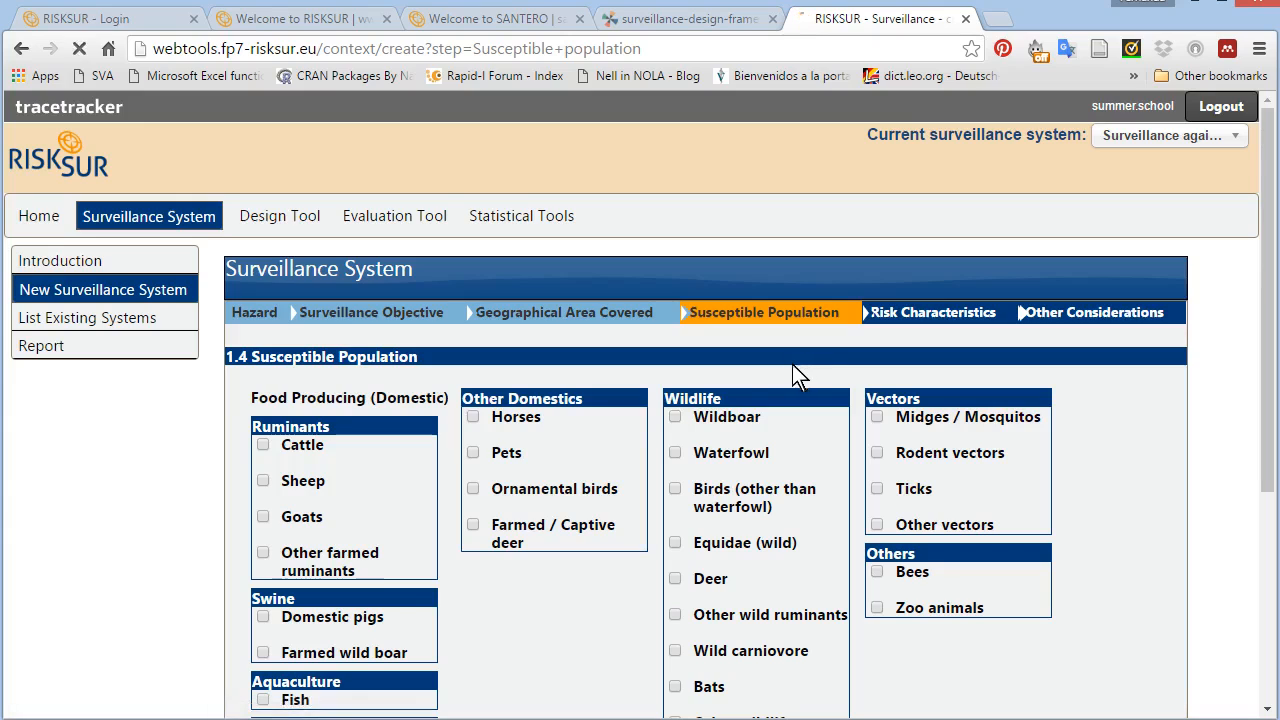
pyautogui.click(263, 444)
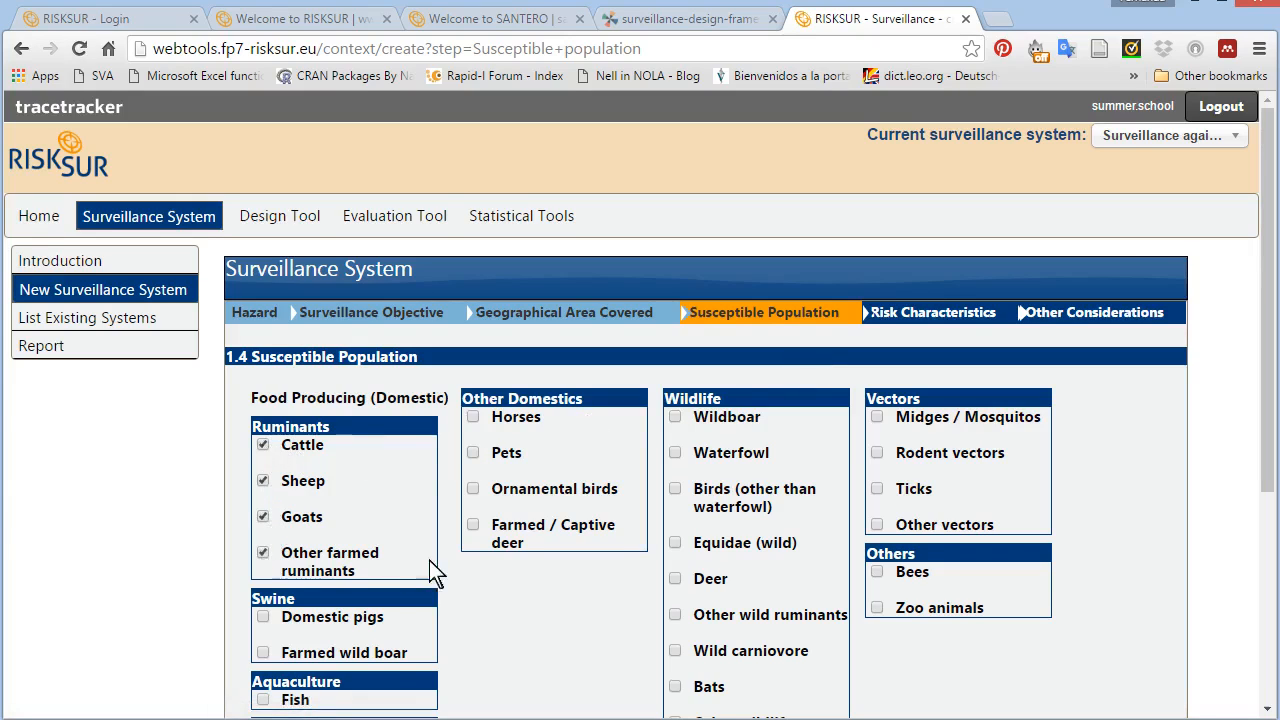
pyautogui.click(365, 657)
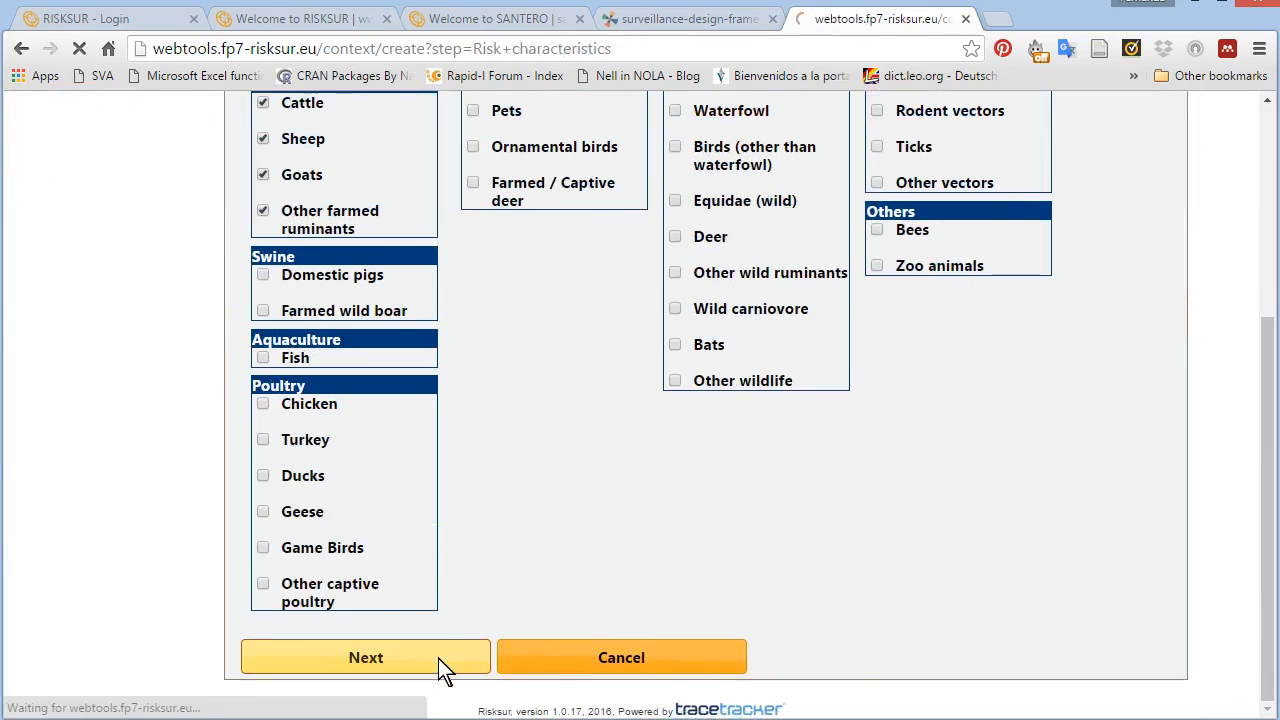
pyautogui.click(365, 657)
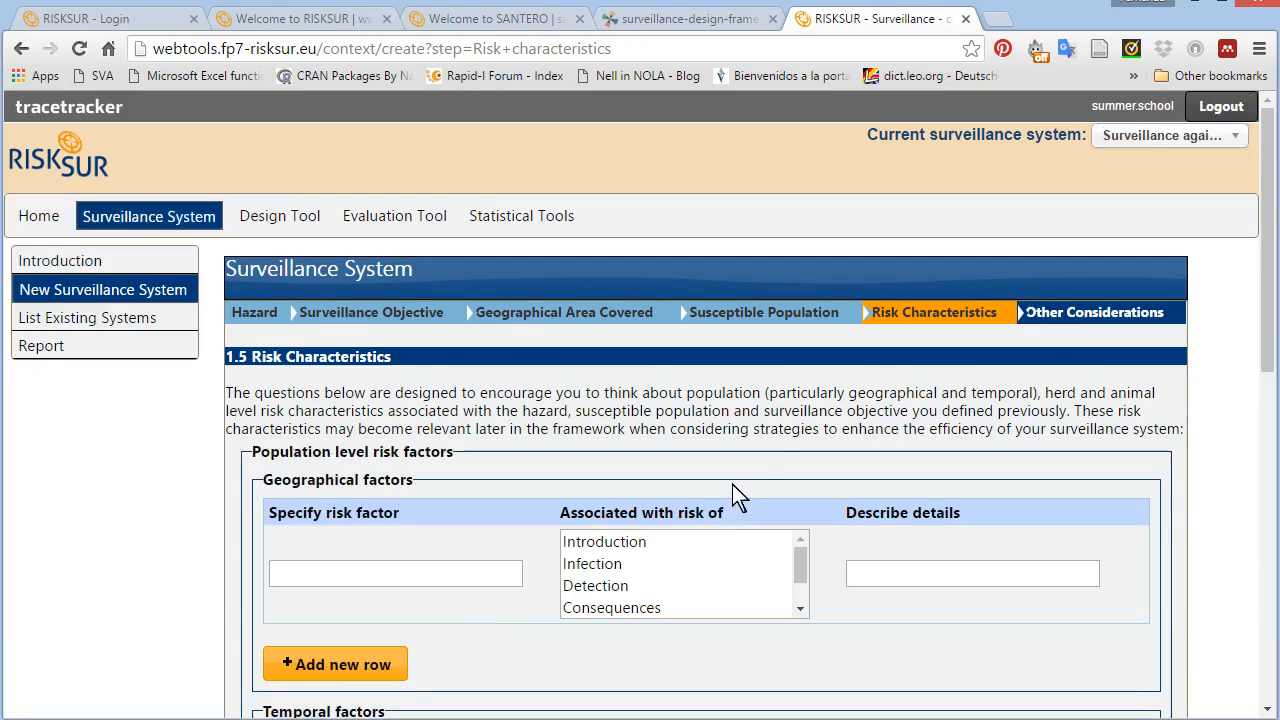
pyautogui.scroll(-3)
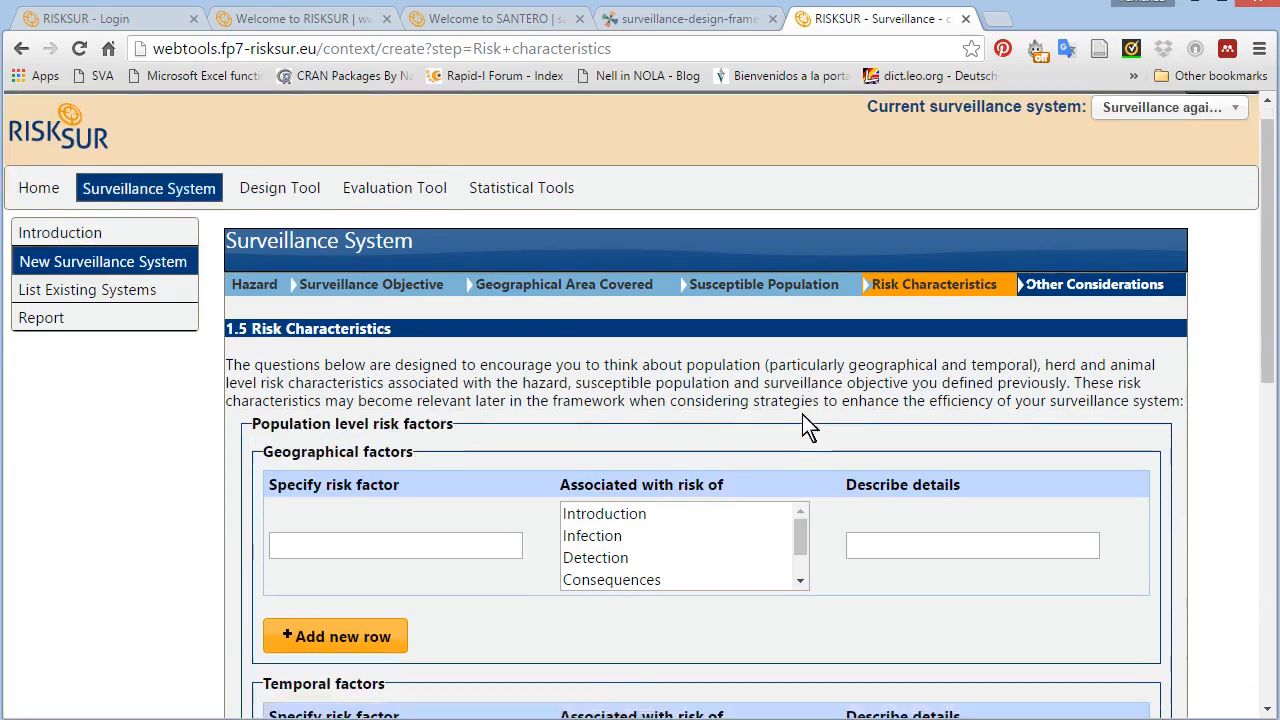
pyautogui.scroll(-3)
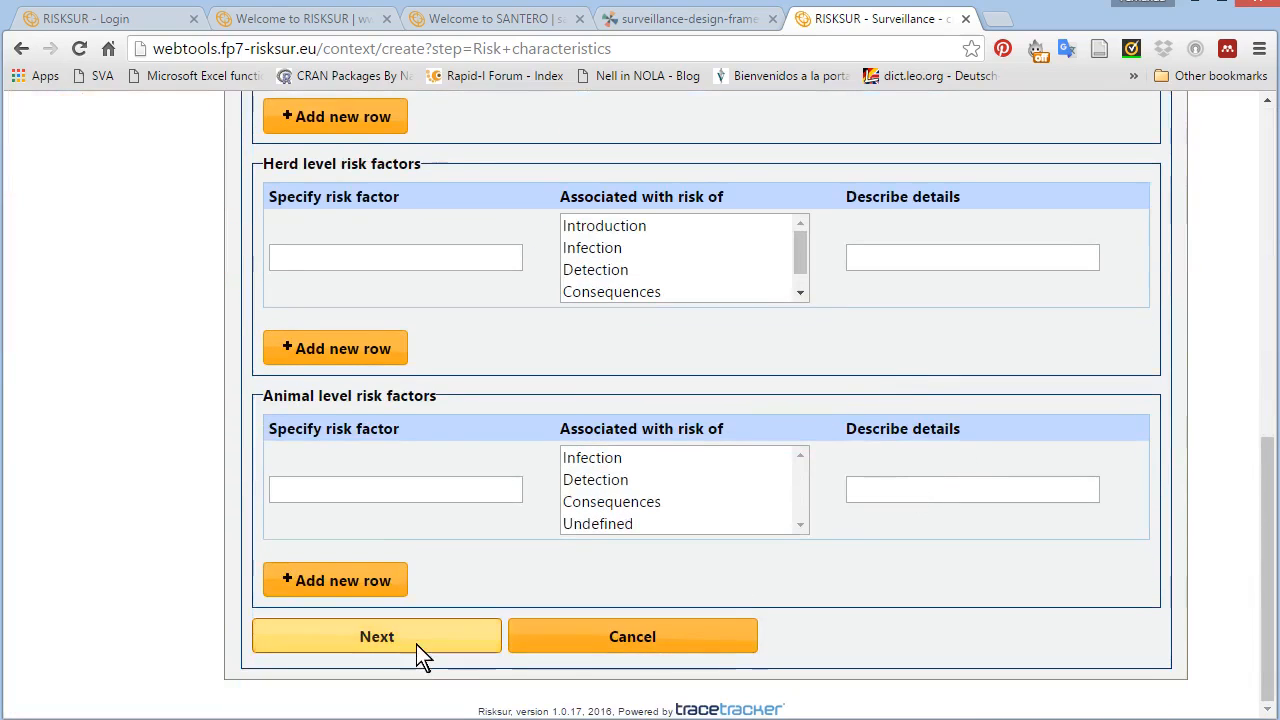
# - Skip Risk Characteristics and submit Other Considerations blank to generate the report
pyautogui.click(376, 636)
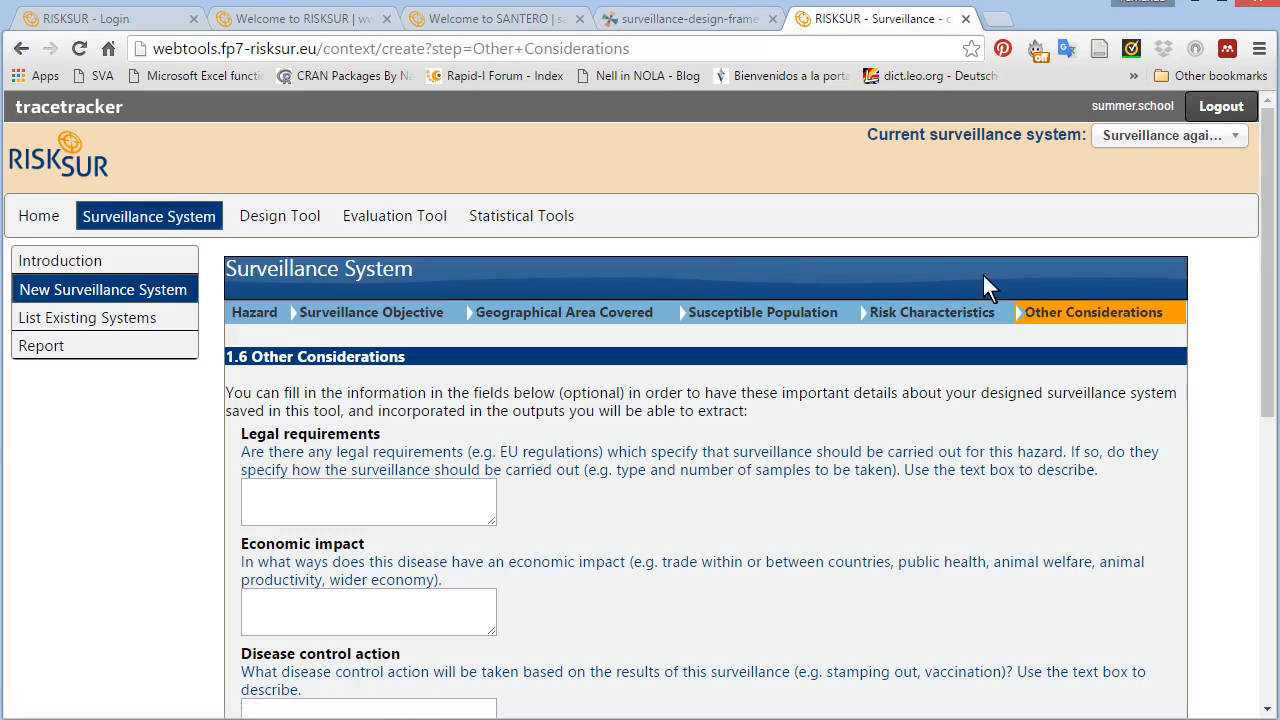
pyautogui.moveTo(1090, 330)
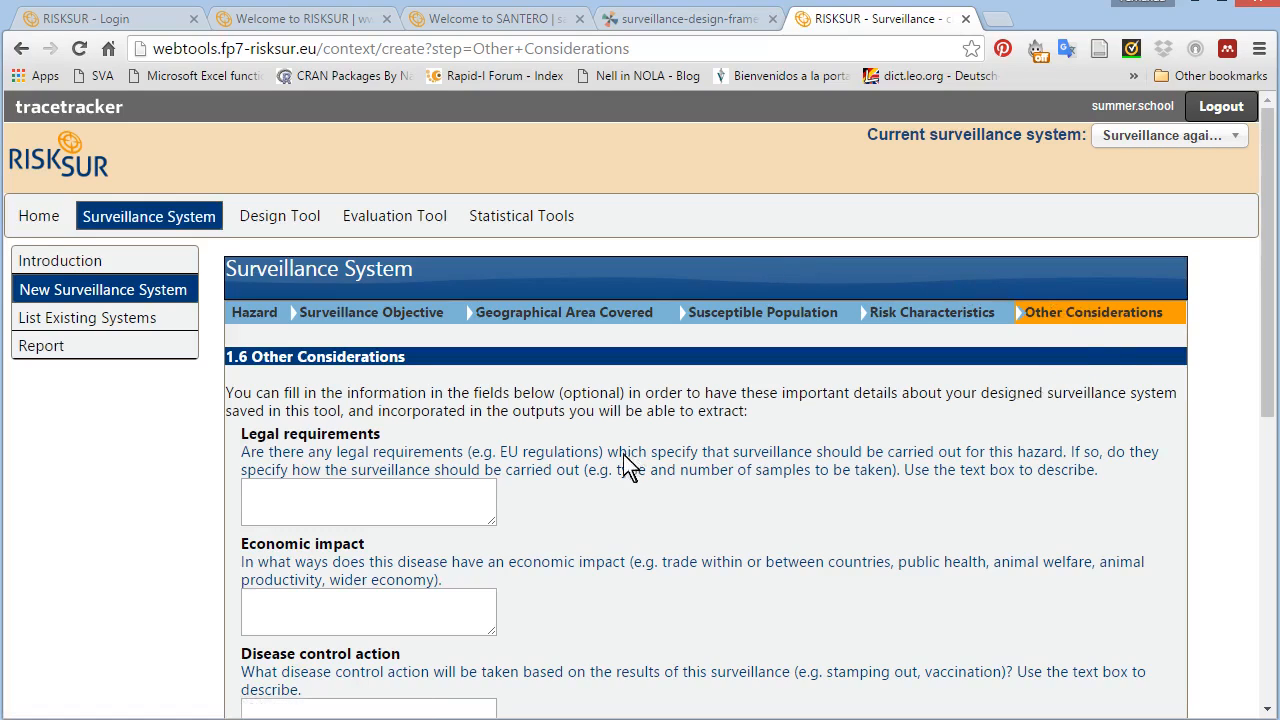
pyautogui.scroll(-3)
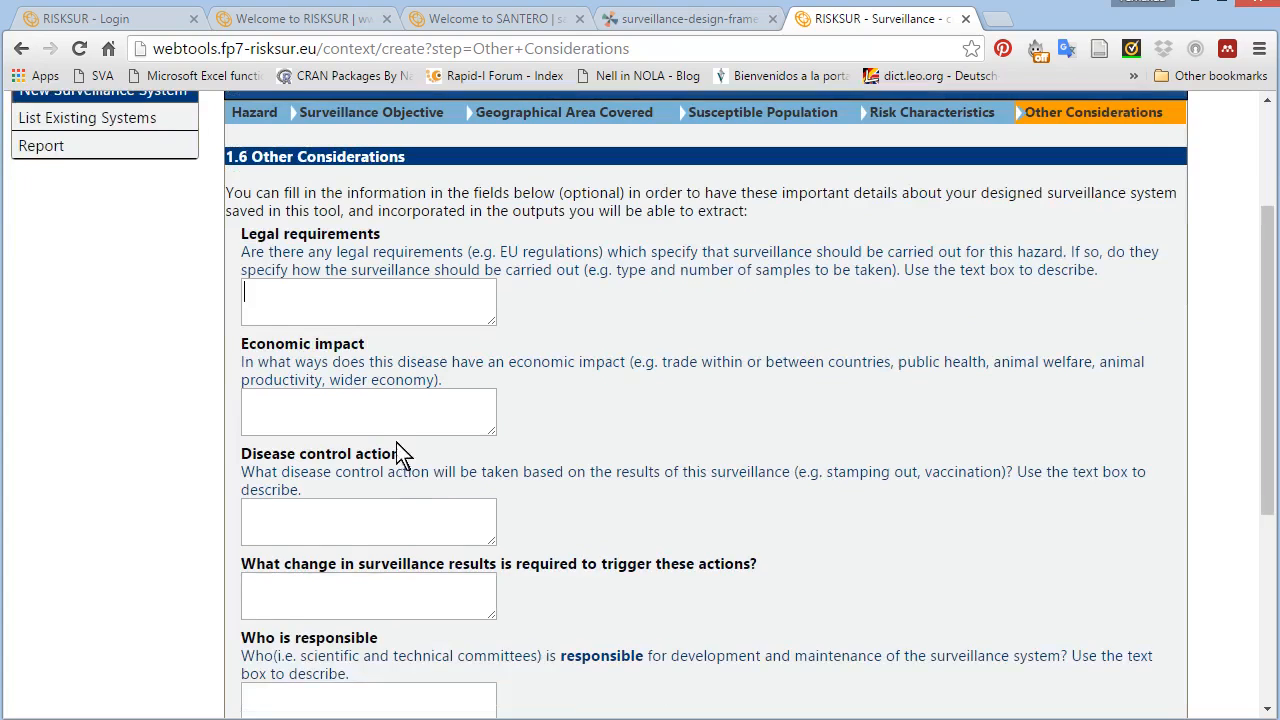
pyautogui.scroll(-3)
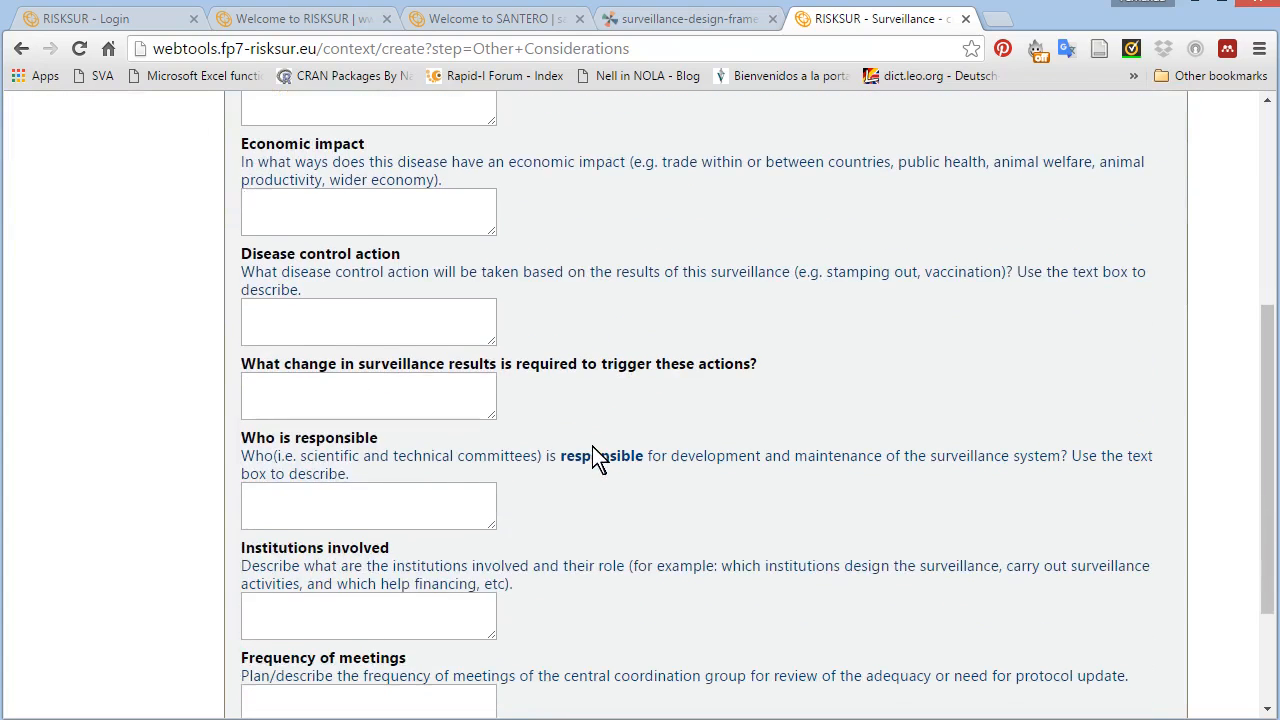
pyautogui.scroll(-3)
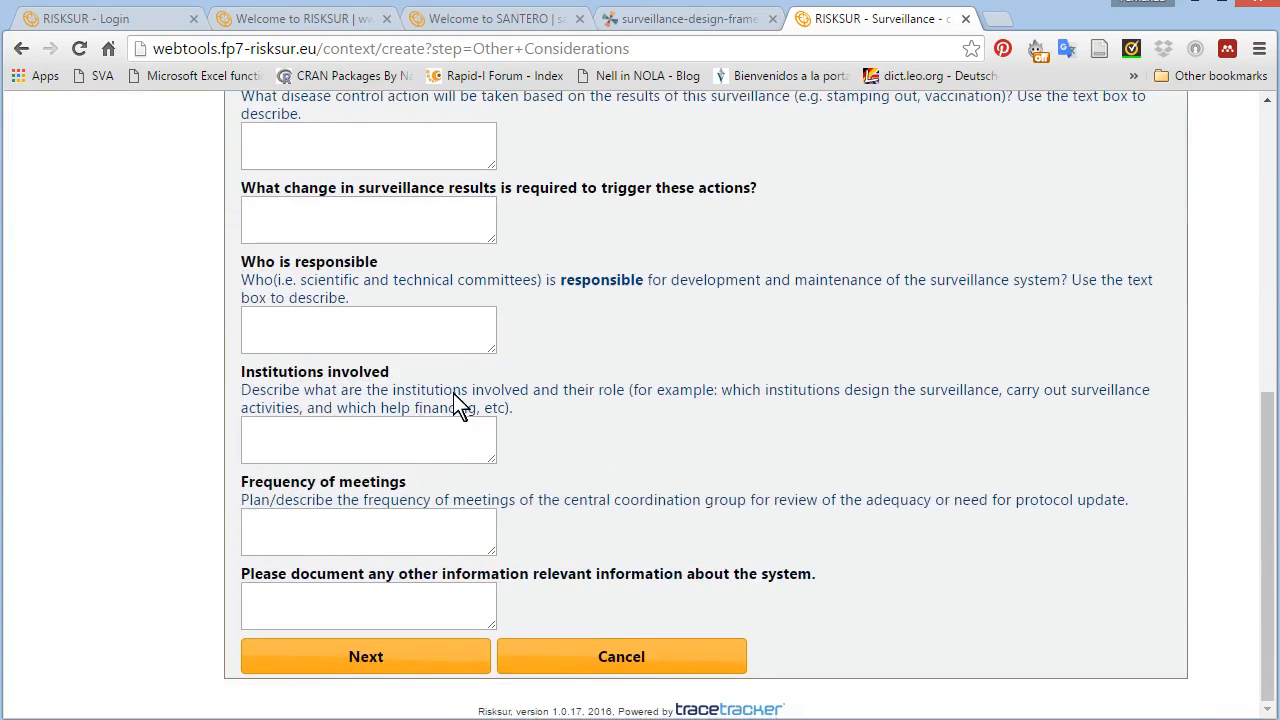
pyautogui.click(365, 656)
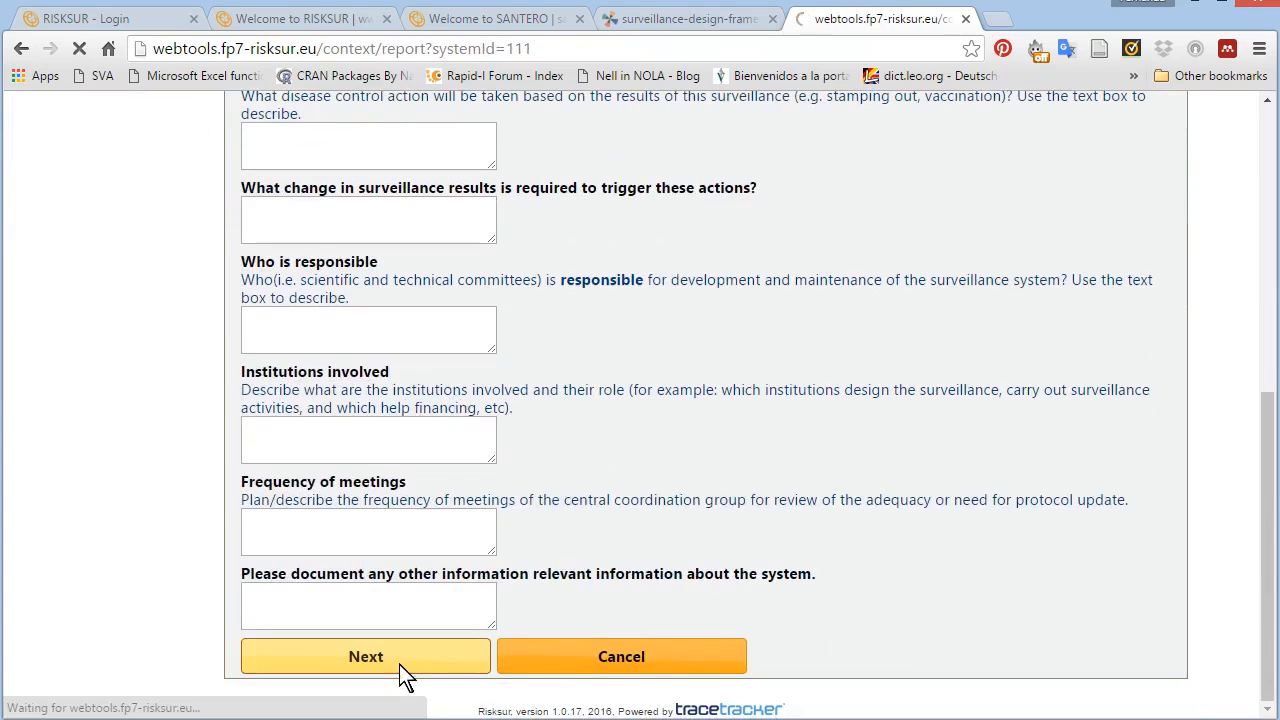
# - Dismiss the completion message, review the disease X report and its save formats, and list existing systems
pyautogui.click(365, 656)
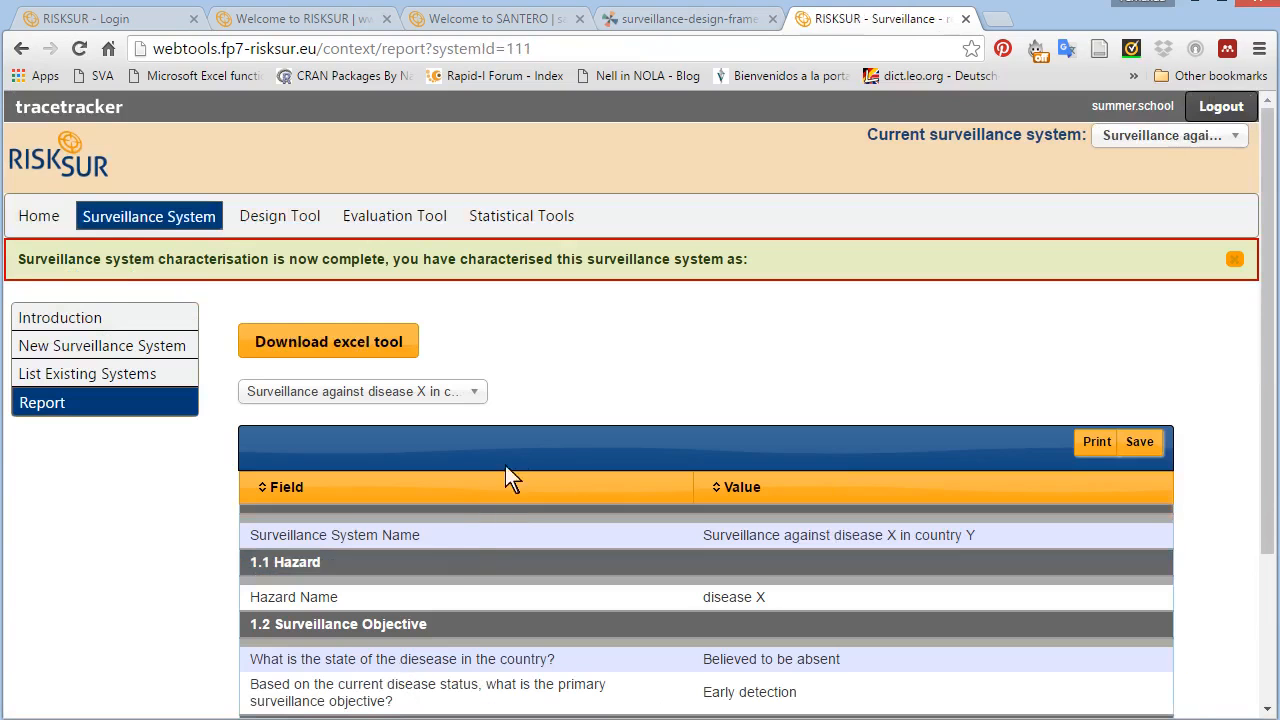
pyautogui.click(1234, 259)
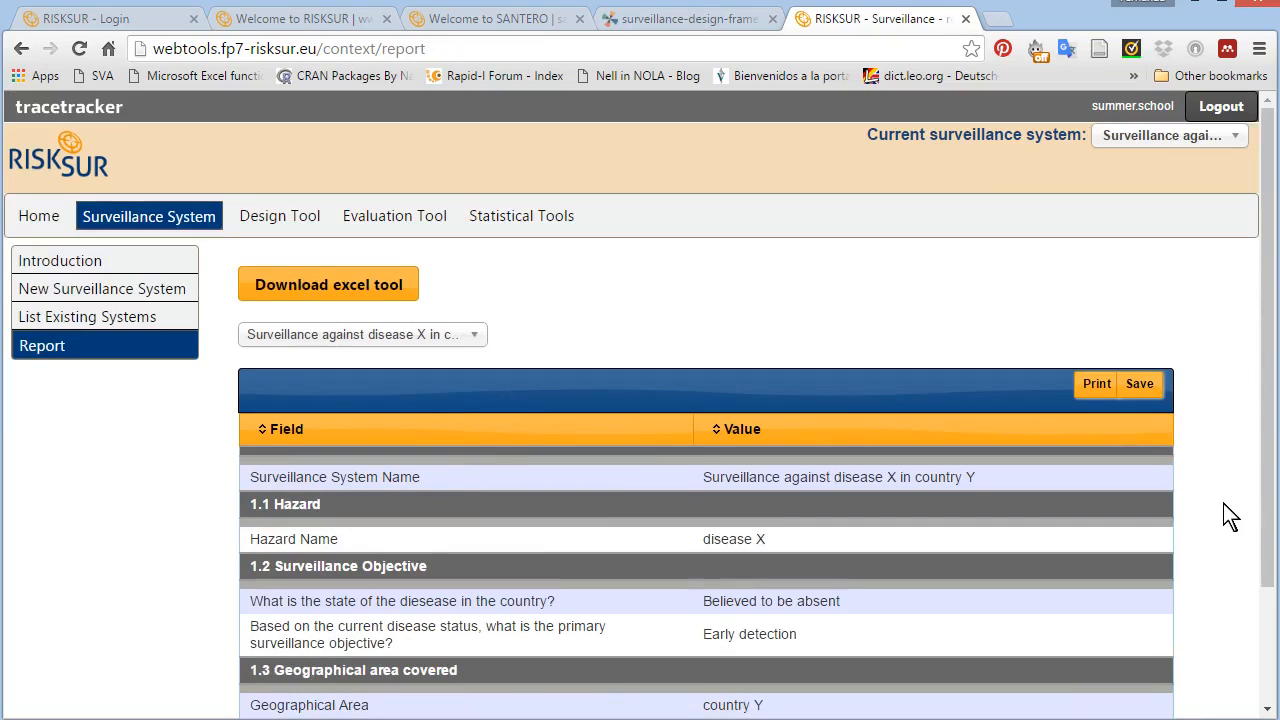
pyautogui.scroll(-3)
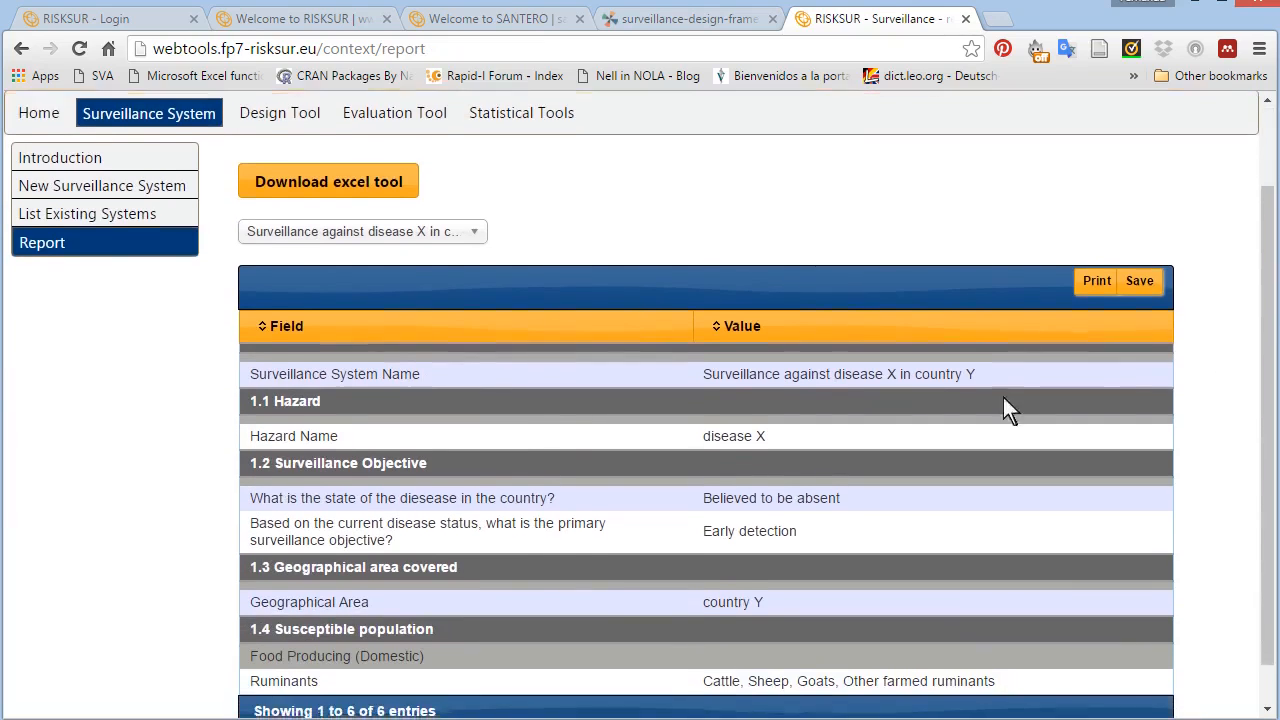
pyautogui.scroll(-3)
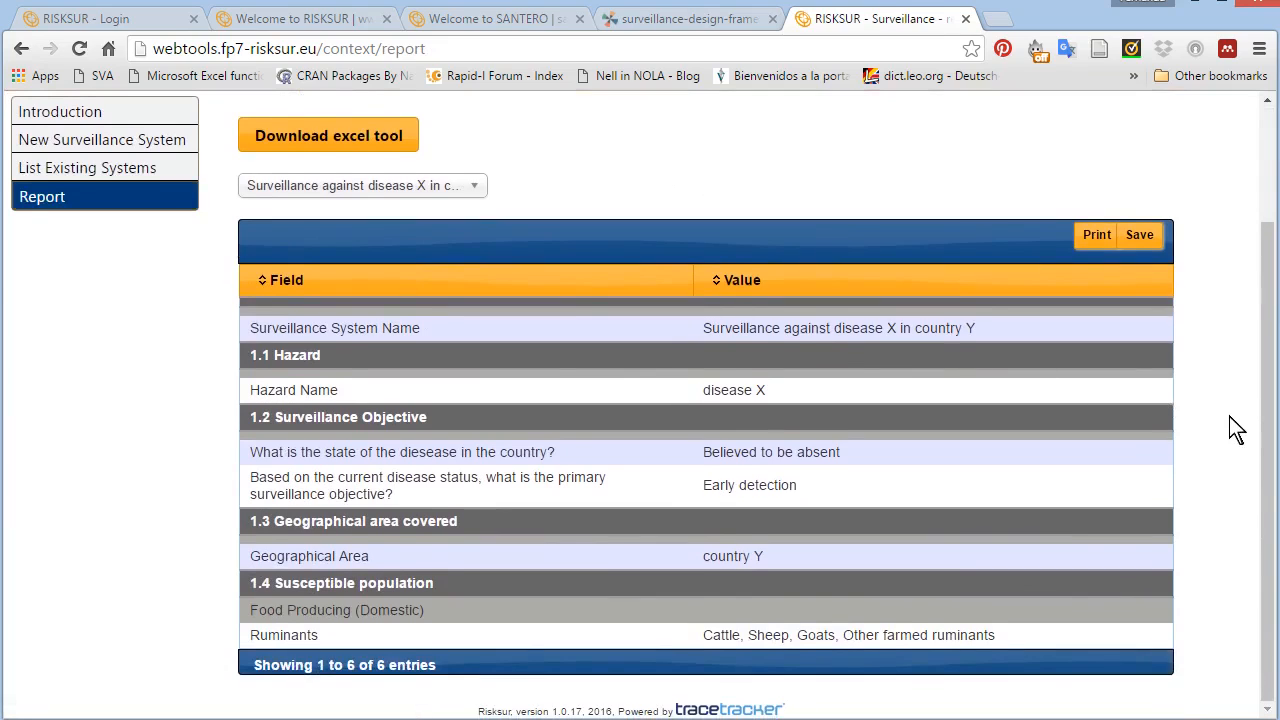
pyautogui.click(1139, 234)
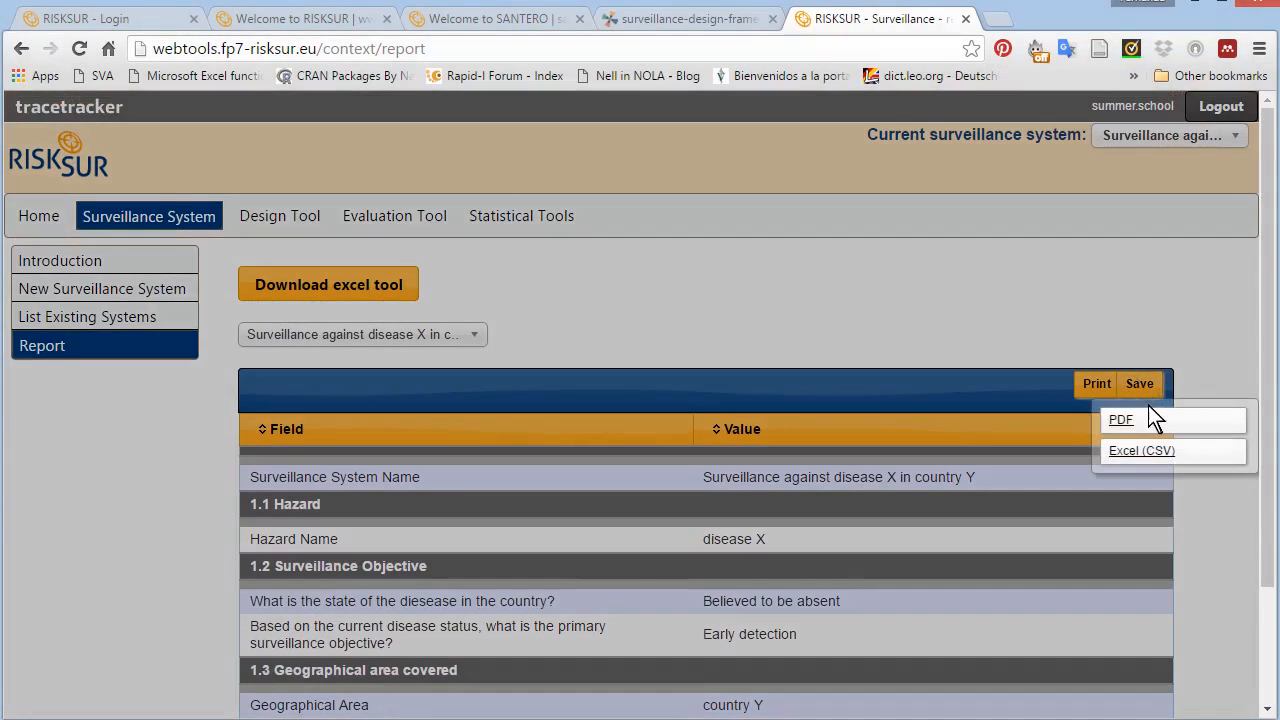
pyautogui.moveTo(1203, 331)
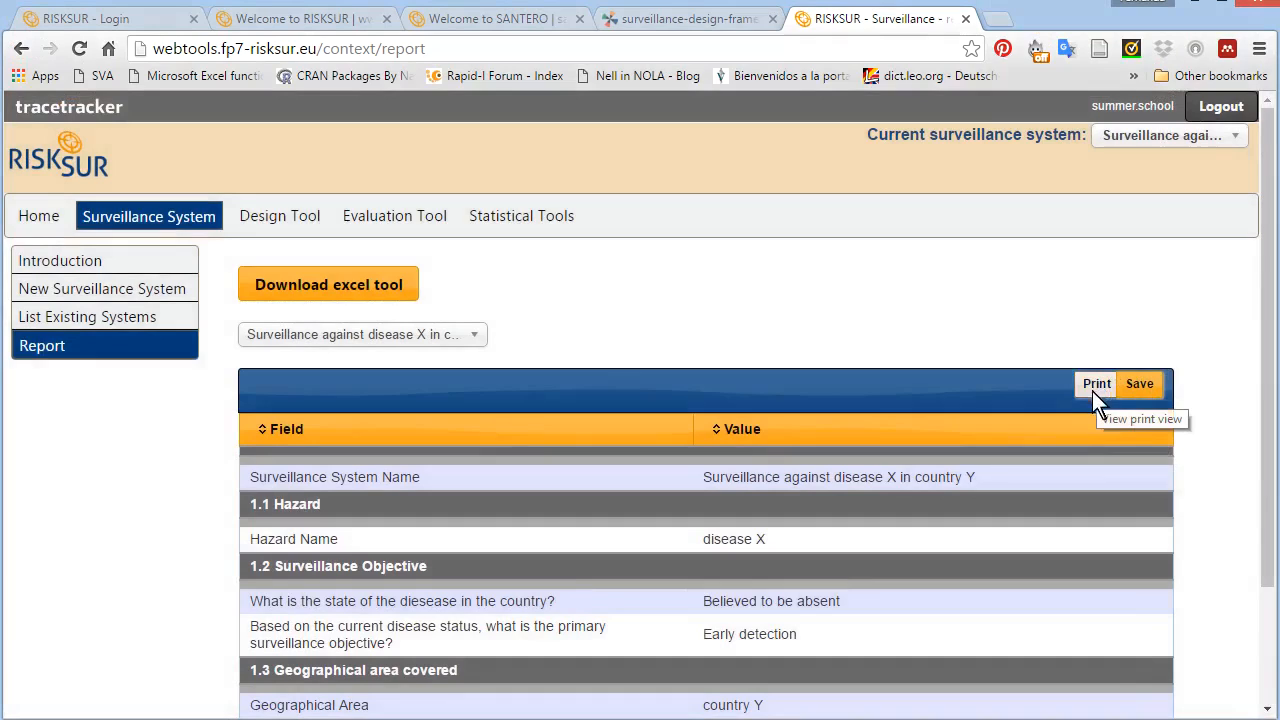
pyautogui.moveTo(1117, 415)
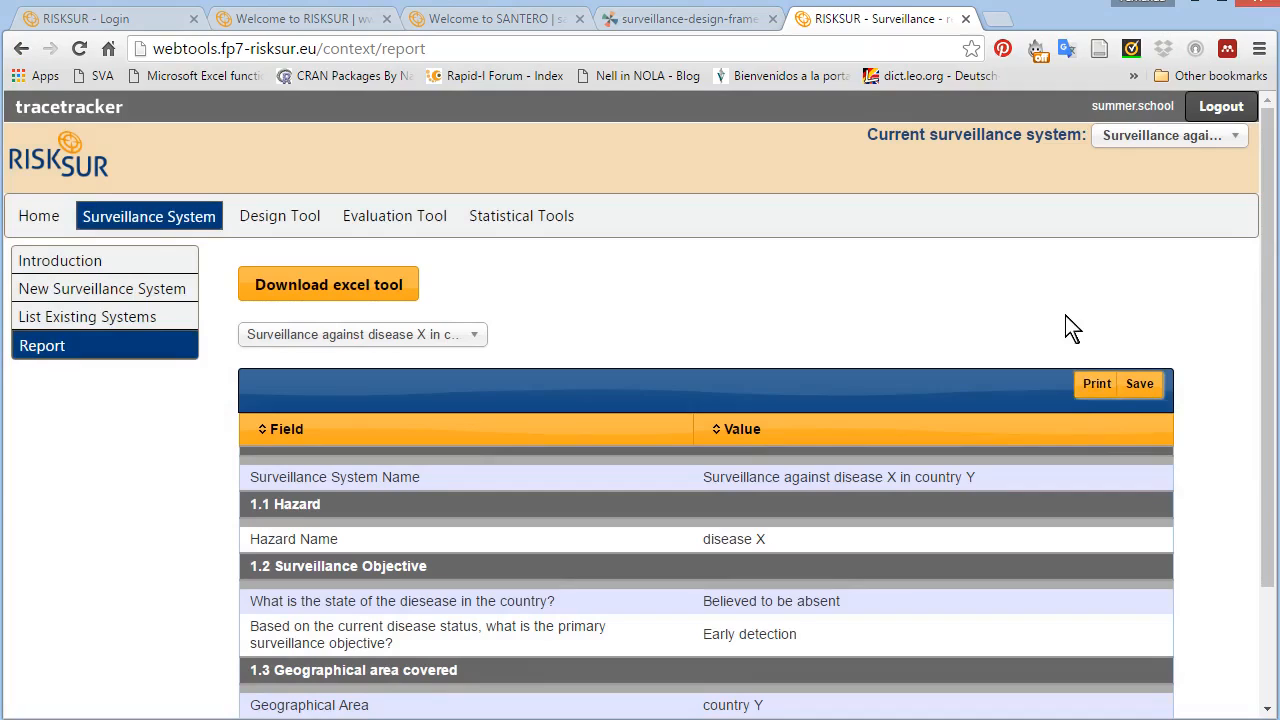
pyautogui.moveTo(655, 315)
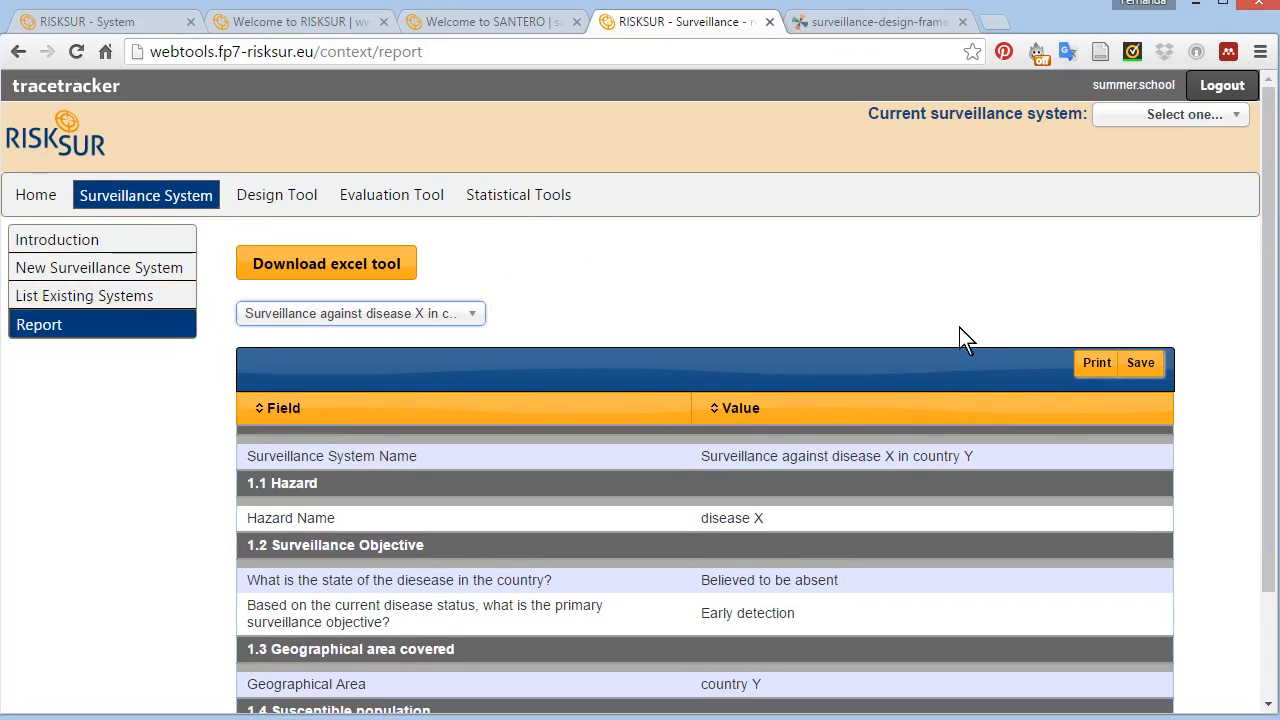
pyautogui.moveTo(793, 298)
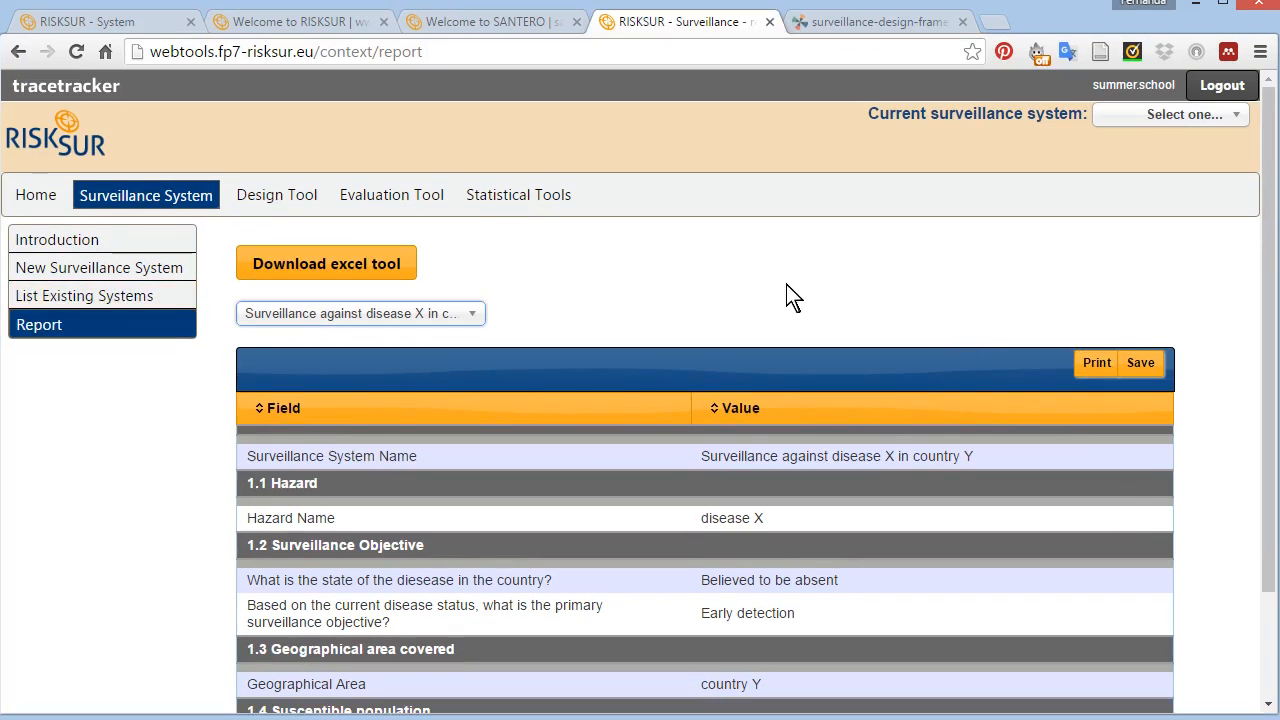
pyautogui.moveTo(476, 222)
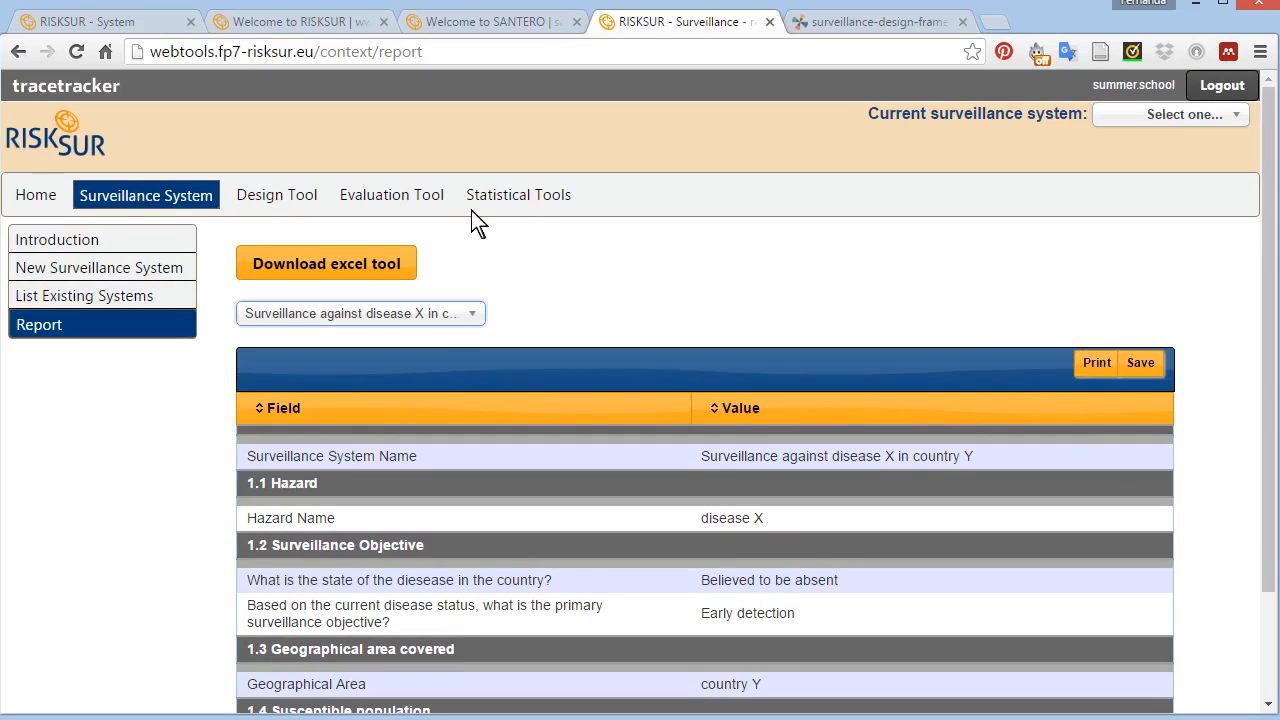
pyautogui.click(84, 295)
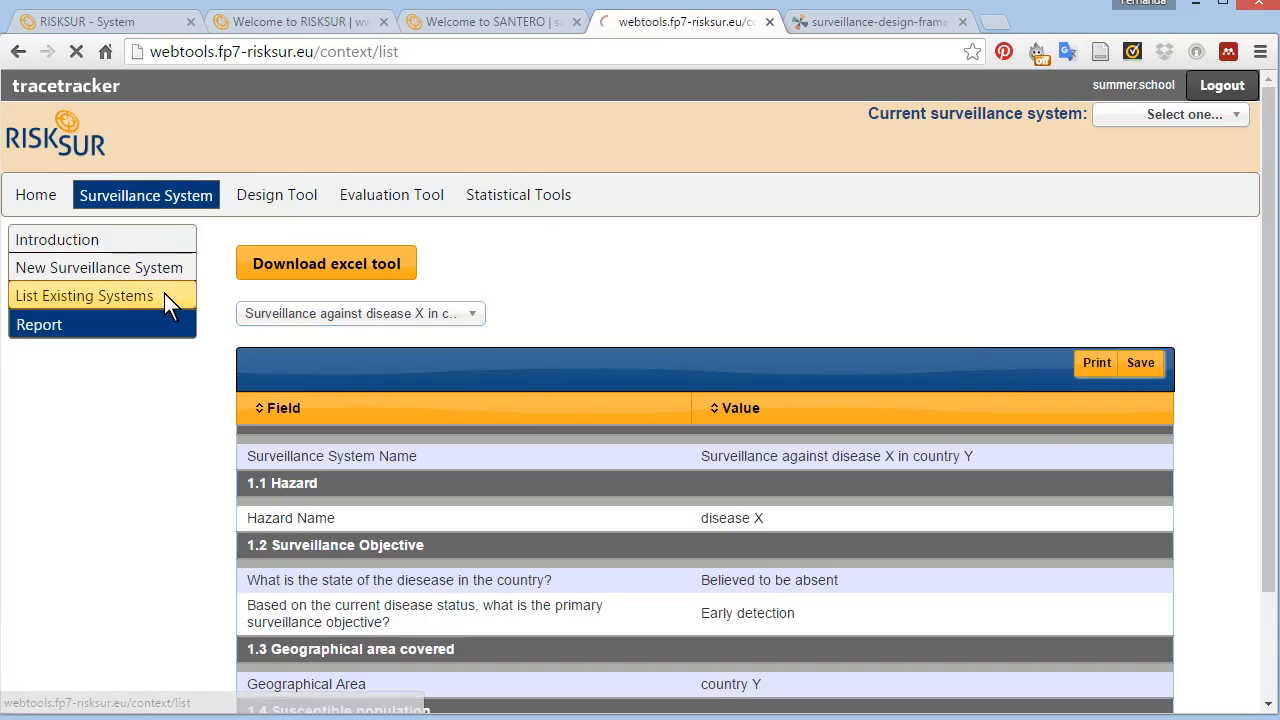
# - Load the existing systems table listing four systems with hazard, objective and access
pyautogui.click(84, 295)
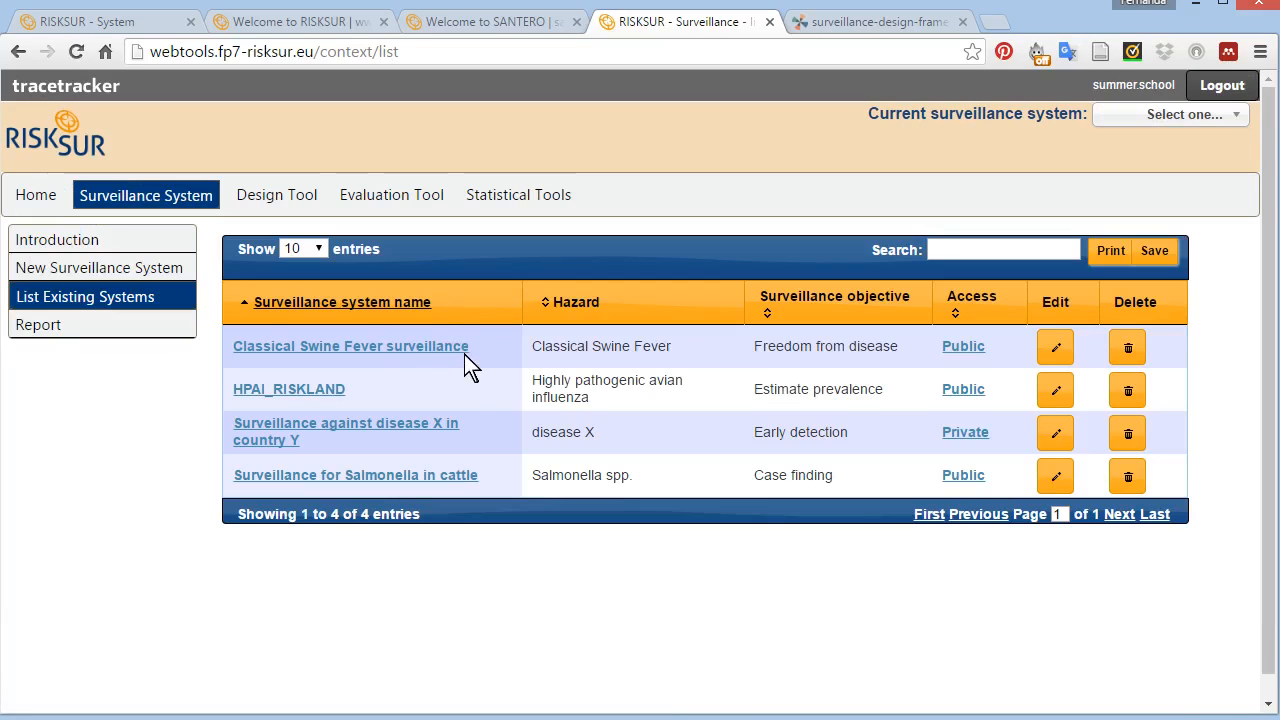
pyautogui.moveTo(443, 438)
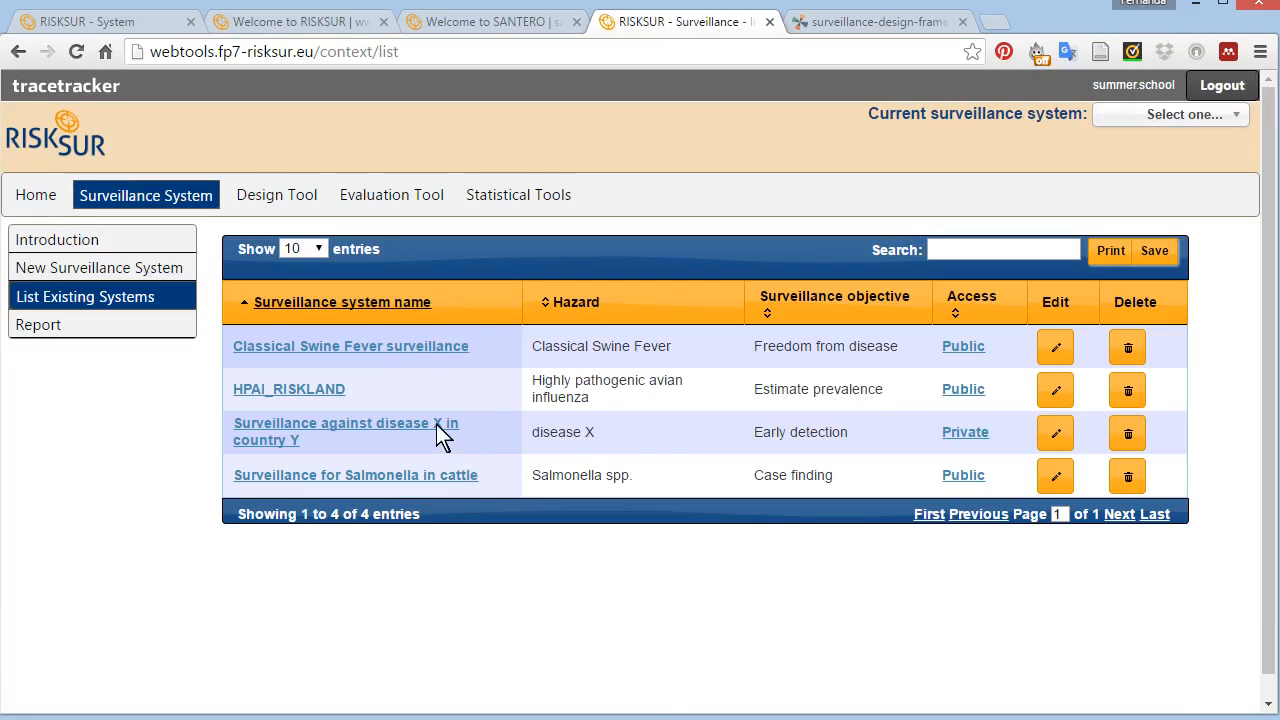
pyautogui.moveTo(998, 438)
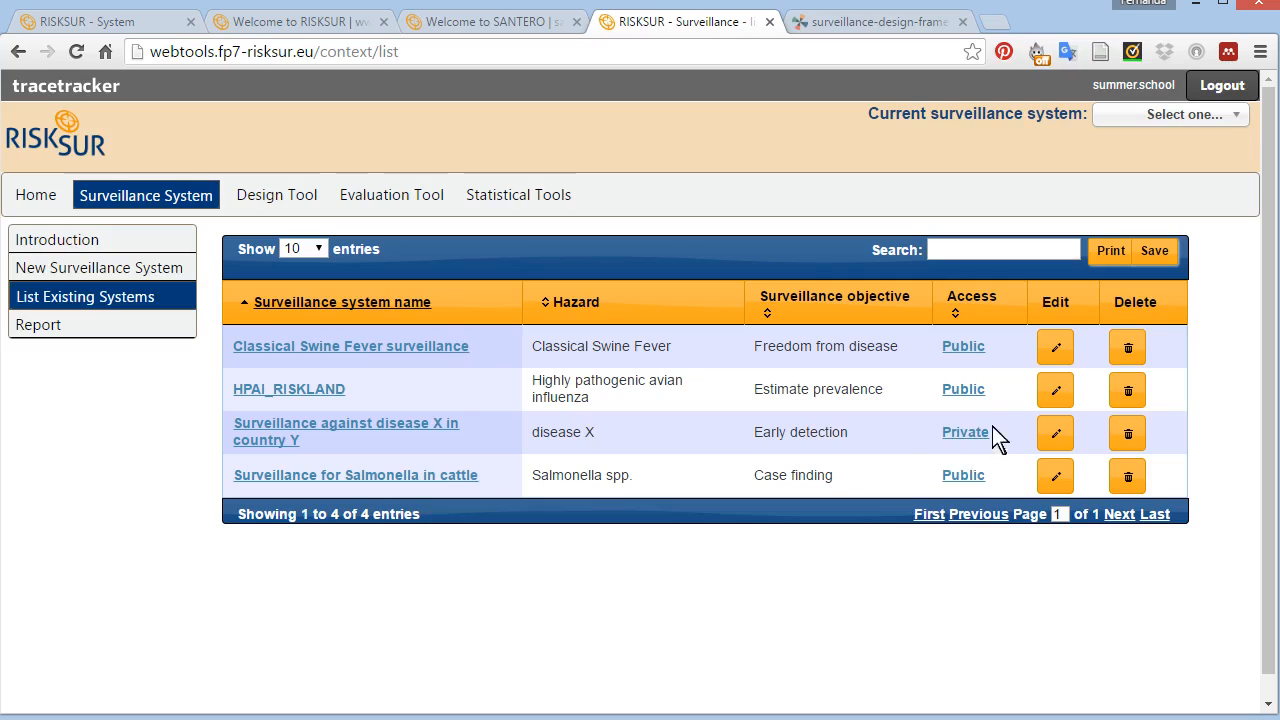
pyautogui.moveTo(965, 432)
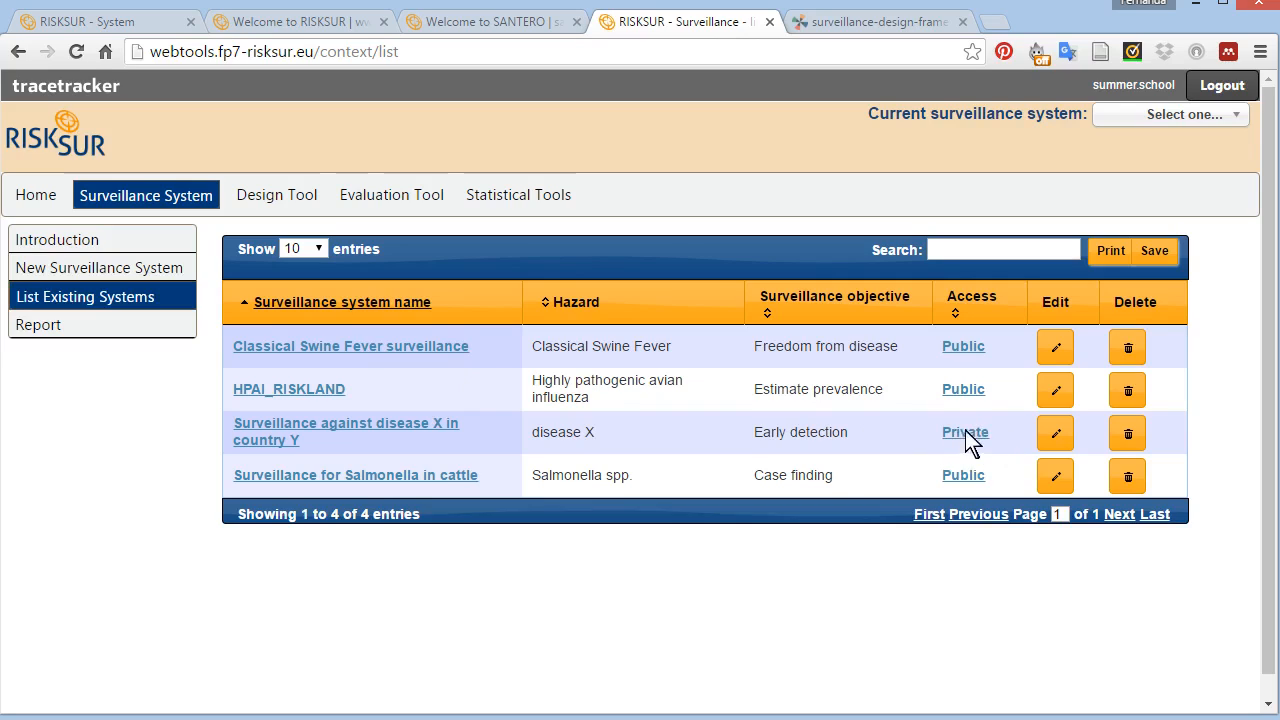
pyautogui.moveTo(916, 444)
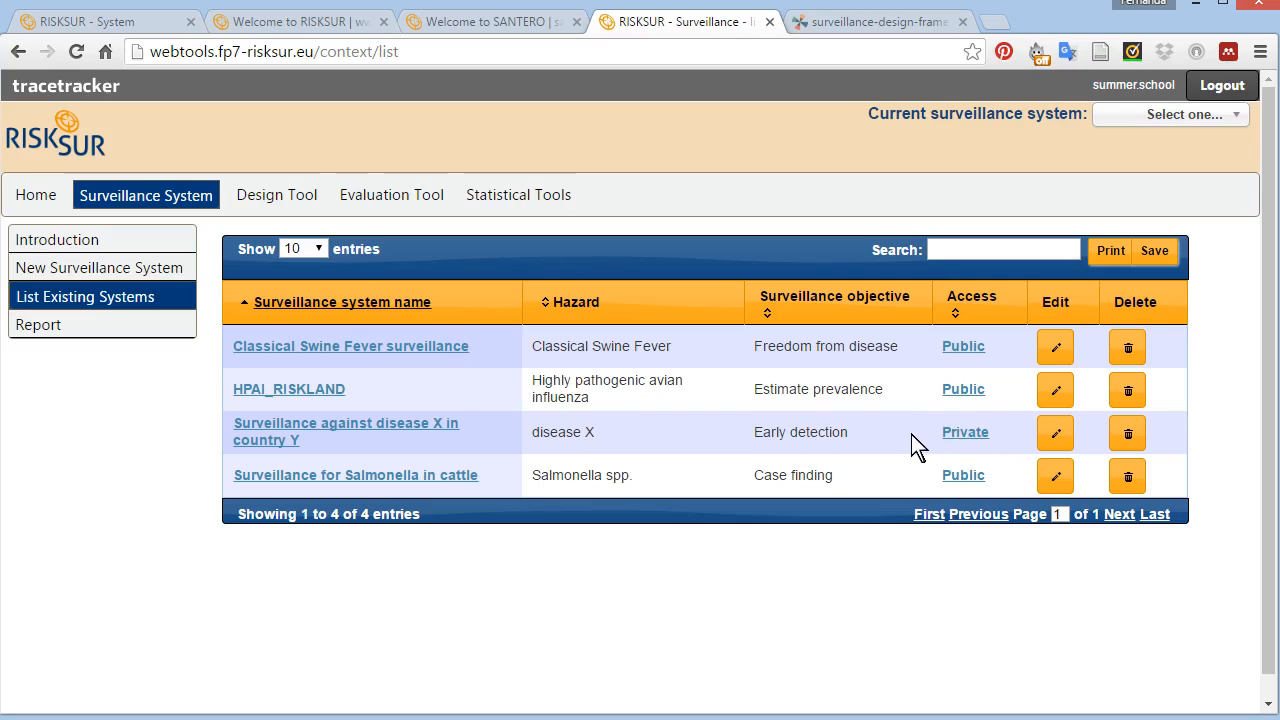
pyautogui.moveTo(883, 400)
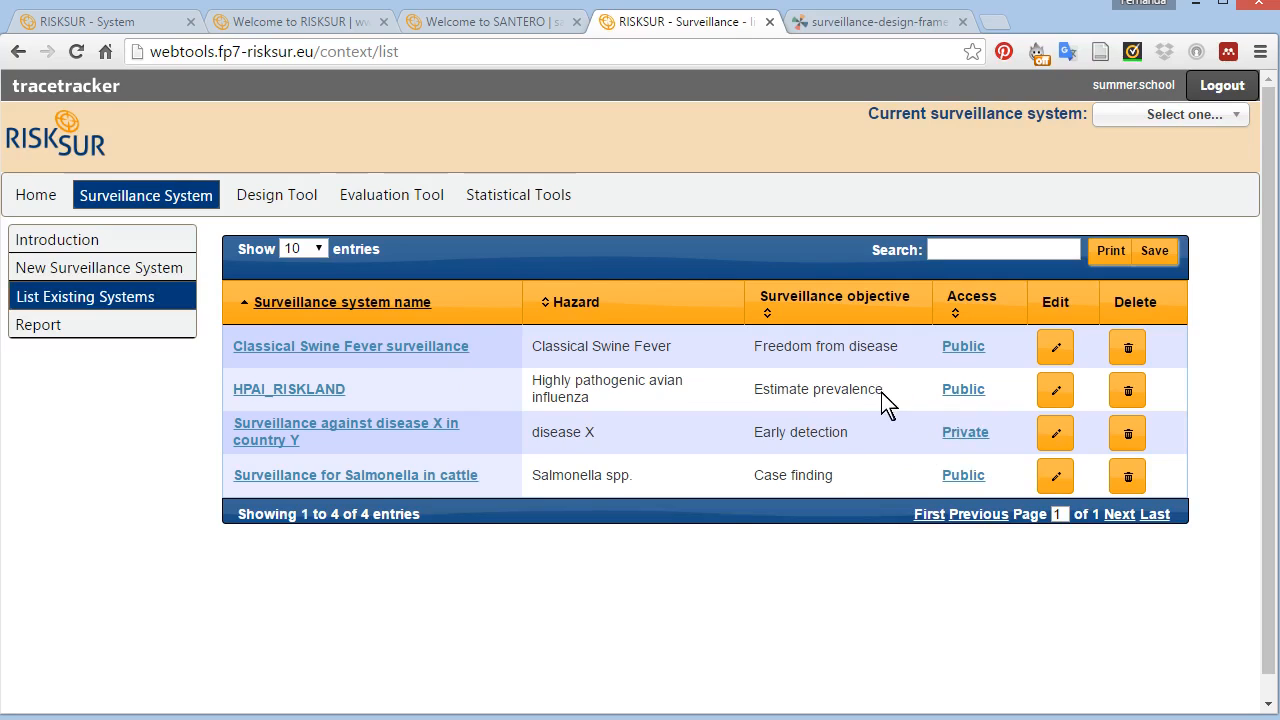
pyautogui.moveTo(868, 357)
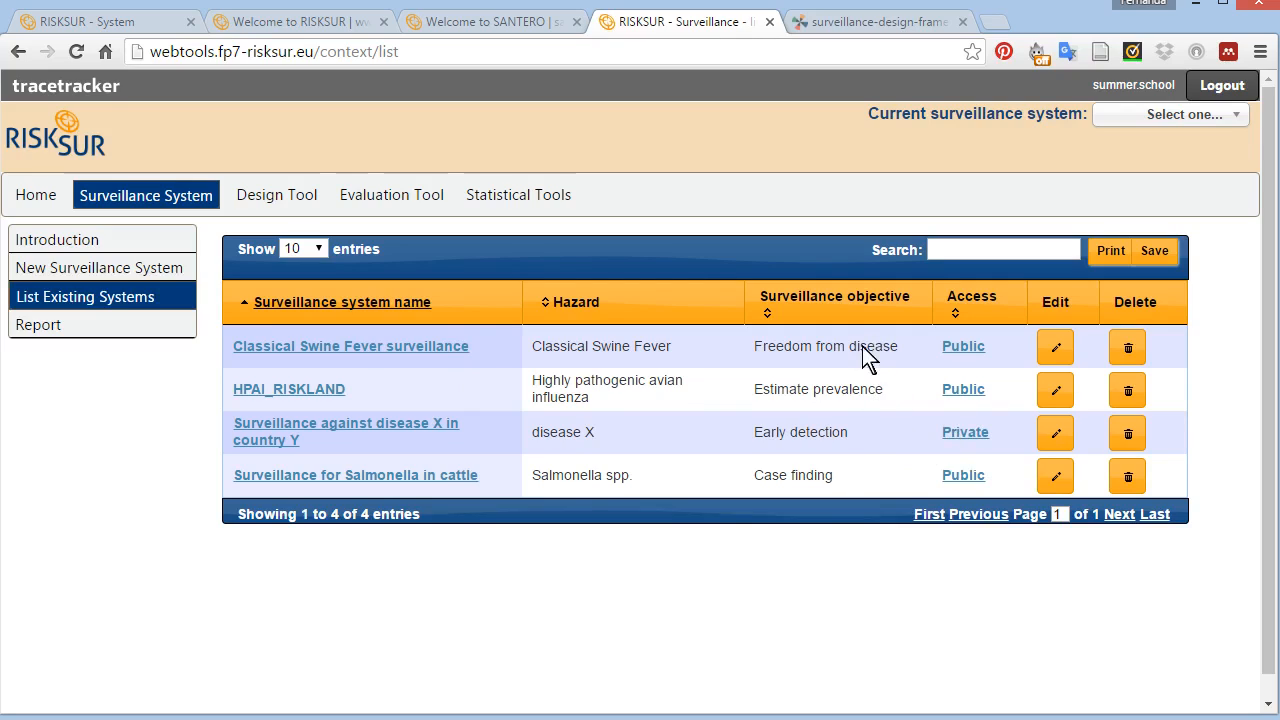
pyautogui.moveTo(890, 390)
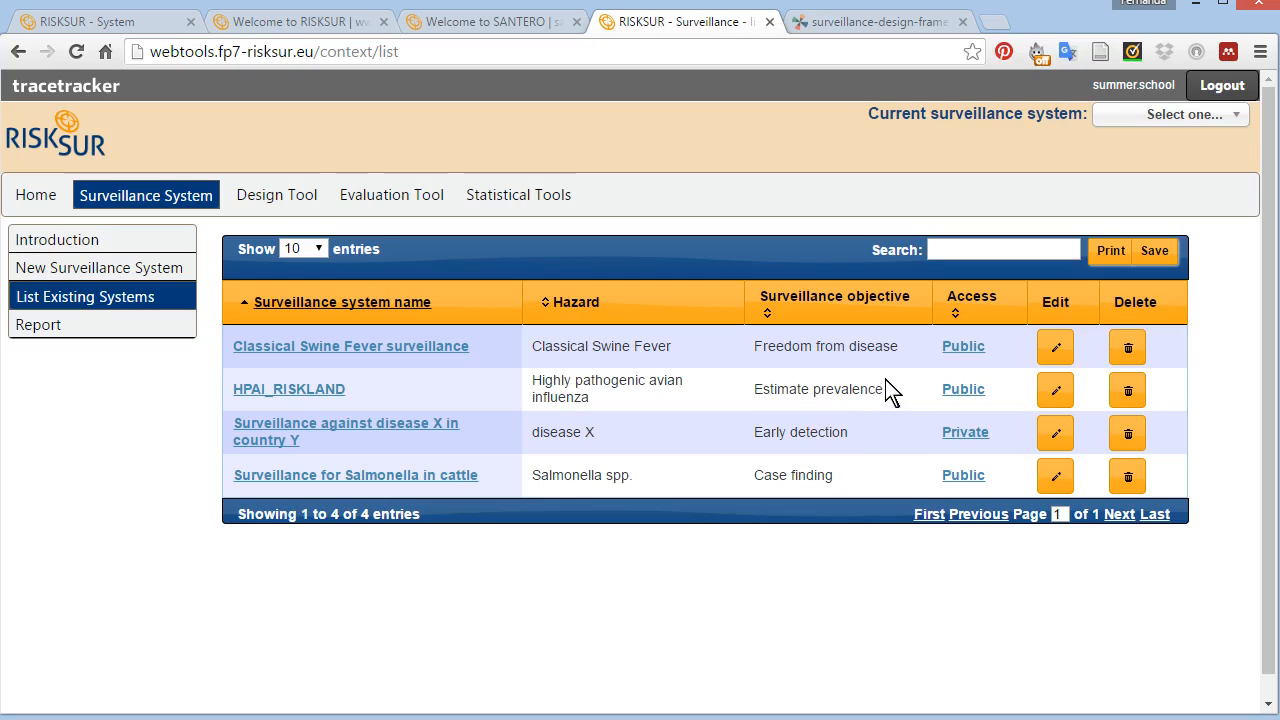
pyautogui.moveTo(615, 485)
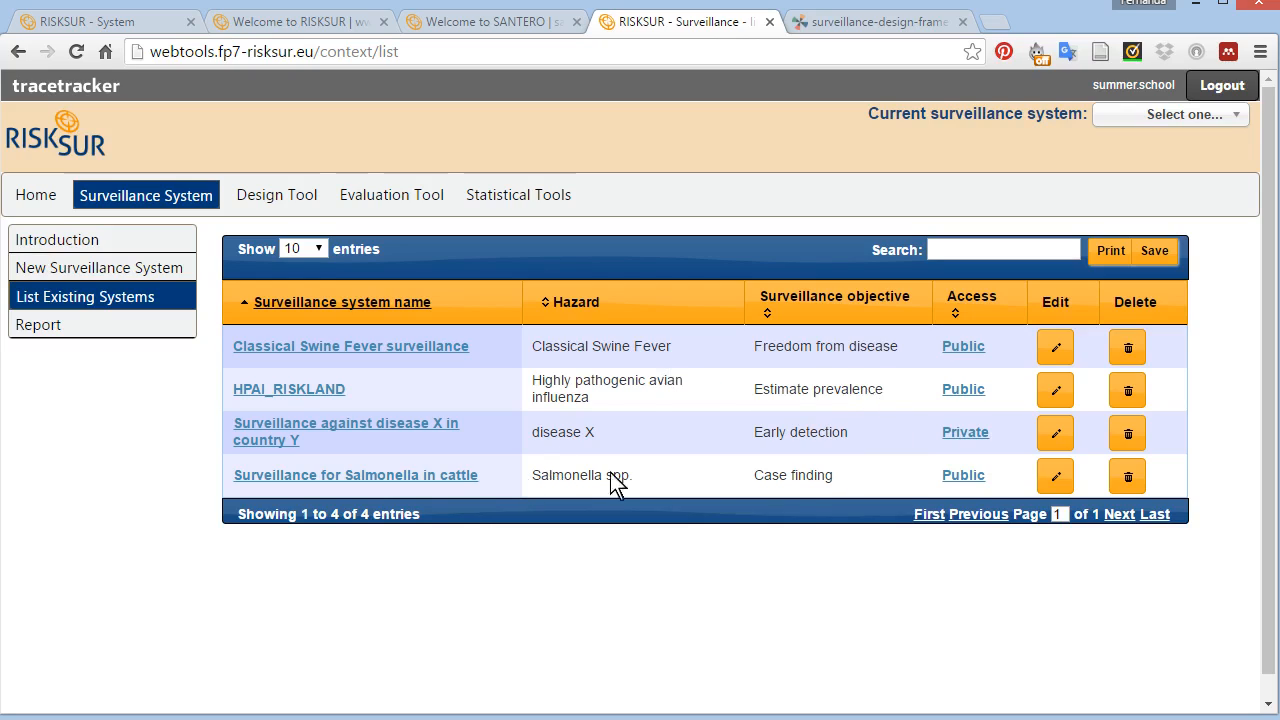
pyautogui.moveTo(903, 476)
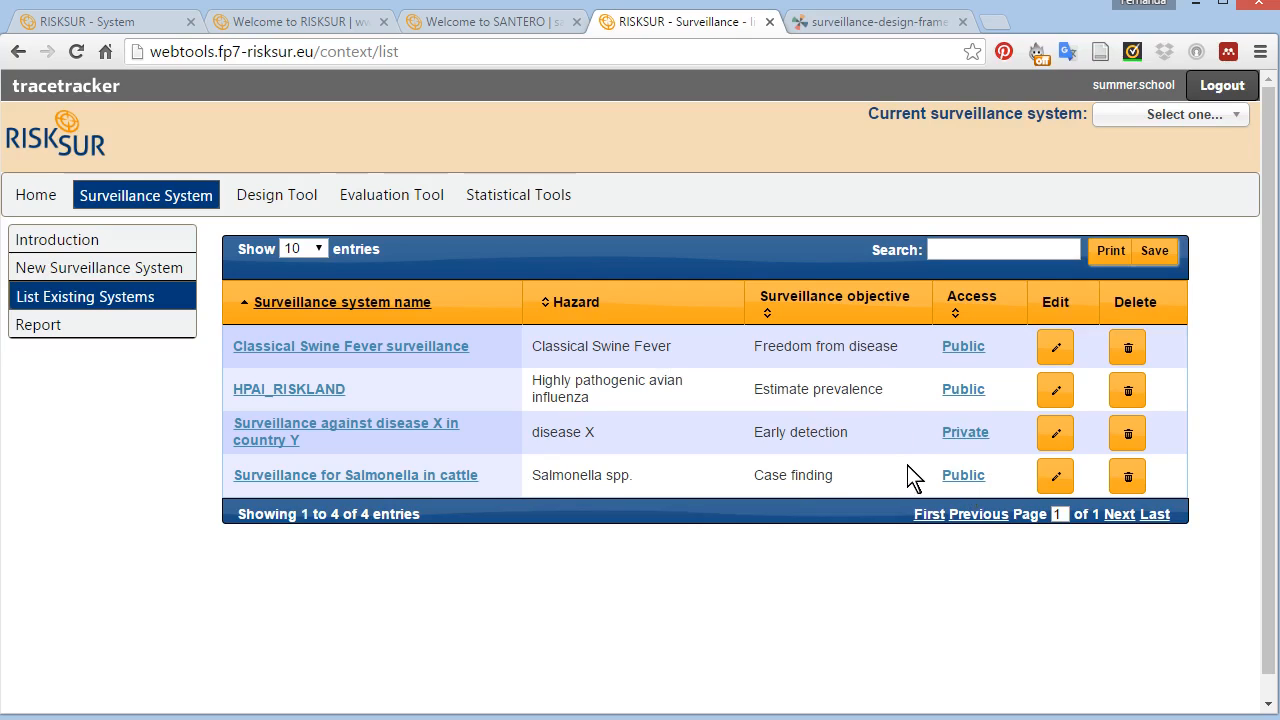
pyautogui.moveTo(957, 490)
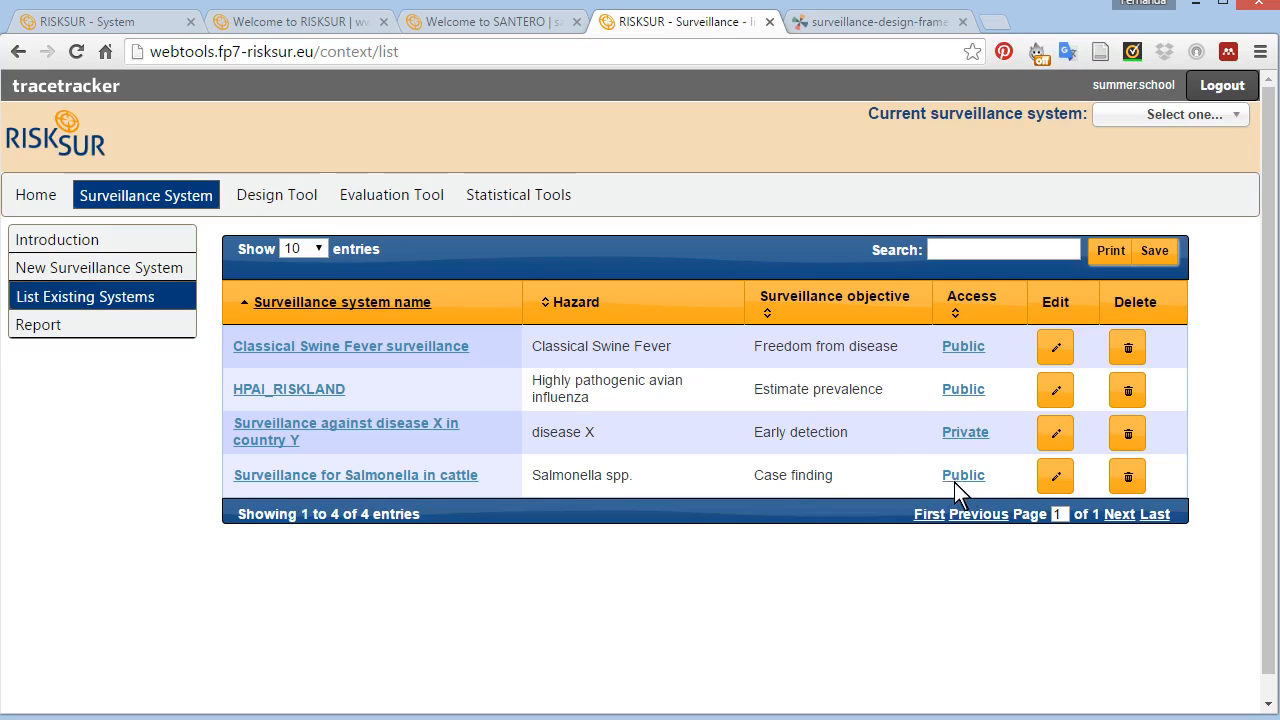
pyautogui.moveTo(1016, 306)
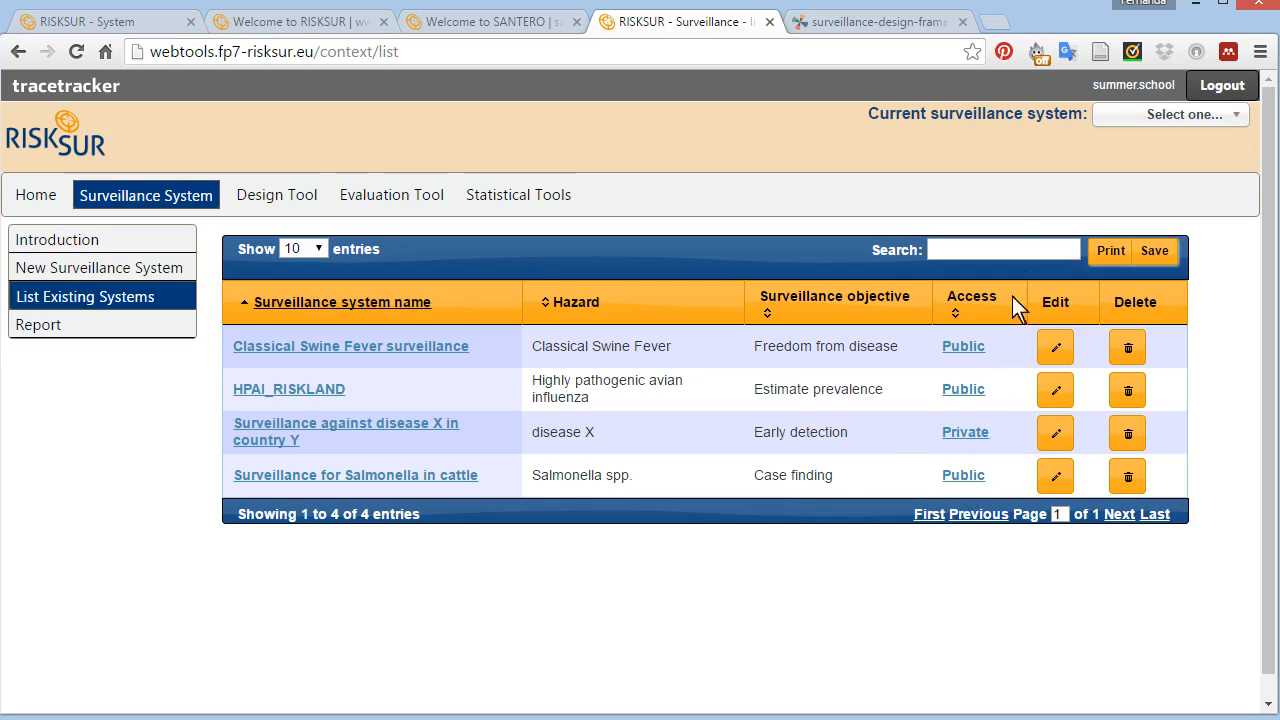
pyautogui.moveTo(1175, 130)
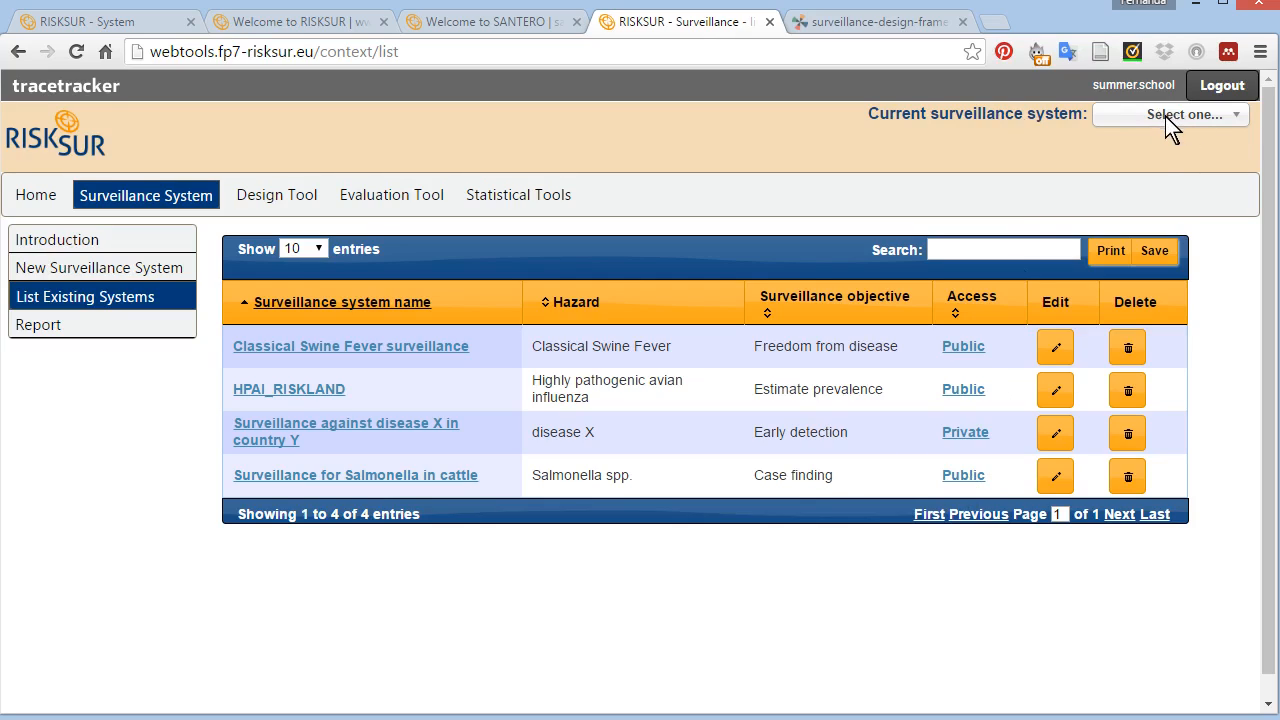
pyautogui.moveTo(724, 342)
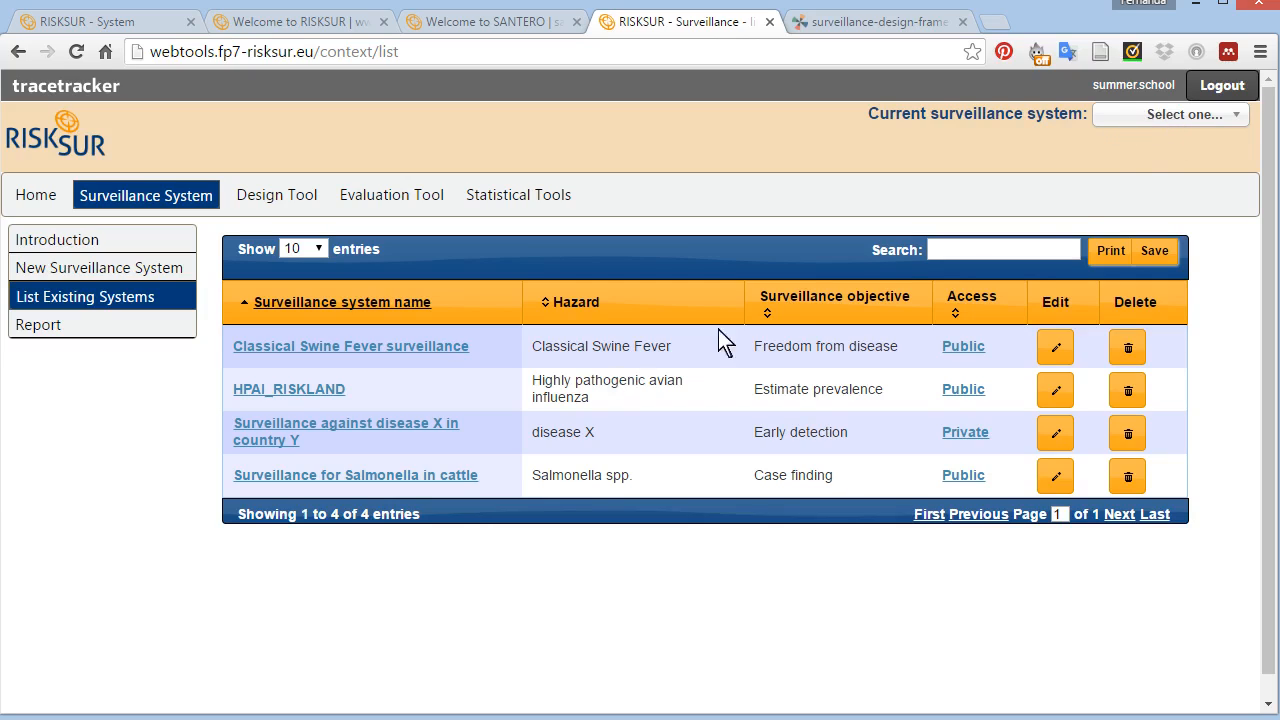
pyautogui.moveTo(420, 435)
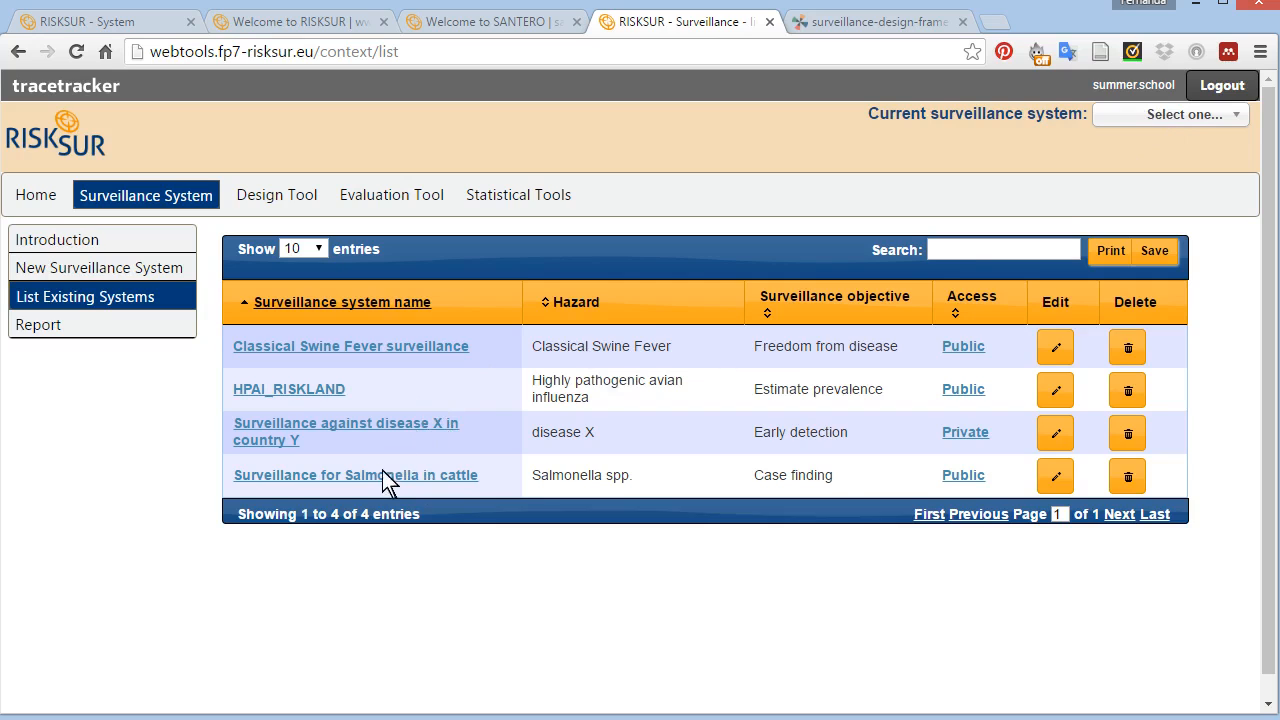
# - Select 'Surveillance for Salmonella in cattle' as current system and verify it in the dropdown
pyautogui.click(355, 475)
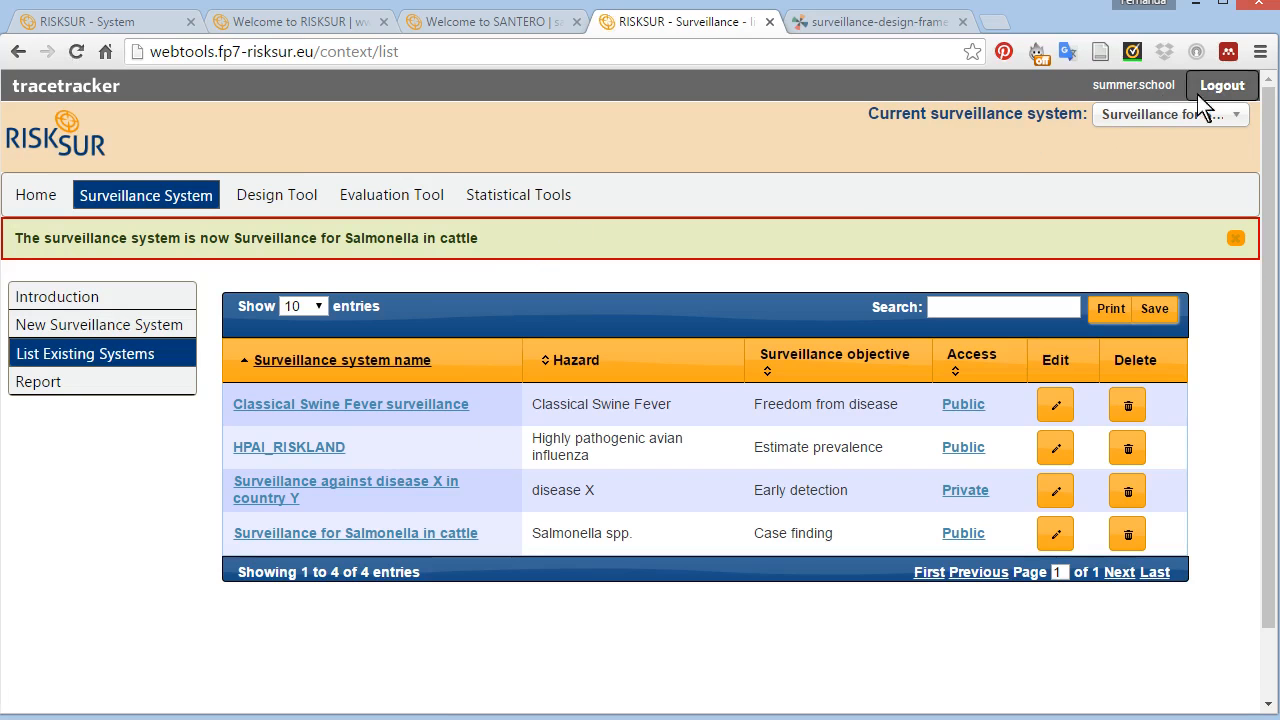
pyautogui.click(1169, 114)
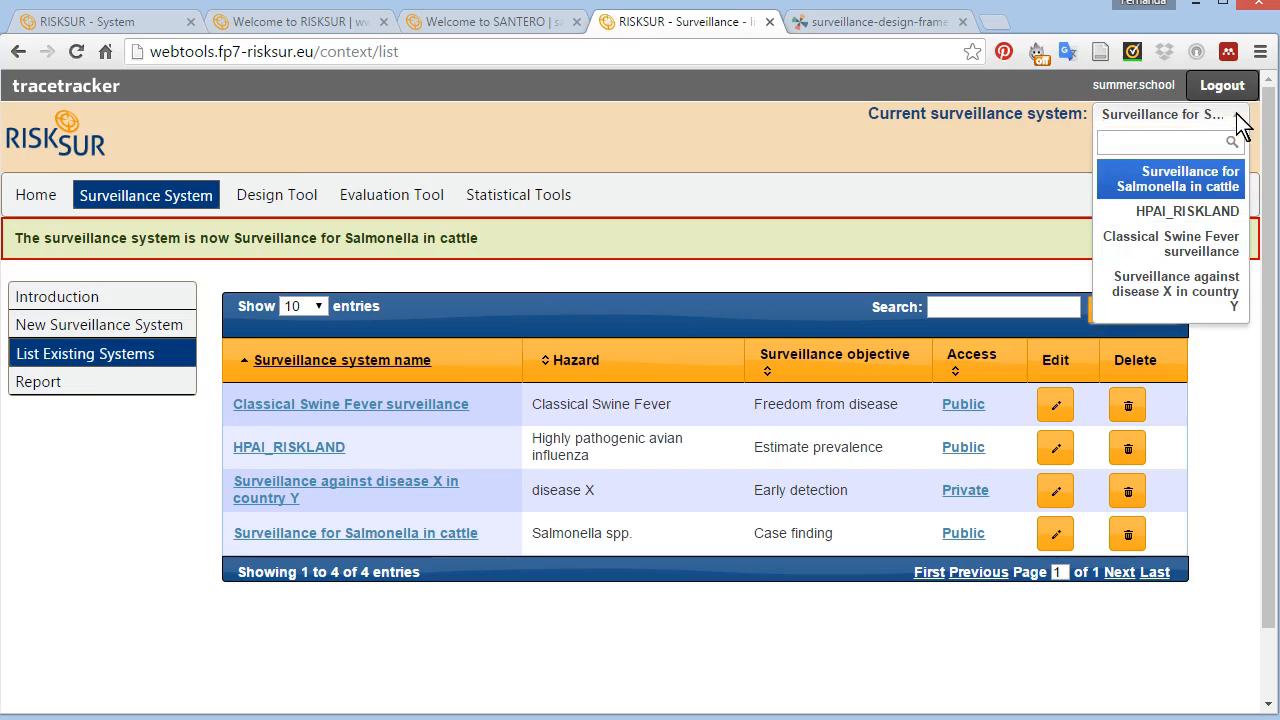
pyautogui.click(1167, 114)
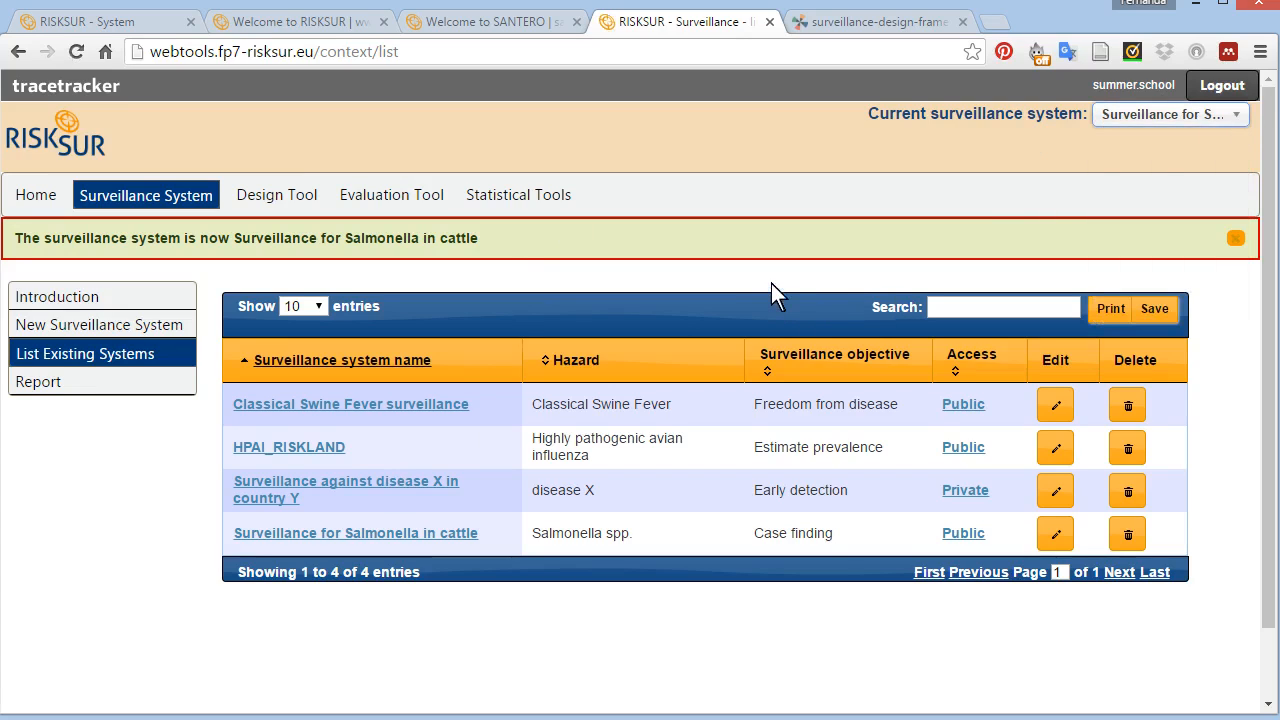
pyautogui.moveTo(277, 194)
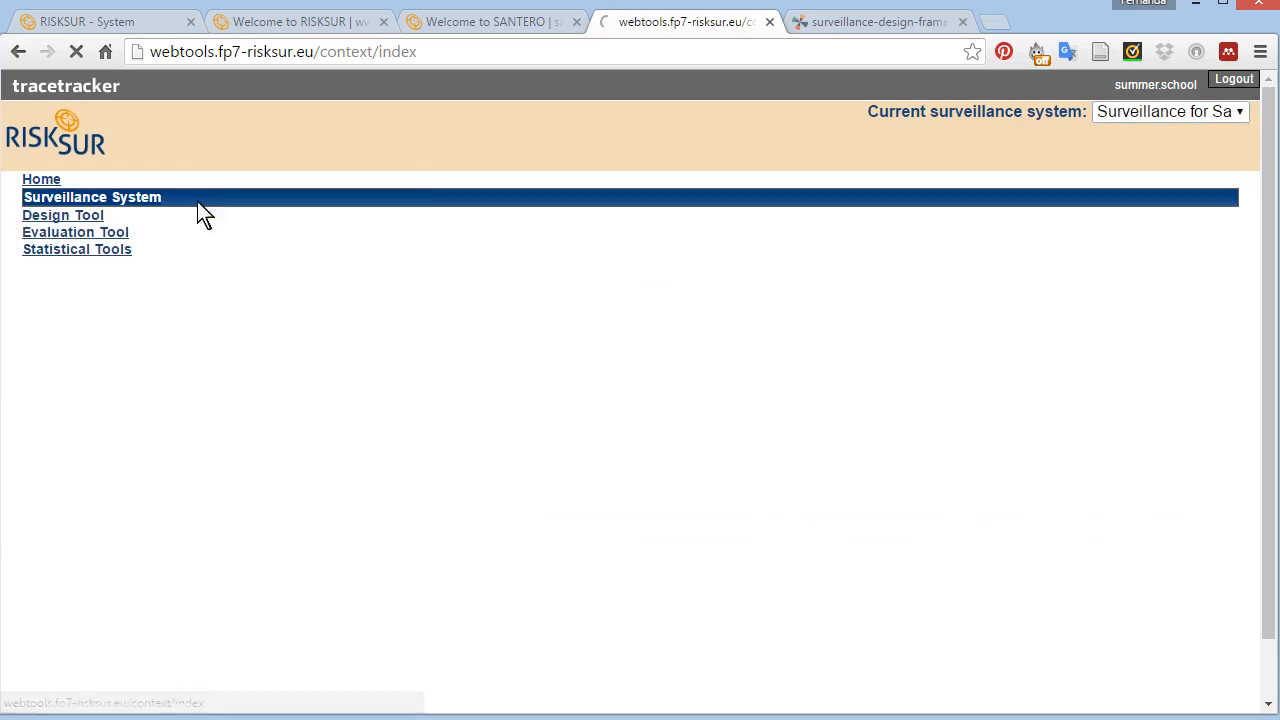
pyautogui.click(92, 197)
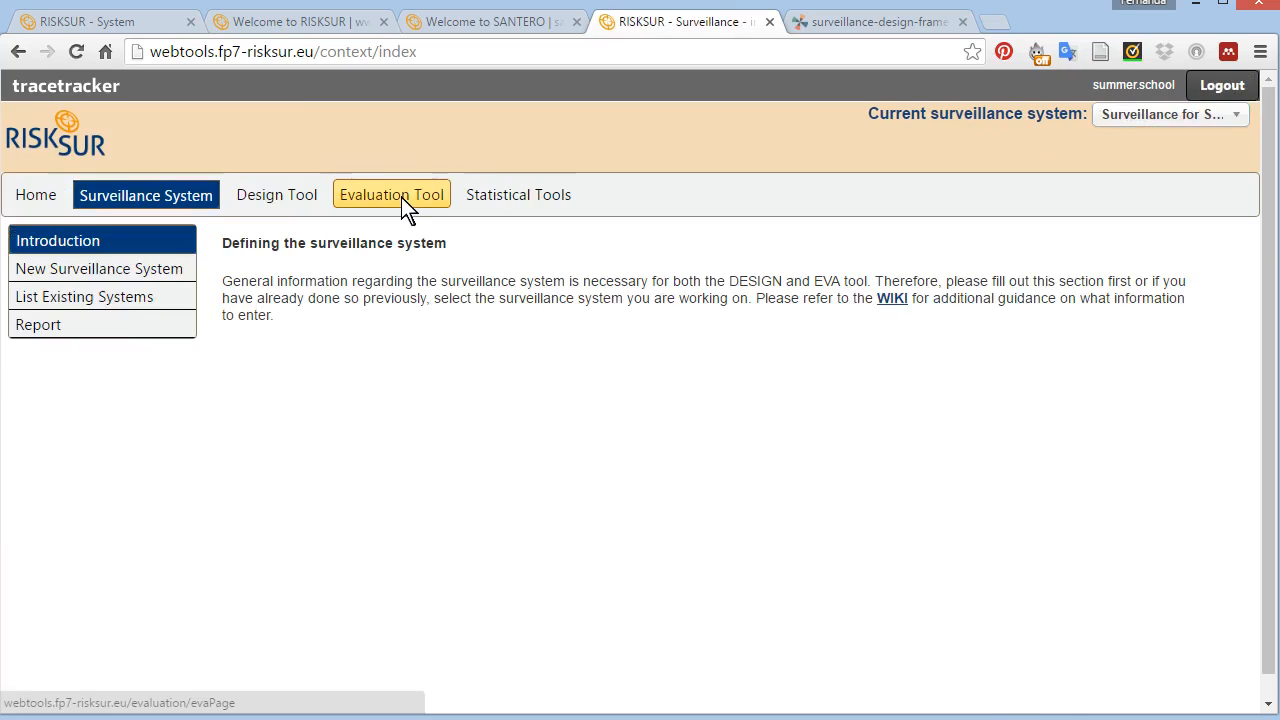
pyautogui.click(391, 194)
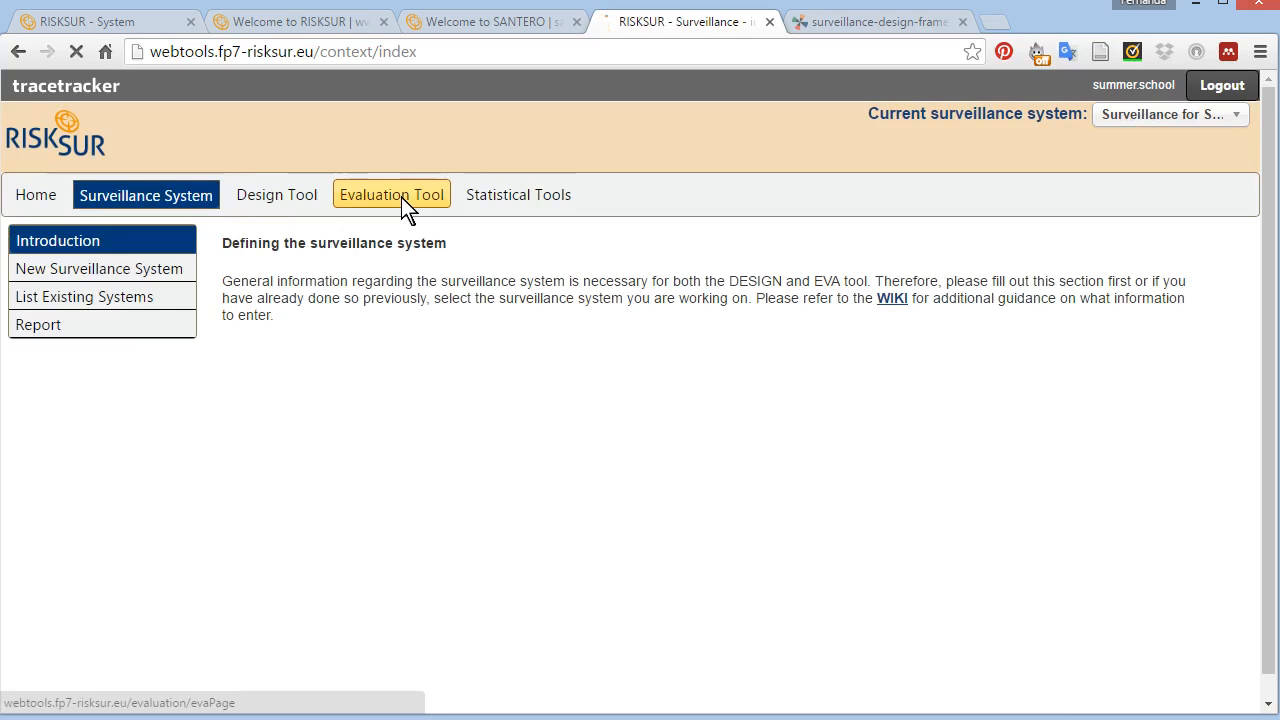
pyautogui.click(391, 194)
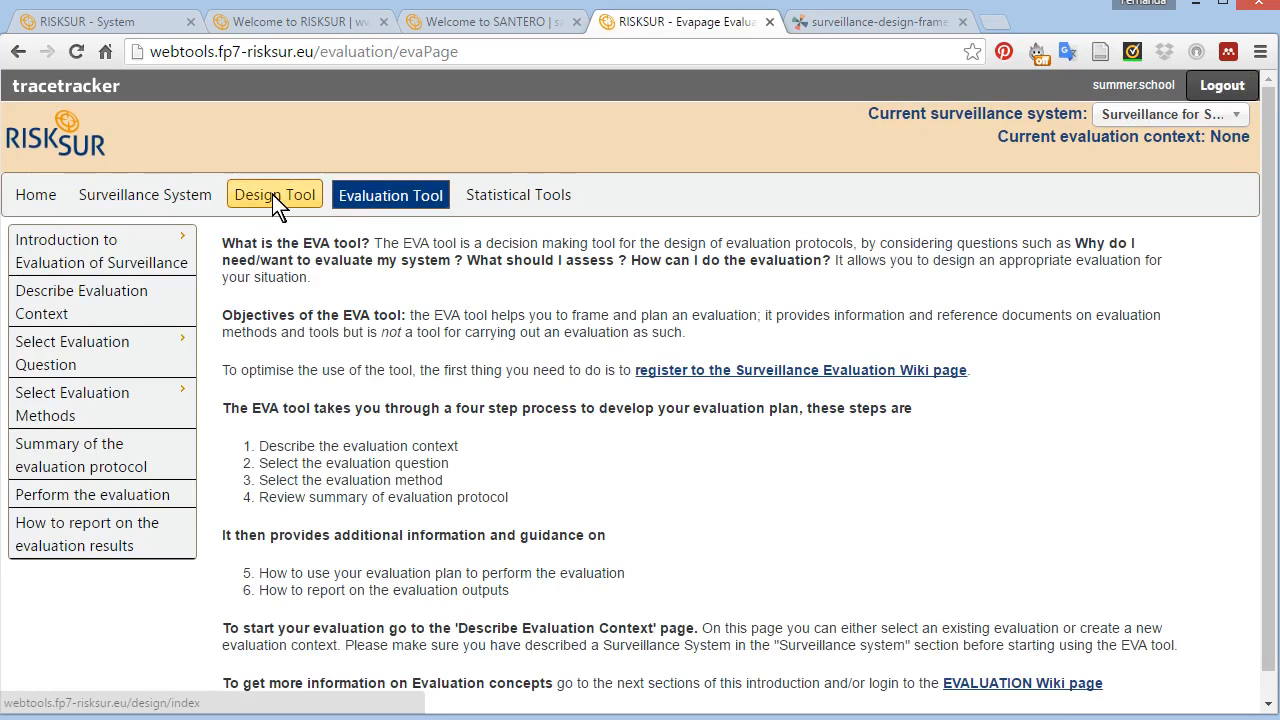
pyautogui.click(274, 194)
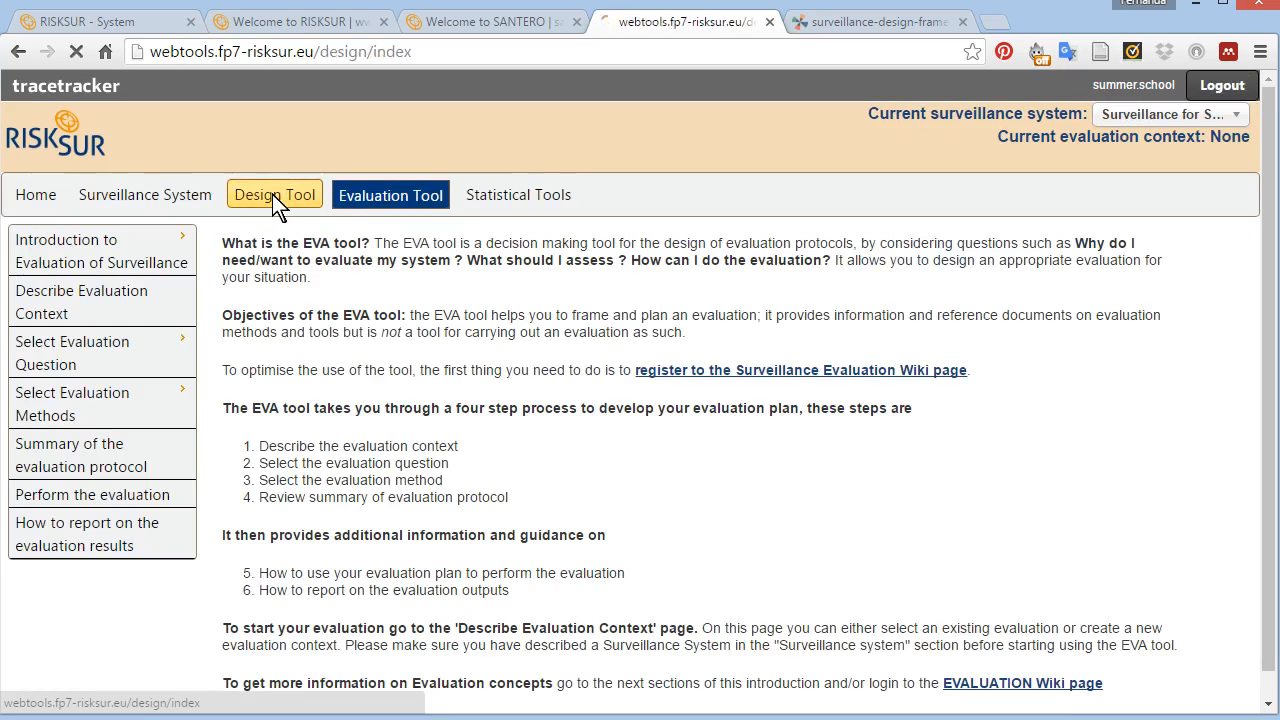
pyautogui.click(275, 195)
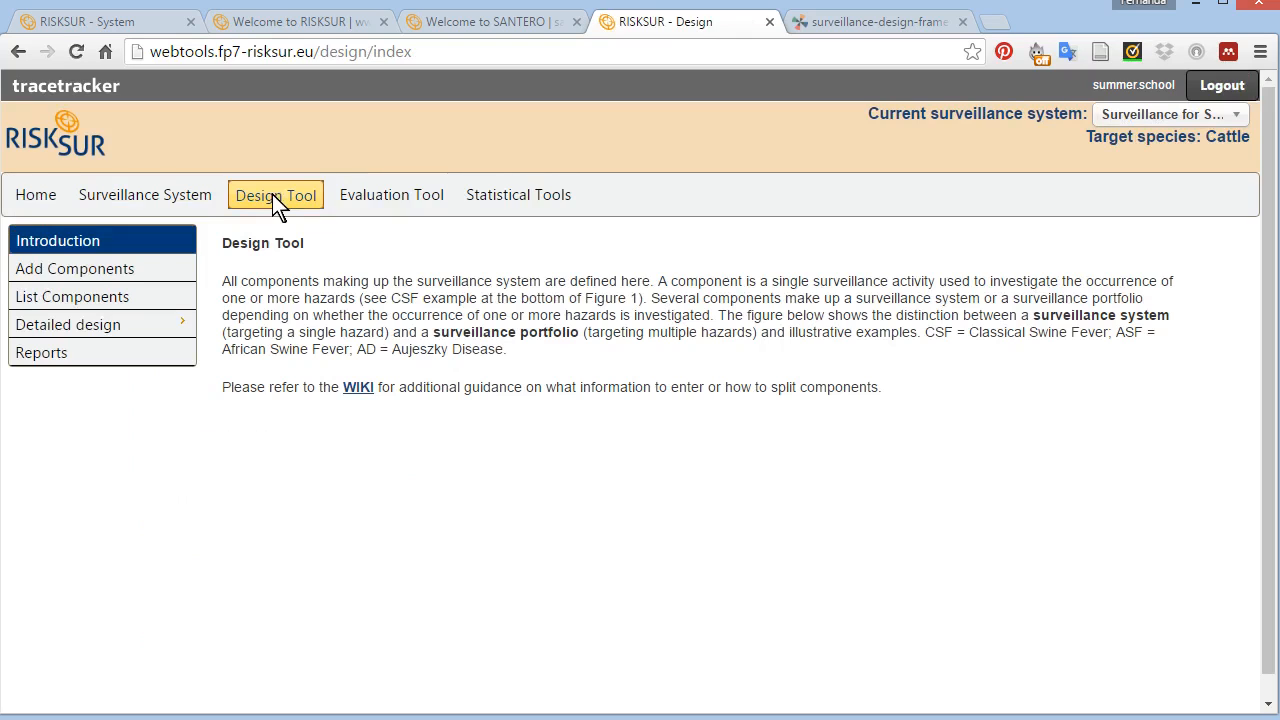
pyautogui.click(145, 194)
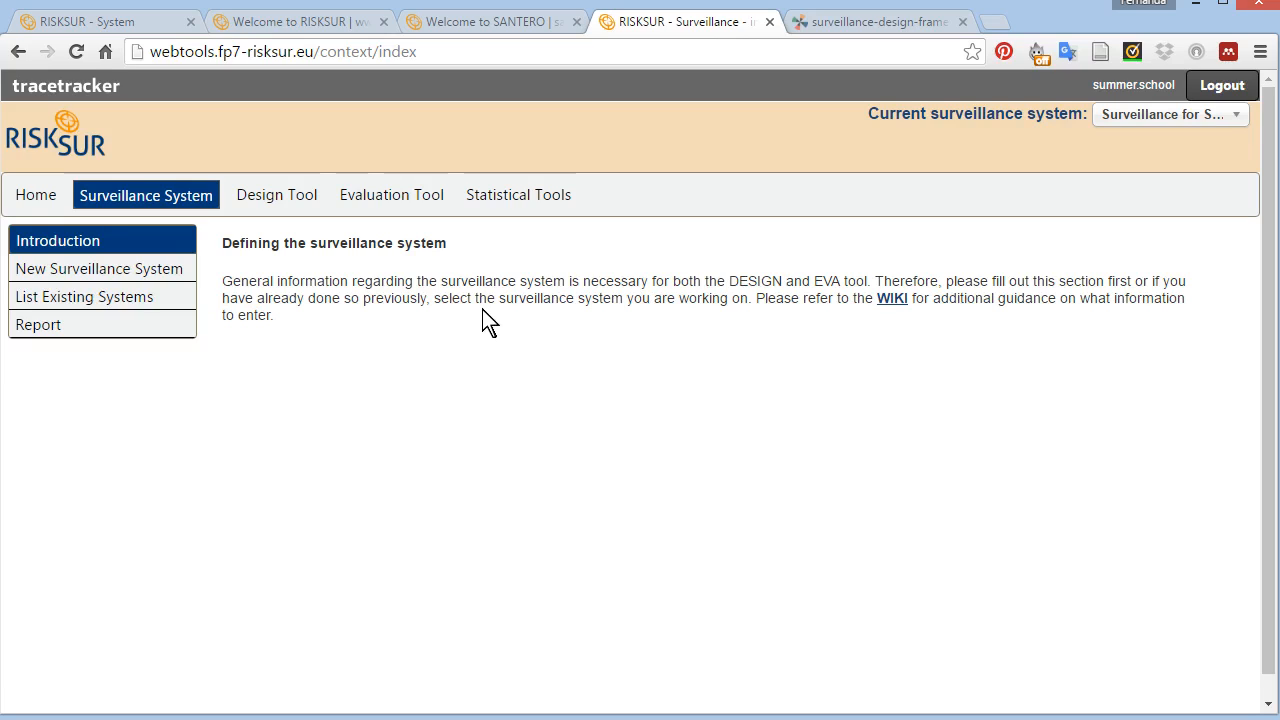
pyautogui.moveTo(1020, 190)
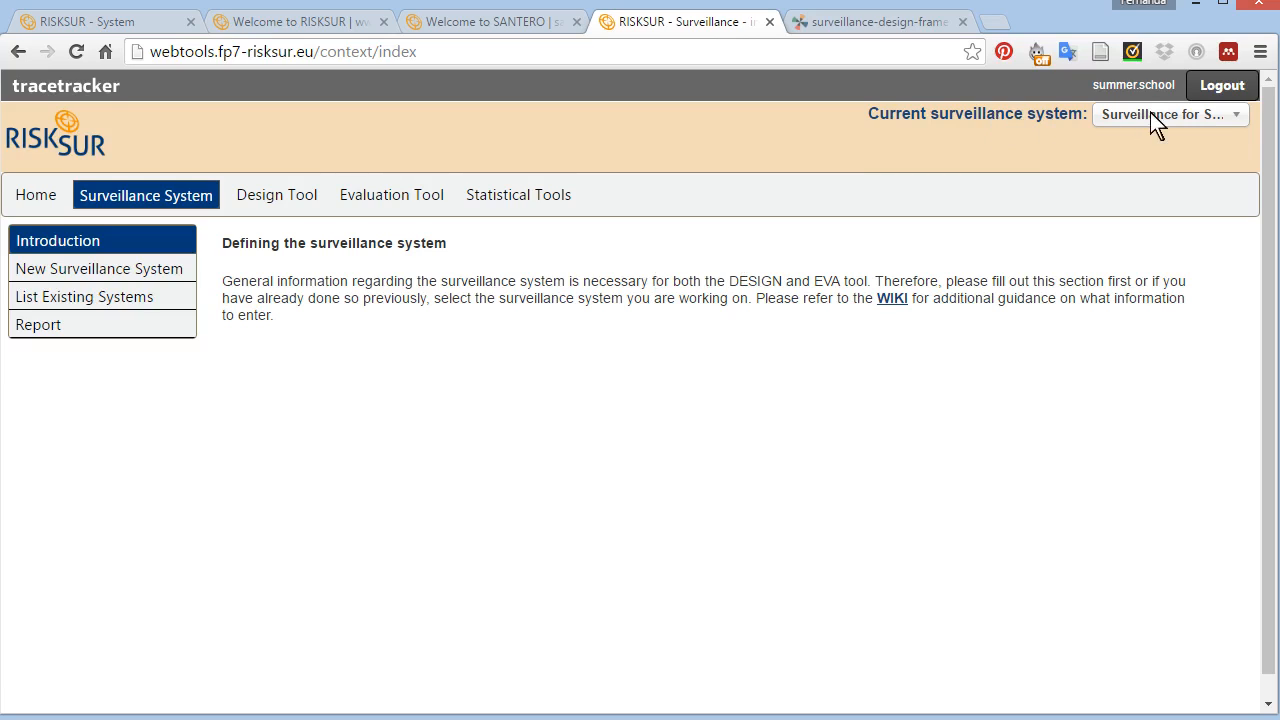
pyautogui.moveTo(518, 194)
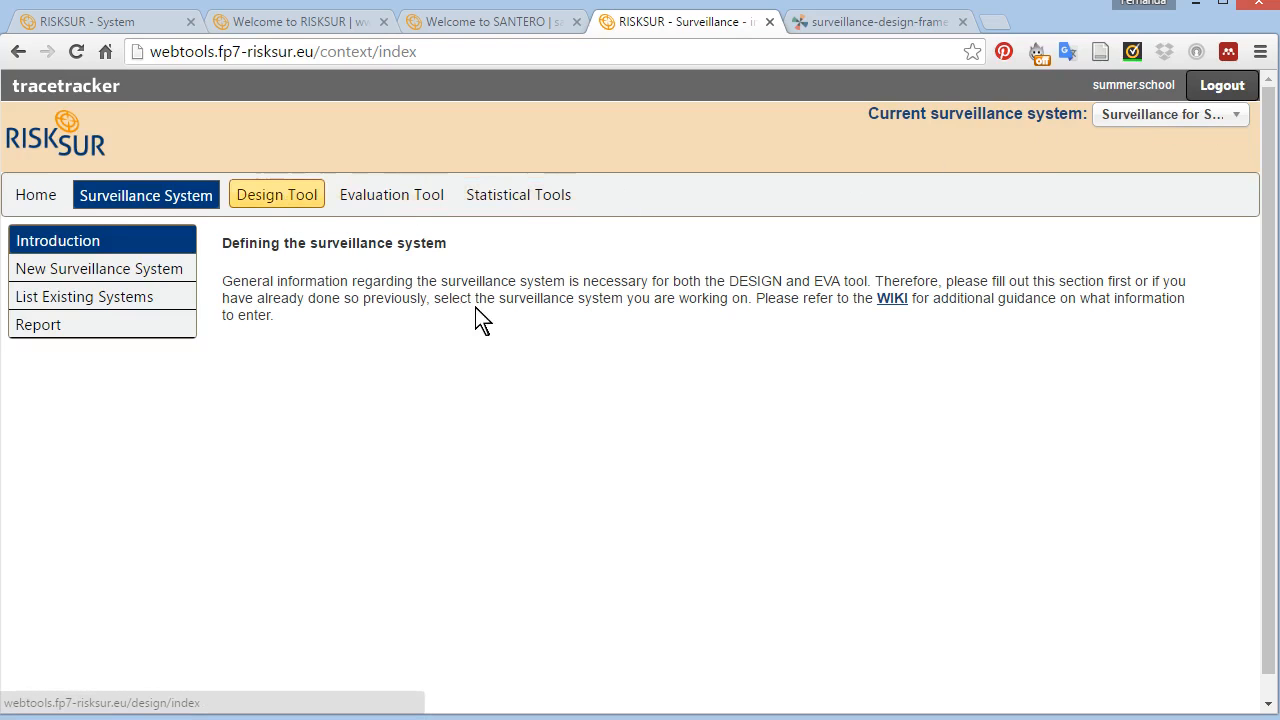
pyautogui.moveTo(484, 318)
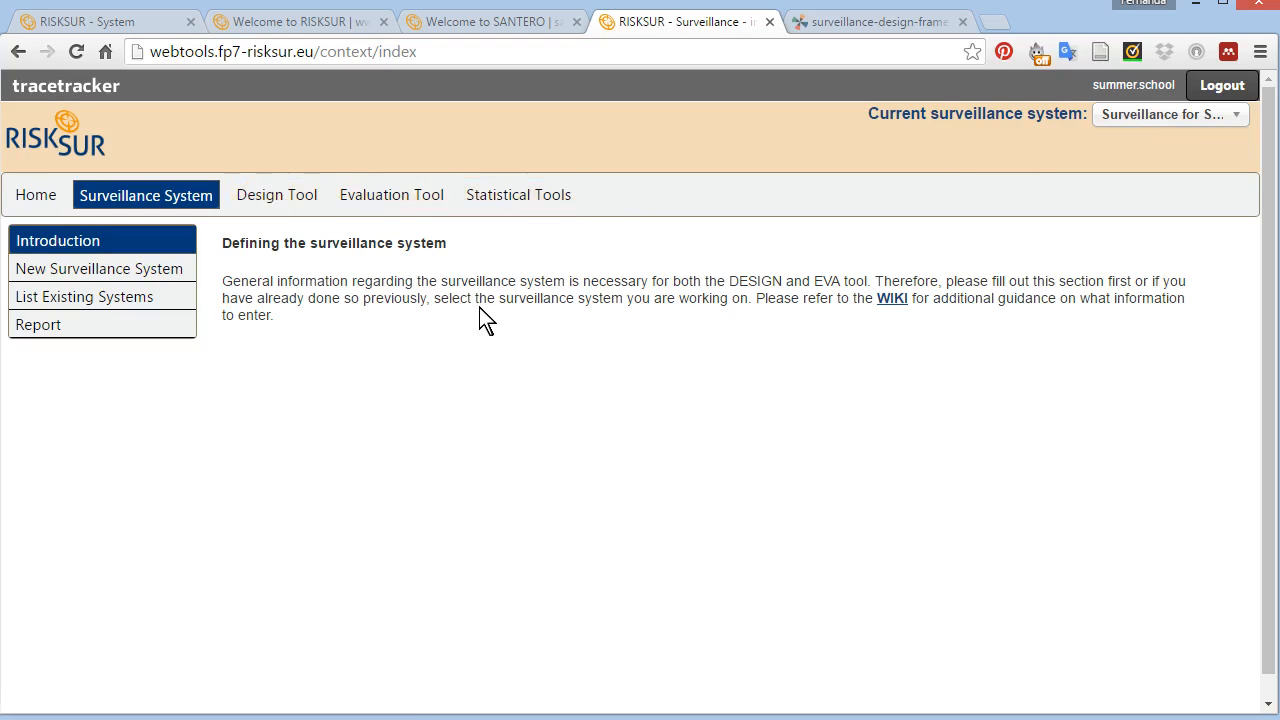
pyautogui.moveTo(901, 353)
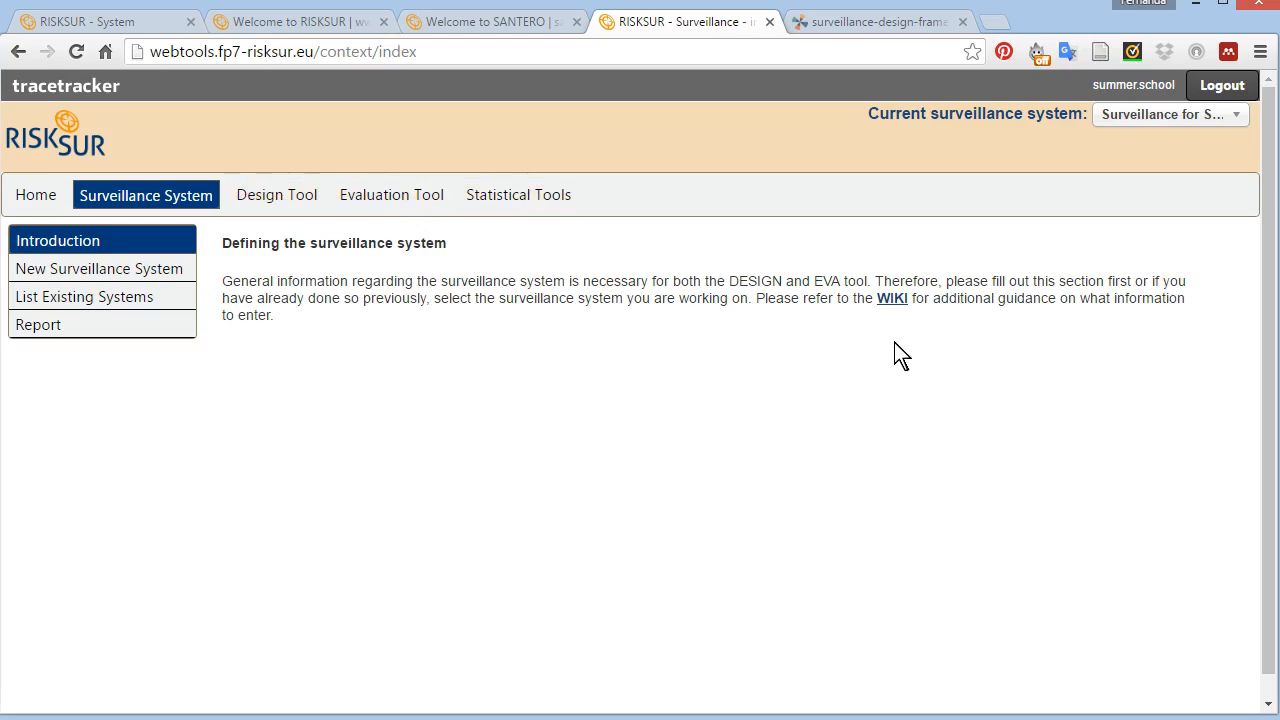
pyautogui.moveTo(925, 308)
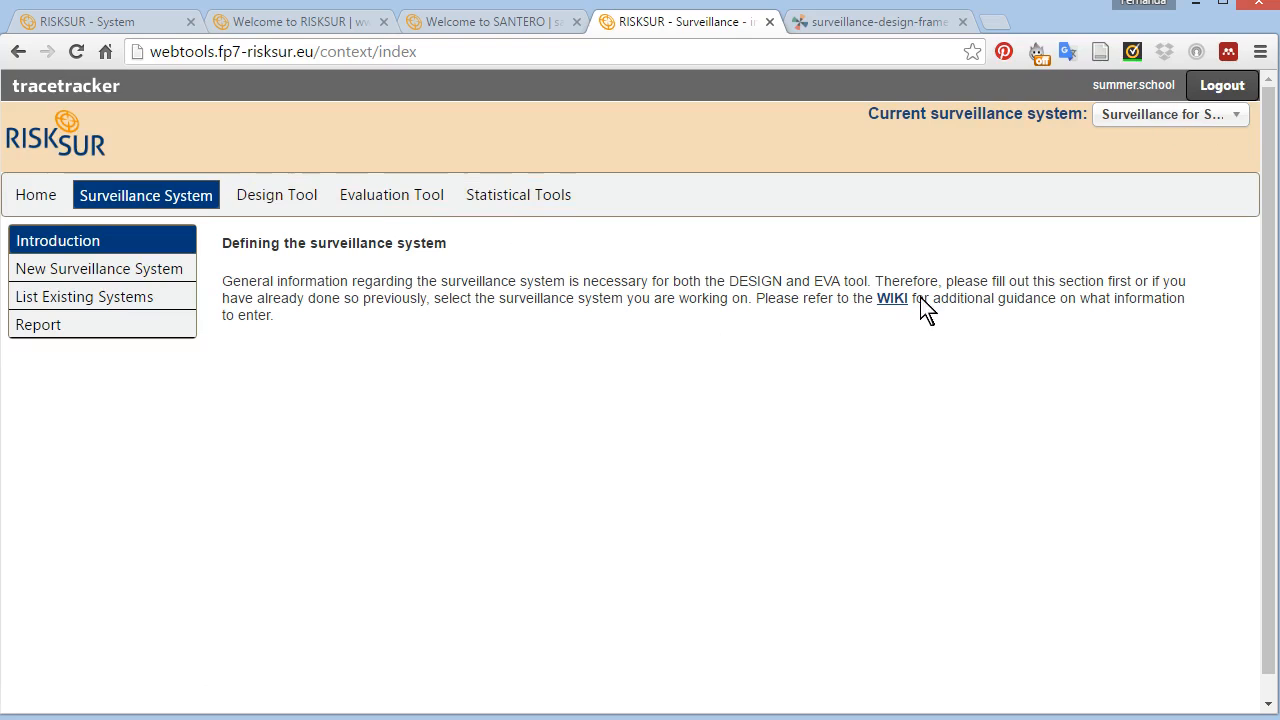
pyautogui.moveTo(918, 305)
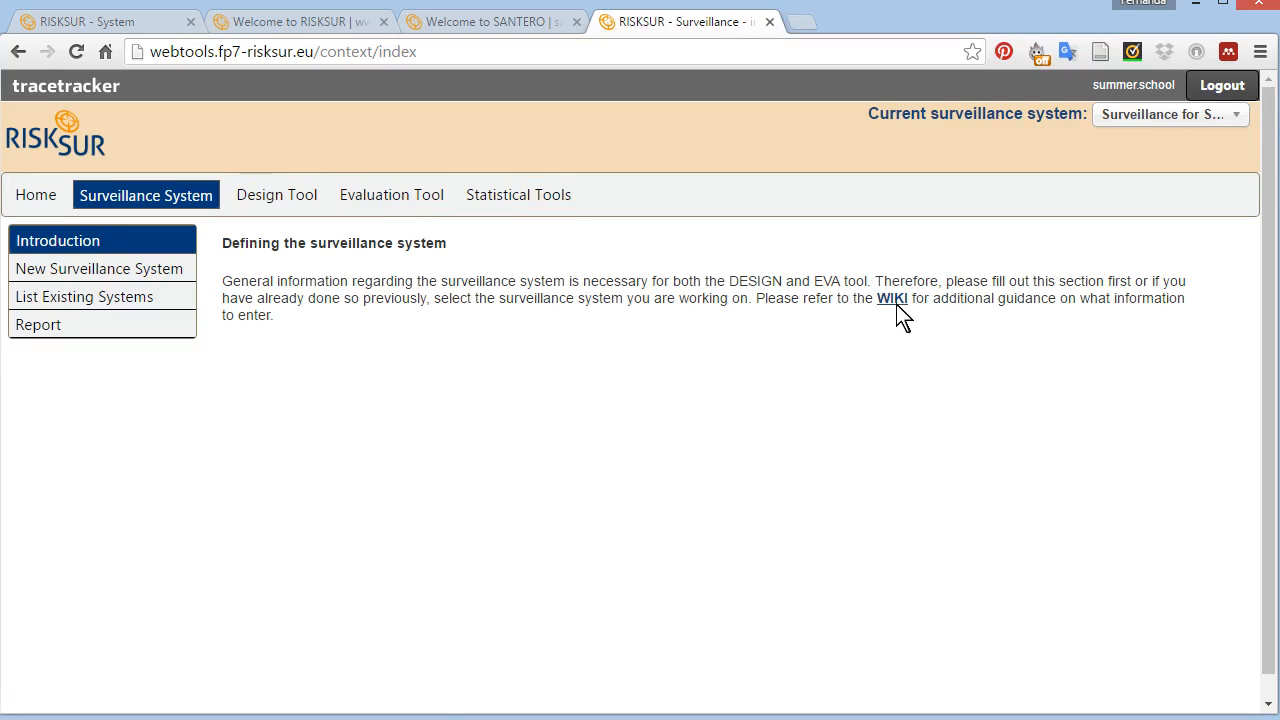
# - Open the surveillance design framework wiki from the introduction's WIKI link
pyautogui.click(890, 298)
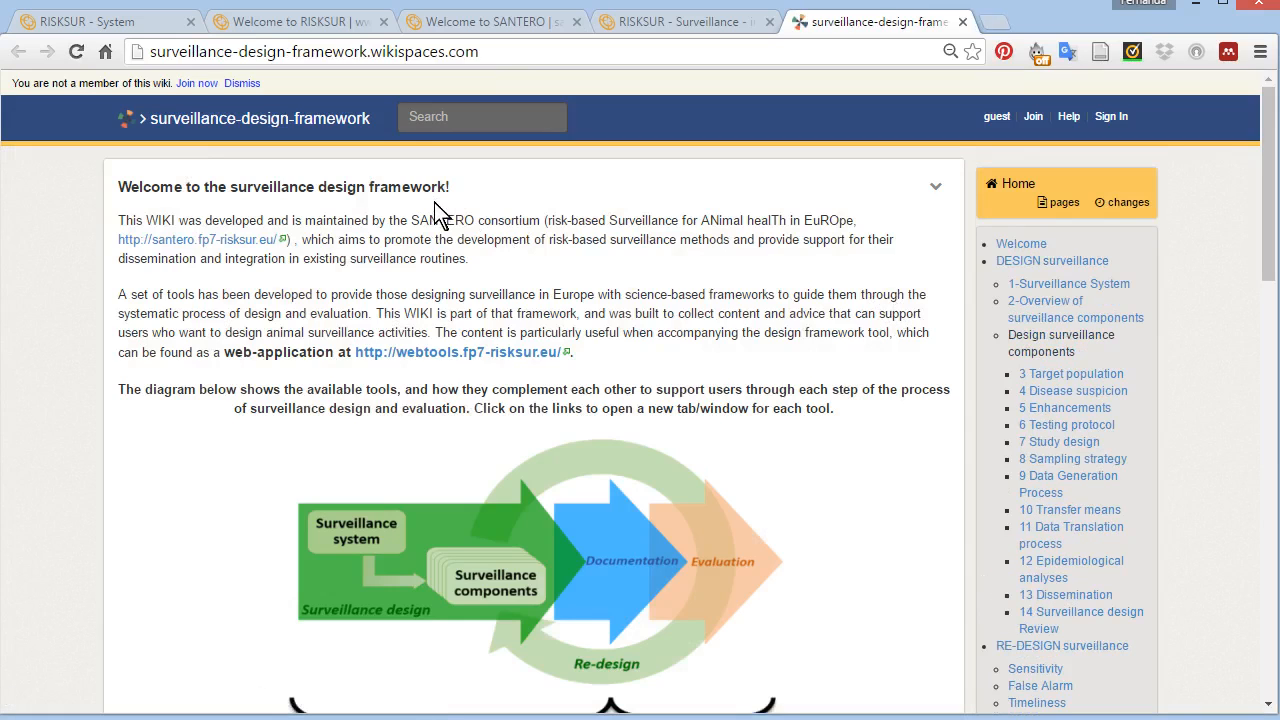
pyautogui.moveTo(483, 243)
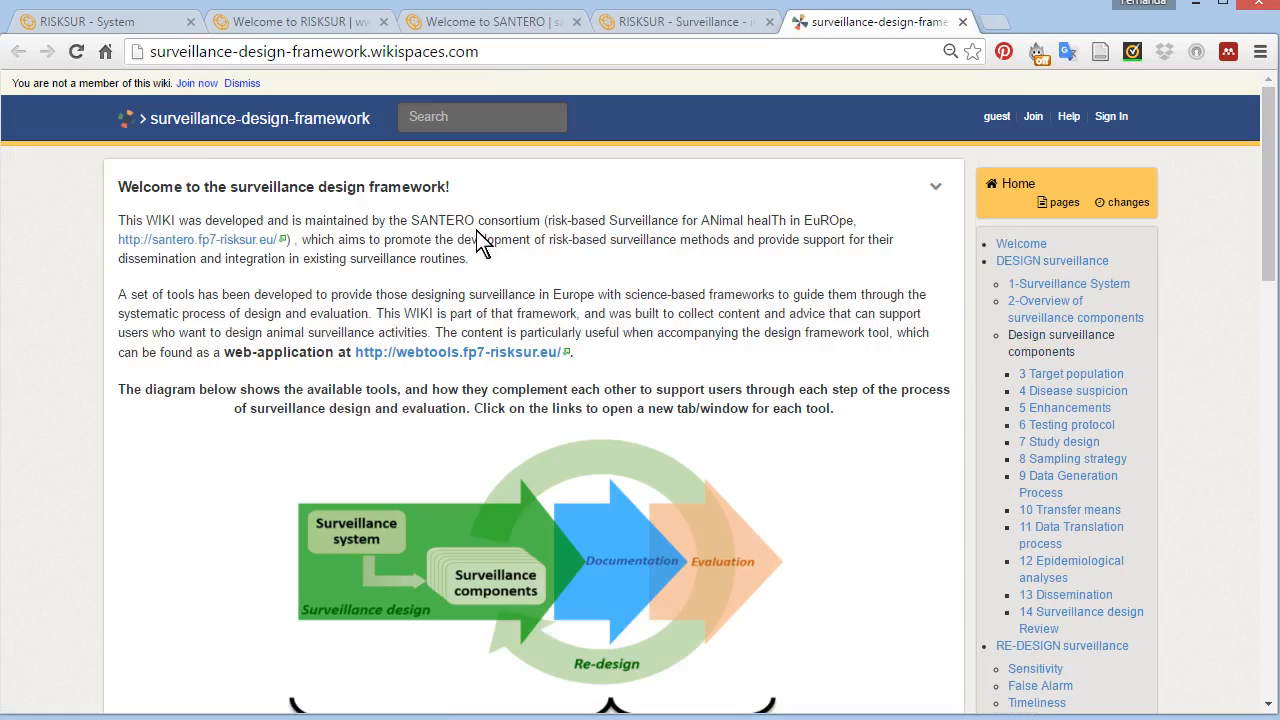
pyautogui.moveTo(580, 265)
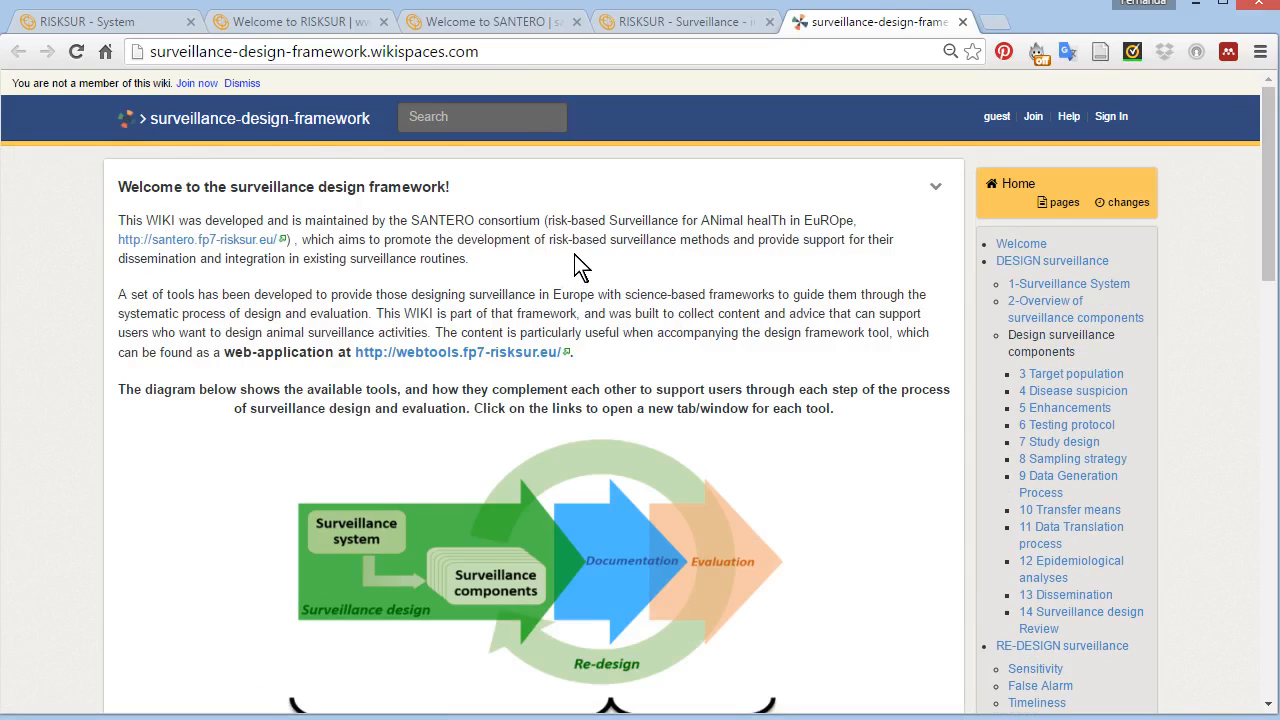
pyautogui.moveTo(465, 205)
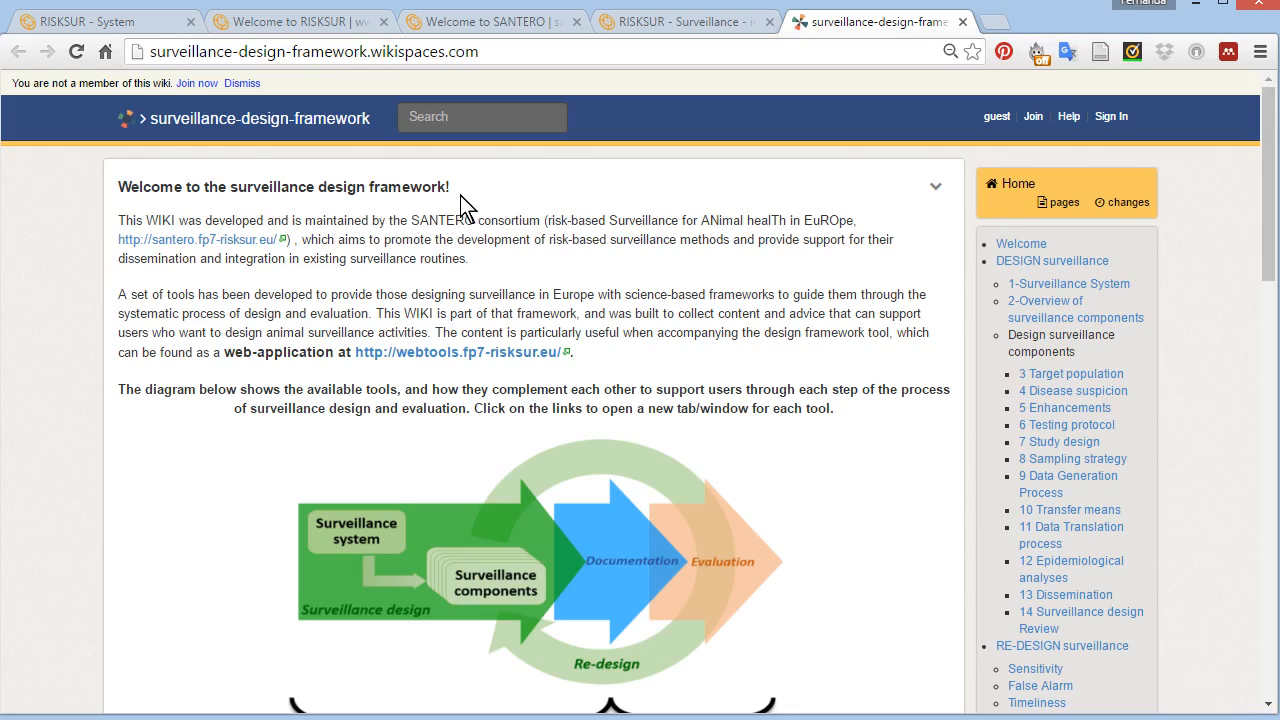
pyautogui.moveTo(483, 219)
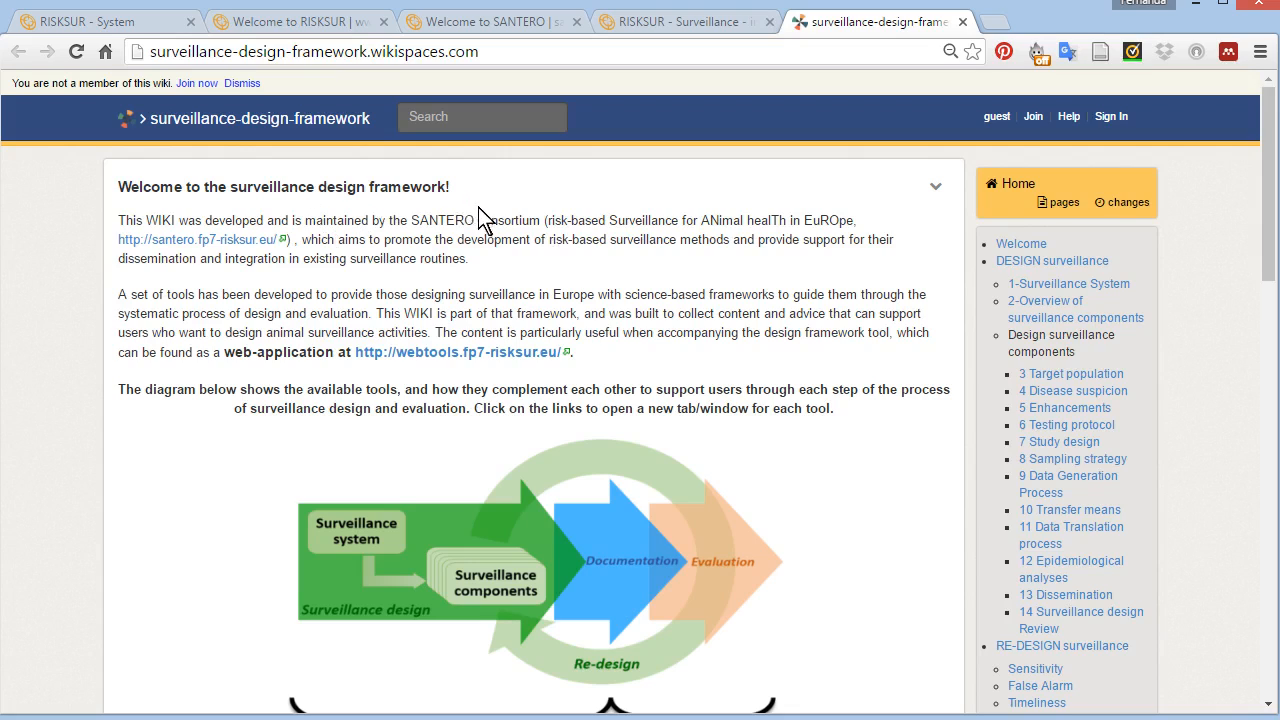
pyautogui.moveTo(793, 360)
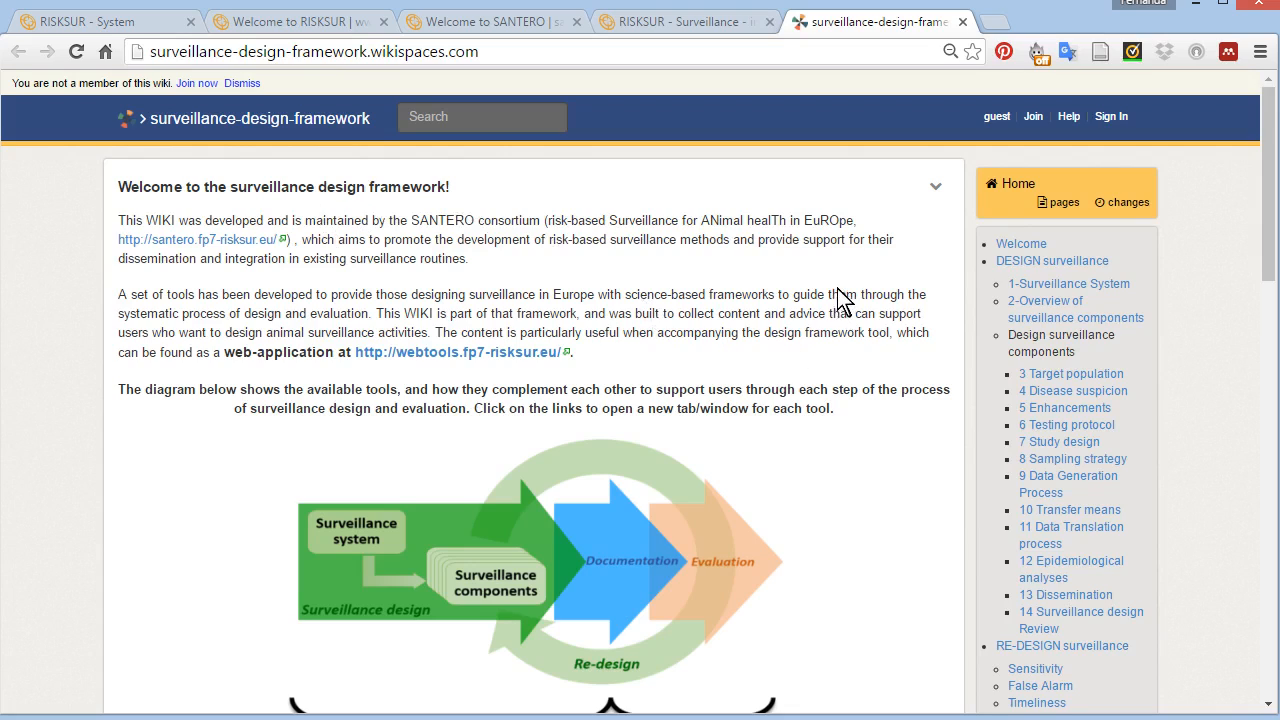
pyautogui.moveTo(815, 262)
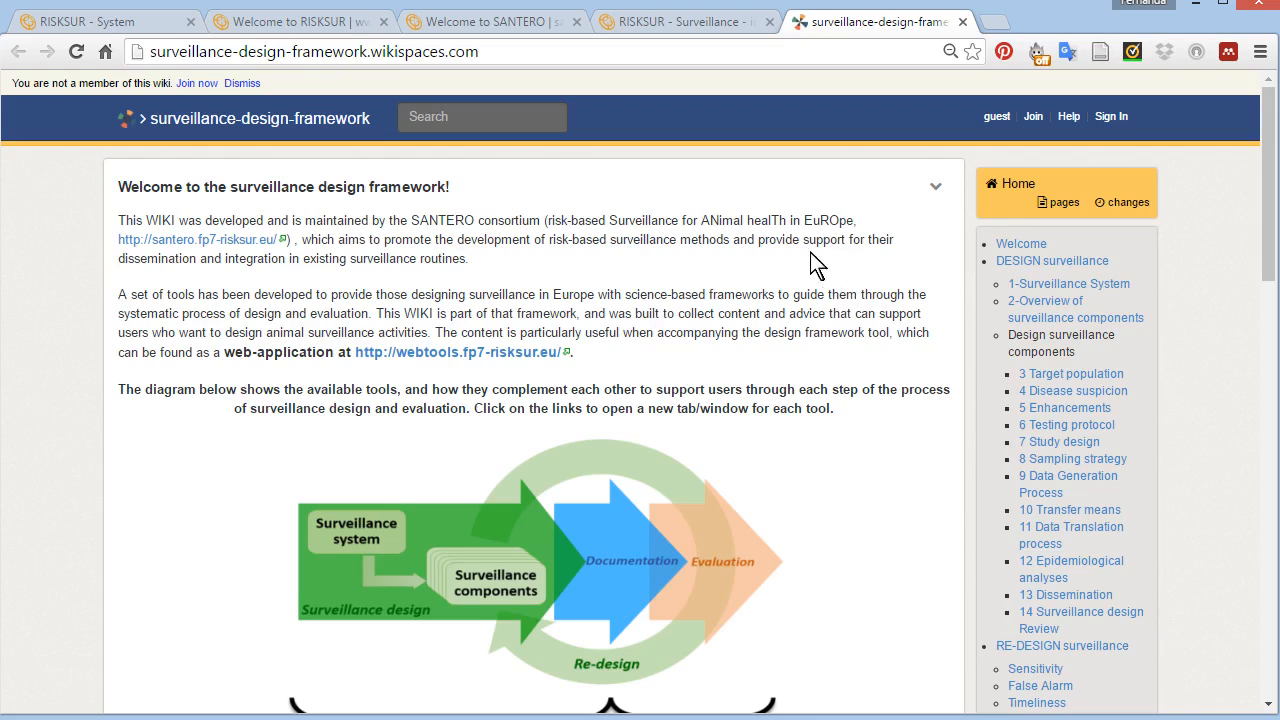
pyautogui.scroll(-3)
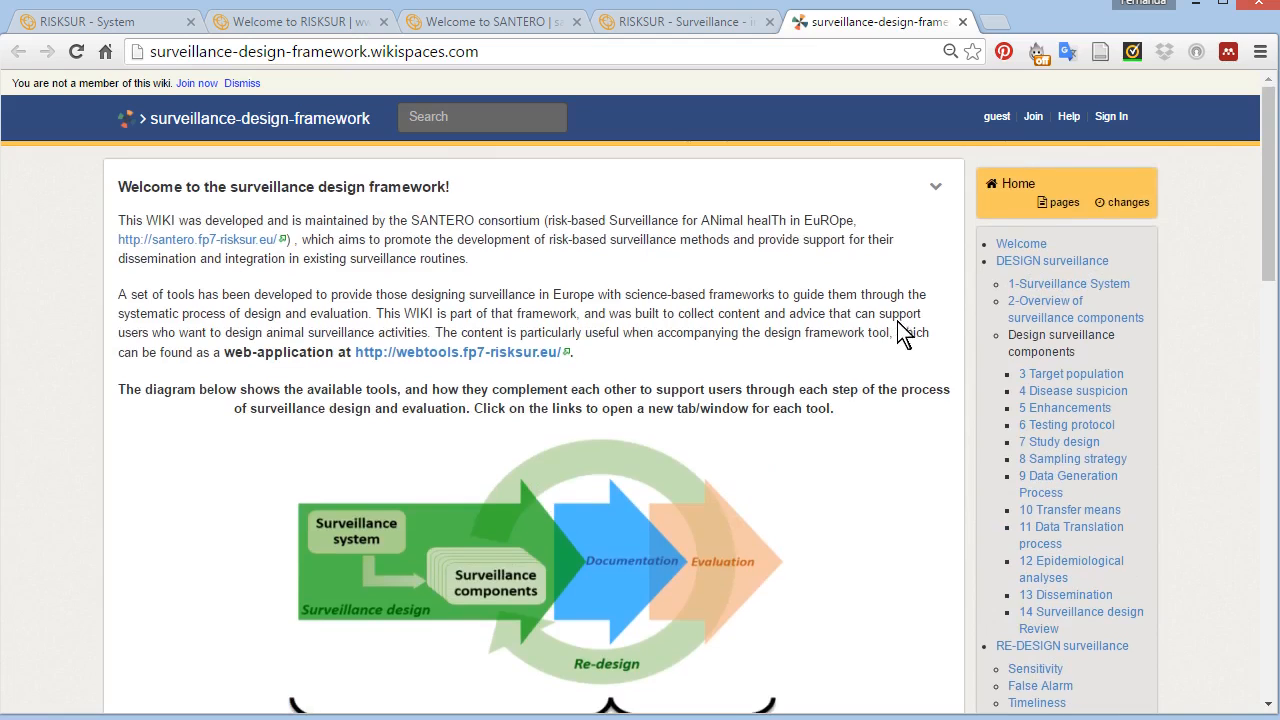
pyautogui.click(1051, 260)
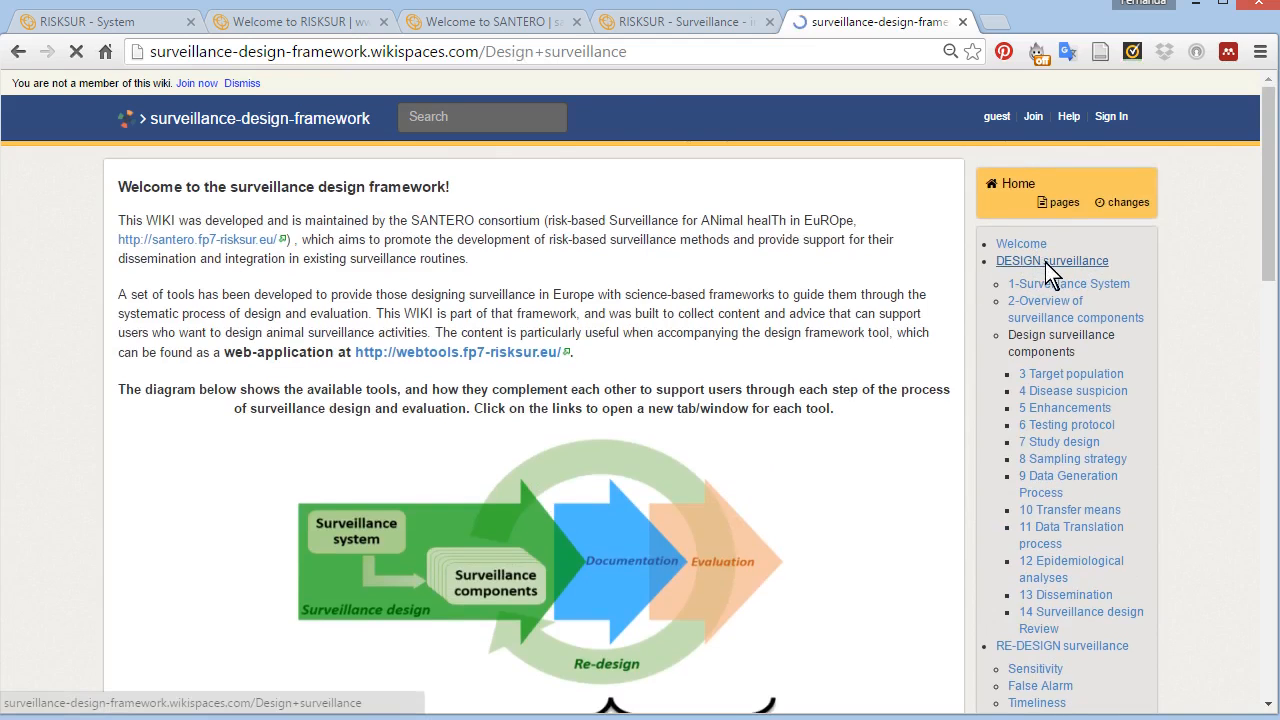
# - View the wiki's Design surveillance page, then go to 1-Surveillance System
pyautogui.click(1052, 261)
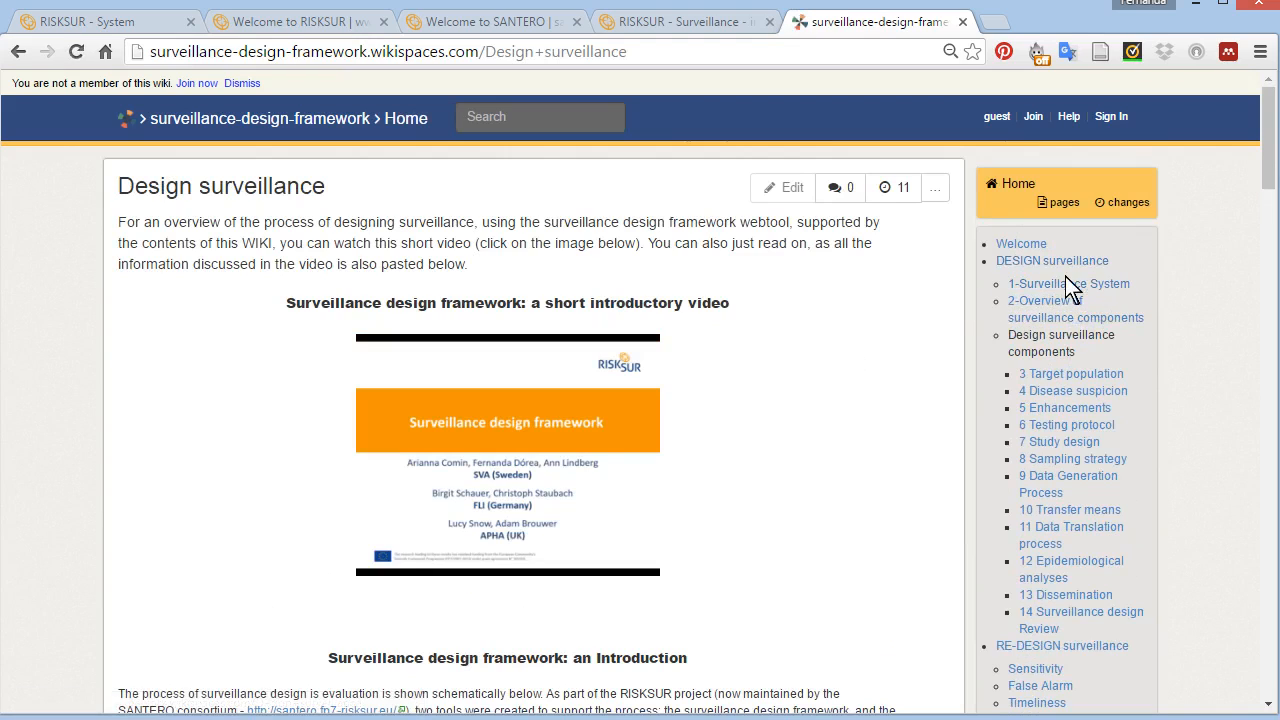
pyautogui.moveTo(1087, 322)
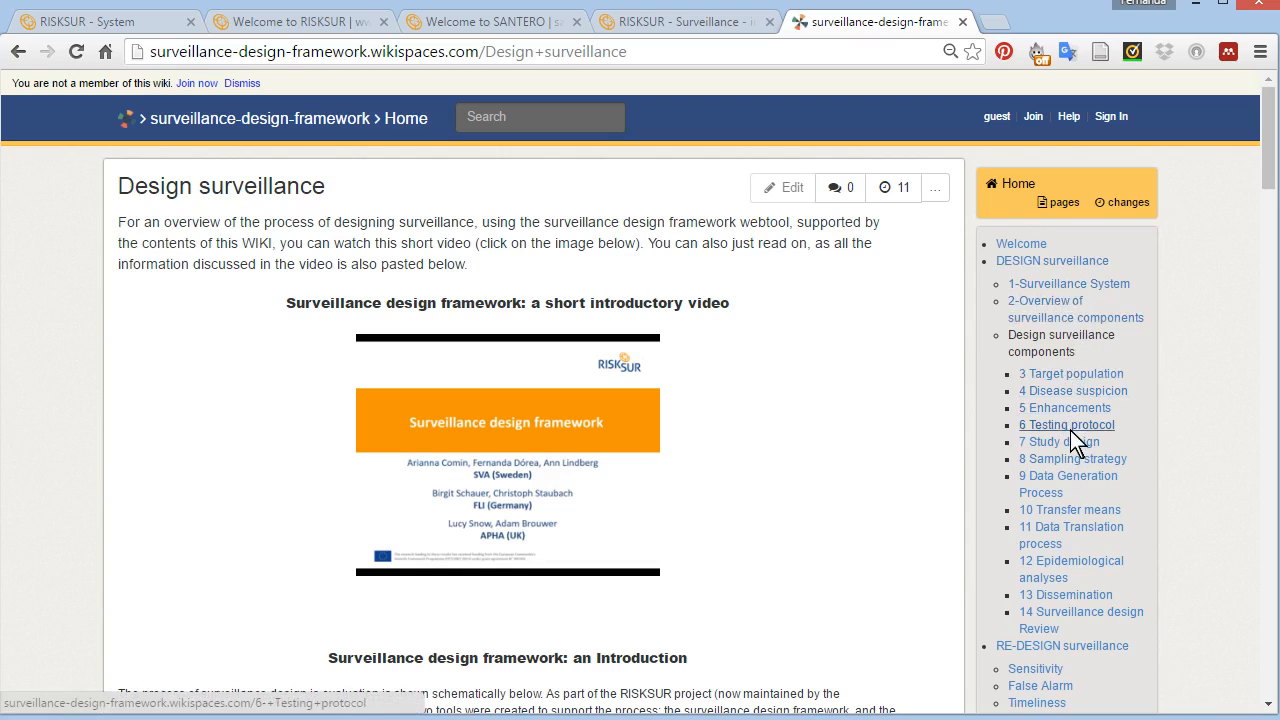
pyautogui.moveTo(1070, 527)
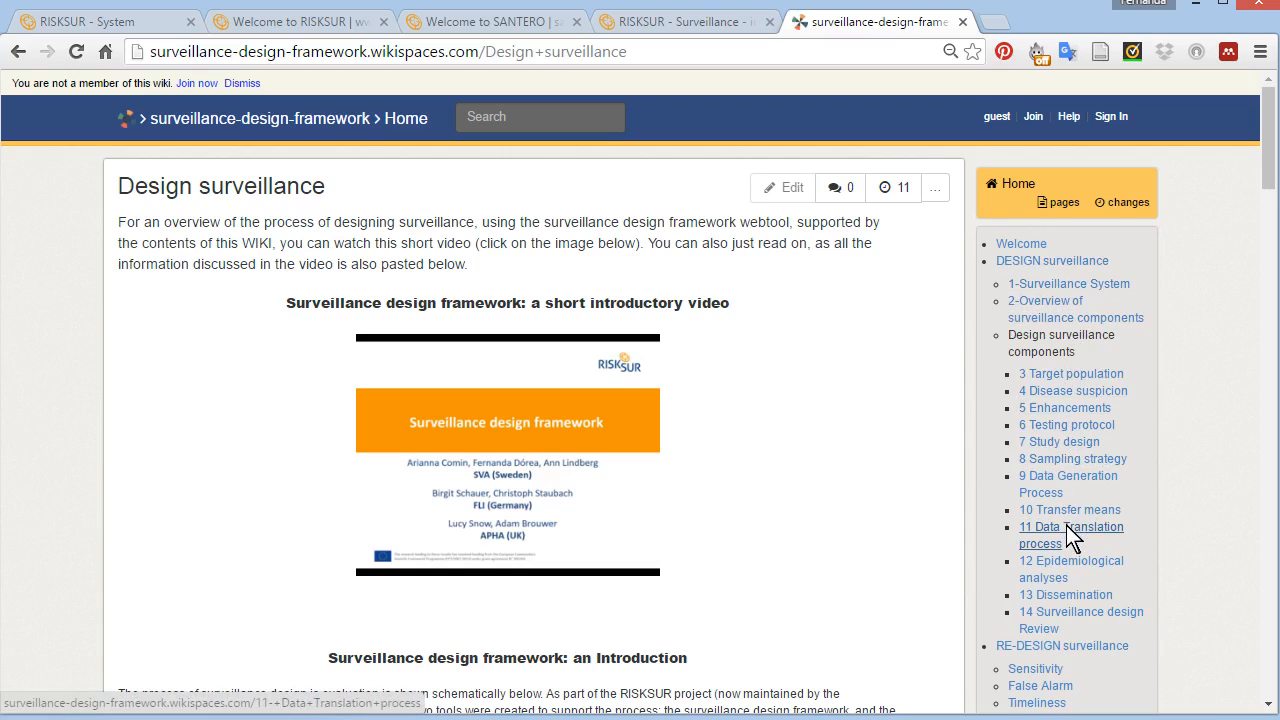
pyautogui.moveTo(1068, 283)
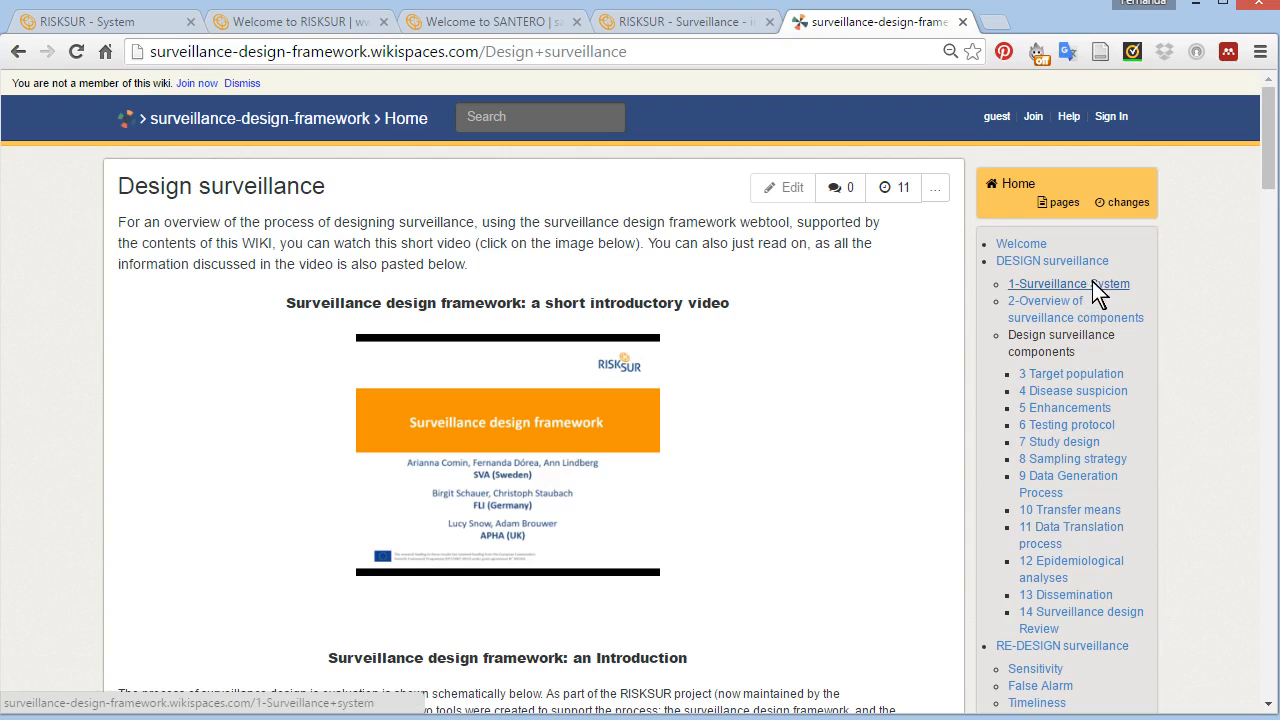
pyautogui.click(1068, 283)
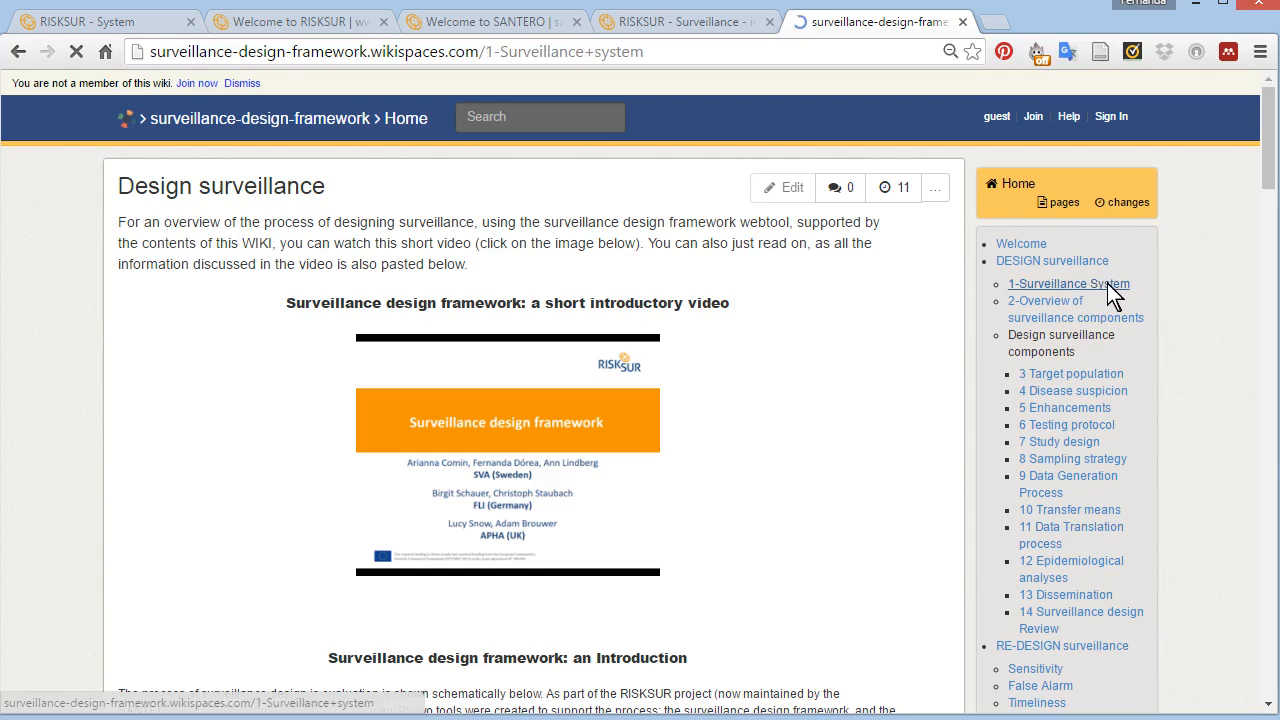
pyautogui.click(1068, 283)
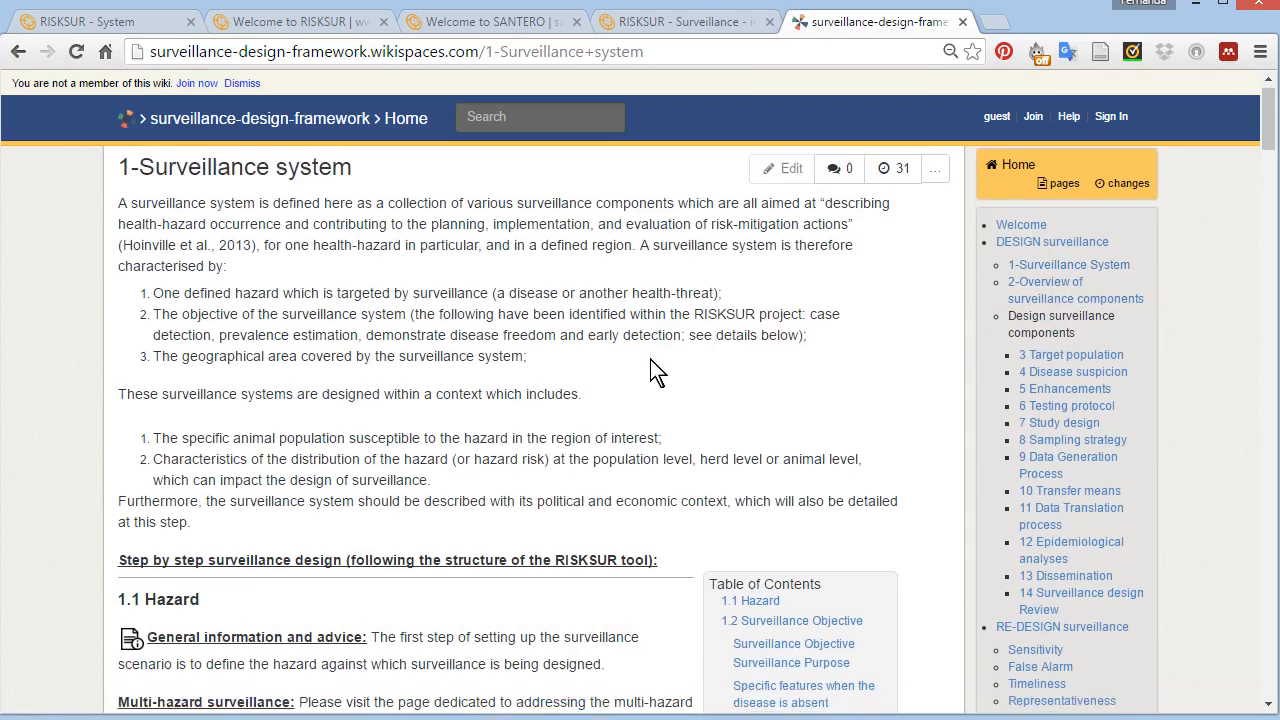
pyautogui.scroll(-3)
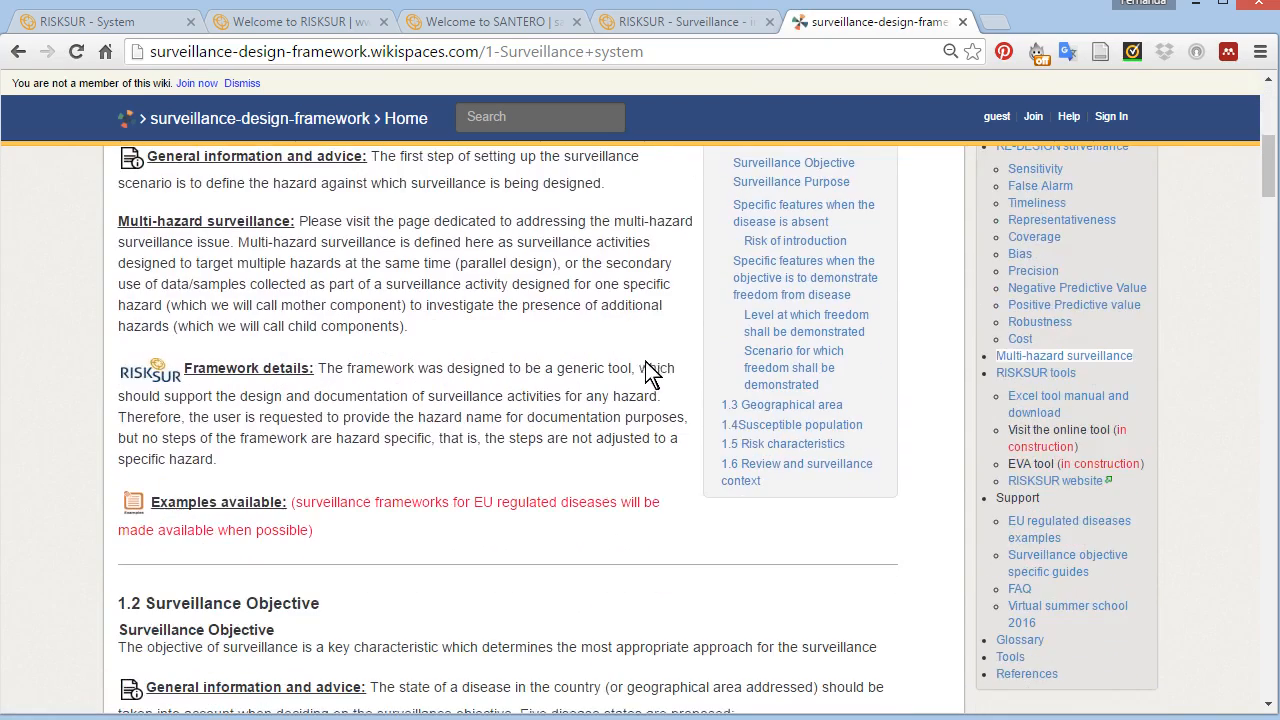
pyautogui.scroll(-3)
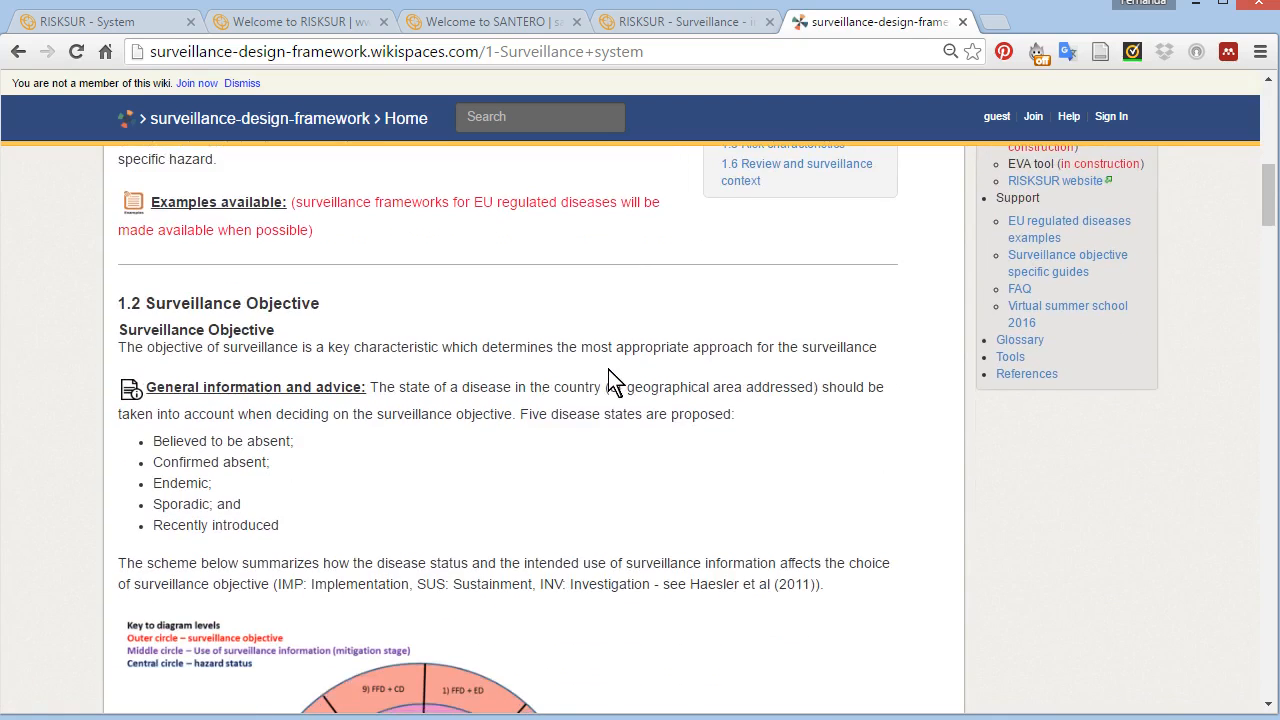
pyautogui.scroll(-3)
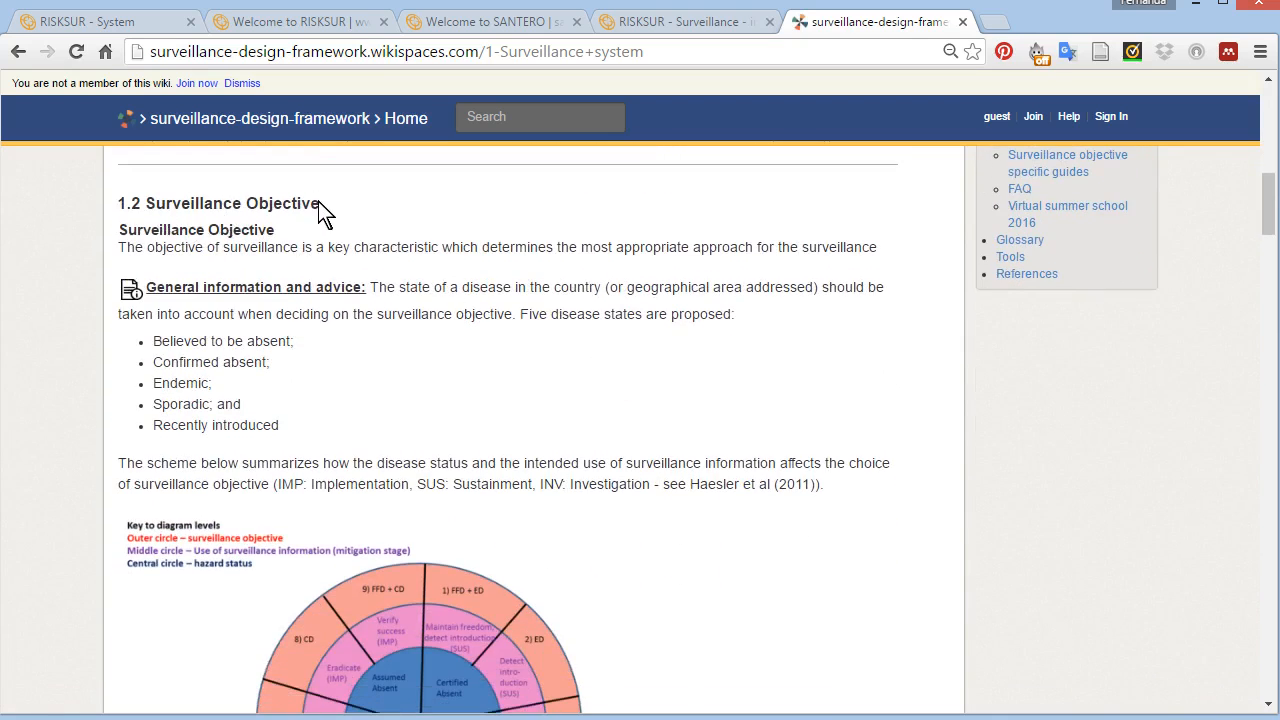
pyautogui.moveTo(545, 370)
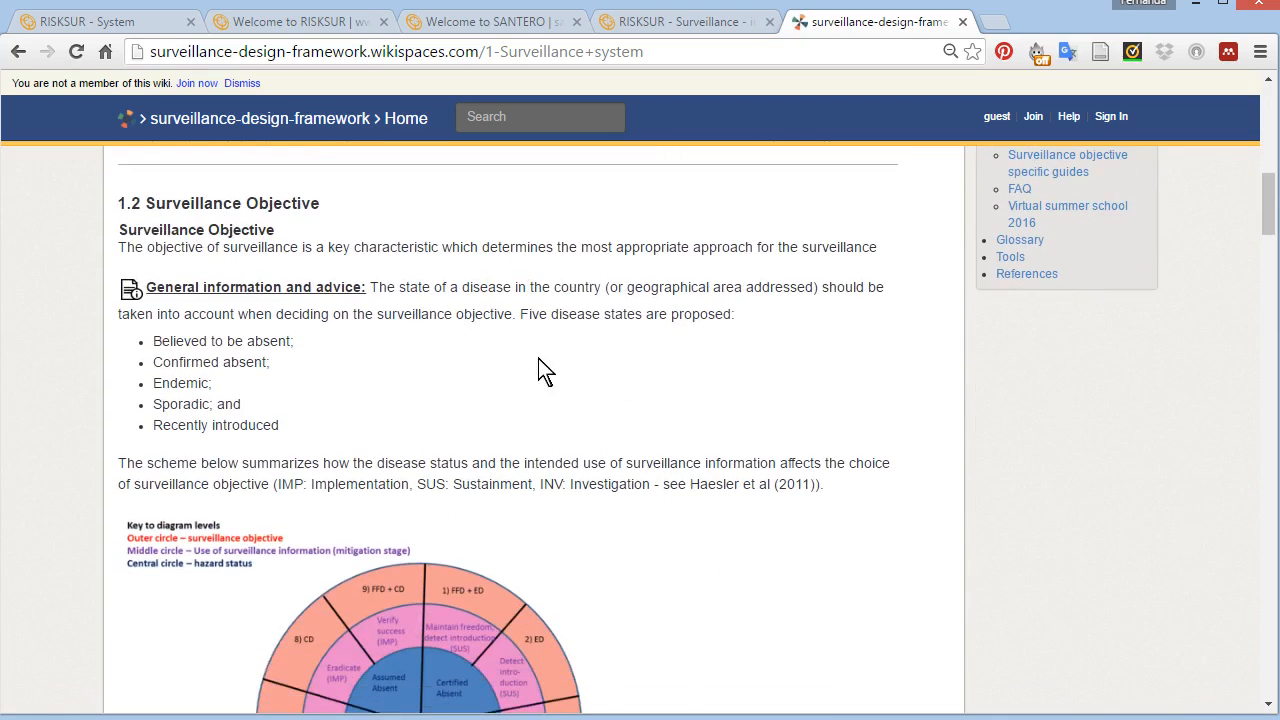
pyautogui.scroll(-3)
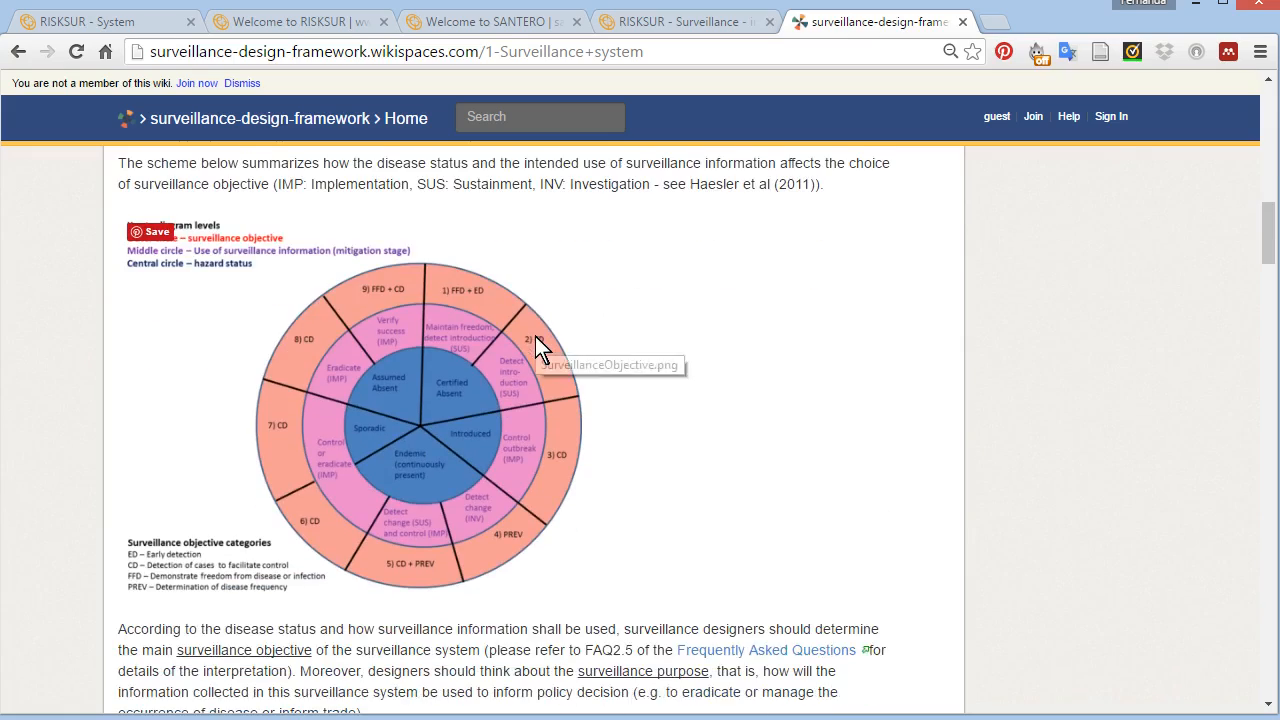
pyautogui.scroll(-3)
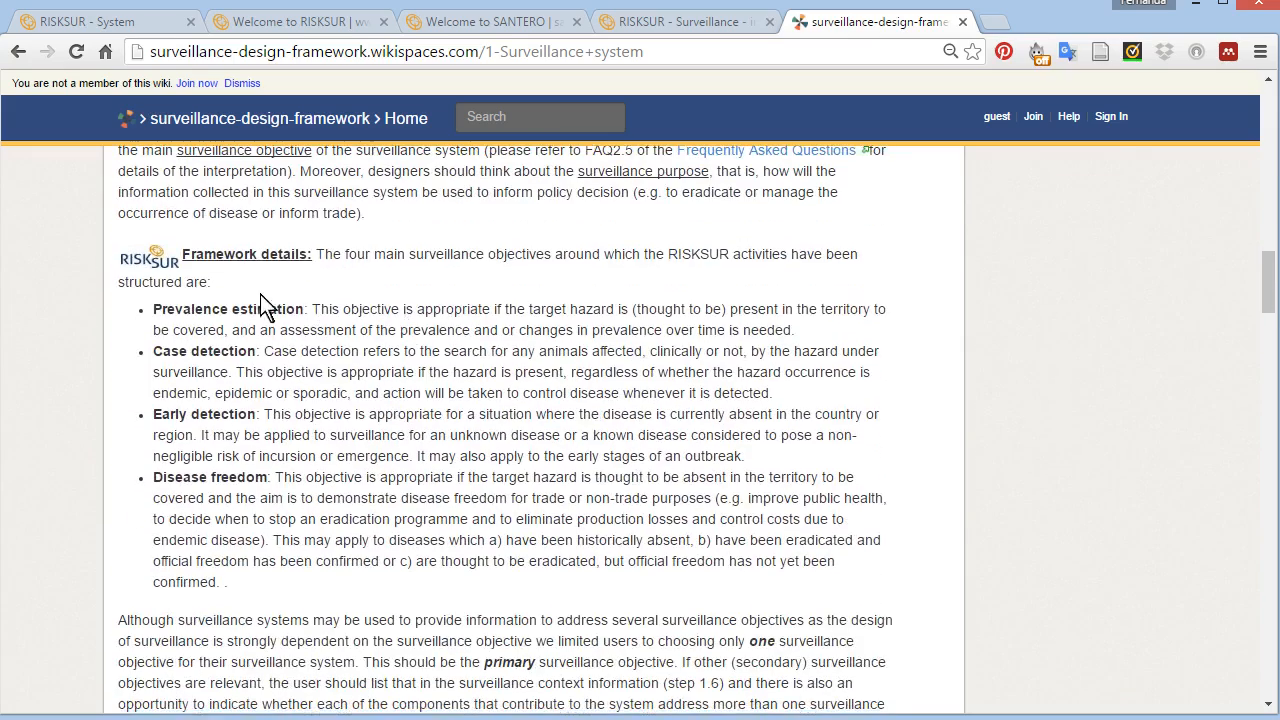
pyautogui.scroll(-3)
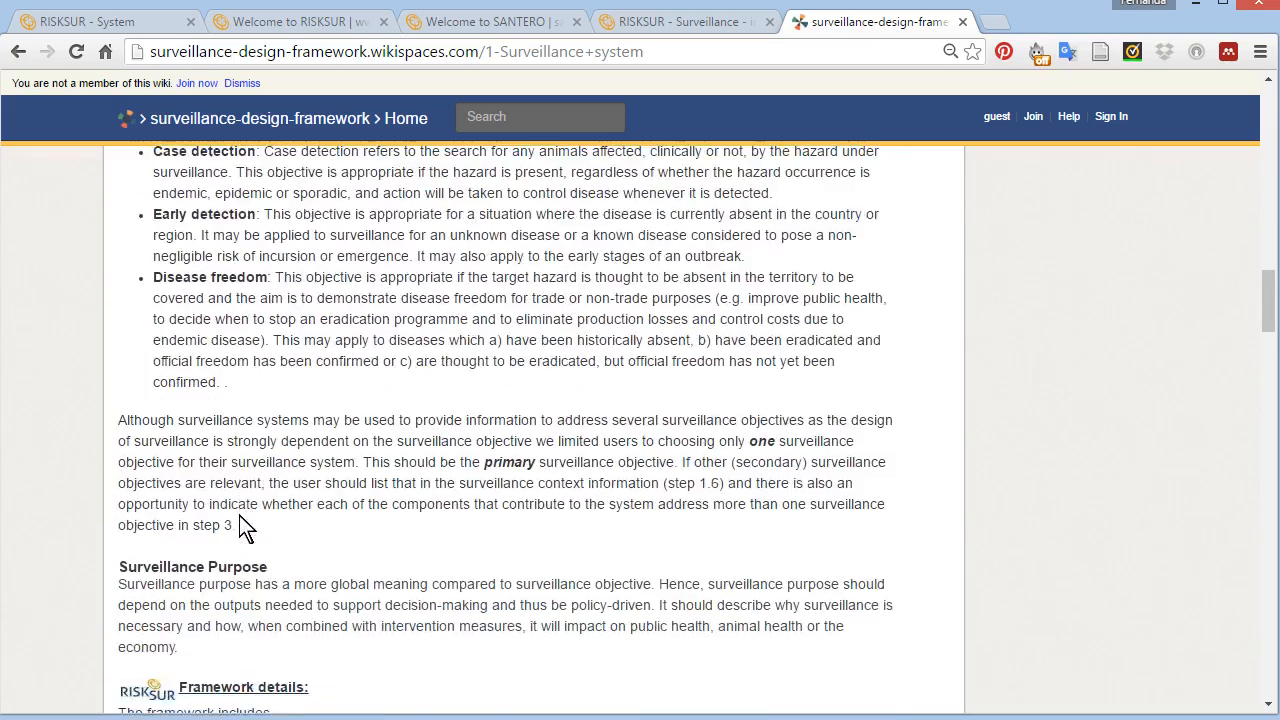
pyautogui.scroll(-3)
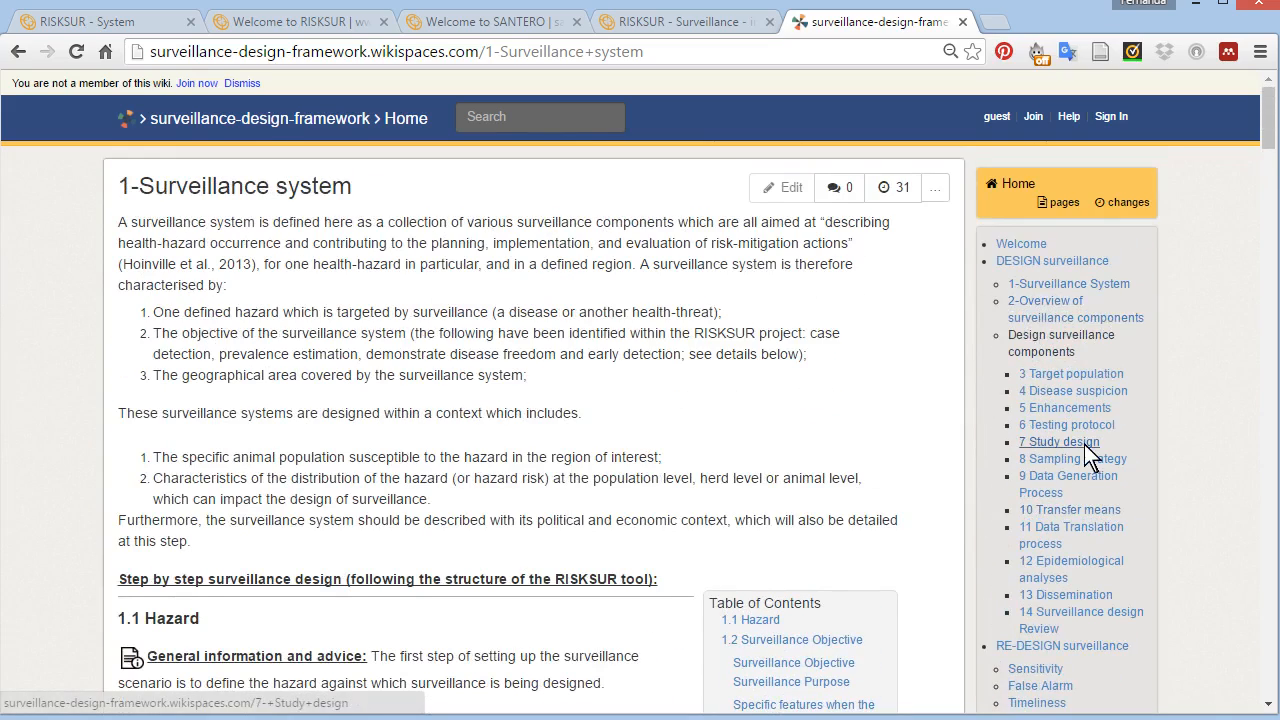
pyautogui.moveTo(1066, 424)
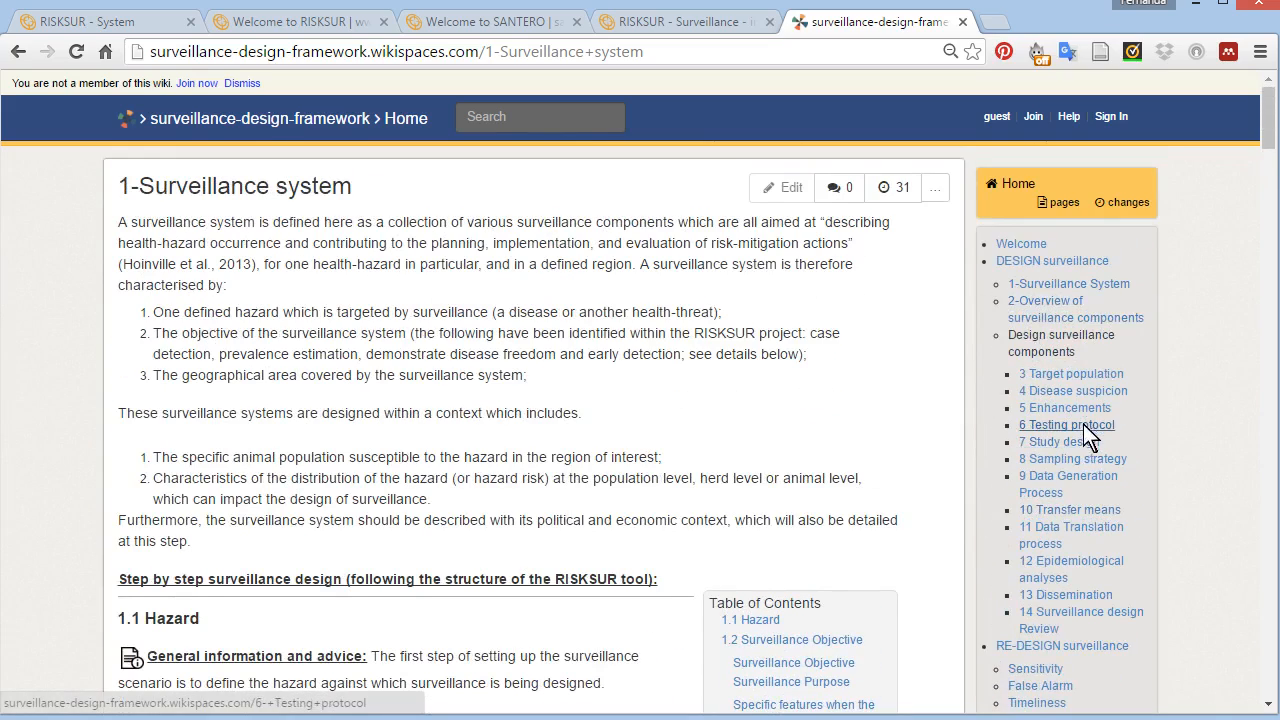
pyautogui.scroll(-3)
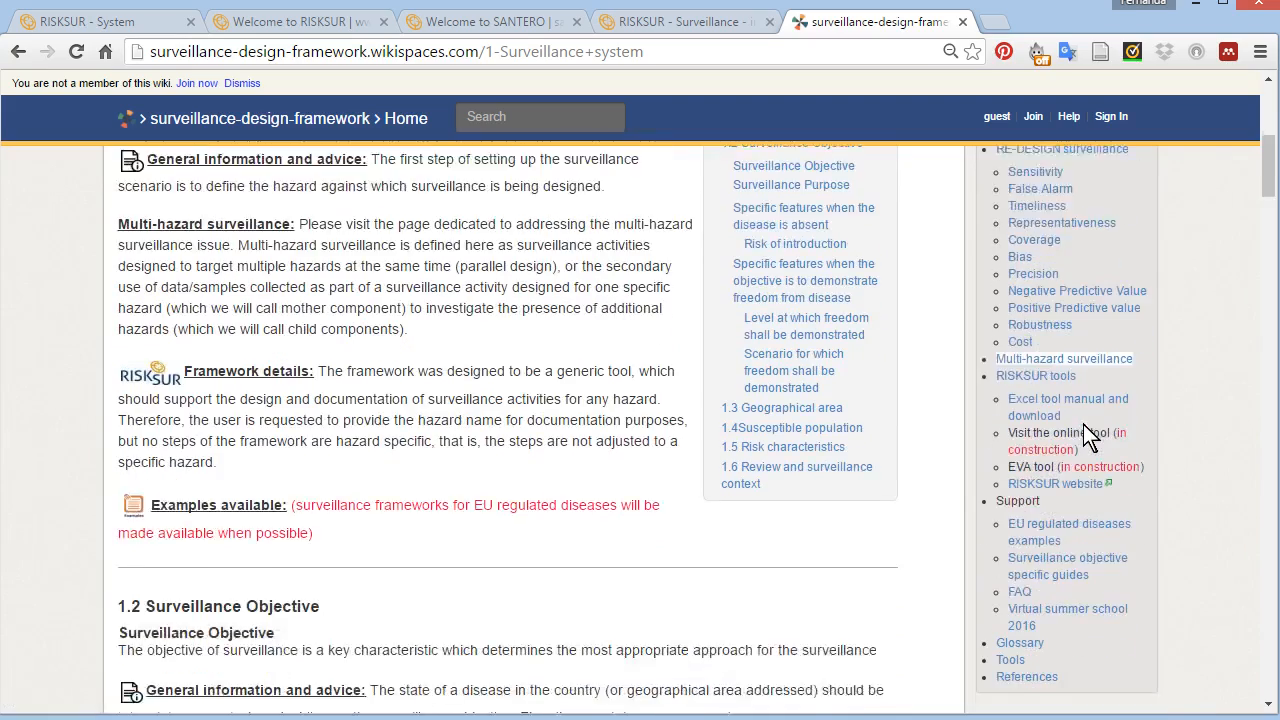
pyautogui.scroll(-3)
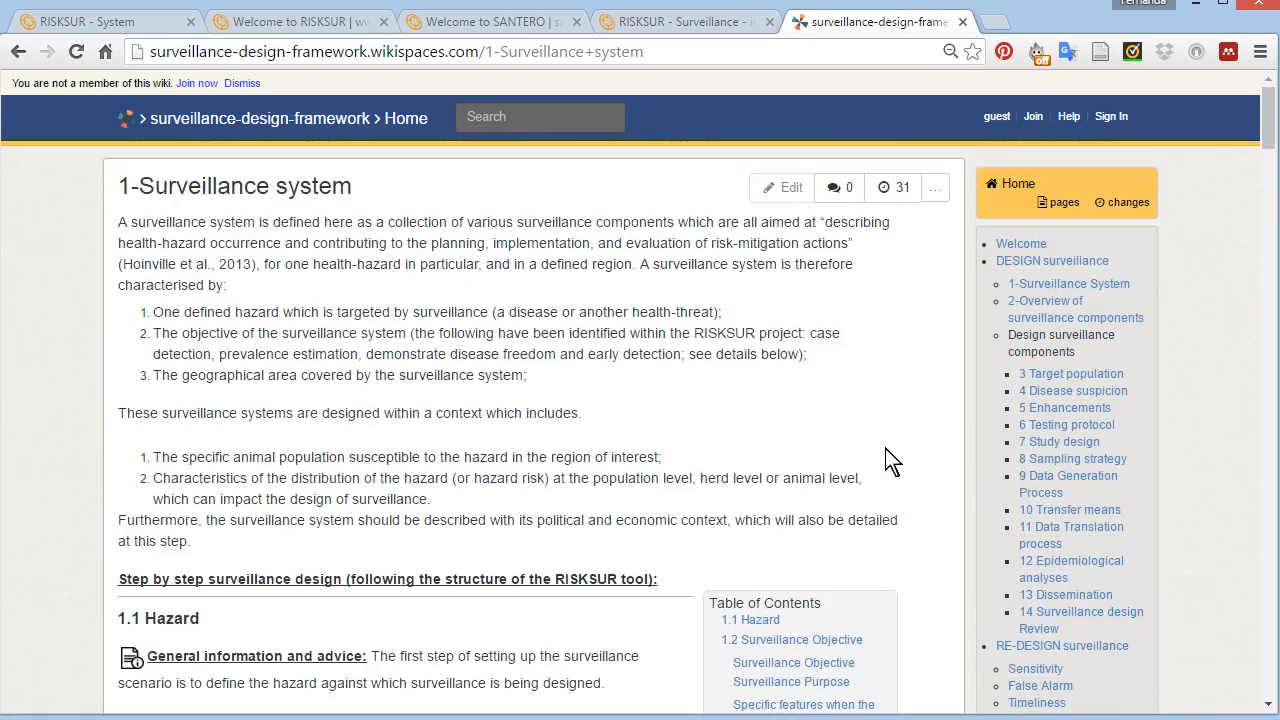
pyautogui.moveTo(848, 233)
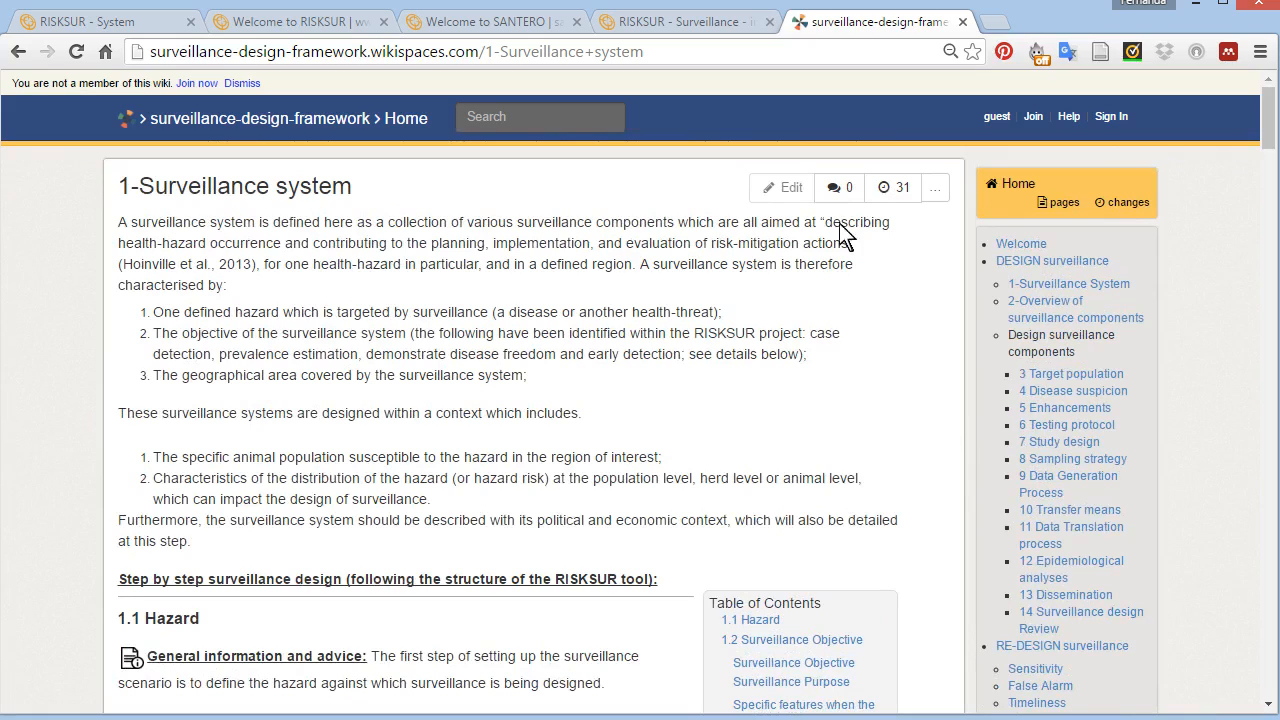
pyautogui.moveTo(890, 406)
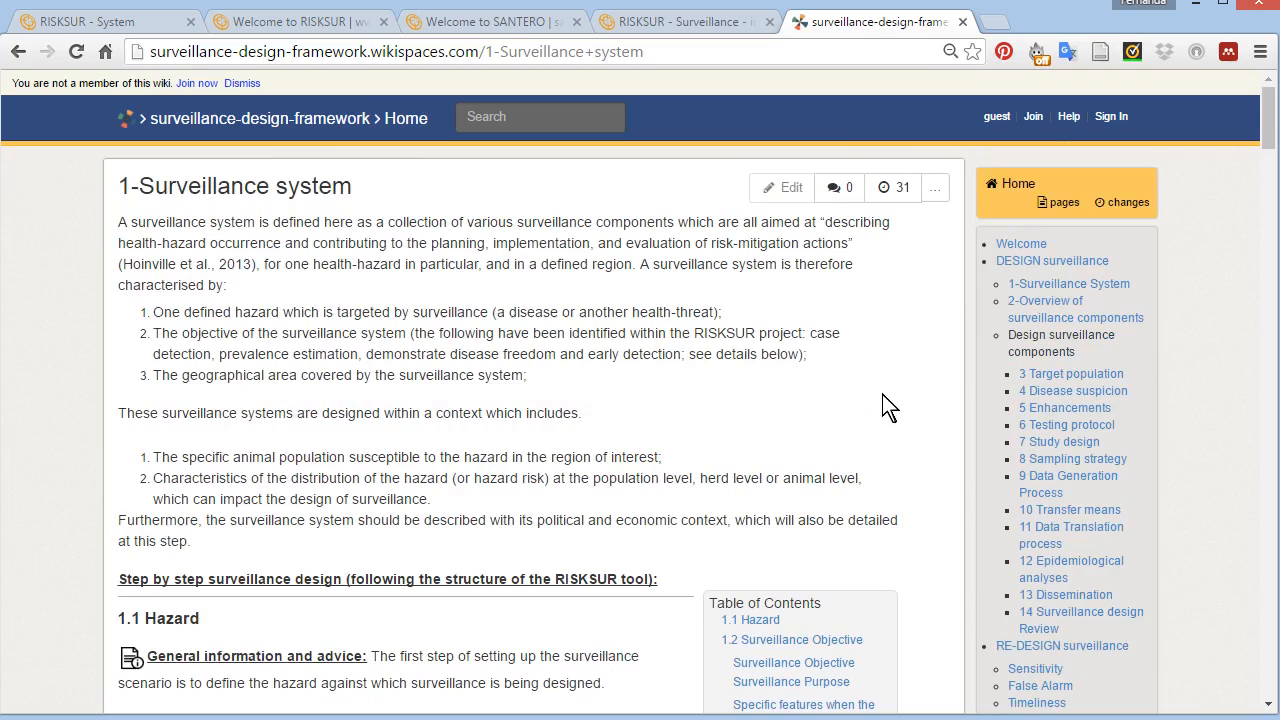
pyautogui.moveTo(880, 273)
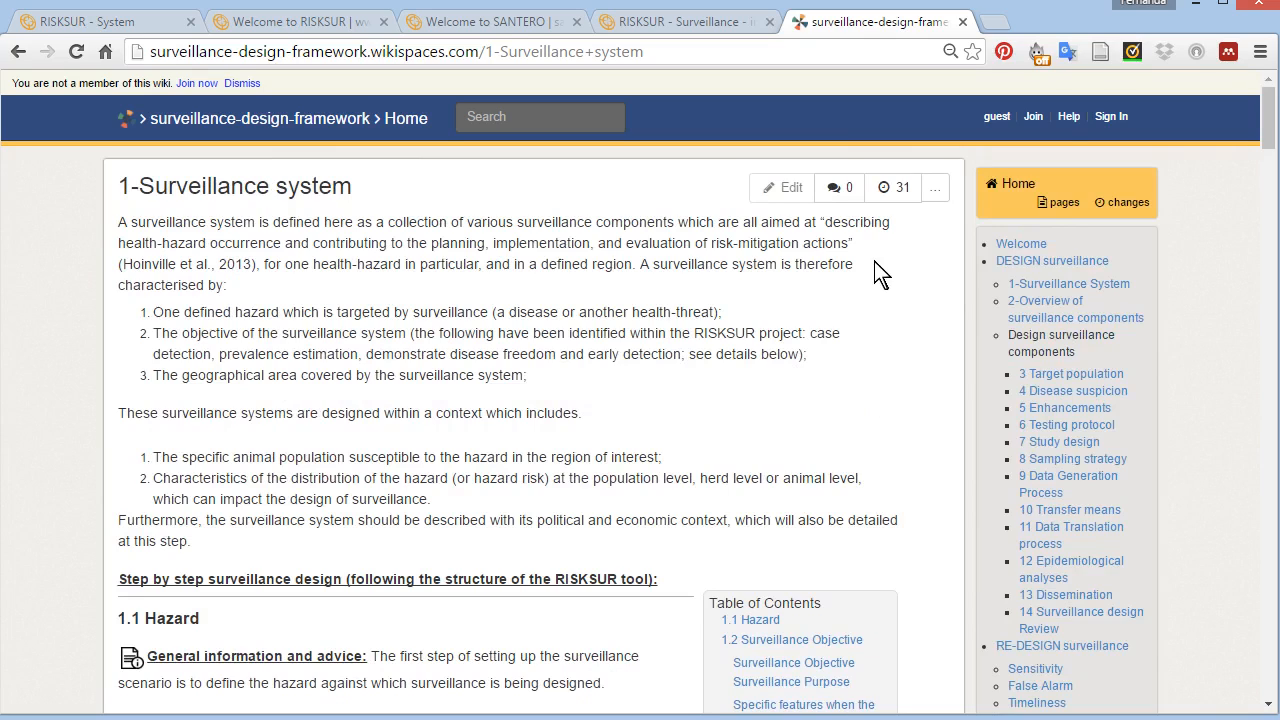
pyautogui.moveTo(863, 259)
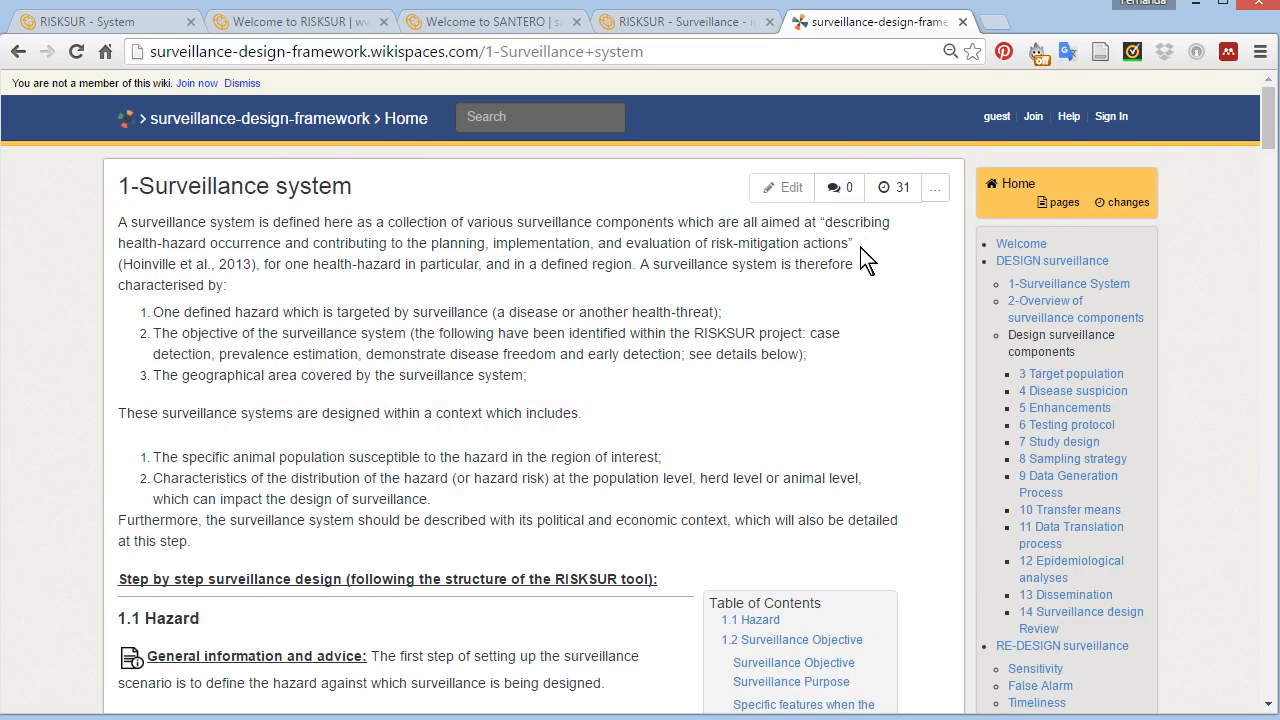
pyautogui.scroll(-3)
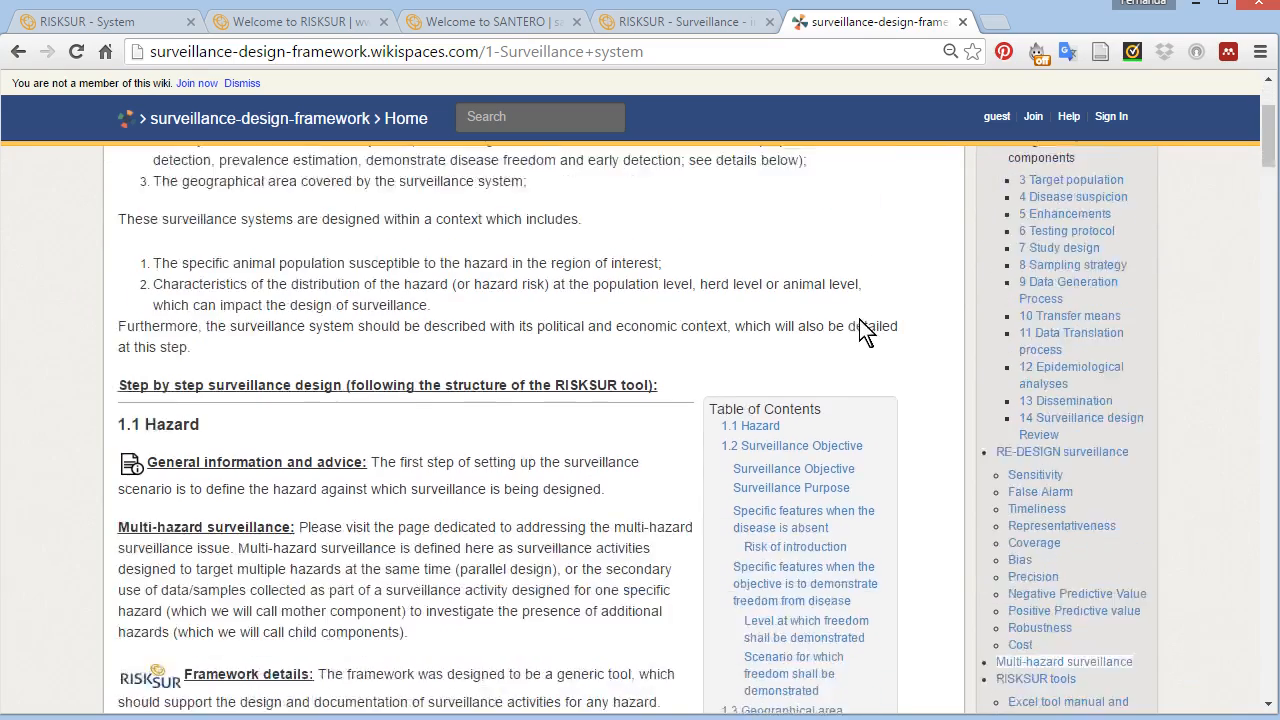
pyautogui.scroll(-3)
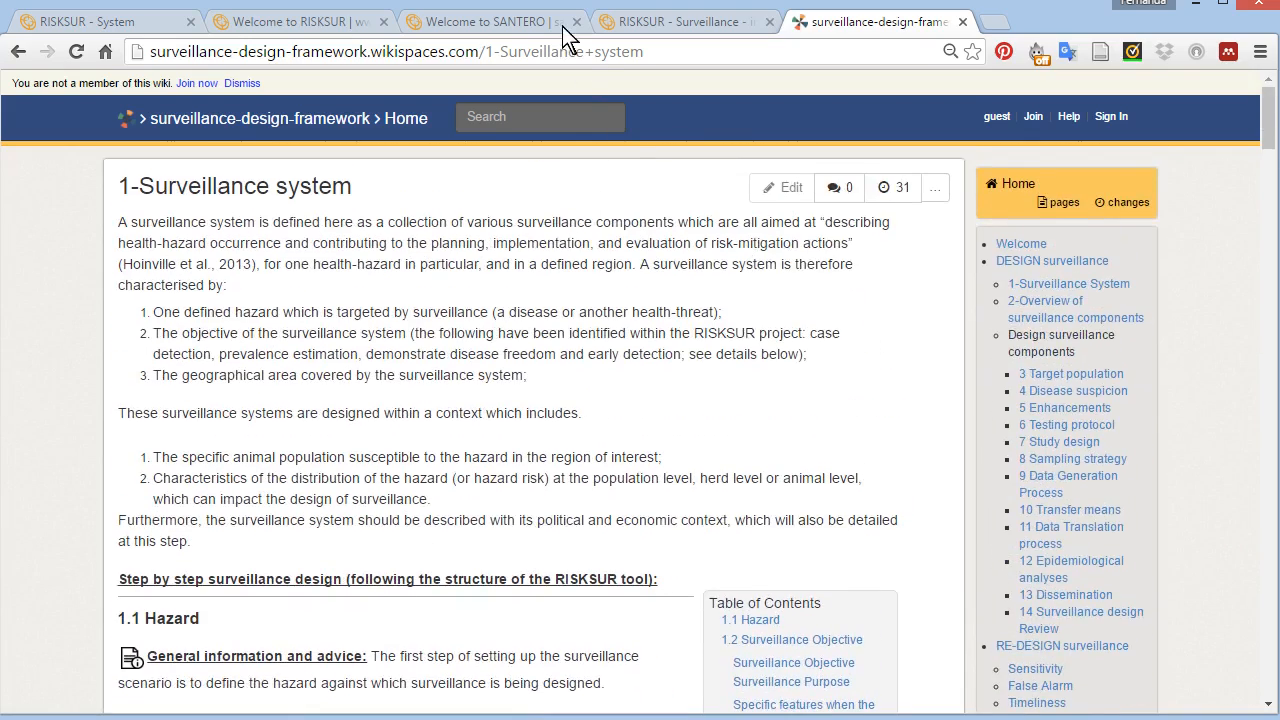
pyautogui.click(490, 21)
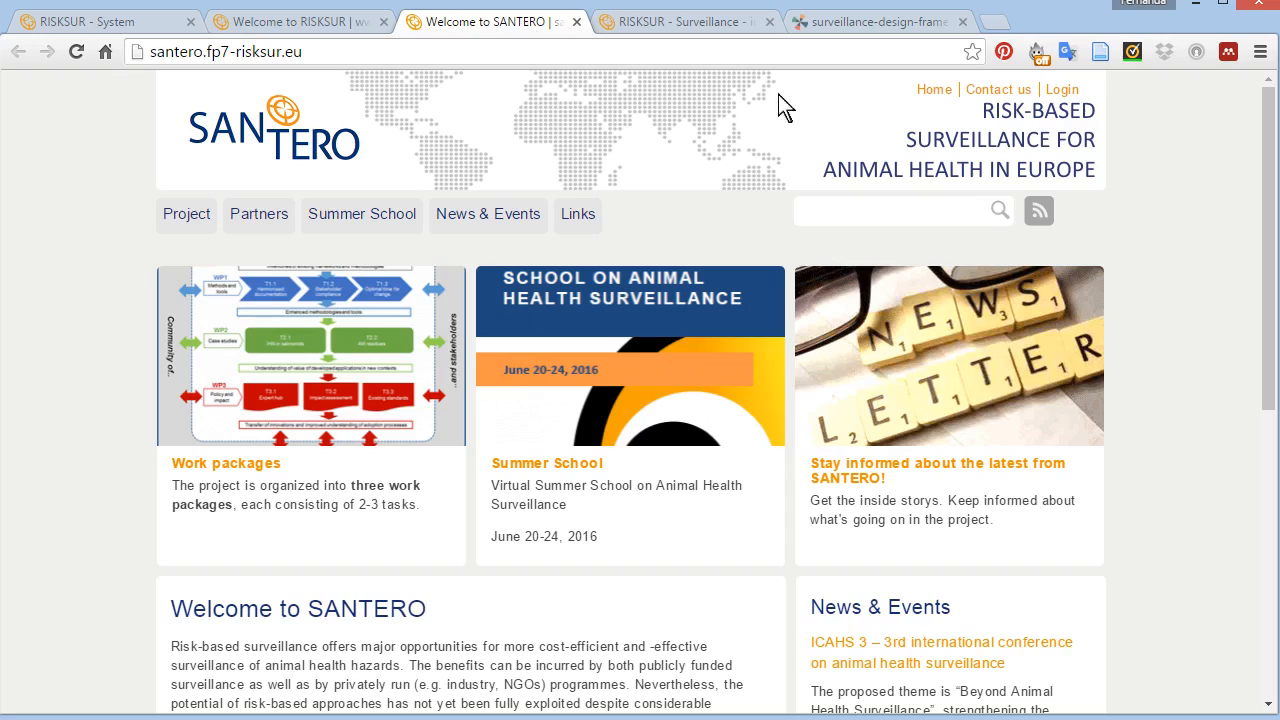
pyautogui.moveTo(928, 65)
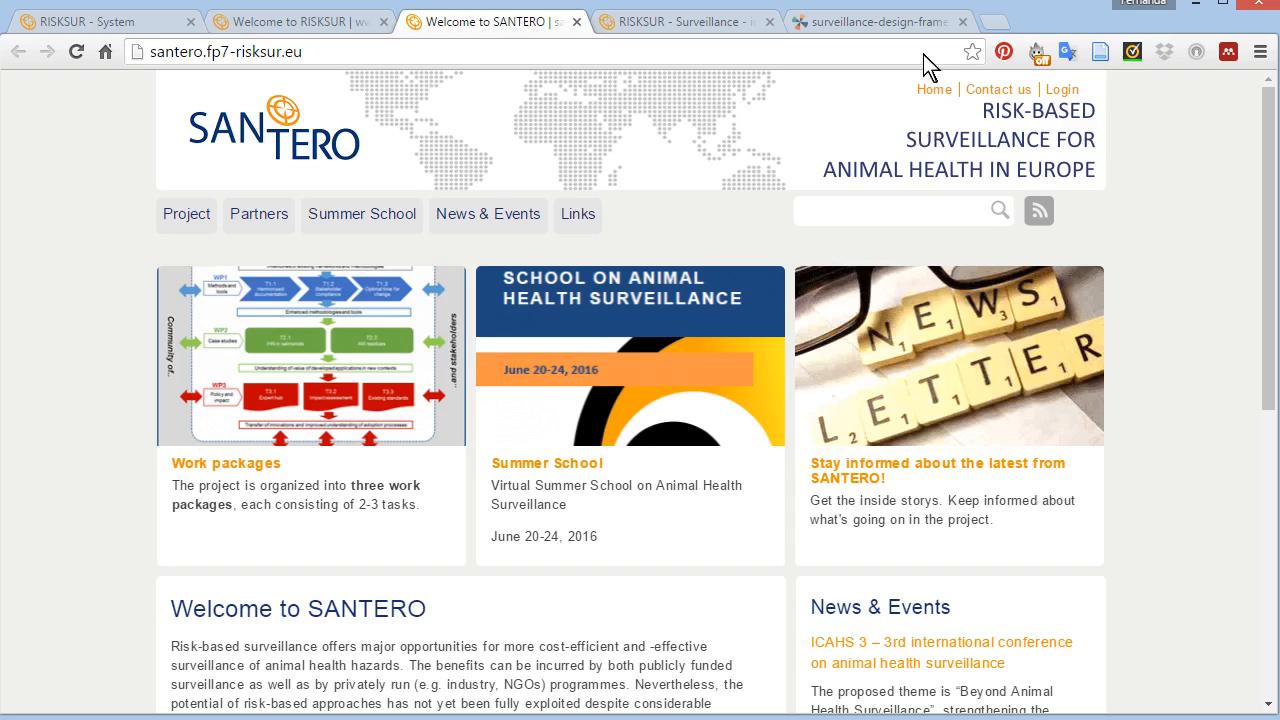
pyautogui.click(878, 21)
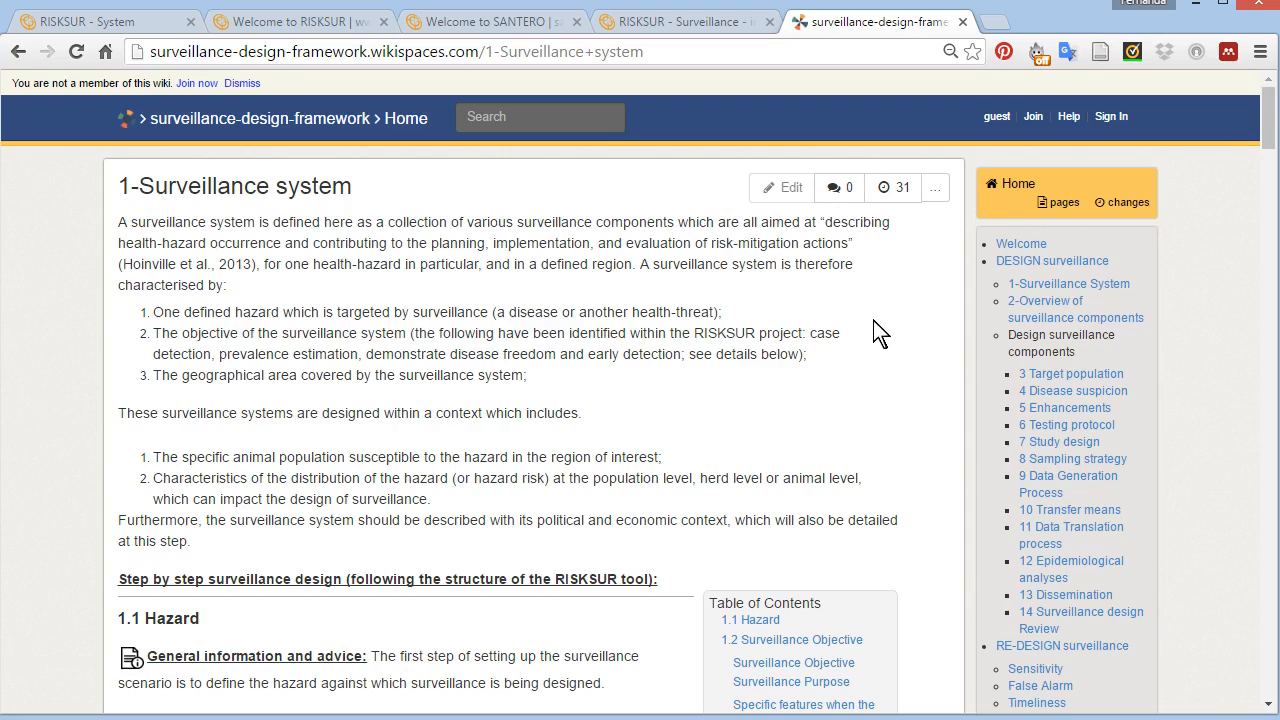
pyautogui.moveTo(912, 278)
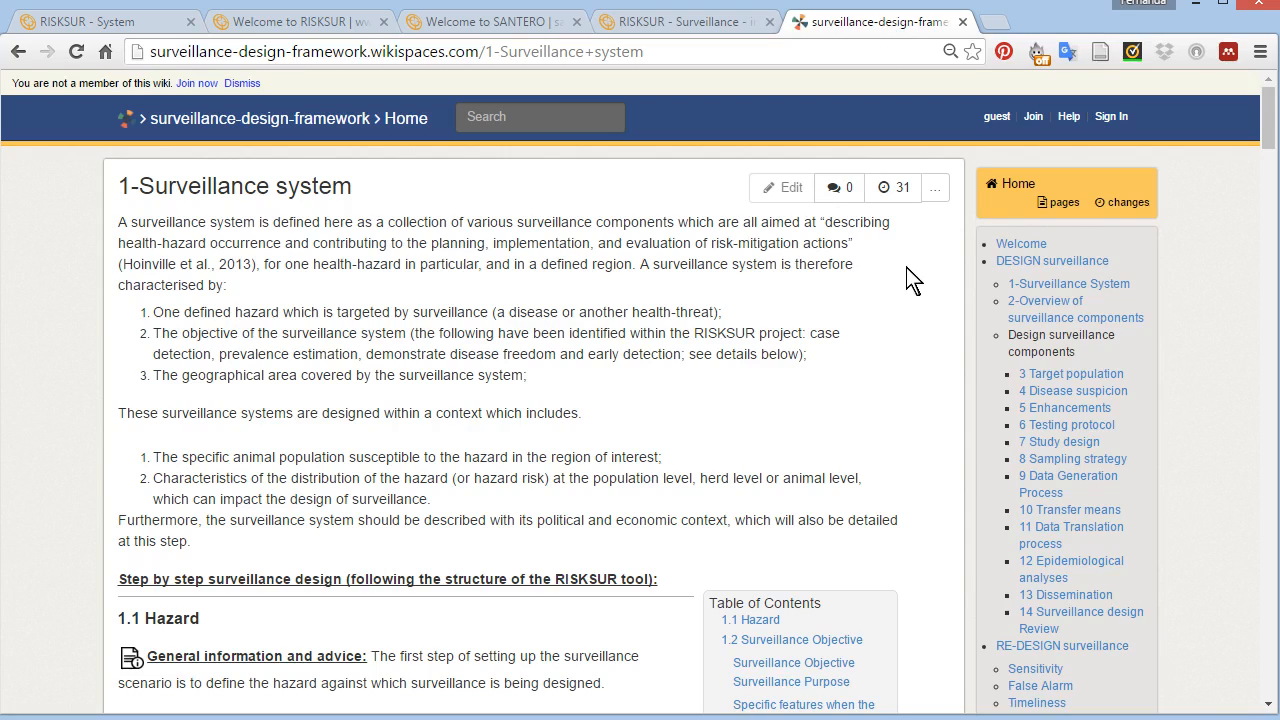
pyautogui.moveTo(1150, 285)
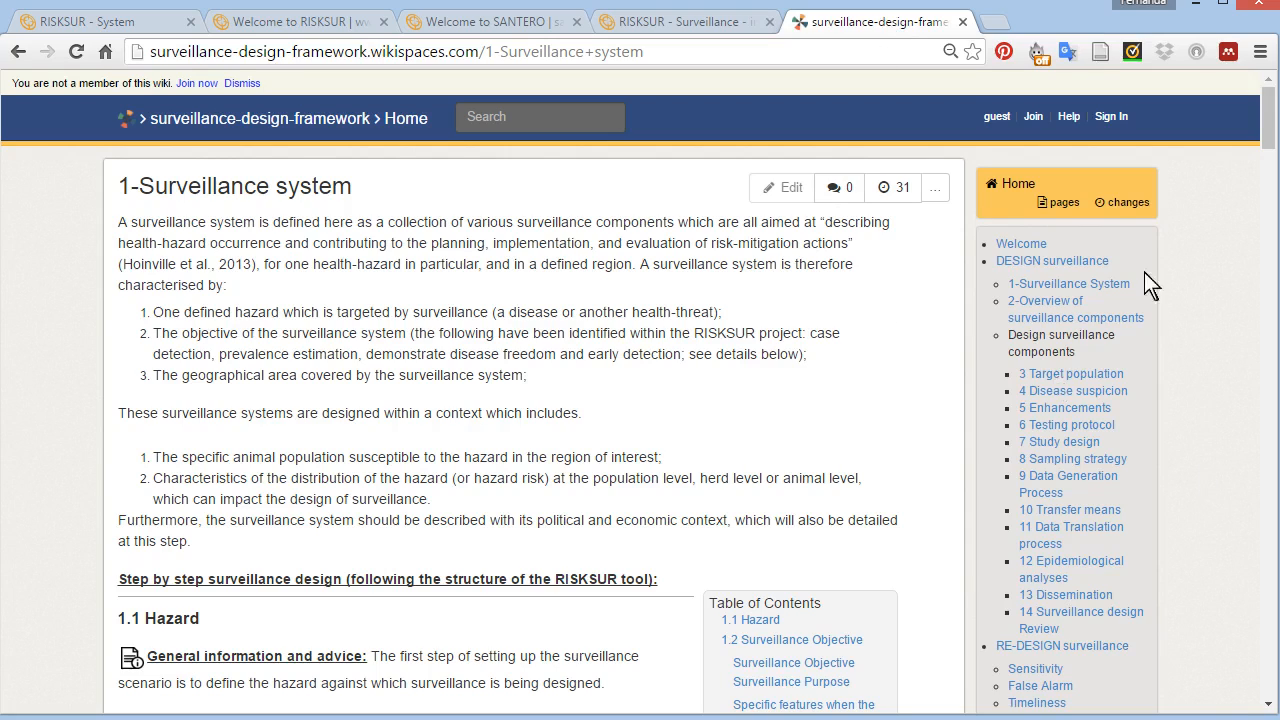
pyautogui.moveTo(1033, 116)
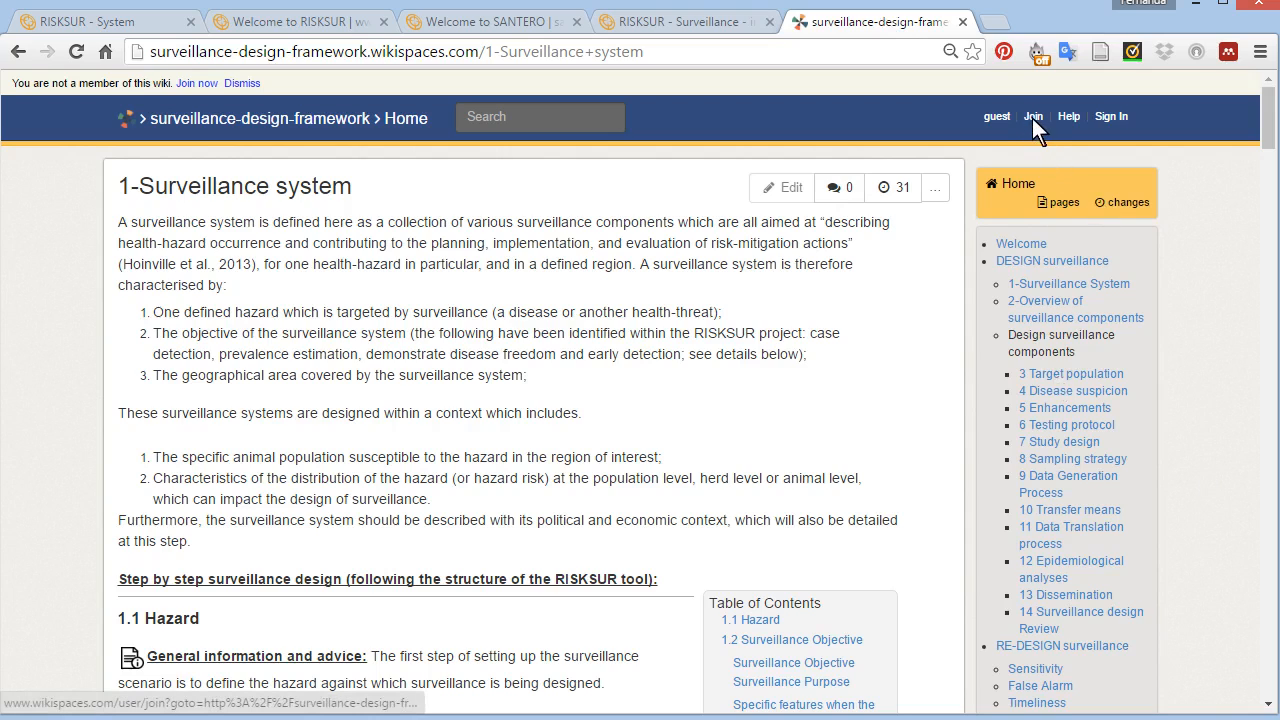
# - Bring up the wiki's Join Now sign-up form from the top bar
pyautogui.click(1033, 116)
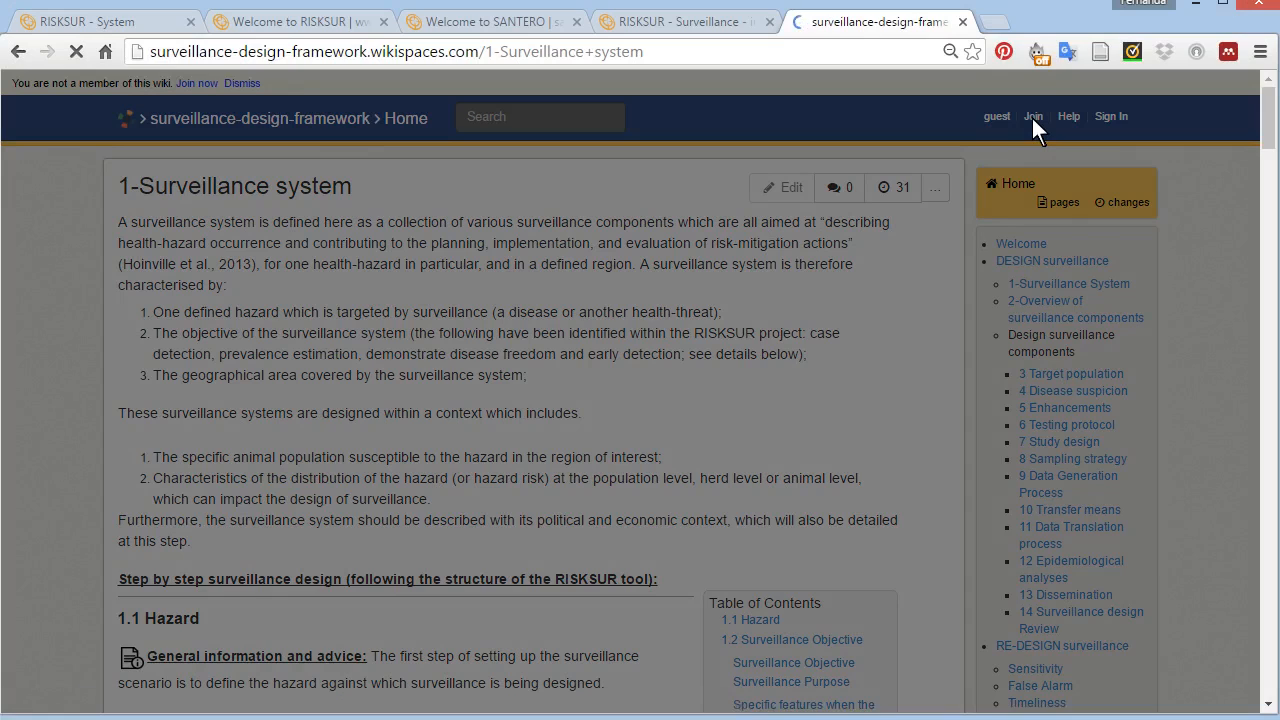
pyautogui.click(1033, 116)
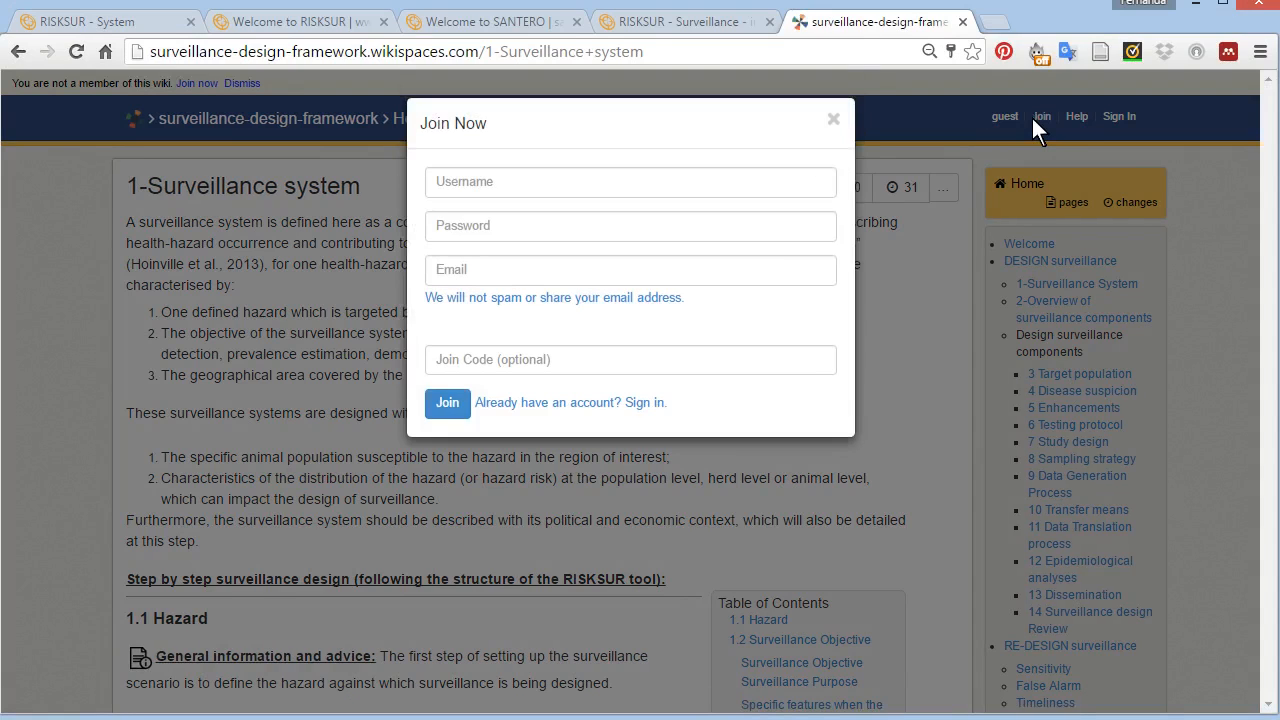
pyautogui.moveTo(618, 192)
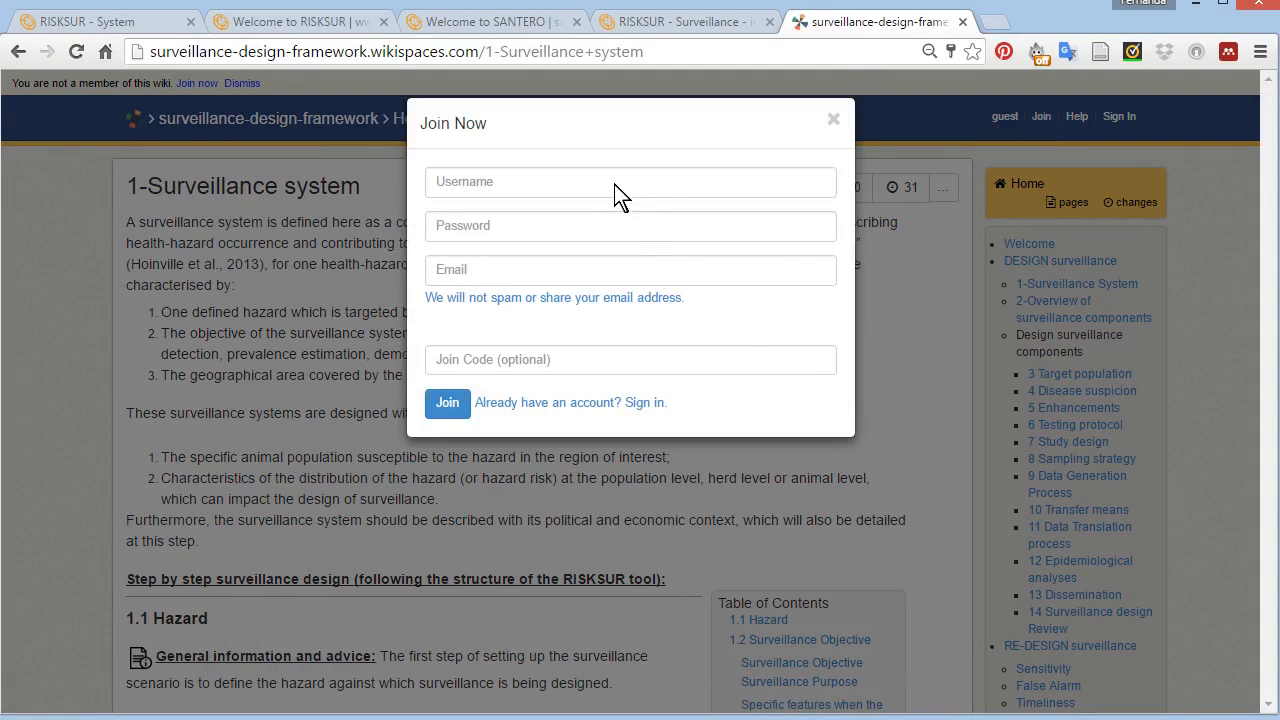
pyautogui.moveTo(610, 225)
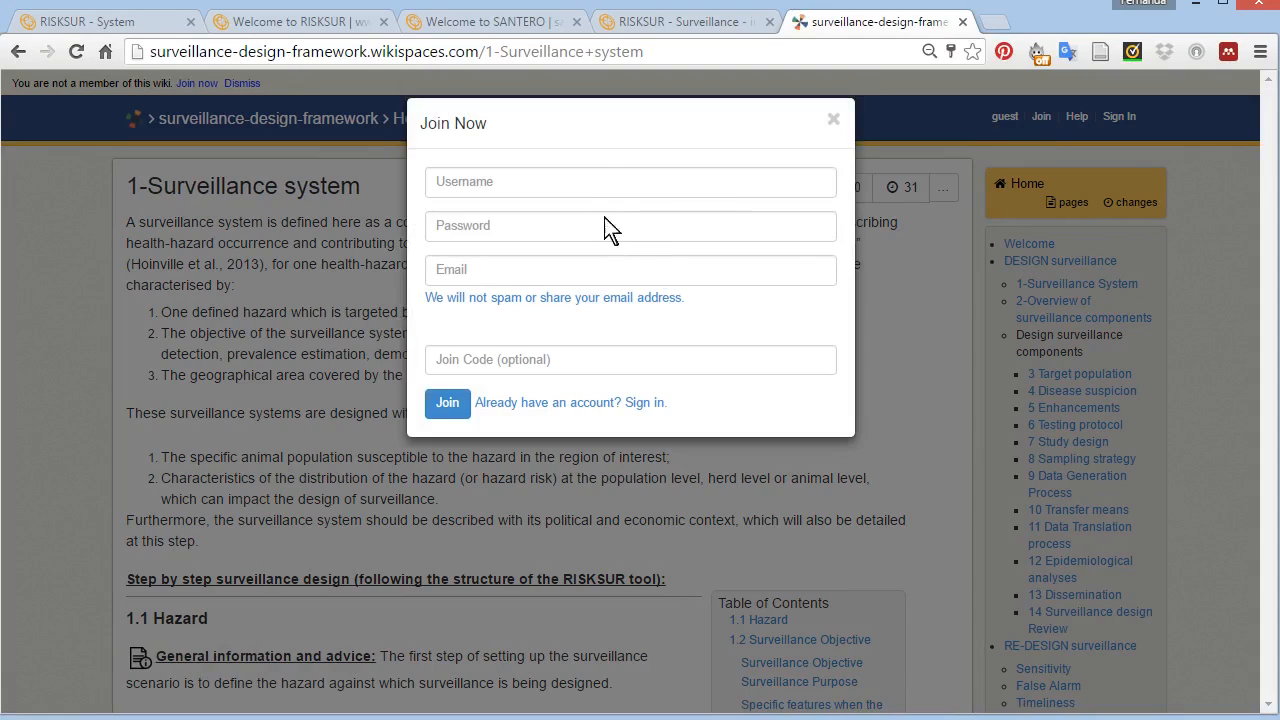
pyautogui.moveTo(670, 305)
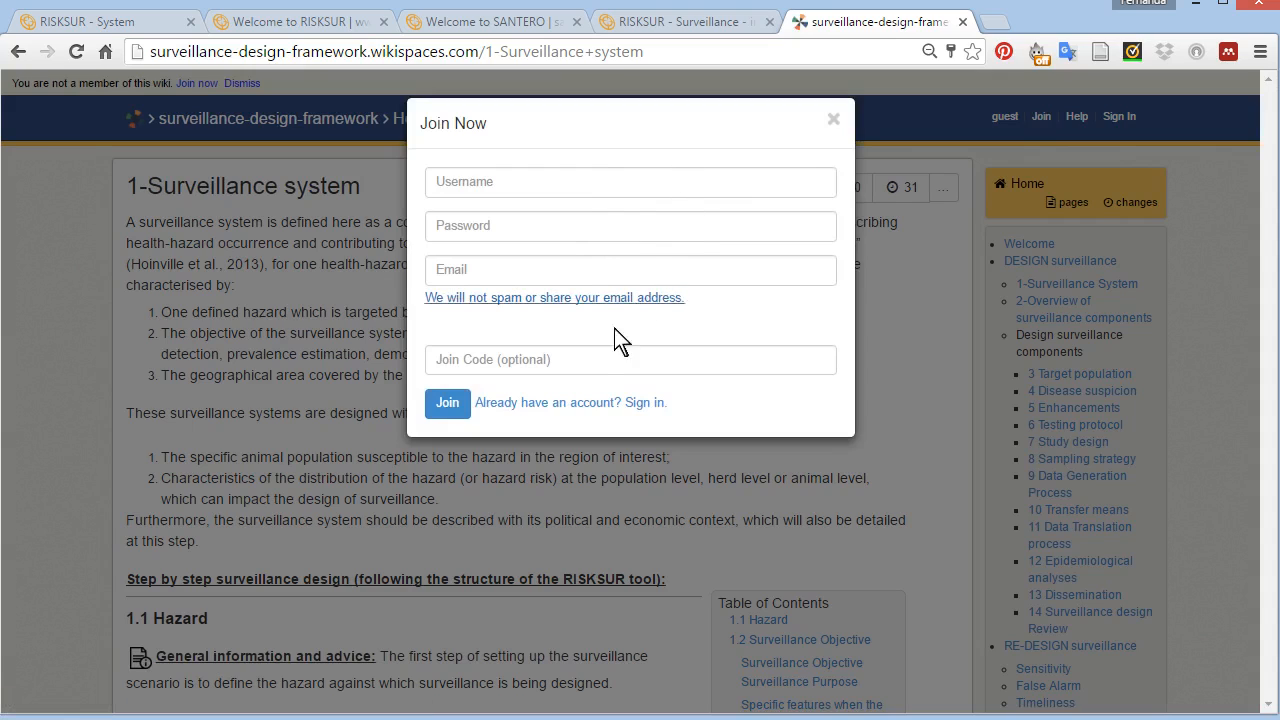
pyautogui.moveTo(518, 378)
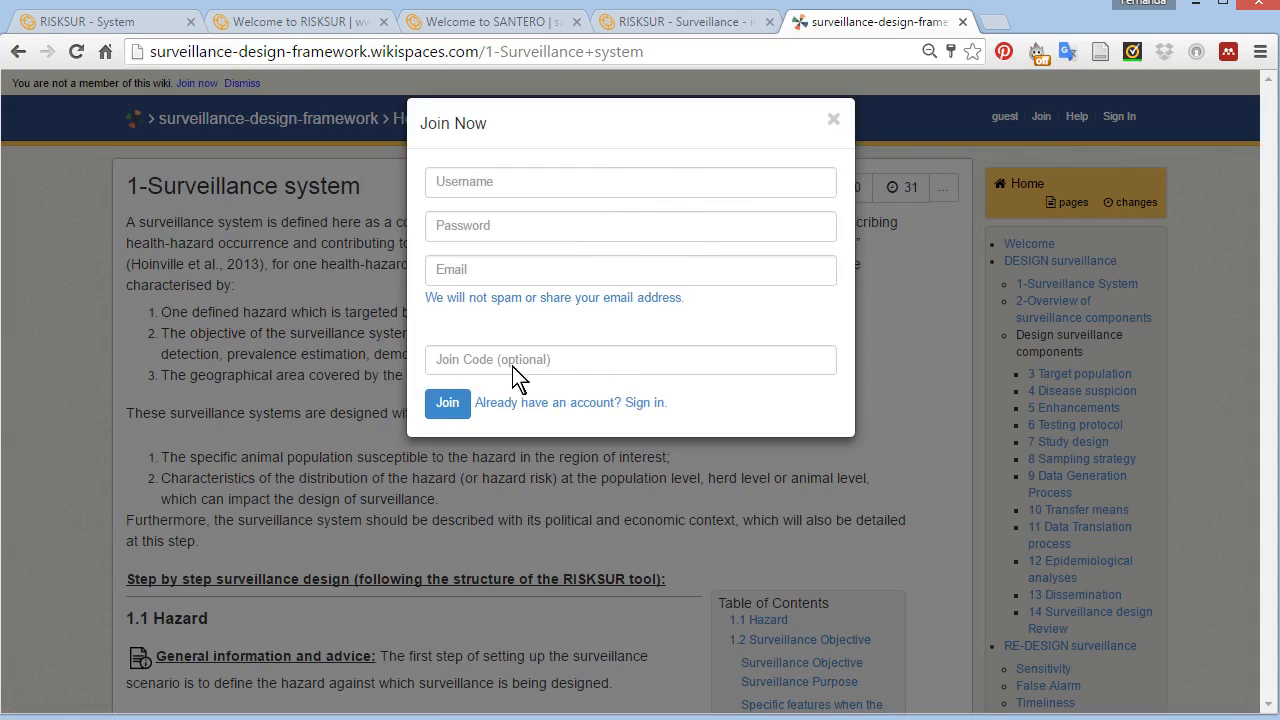
pyautogui.moveTo(752, 414)
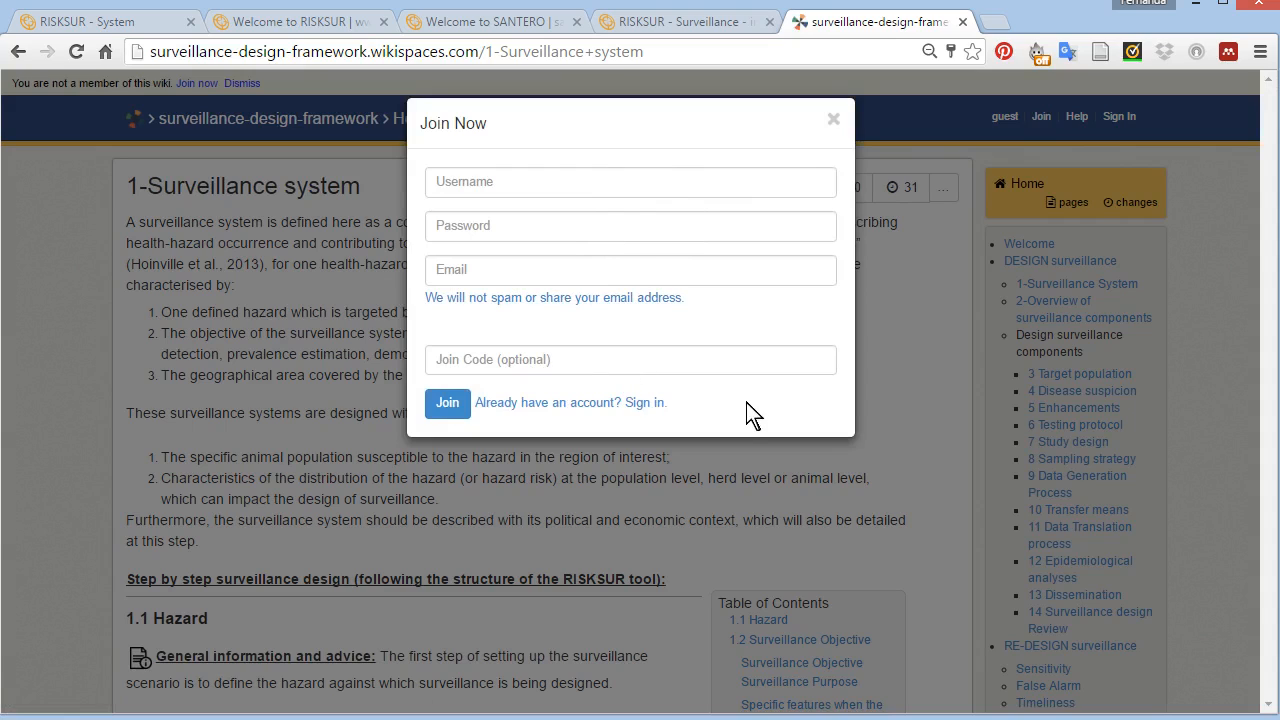
pyautogui.moveTo(585, 424)
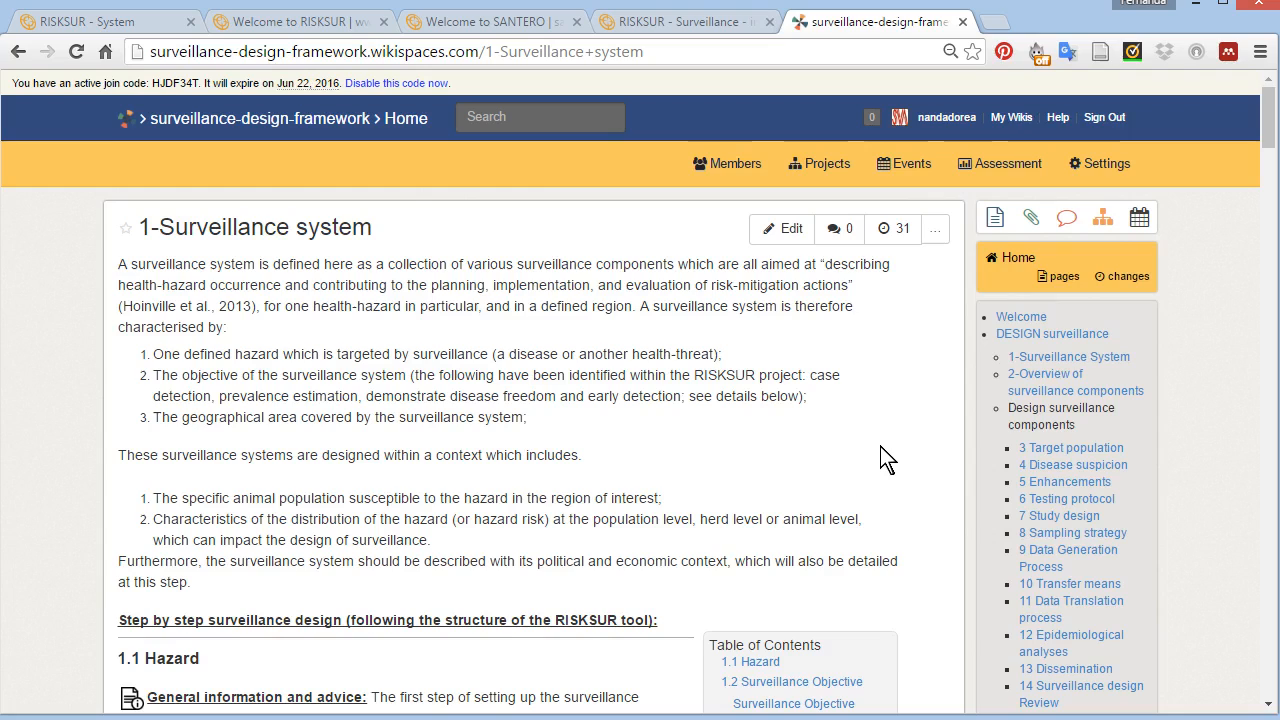
pyautogui.moveTo(934, 229)
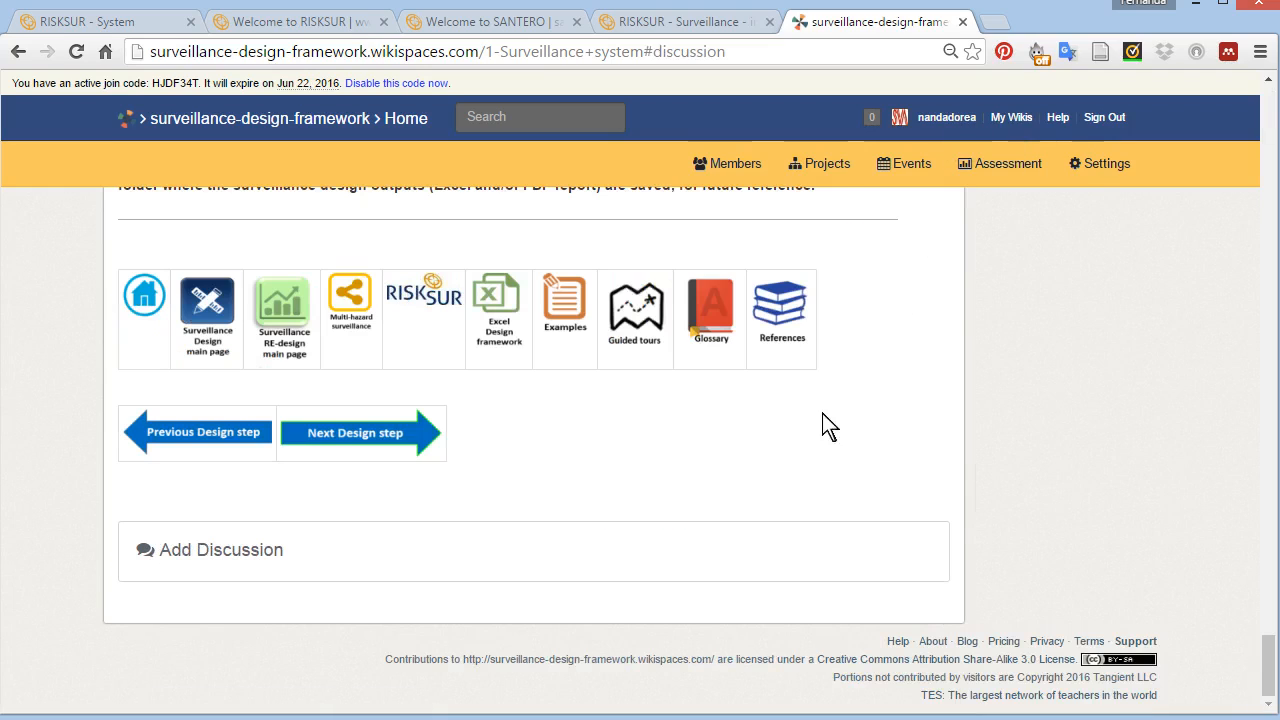
pyautogui.moveTo(792, 452)
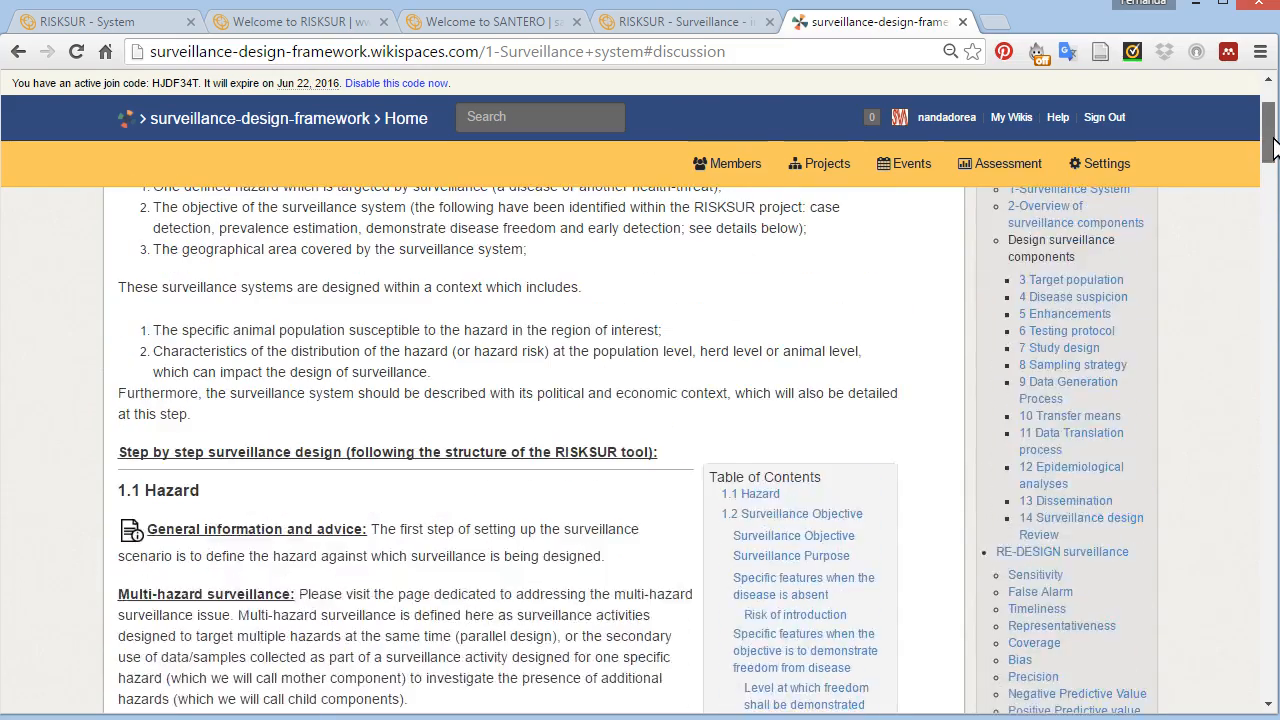
# - Scroll down through the 1-Surveillance system wiki page
pyautogui.scroll(-3)
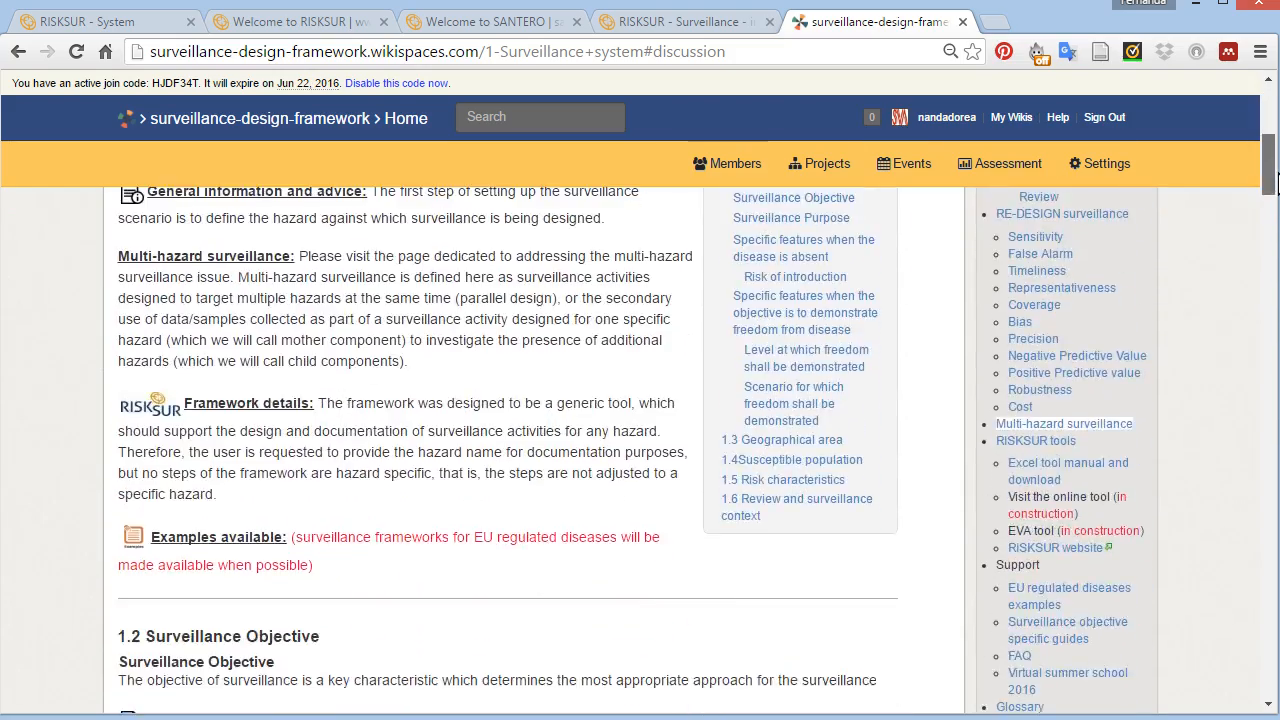
pyautogui.scroll(-3)
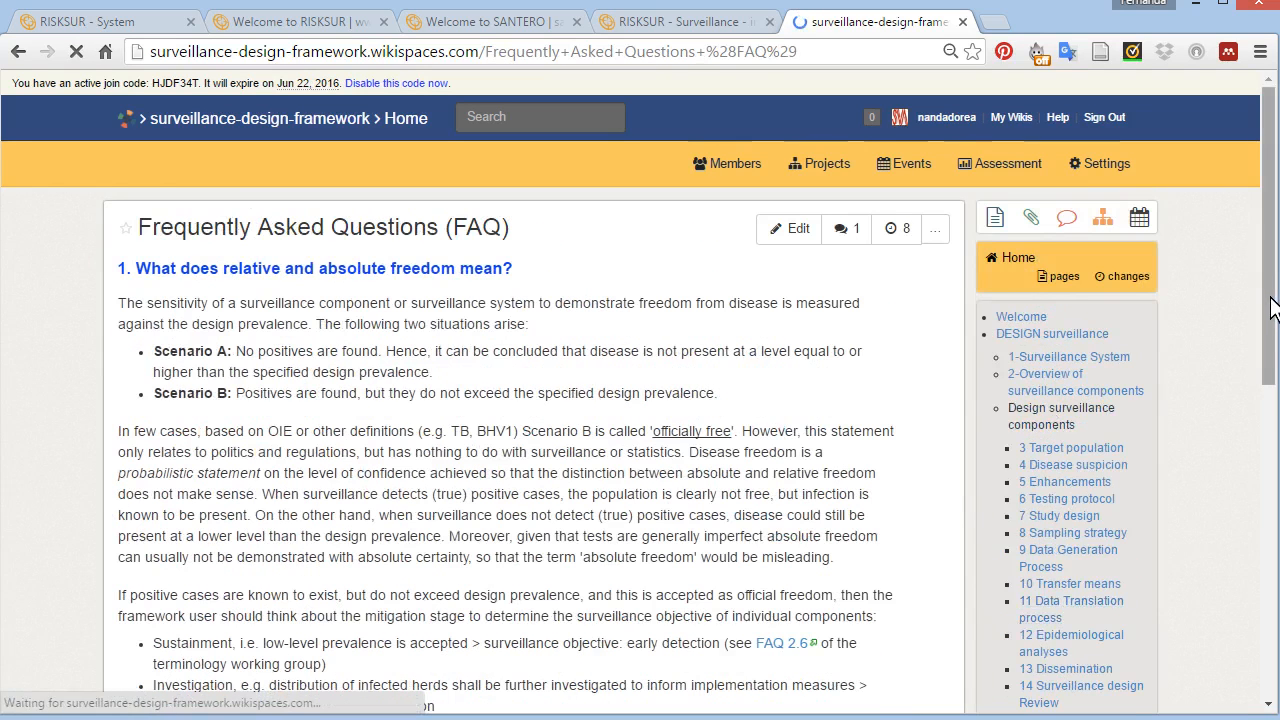
pyautogui.scroll(-3)
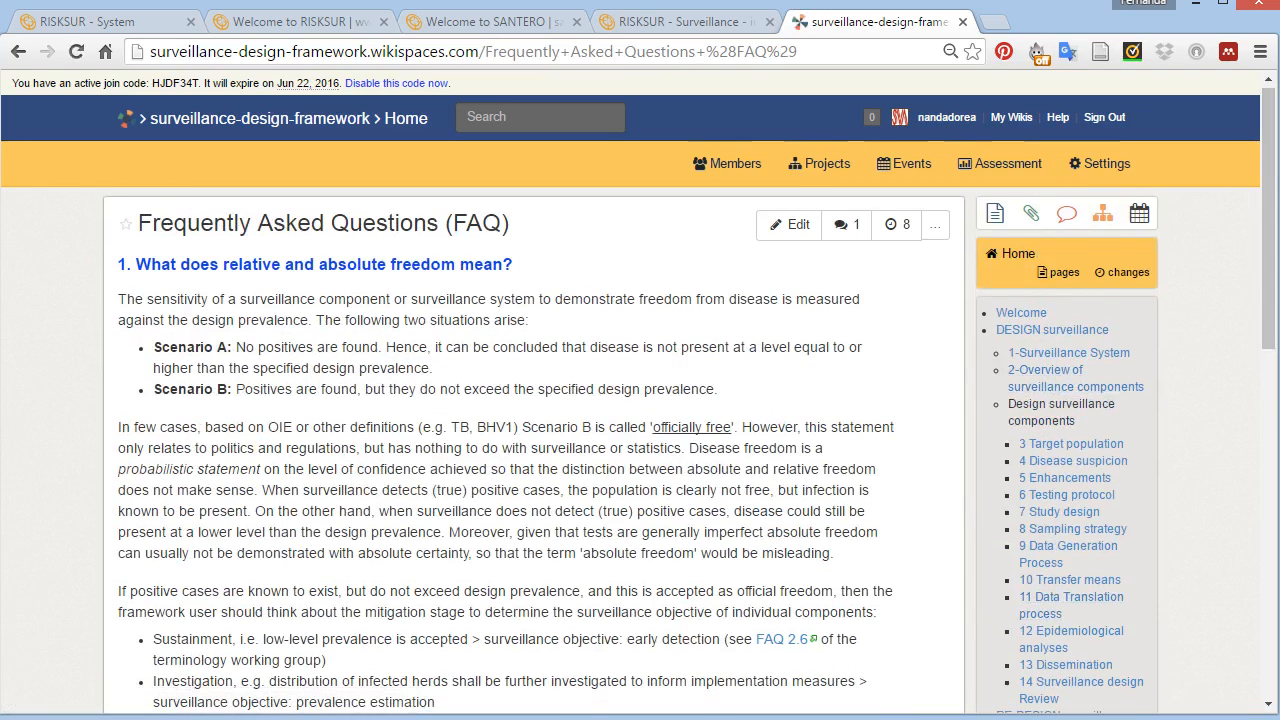
pyautogui.scroll(-3)
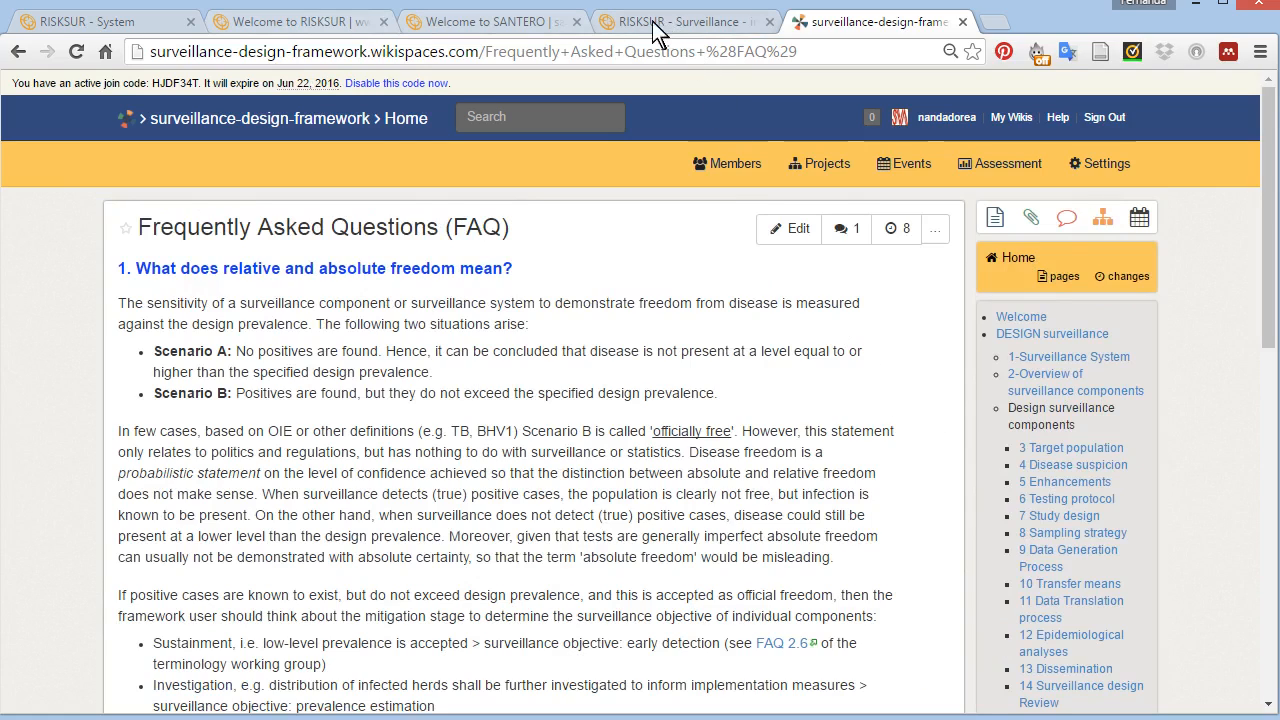
# - Return to RISKSUR and view the Design Tool, then Evaluation Tool introductions
pyautogui.click(685, 21)
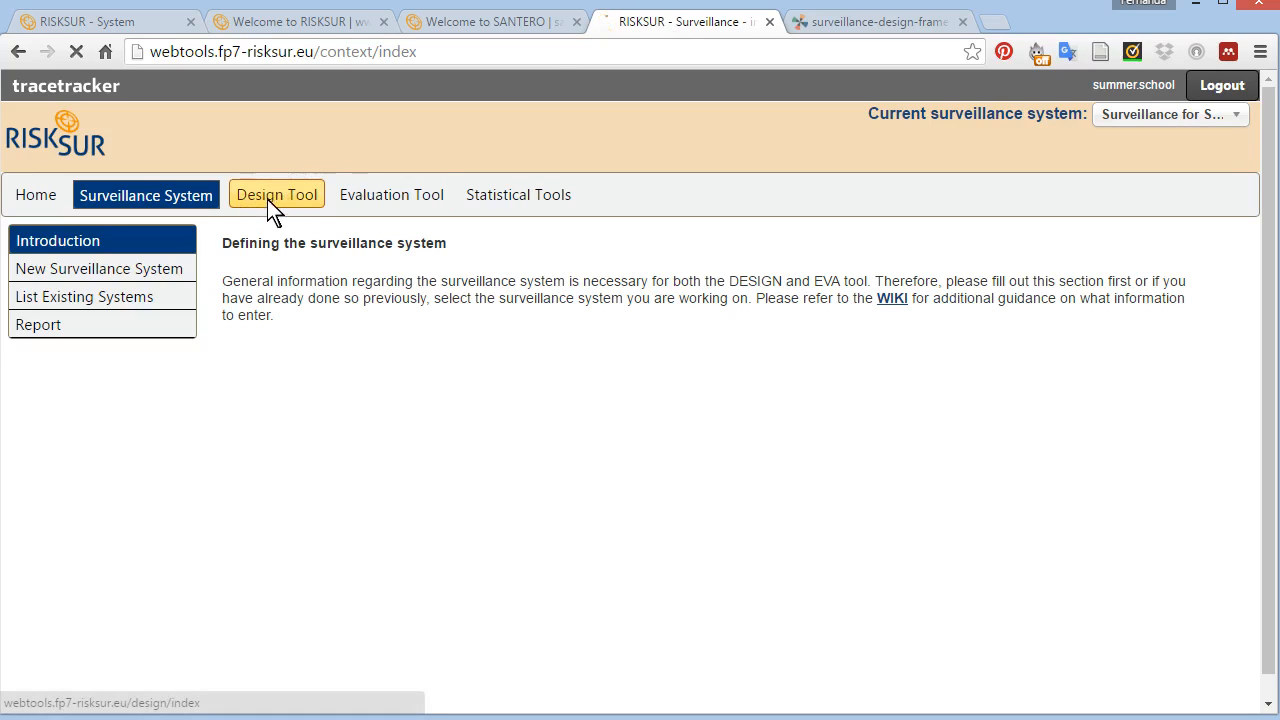
pyautogui.click(276, 194)
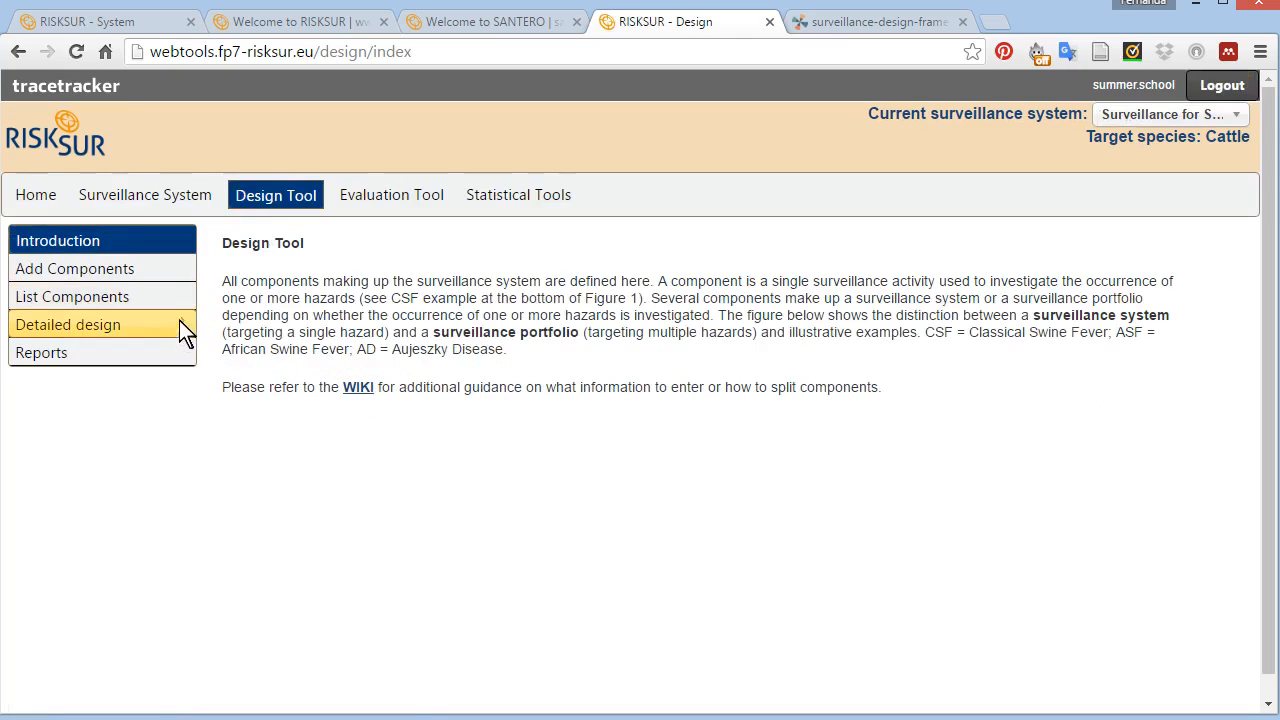
pyautogui.click(68, 324)
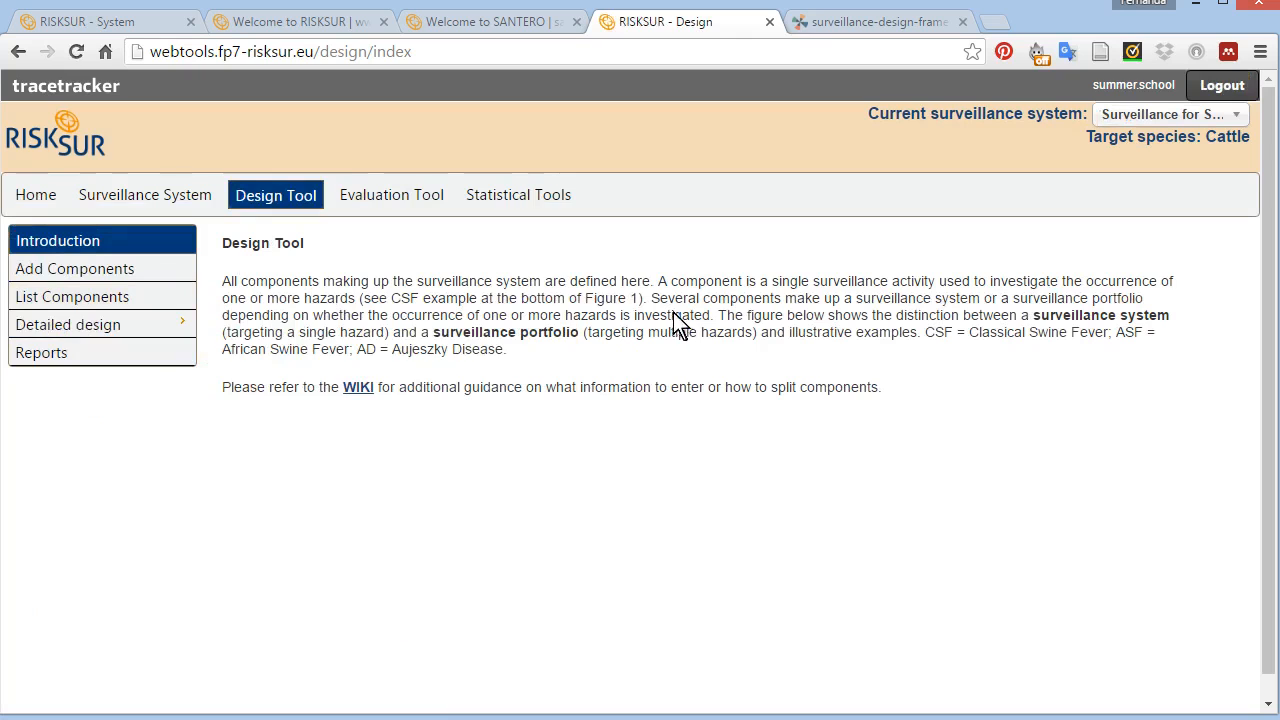
pyautogui.click(391, 194)
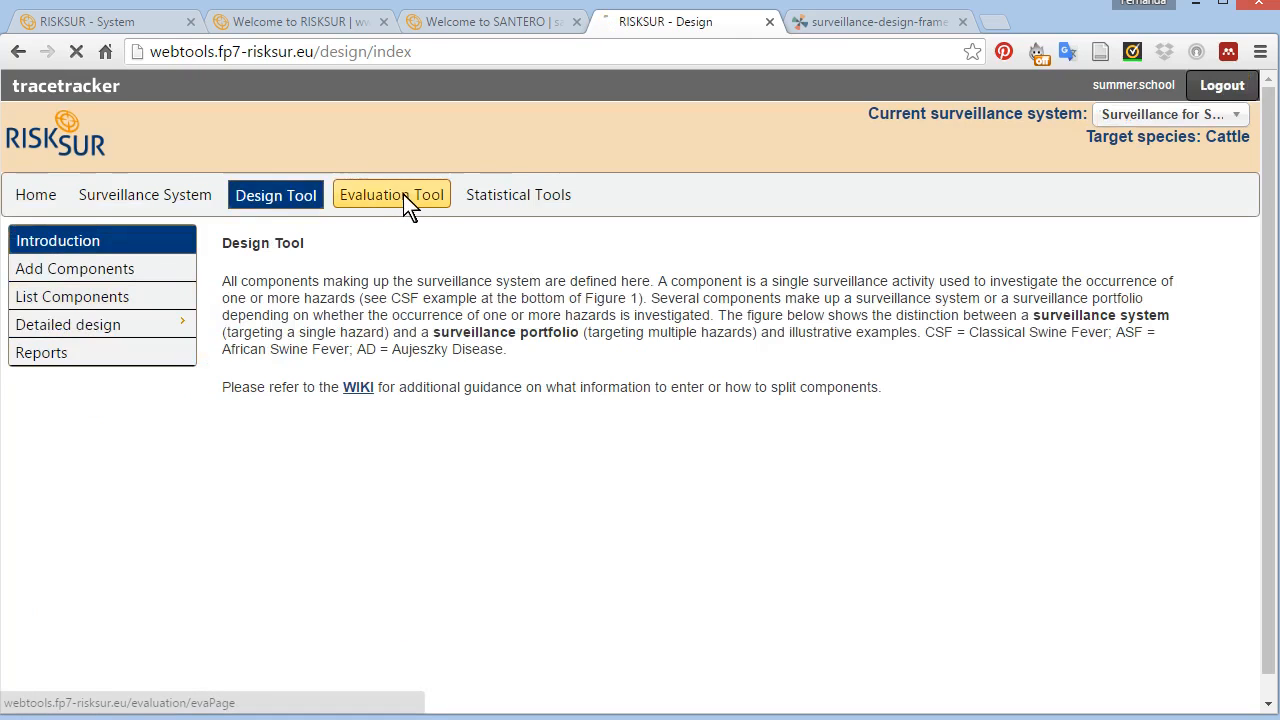
pyautogui.click(391, 194)
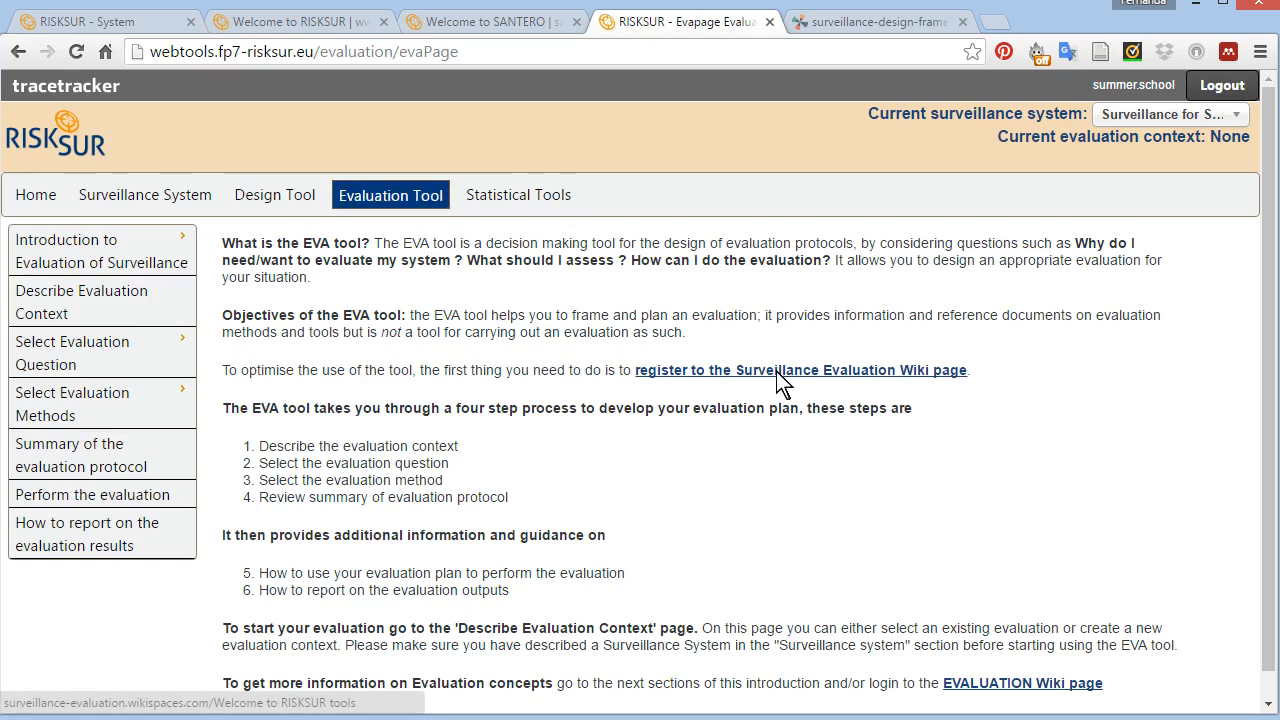
# - Open the Surveillance Evaluation wiki, browse its welcome page, then return to RISKSUR
pyautogui.click(800, 370)
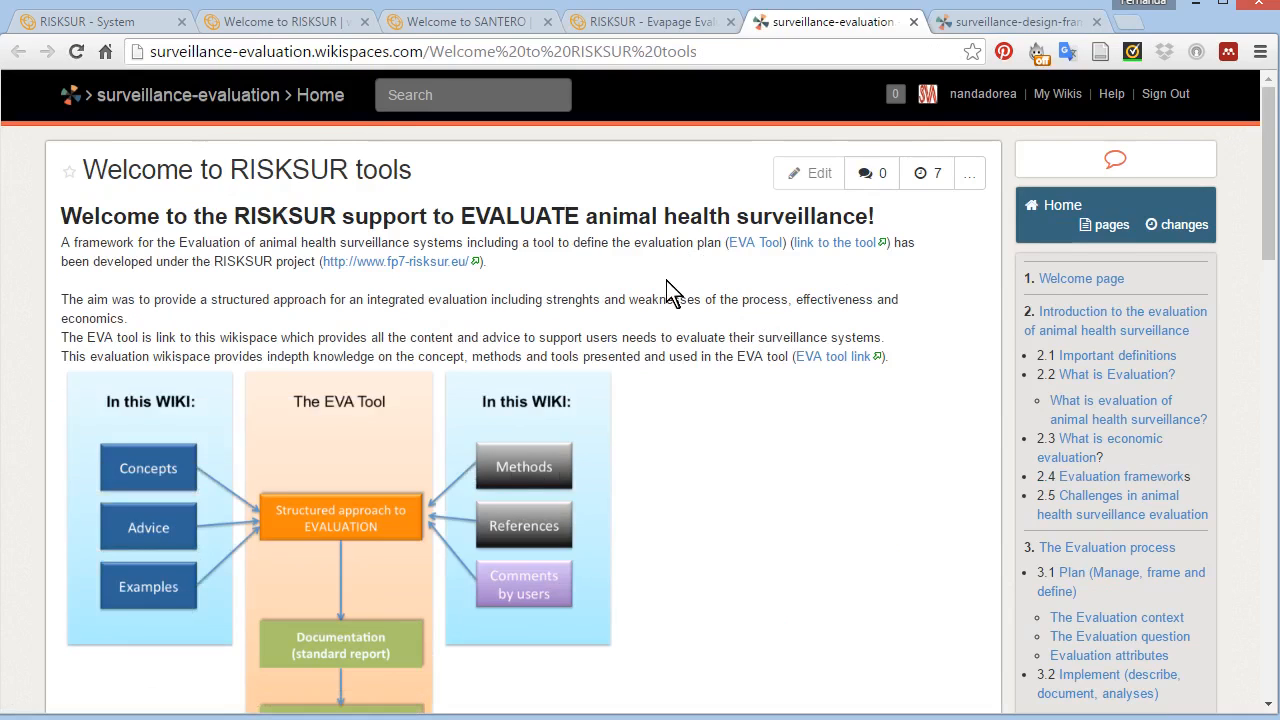
pyautogui.scroll(-3)
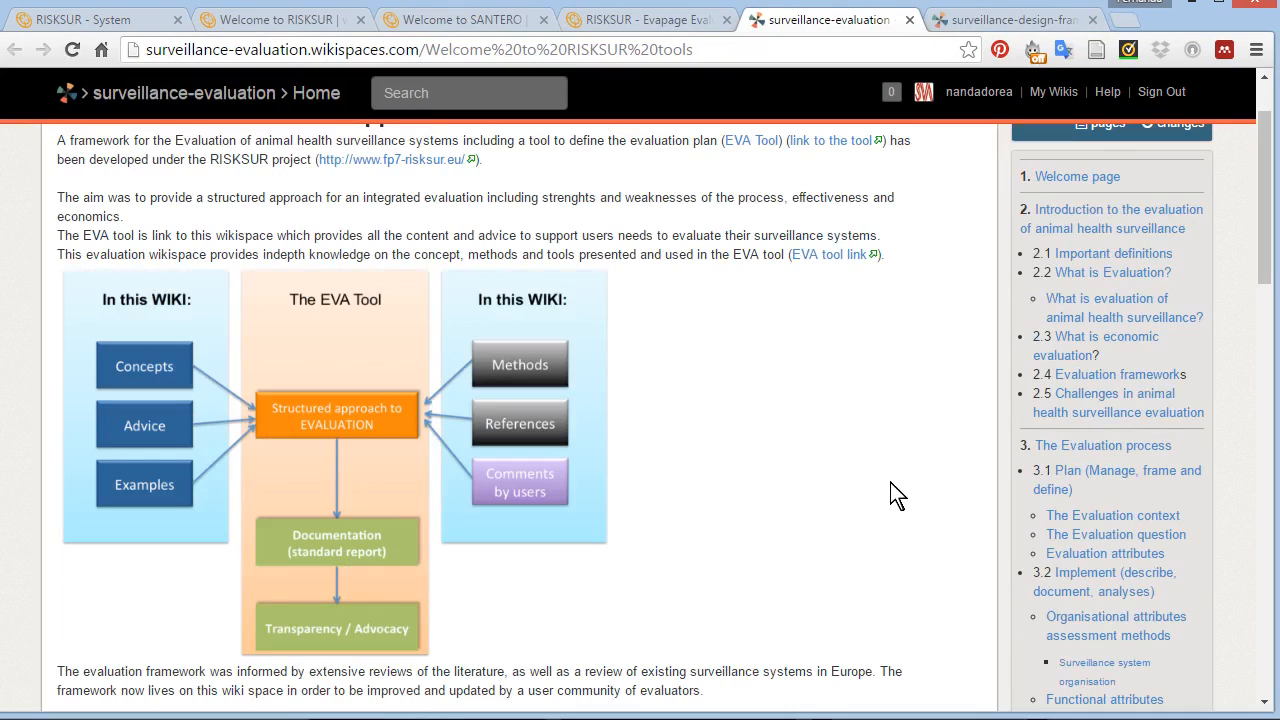
pyautogui.moveTo(893, 430)
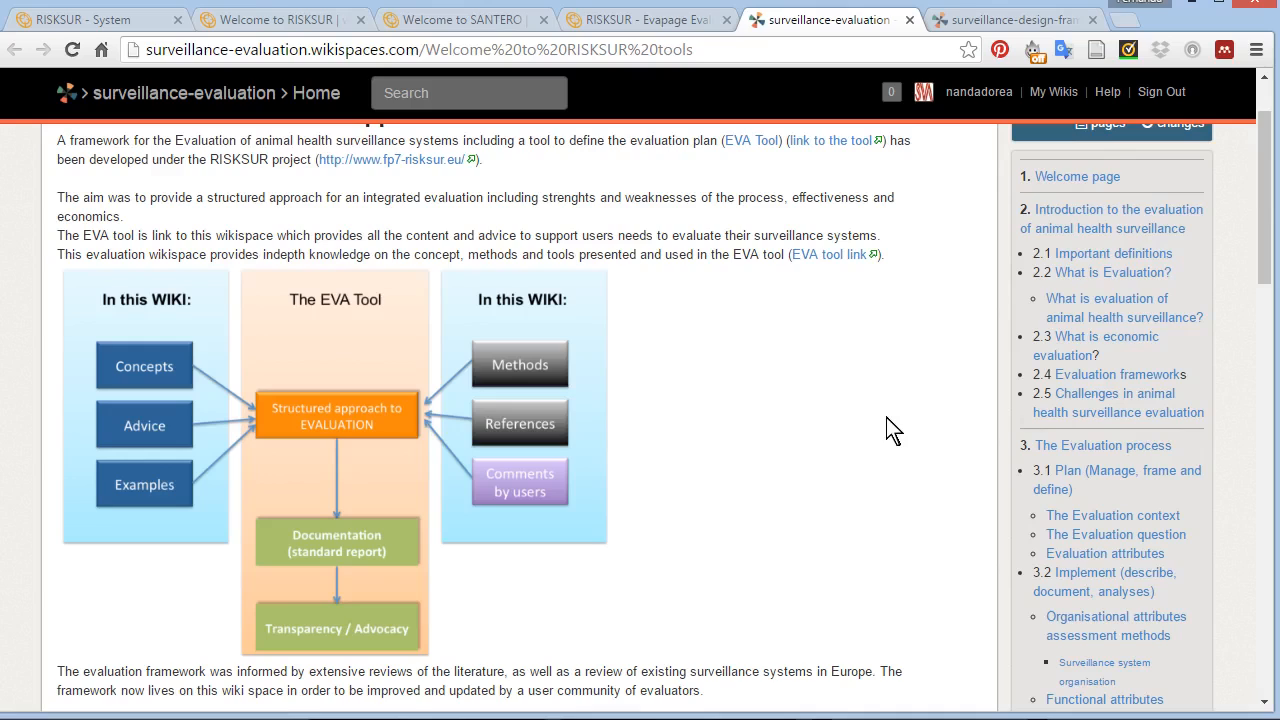
pyautogui.moveTo(910, 373)
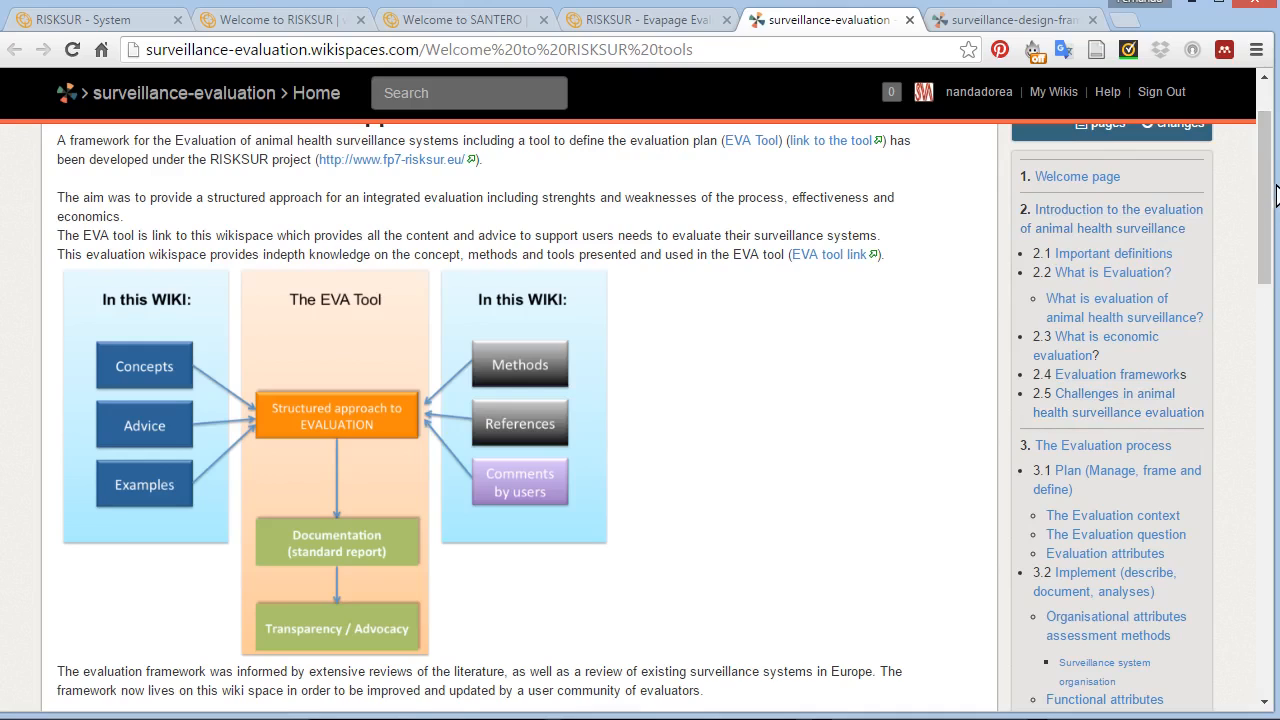
pyautogui.scroll(-3)
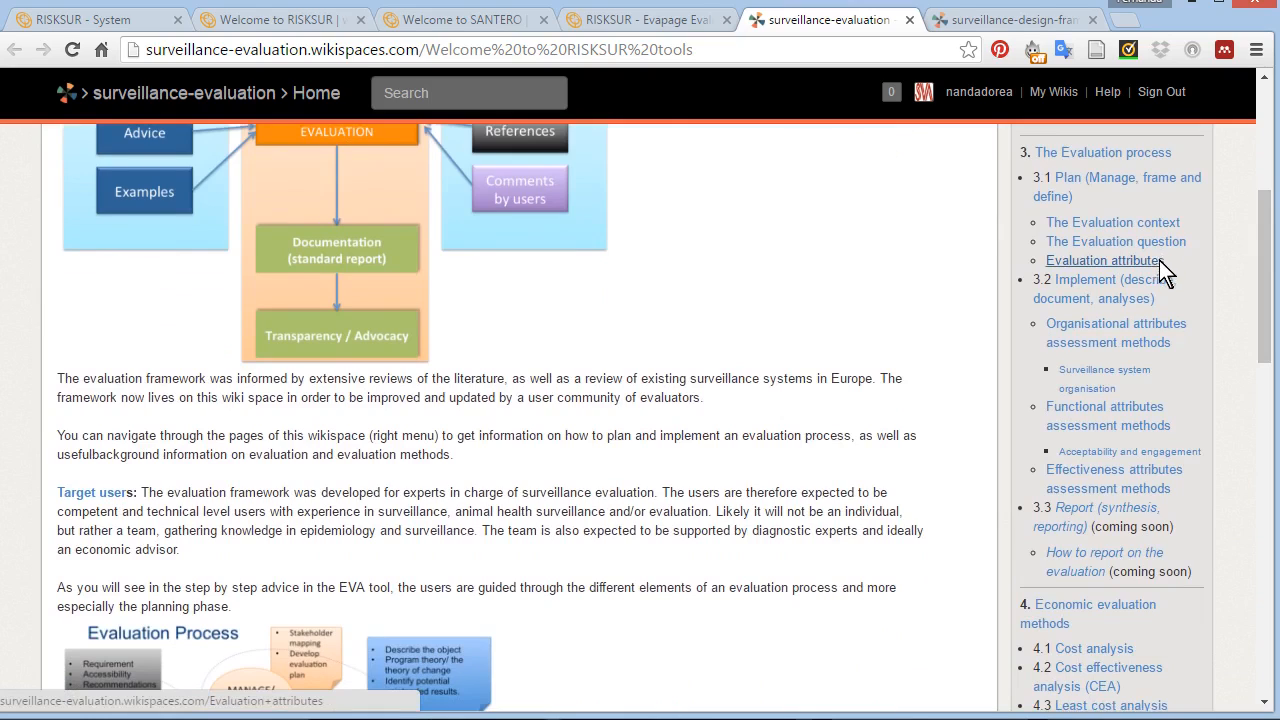
pyautogui.moveTo(1163, 272)
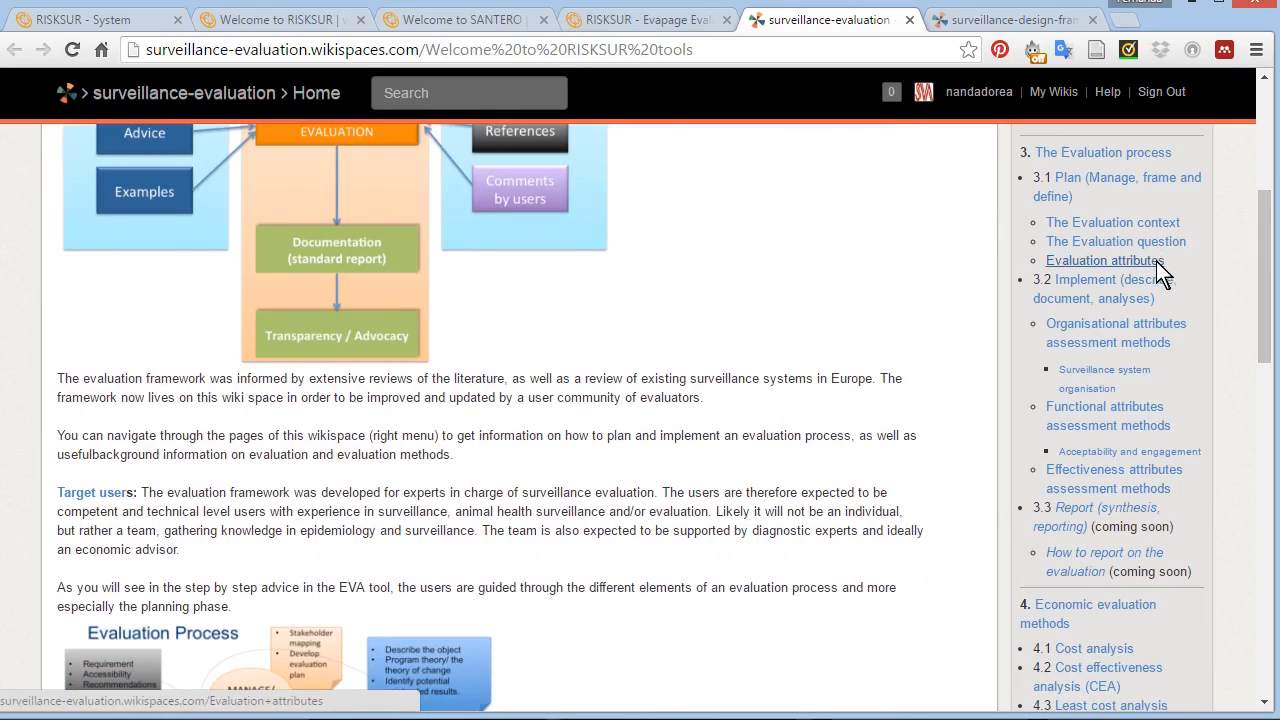
pyautogui.moveTo(1112, 221)
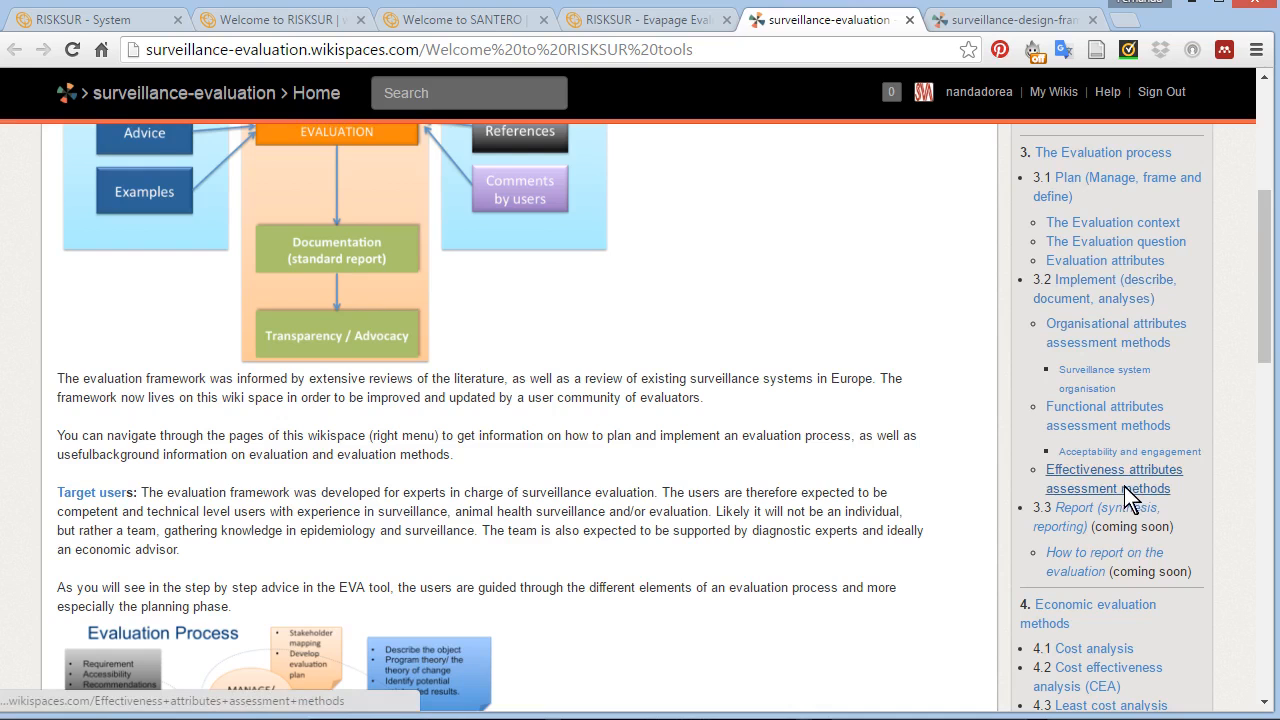
pyautogui.scroll(-3)
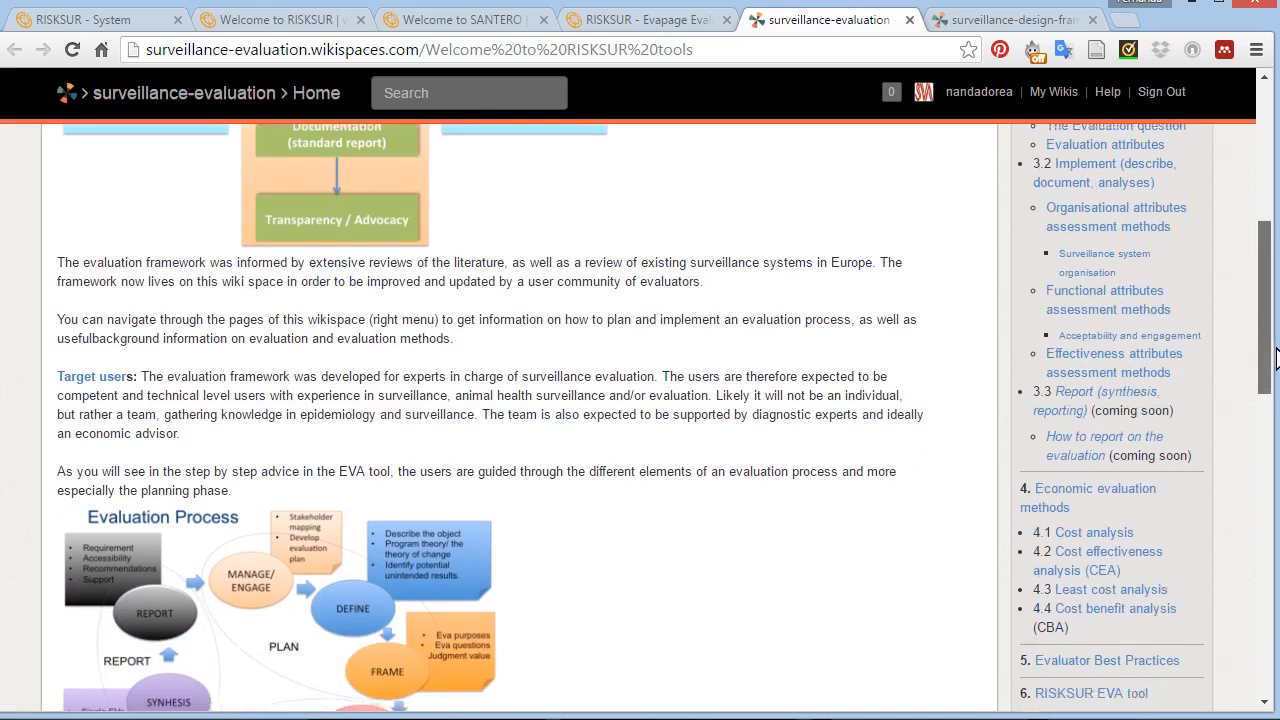
pyautogui.scroll(-3)
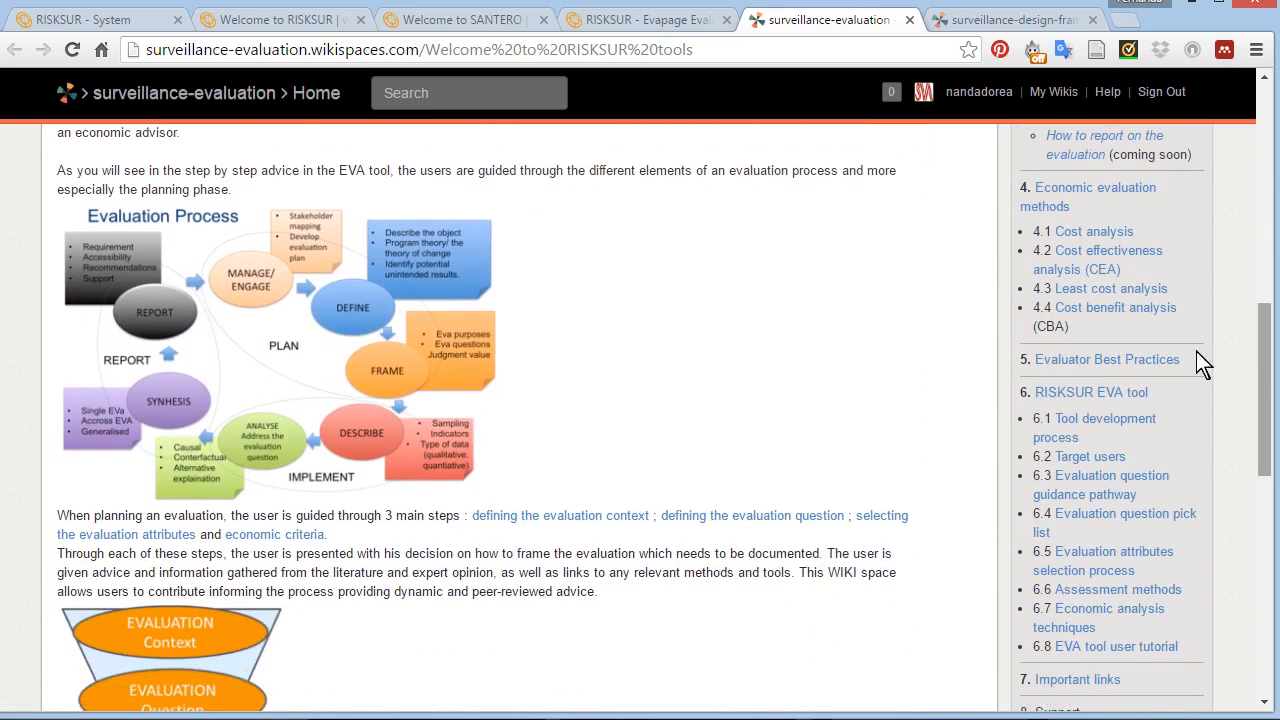
pyautogui.moveTo(1180, 230)
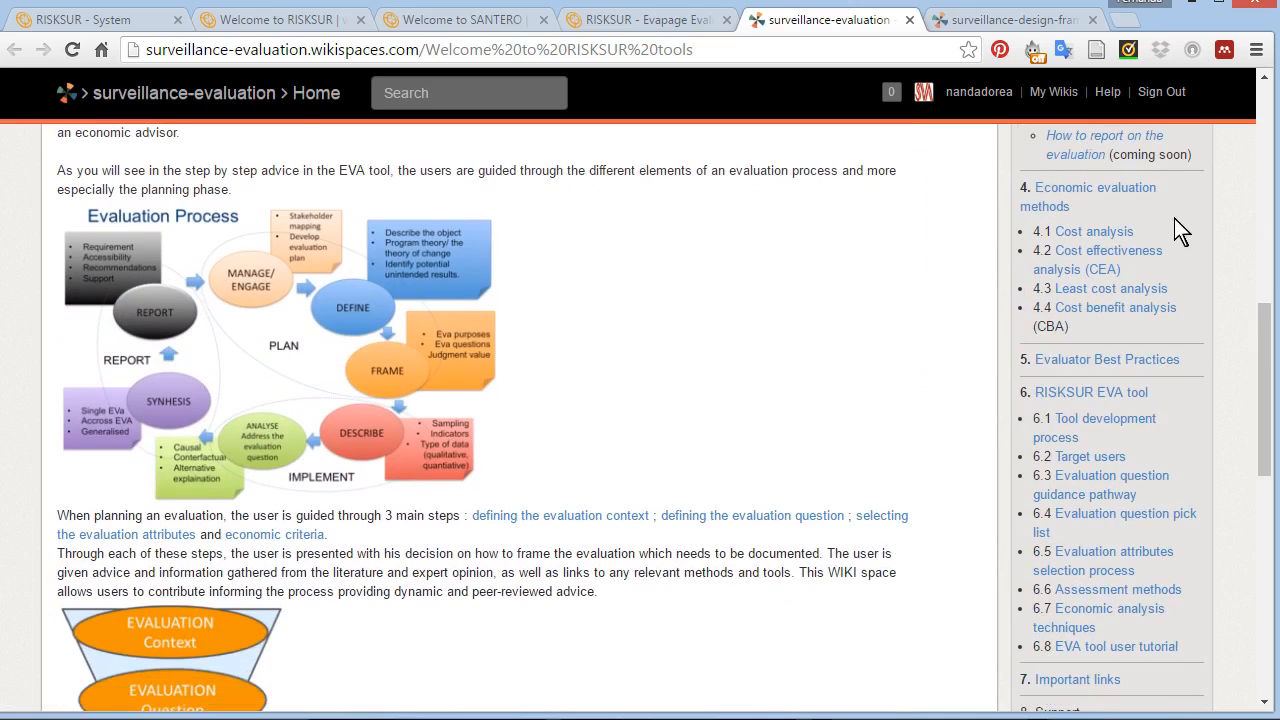
pyautogui.moveTo(1176, 352)
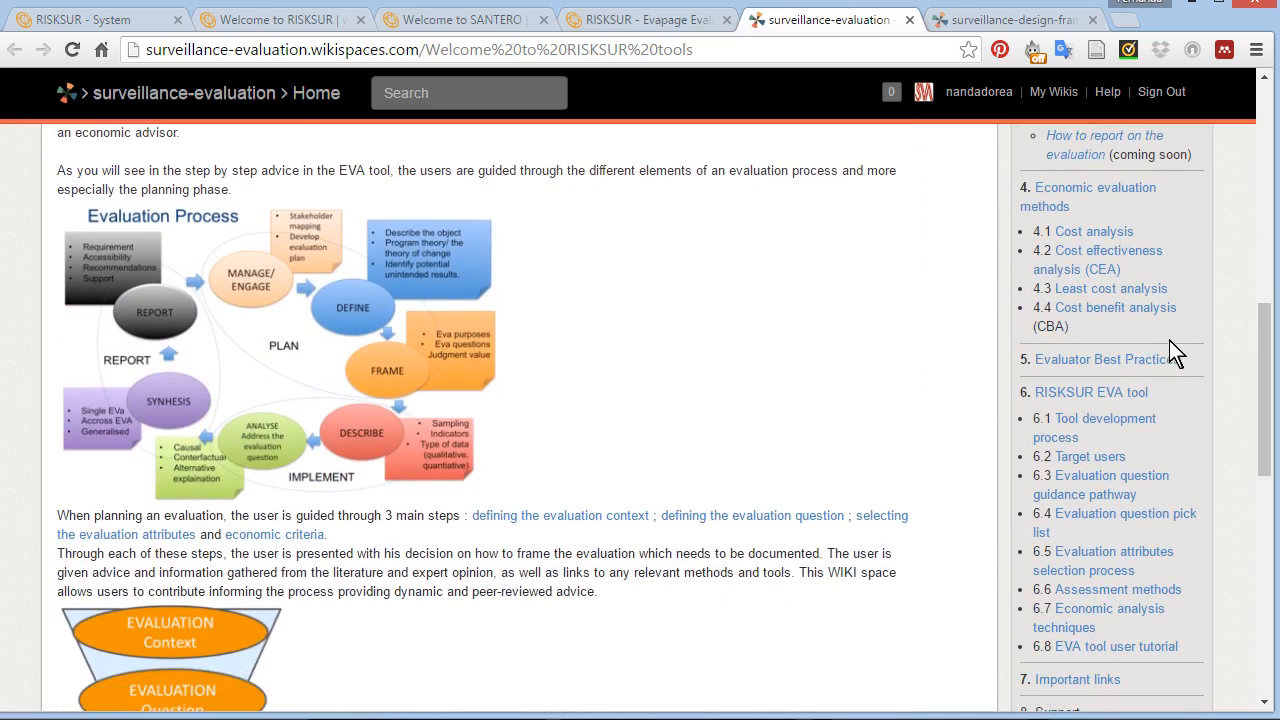
pyautogui.scroll(-3)
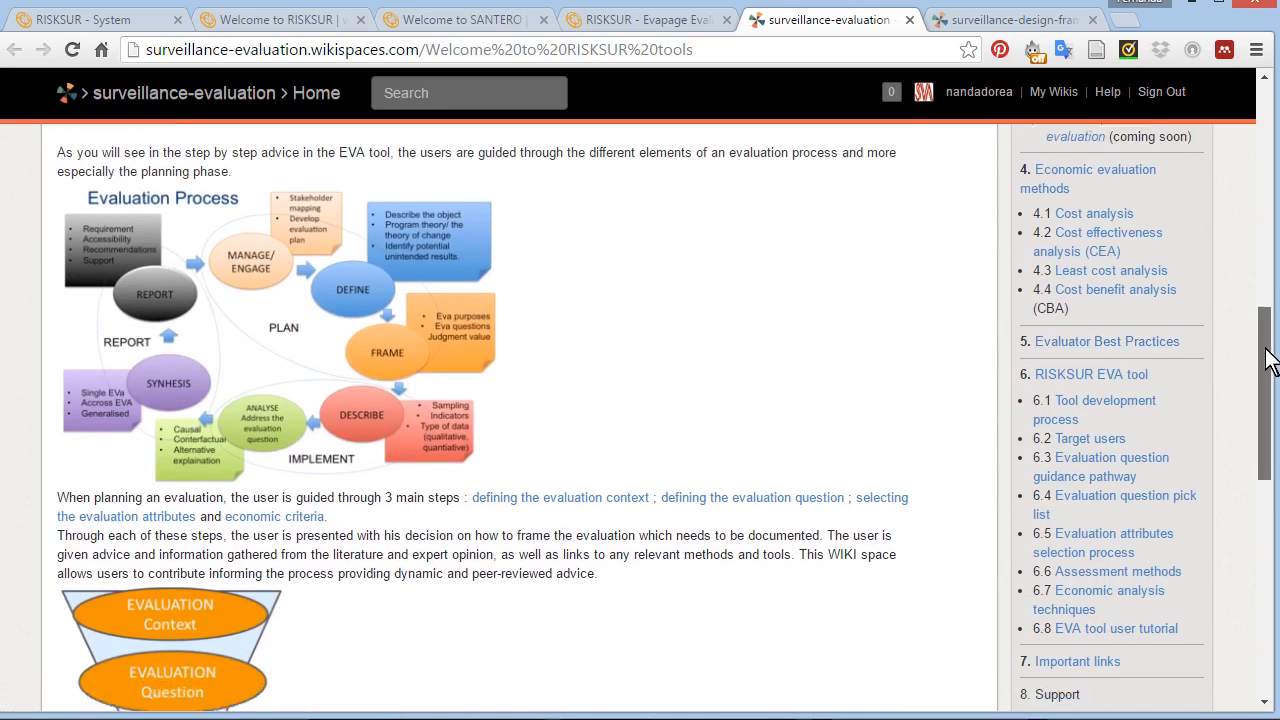
pyautogui.scroll(-3)
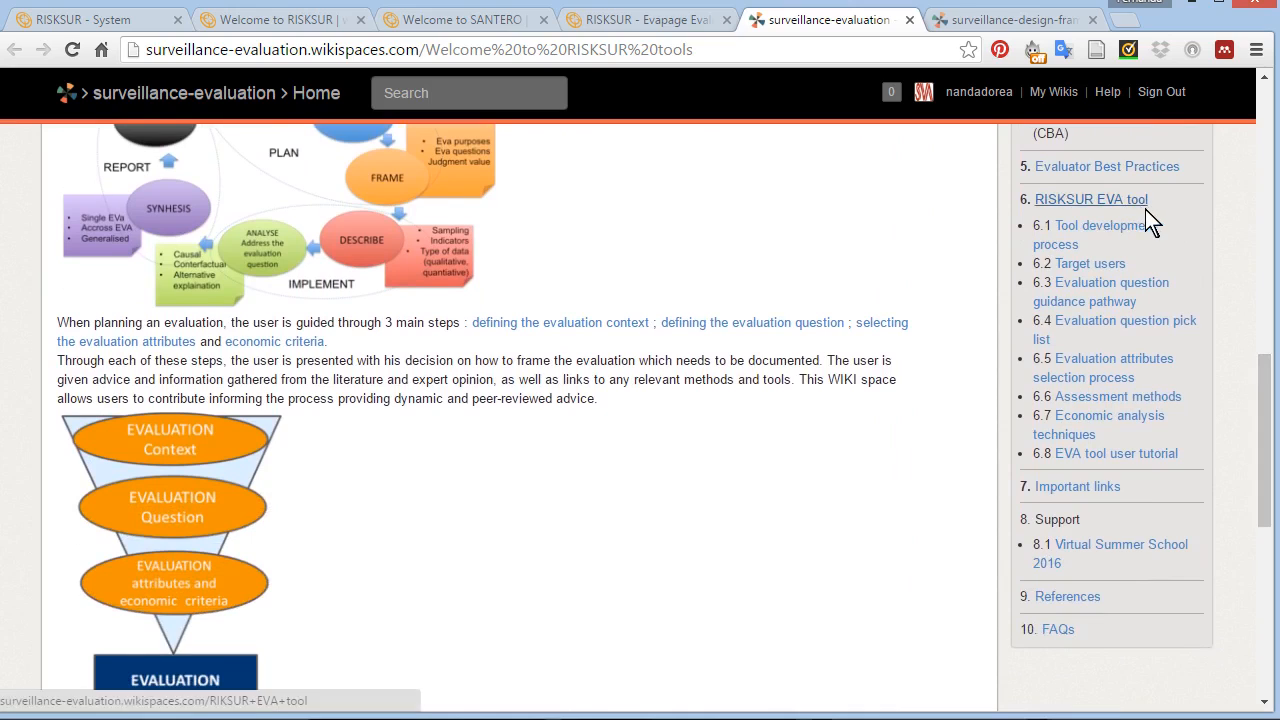
pyautogui.moveTo(1175, 292)
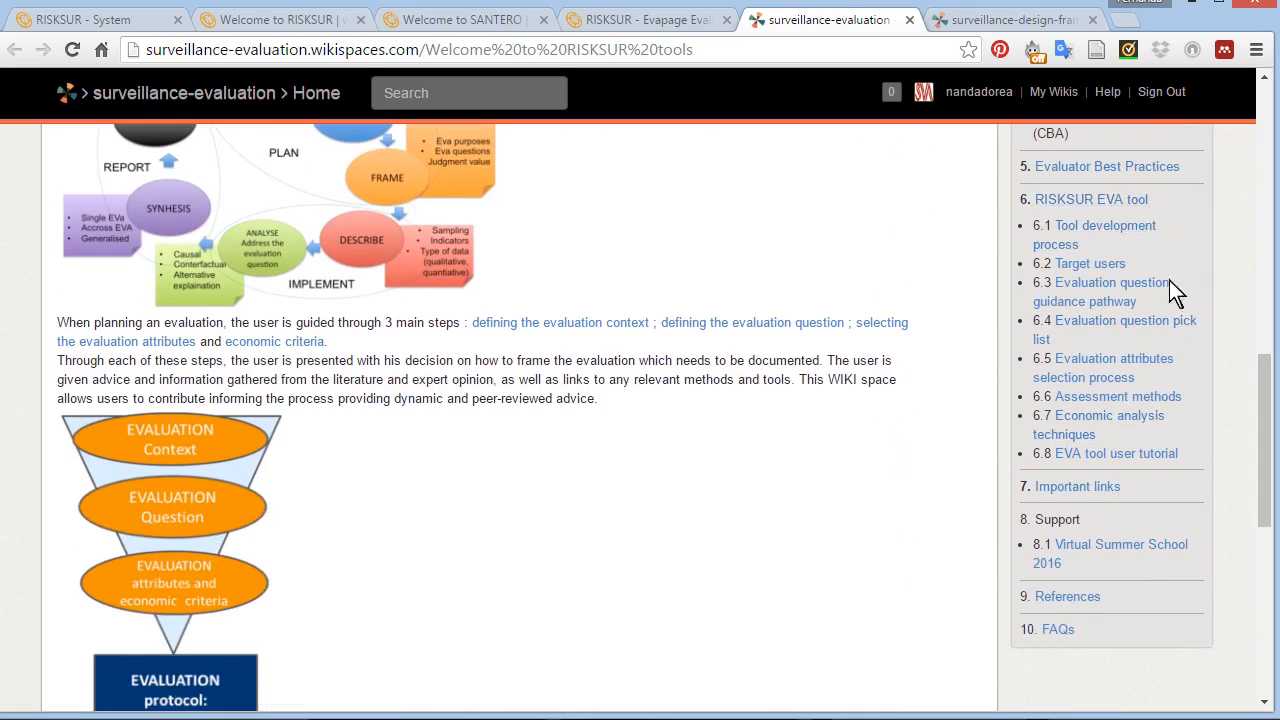
pyautogui.click(645, 19)
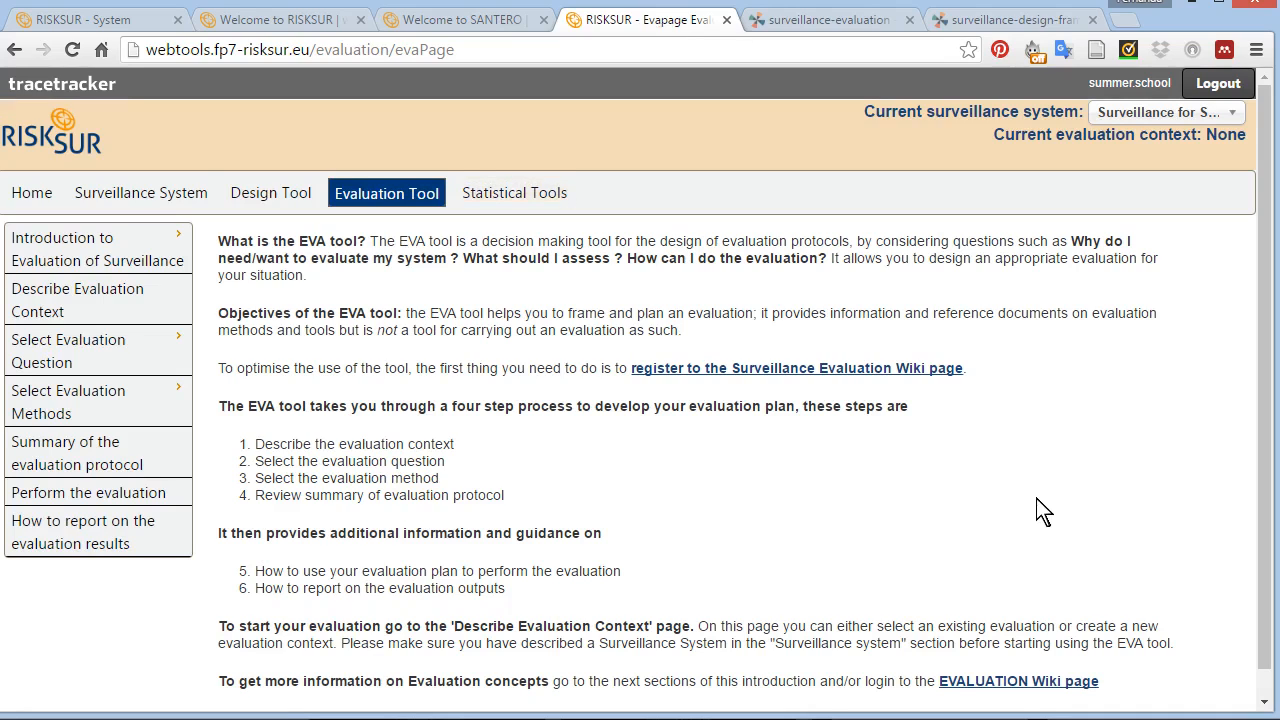
pyautogui.moveTo(1037, 505)
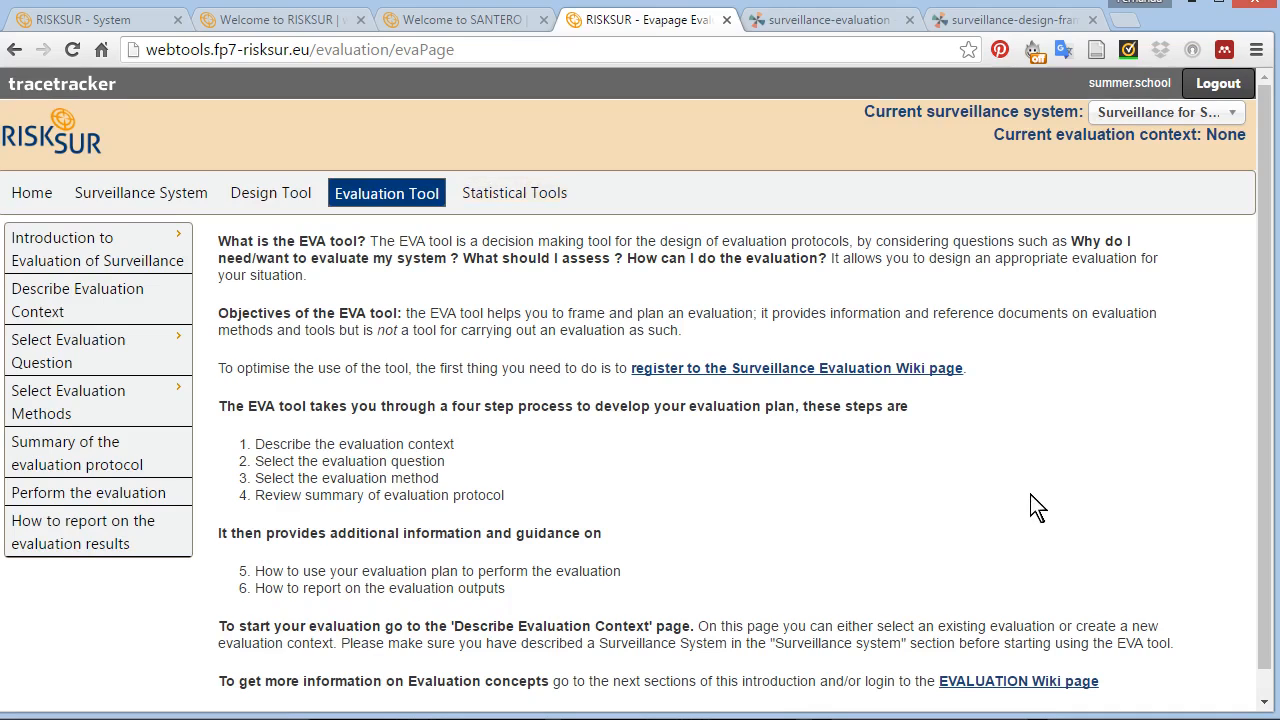
pyautogui.moveTo(911, 476)
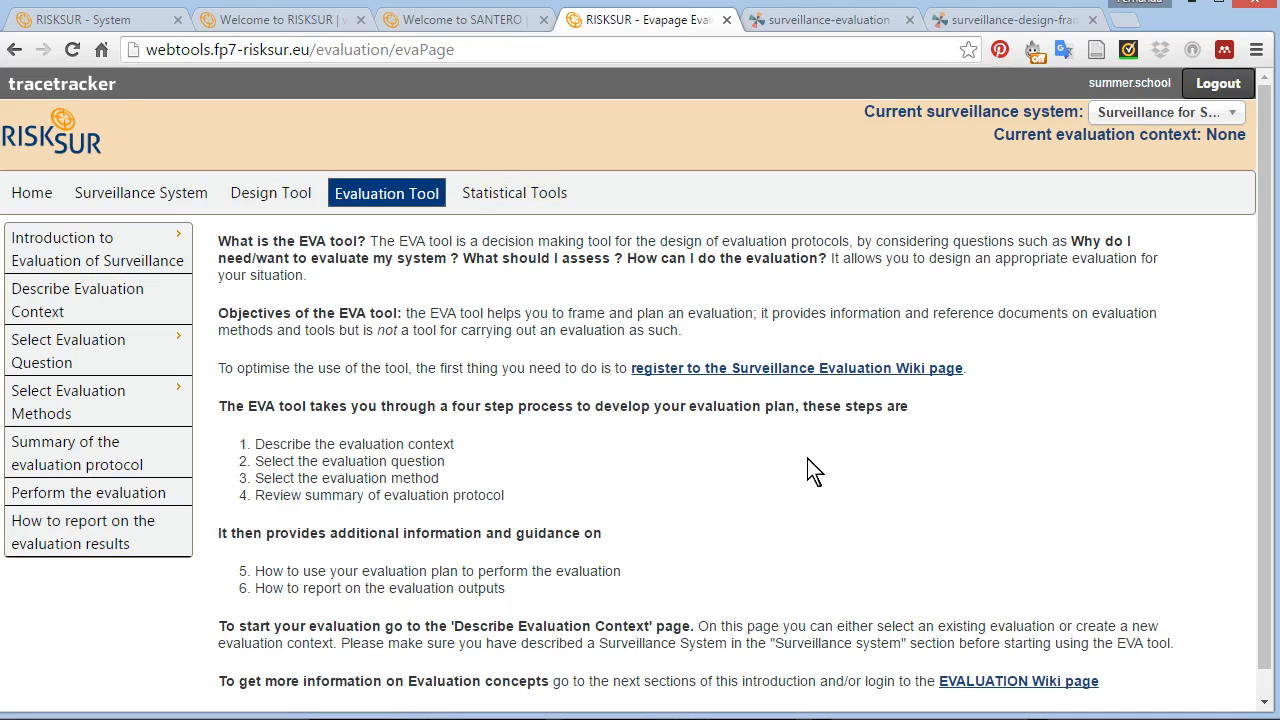
pyautogui.moveTo(214, 338)
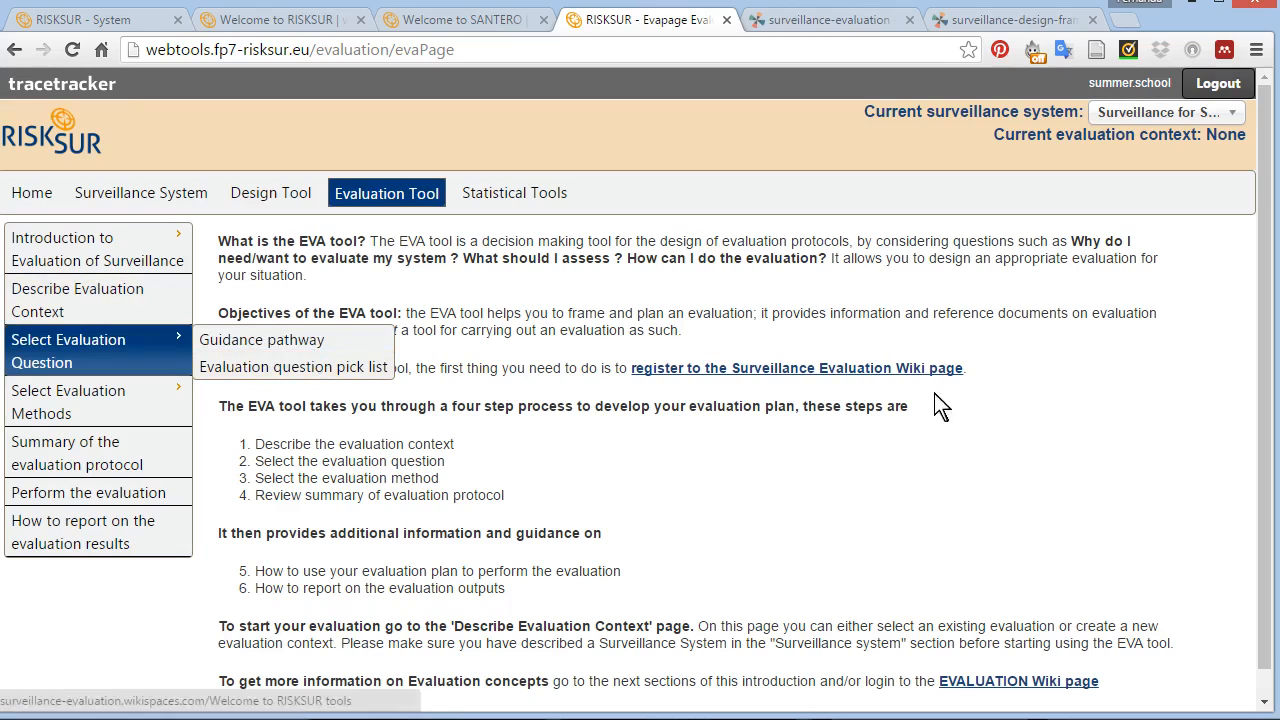
# - Switch back to the surveillance-evaluation wiki tab
pyautogui.click(830, 19)
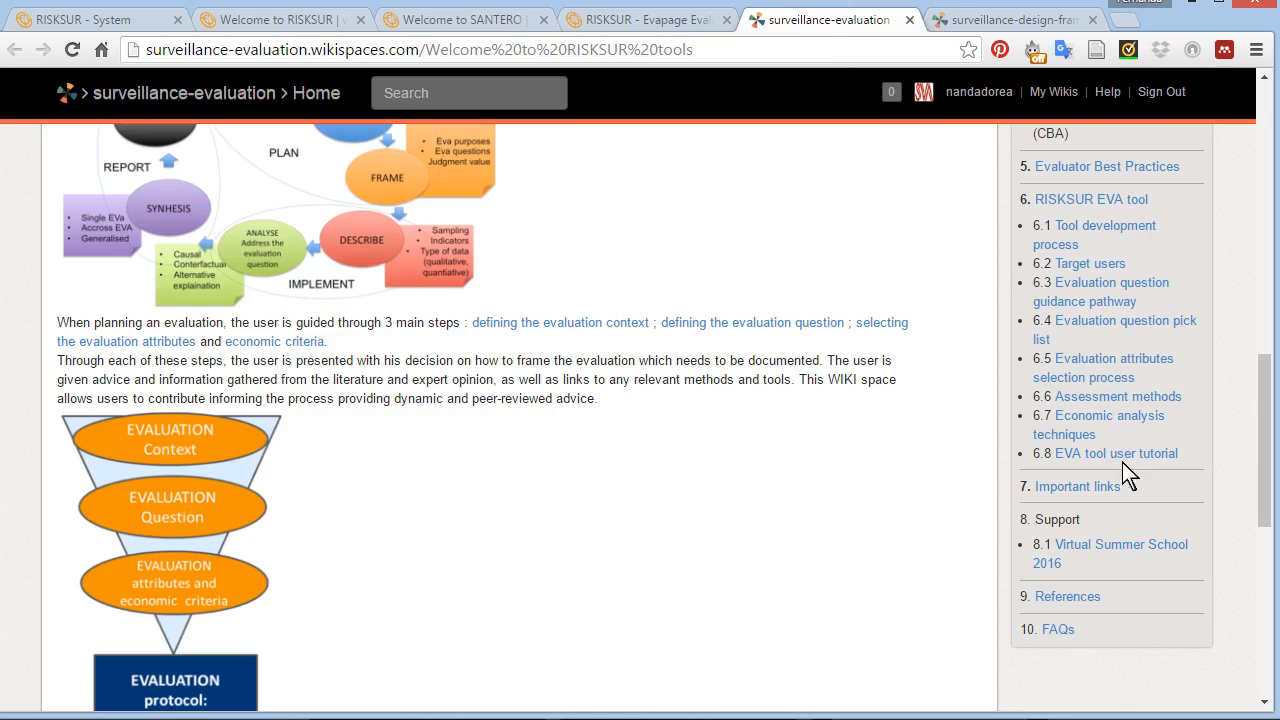
# - Browse the wiki's Important links page and open Virtual Summer School 2016
pyautogui.click(1077, 486)
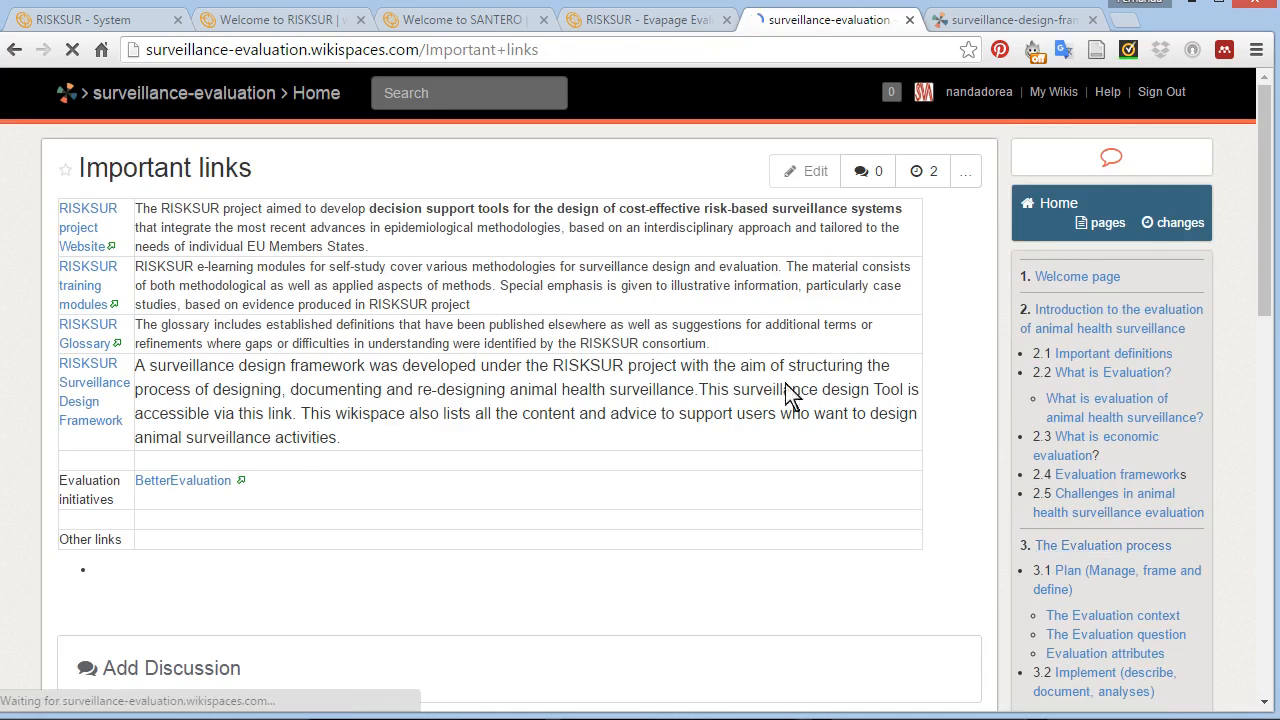
pyautogui.scroll(-3)
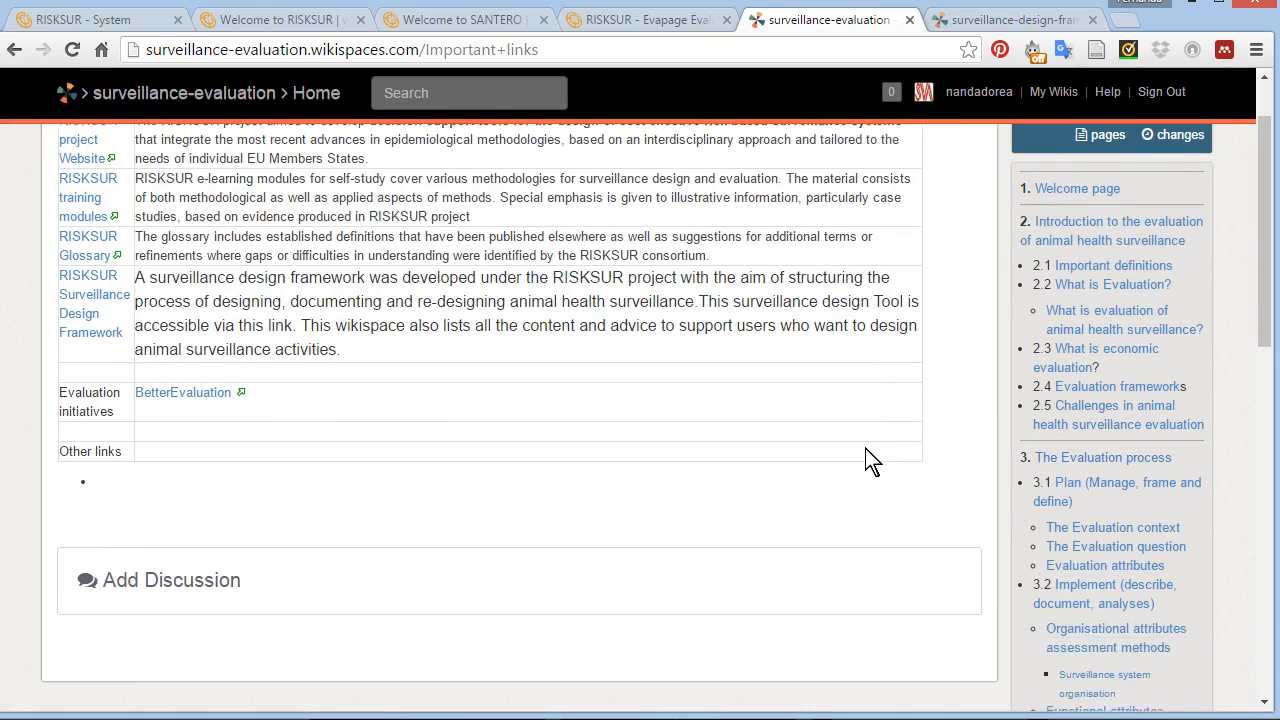
pyautogui.scroll(-3)
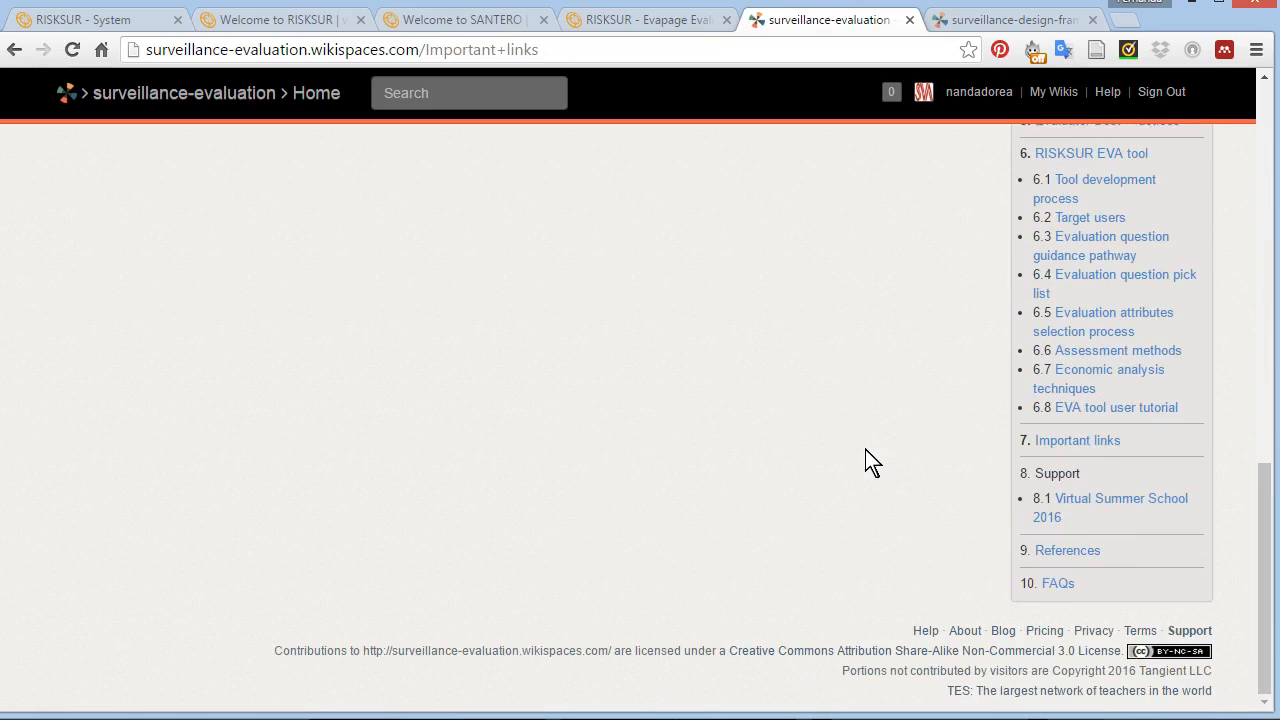
pyautogui.moveTo(895, 432)
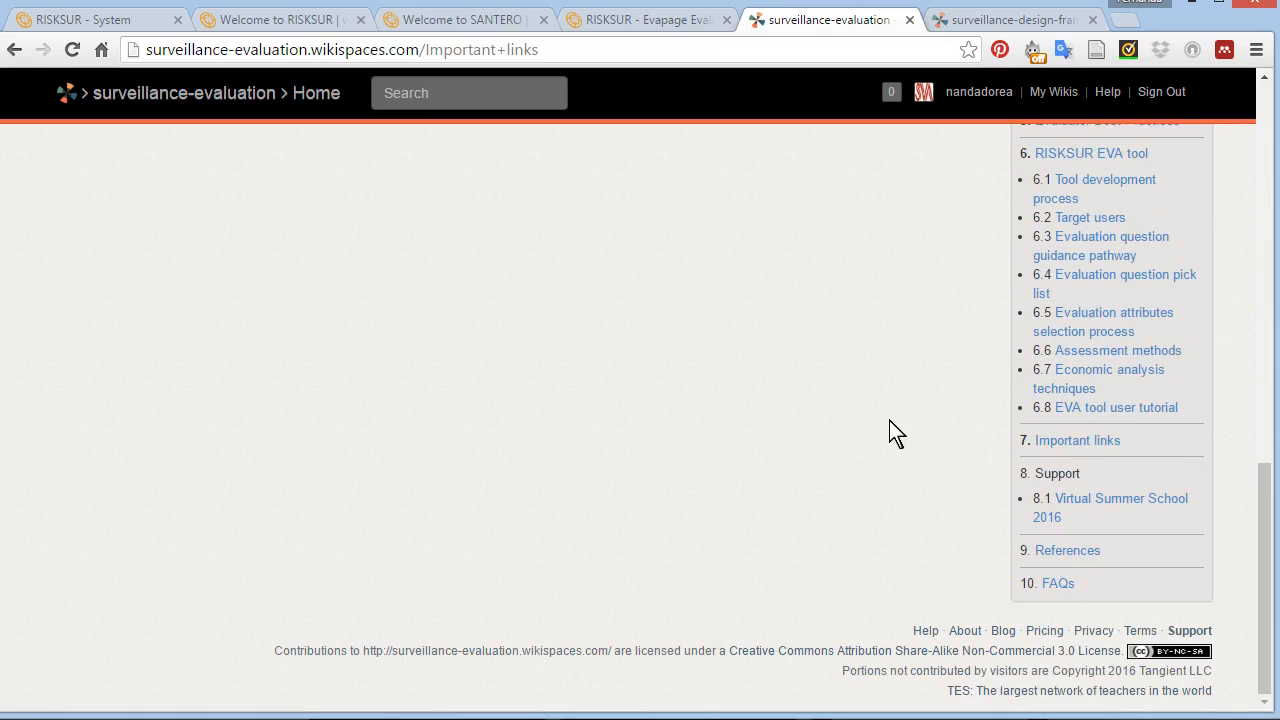
pyautogui.moveTo(1057, 583)
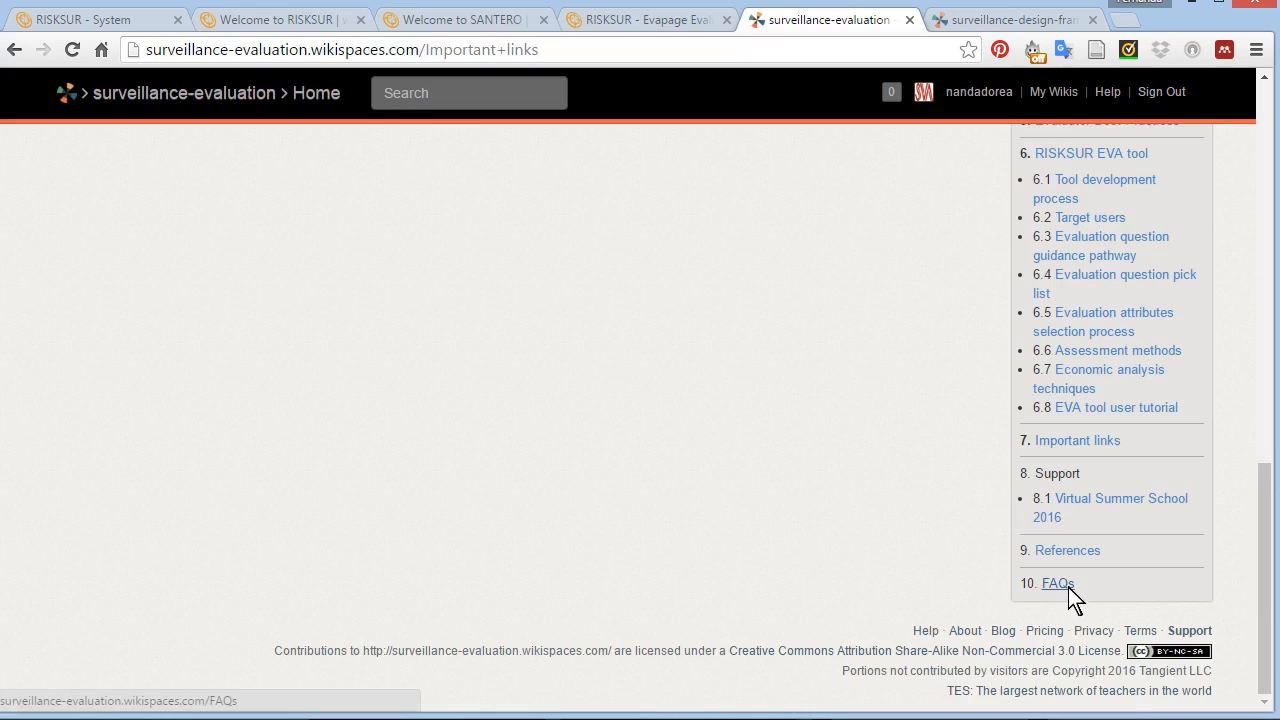
pyautogui.moveTo(1120, 540)
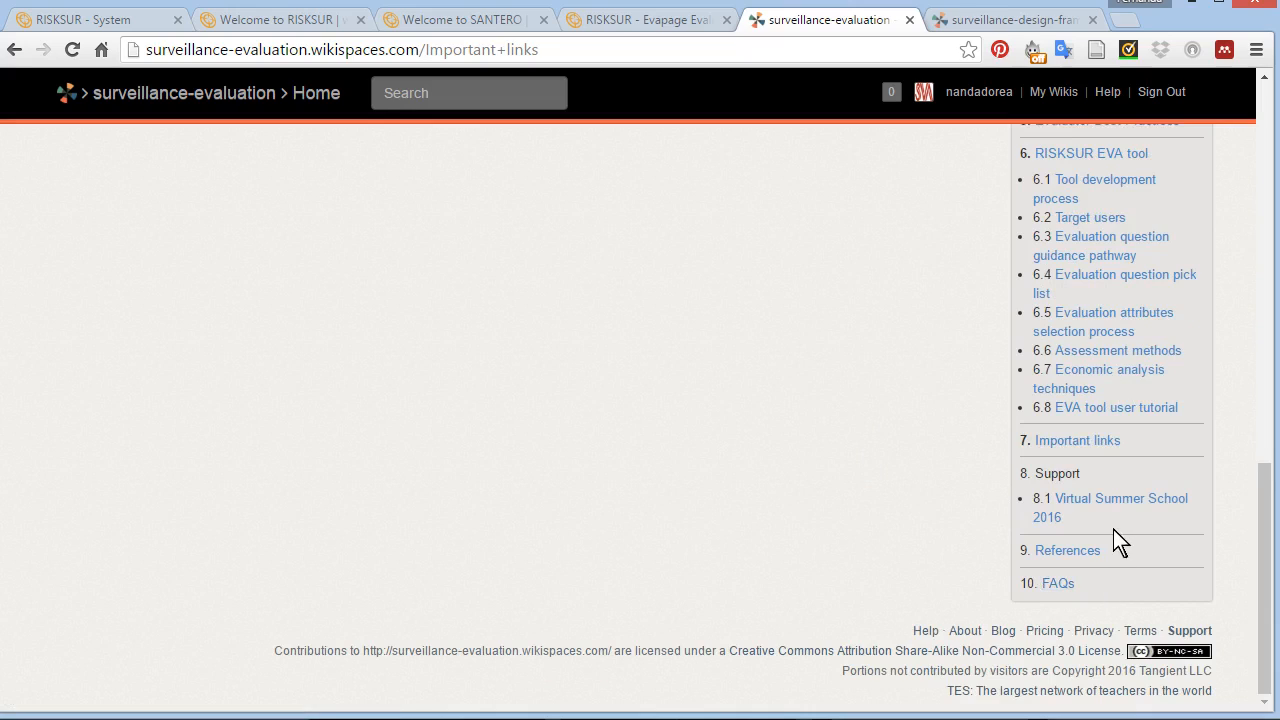
pyautogui.moveTo(1110, 507)
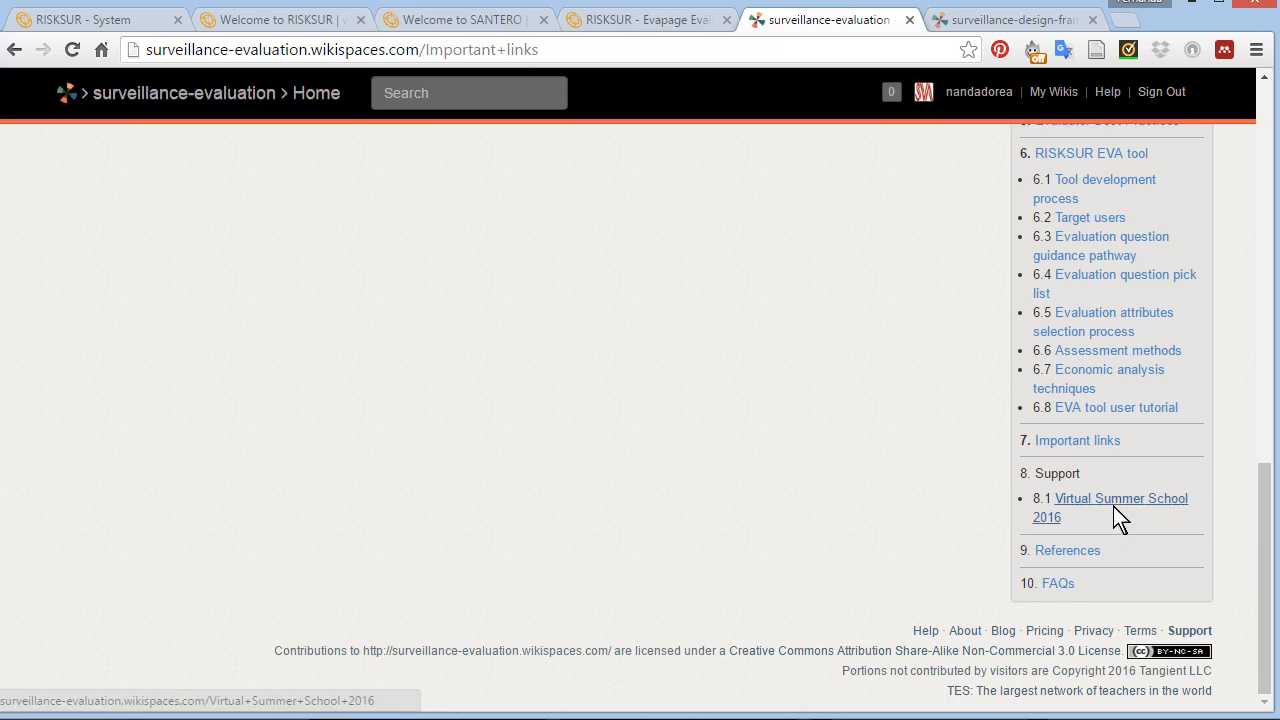
pyautogui.moveTo(1120, 528)
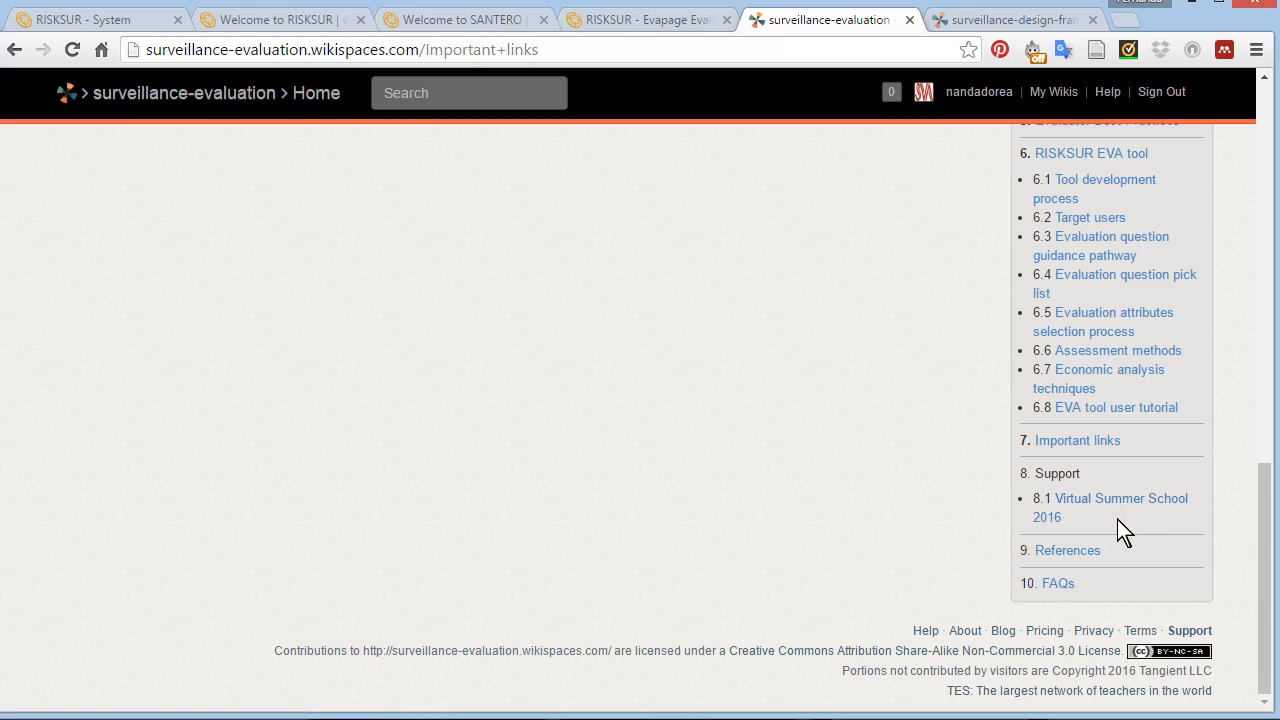
pyautogui.moveTo(1109, 498)
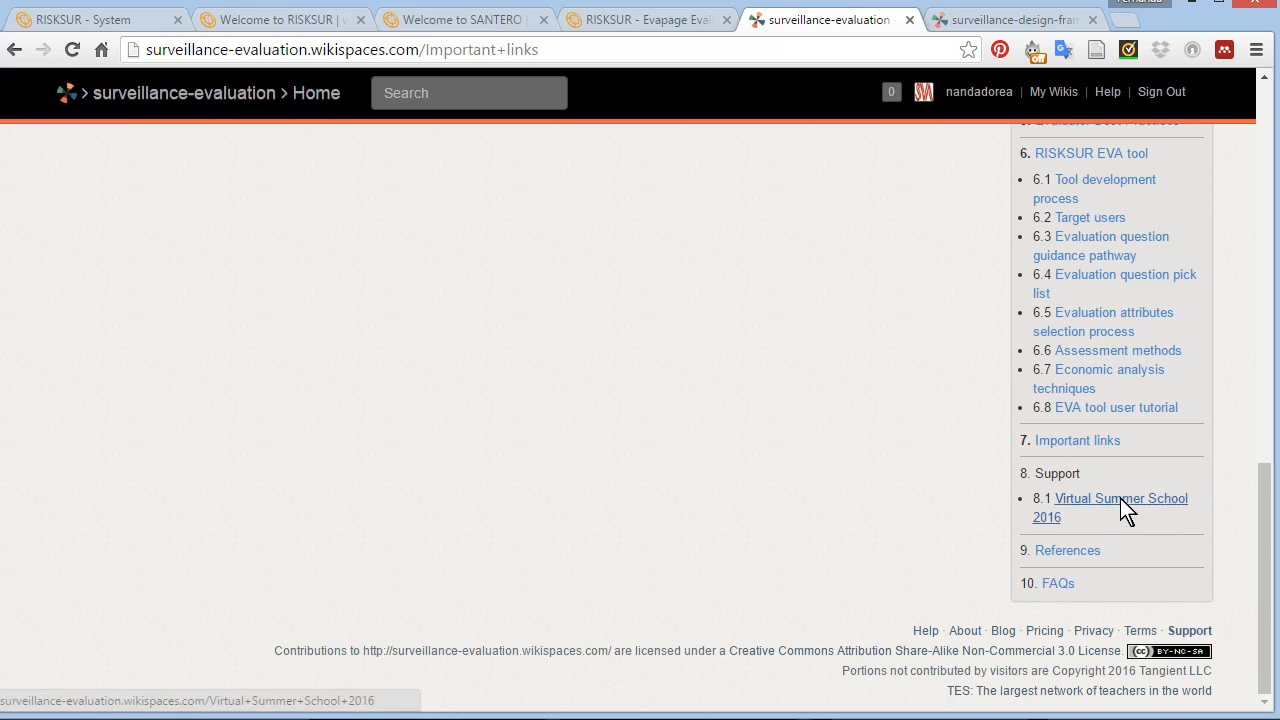
pyautogui.click(1120, 498)
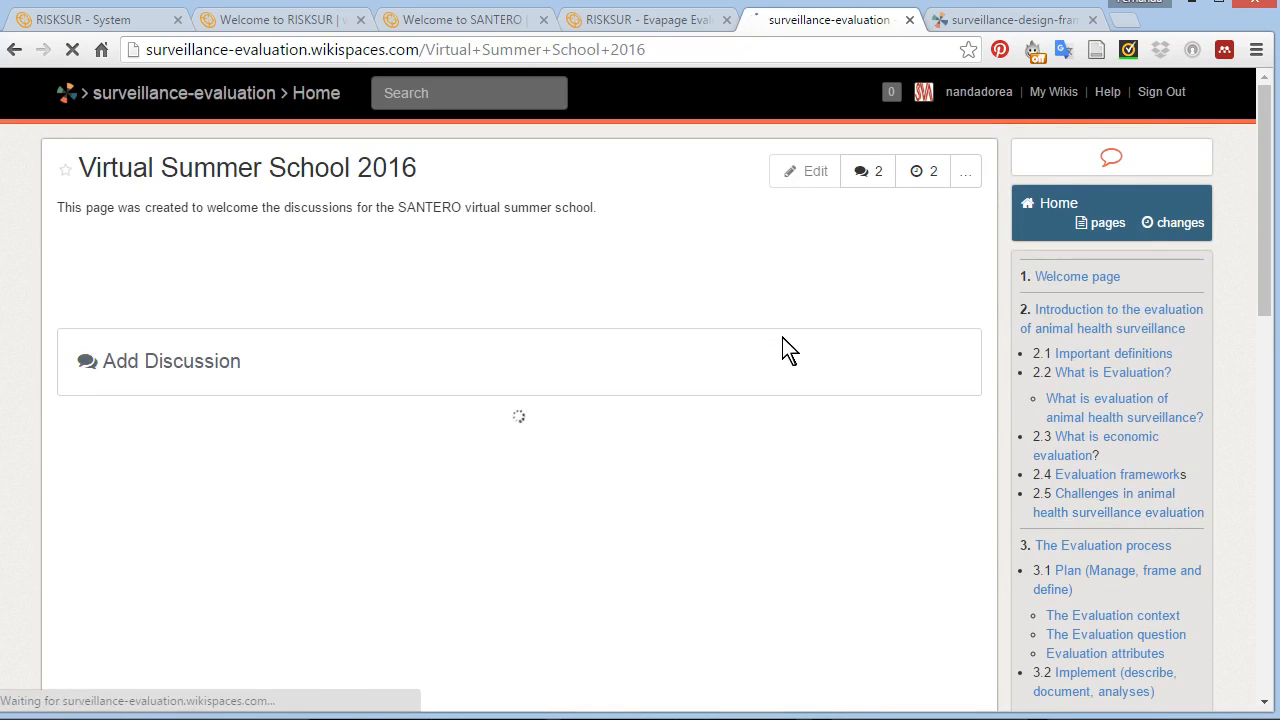
# - Switch to the SANTERO Virtual Summer School browser tab
pyautogui.click(460, 19)
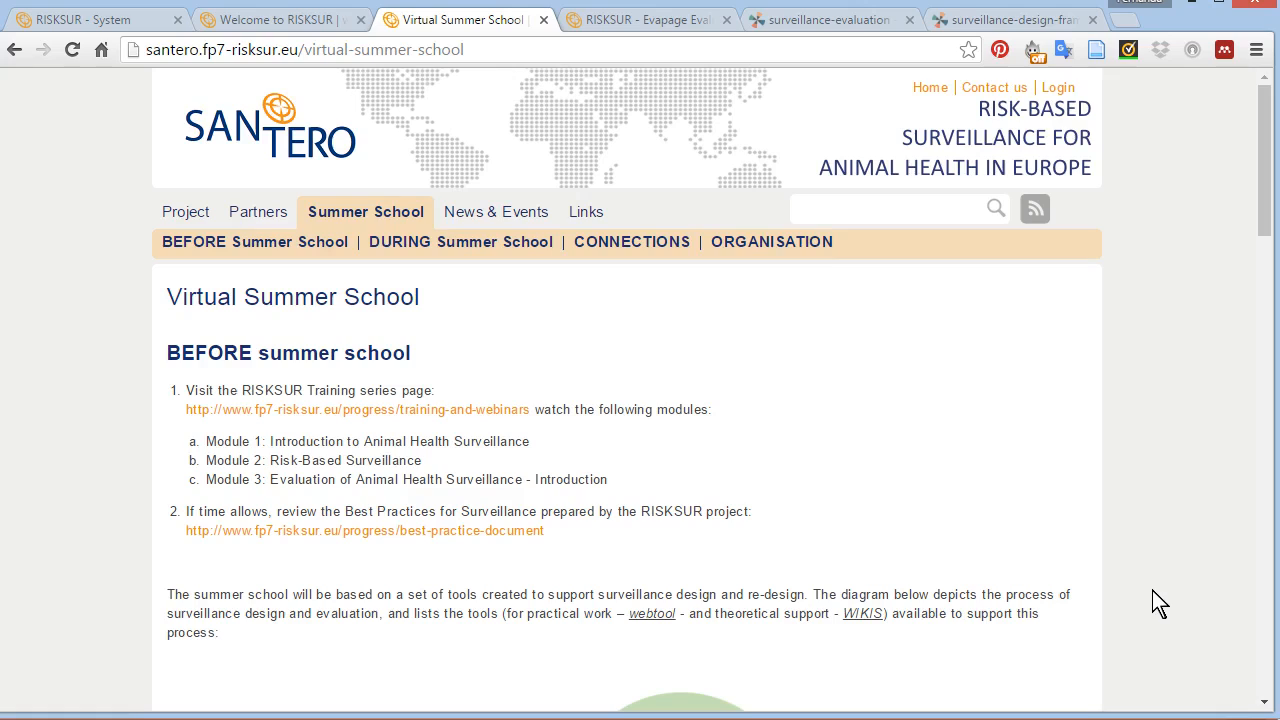
pyautogui.moveTo(1167, 570)
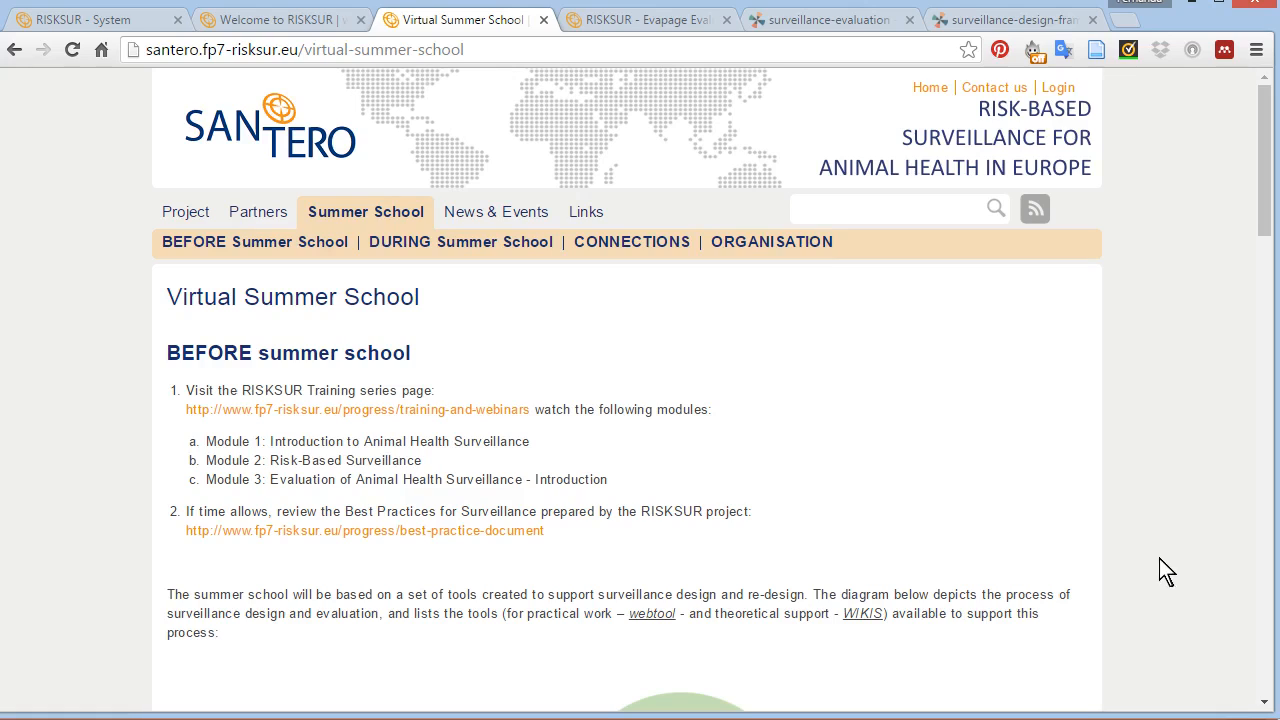
pyautogui.moveTo(917, 429)
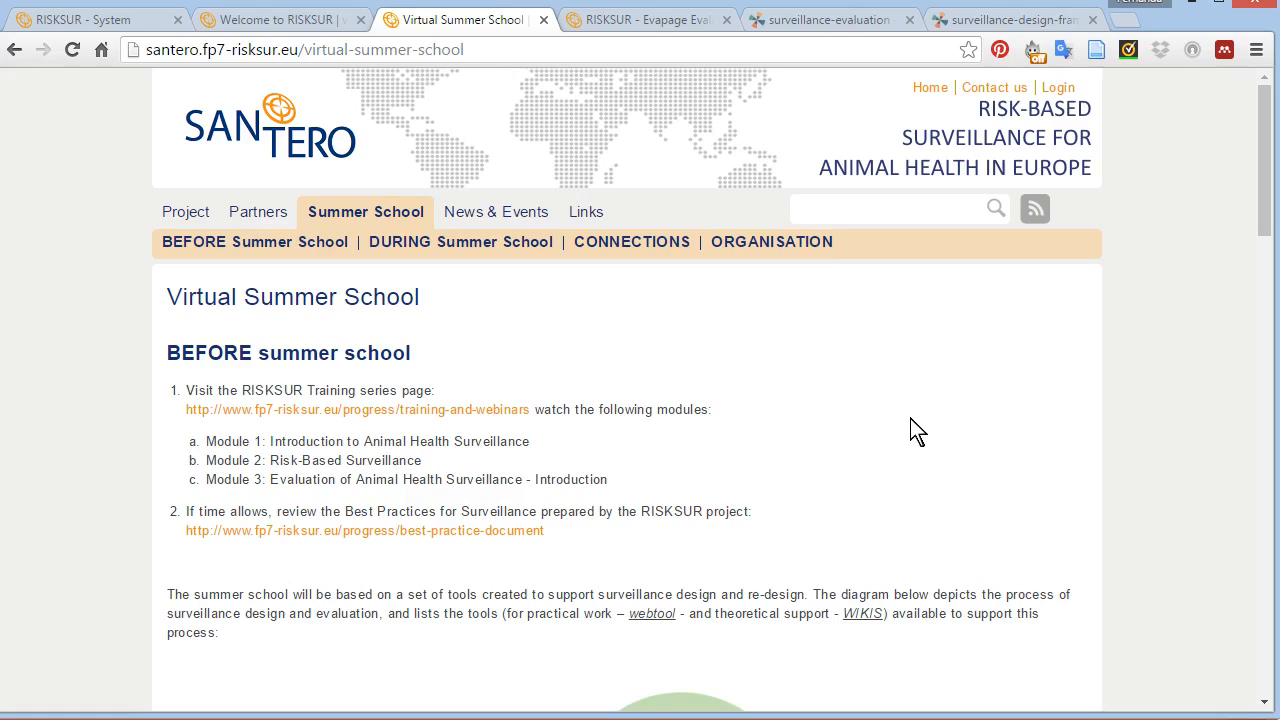
pyautogui.moveTo(820, 362)
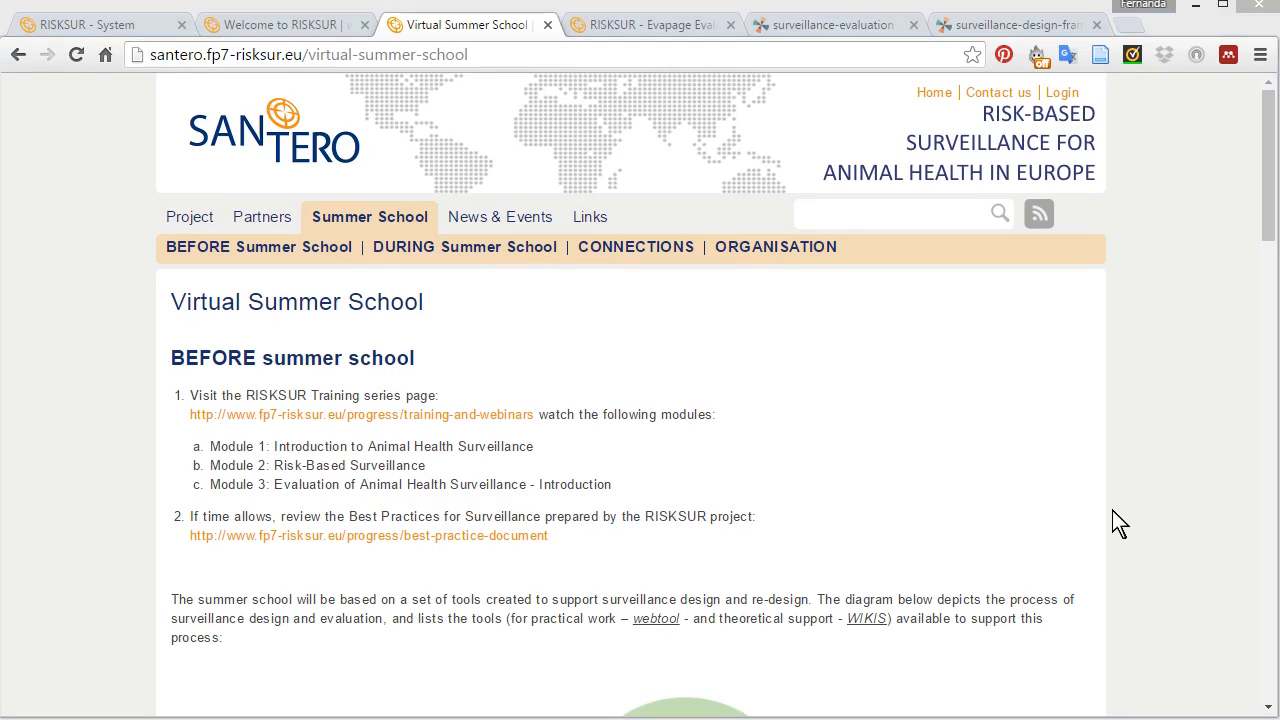
pyautogui.moveTo(976, 433)
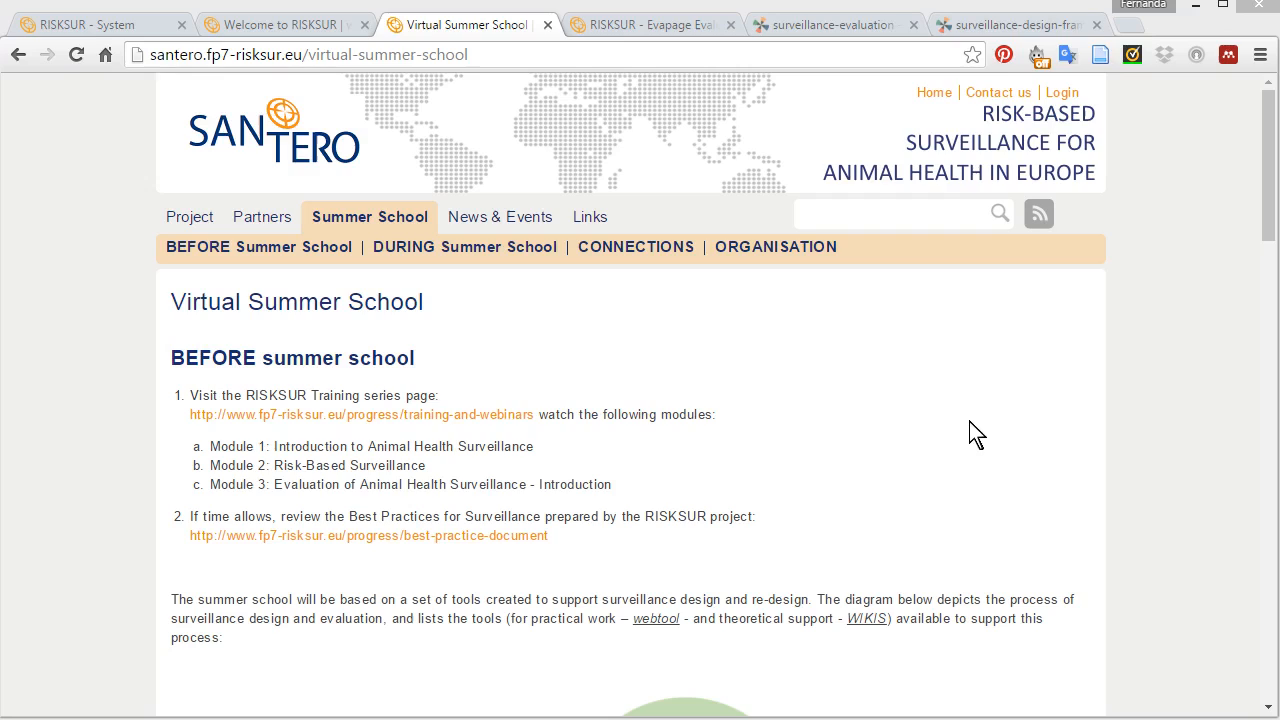
pyautogui.moveTo(903, 383)
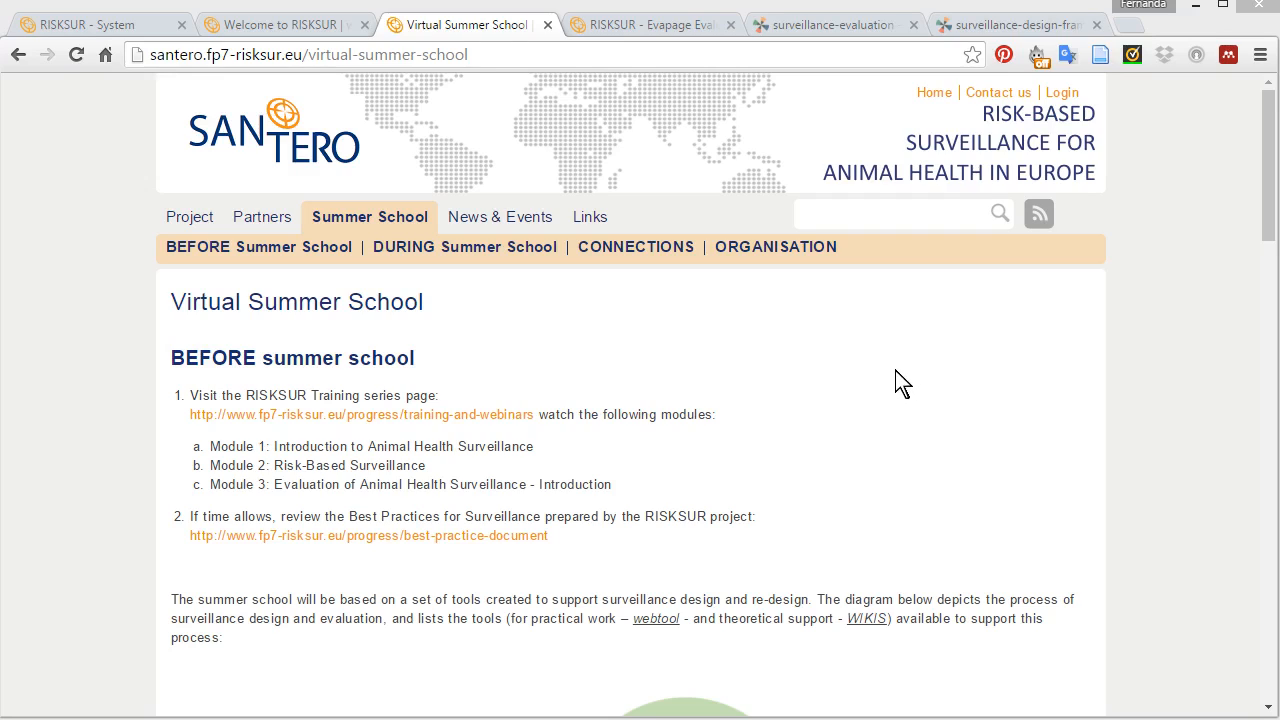
pyautogui.moveTo(868, 410)
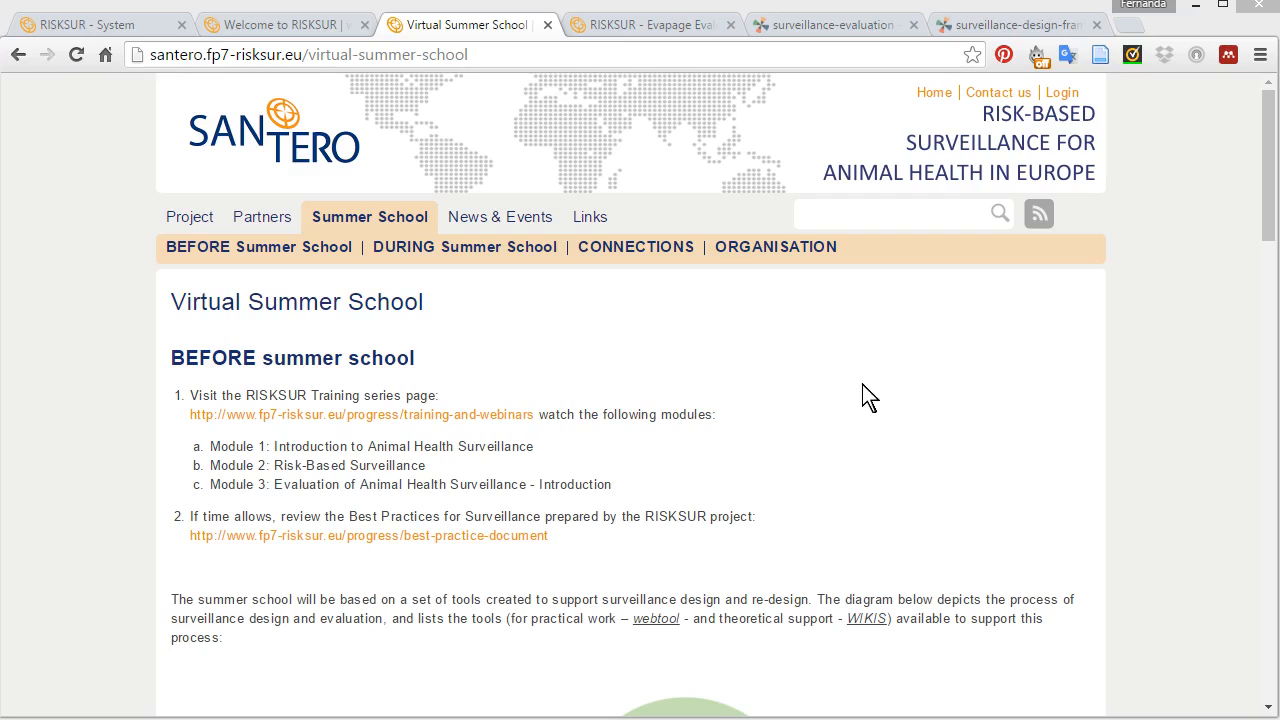
pyautogui.moveTo(512, 190)
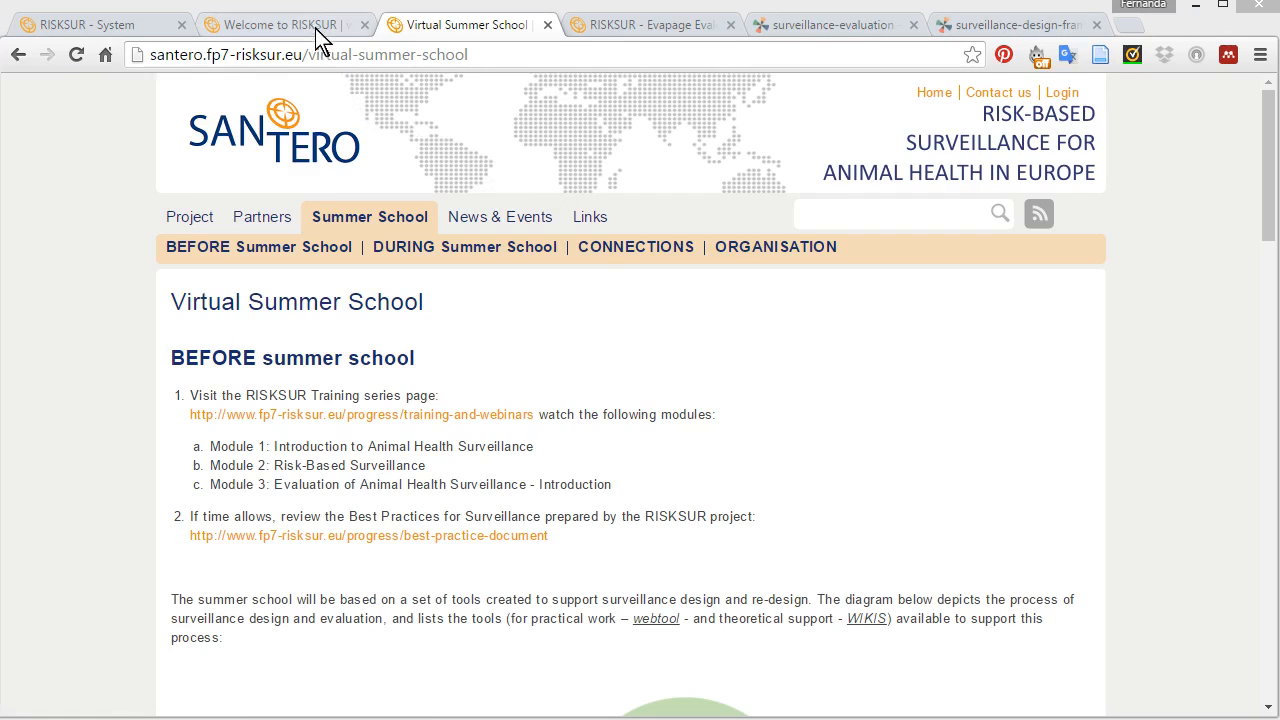
# - Switch to the 'Welcome to RISKSUR' tab and show the Results menu's Publications, Training and Best Practice entries
pyautogui.click(285, 24)
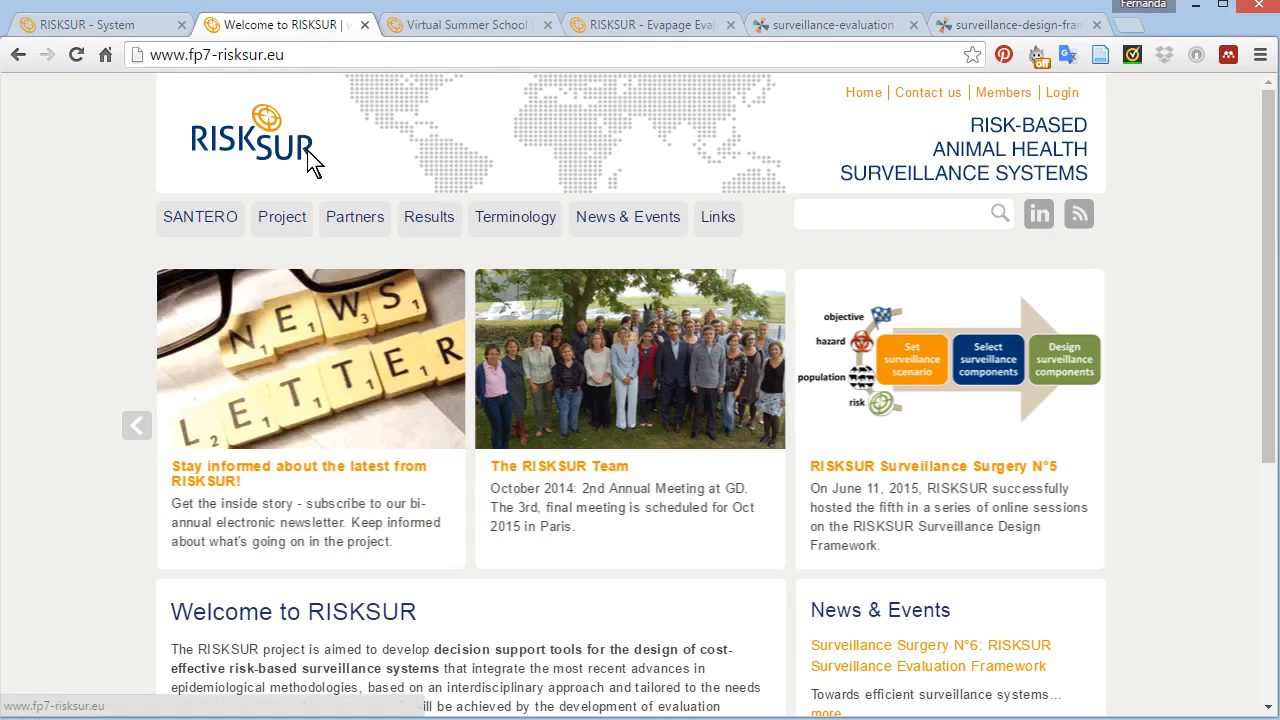
pyautogui.click(430, 217)
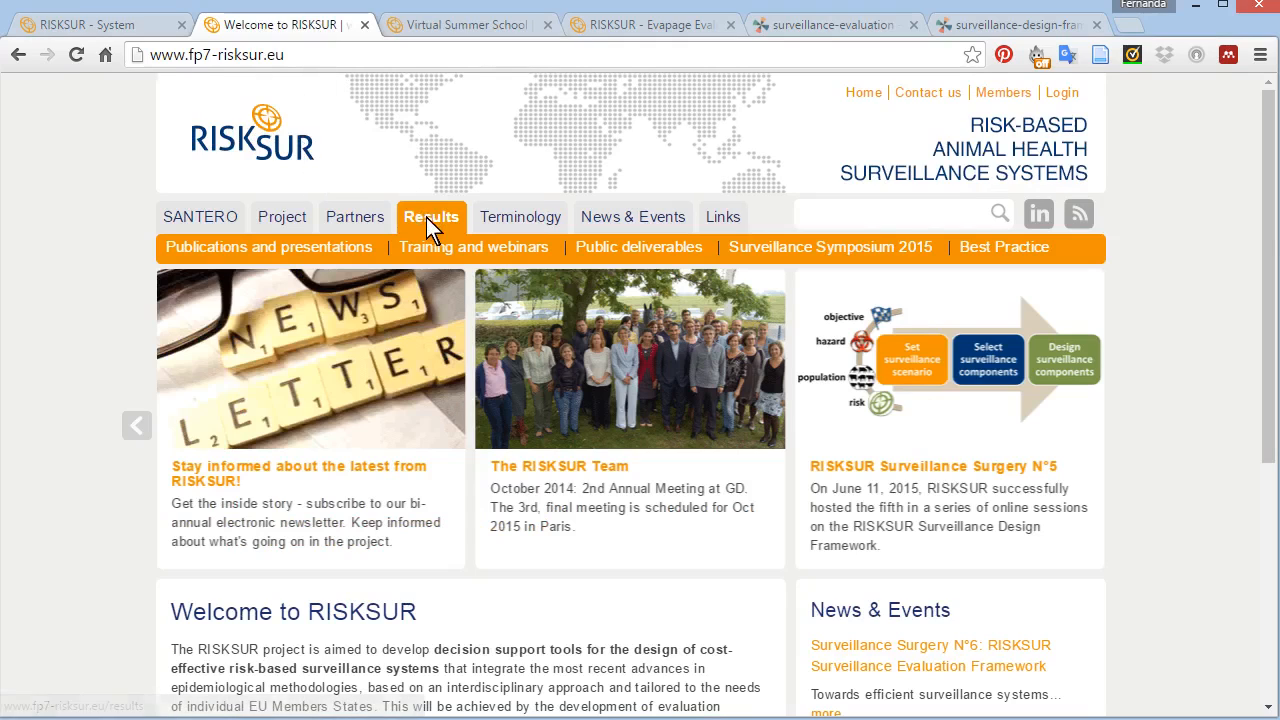
pyautogui.moveTo(479, 247)
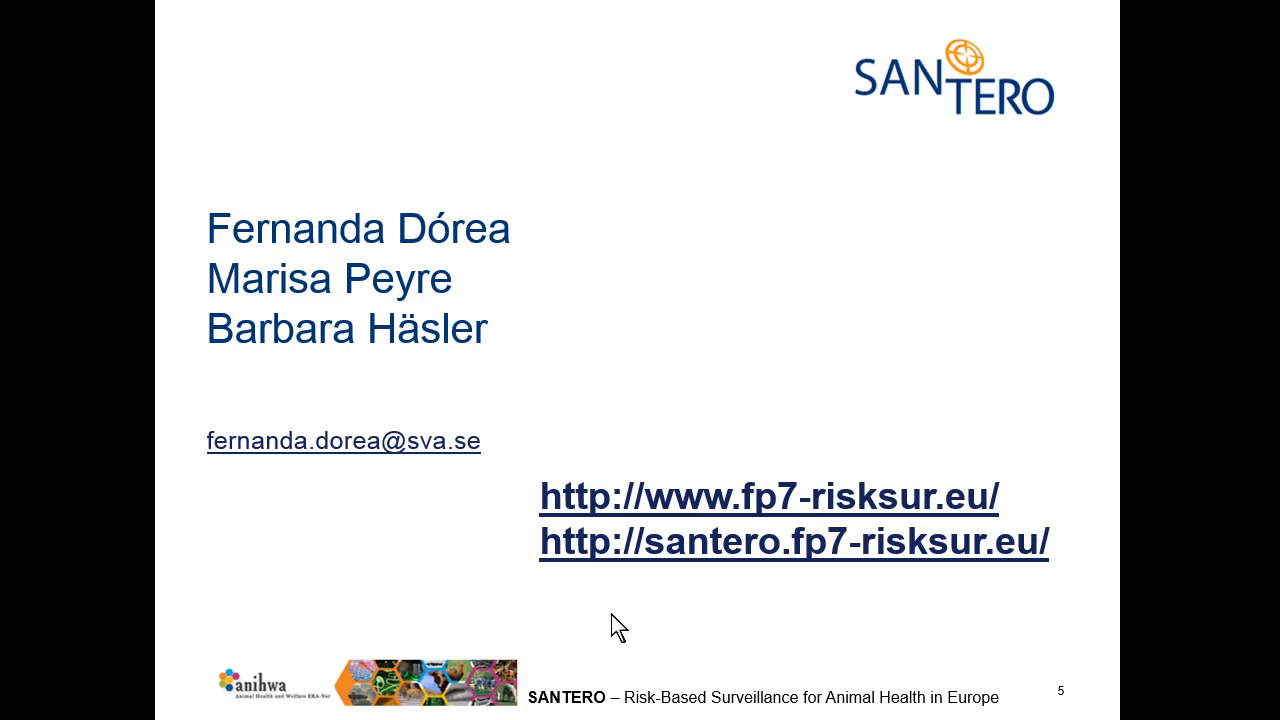
pyautogui.moveTo(793, 597)
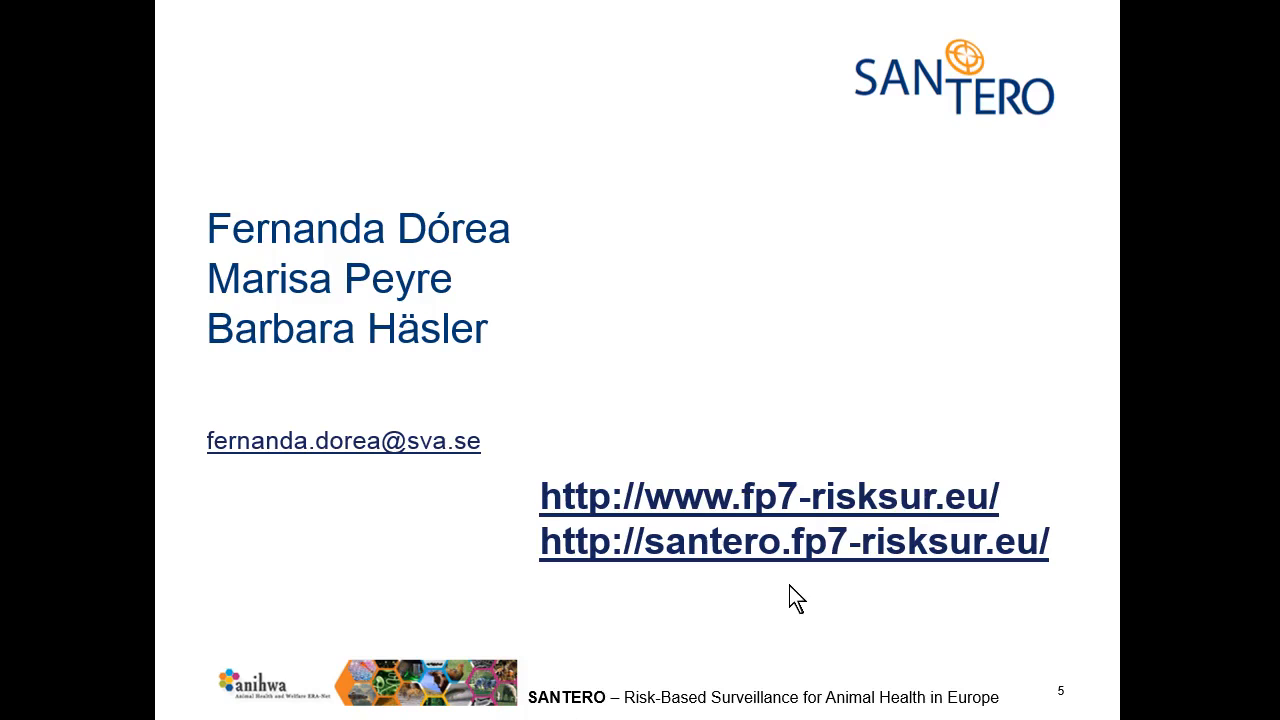
pyautogui.moveTo(1160, 668)
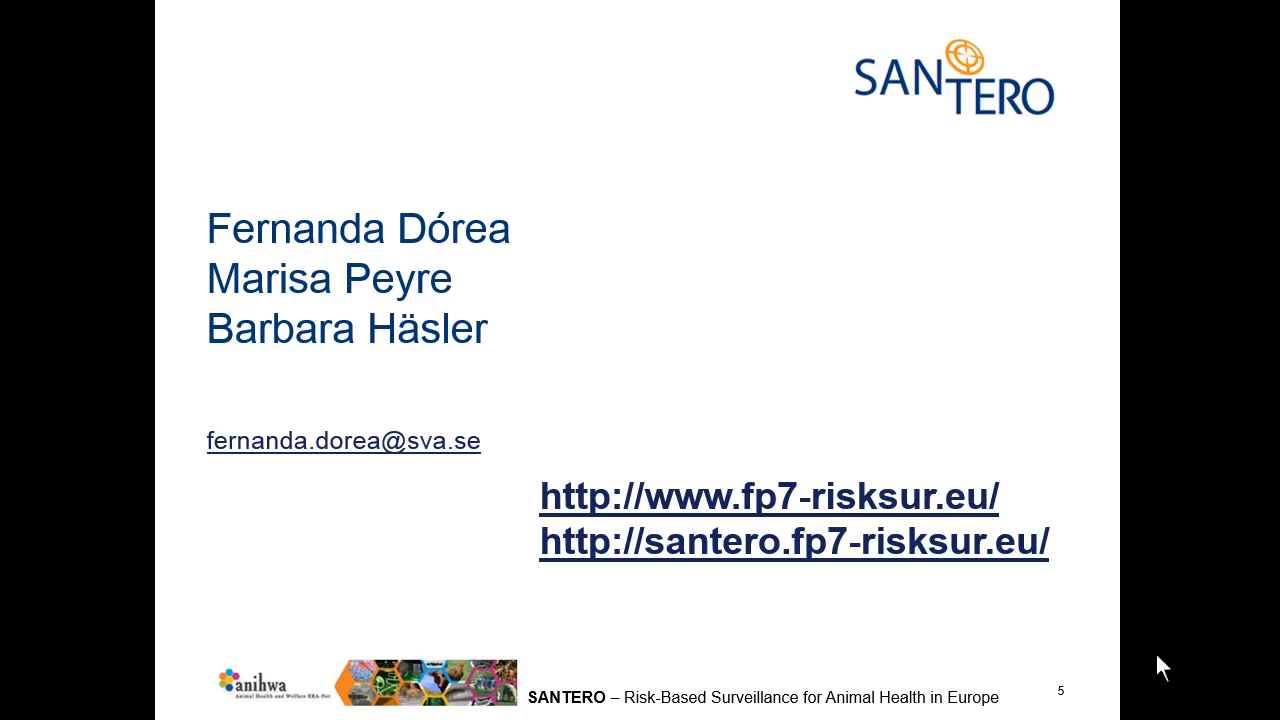